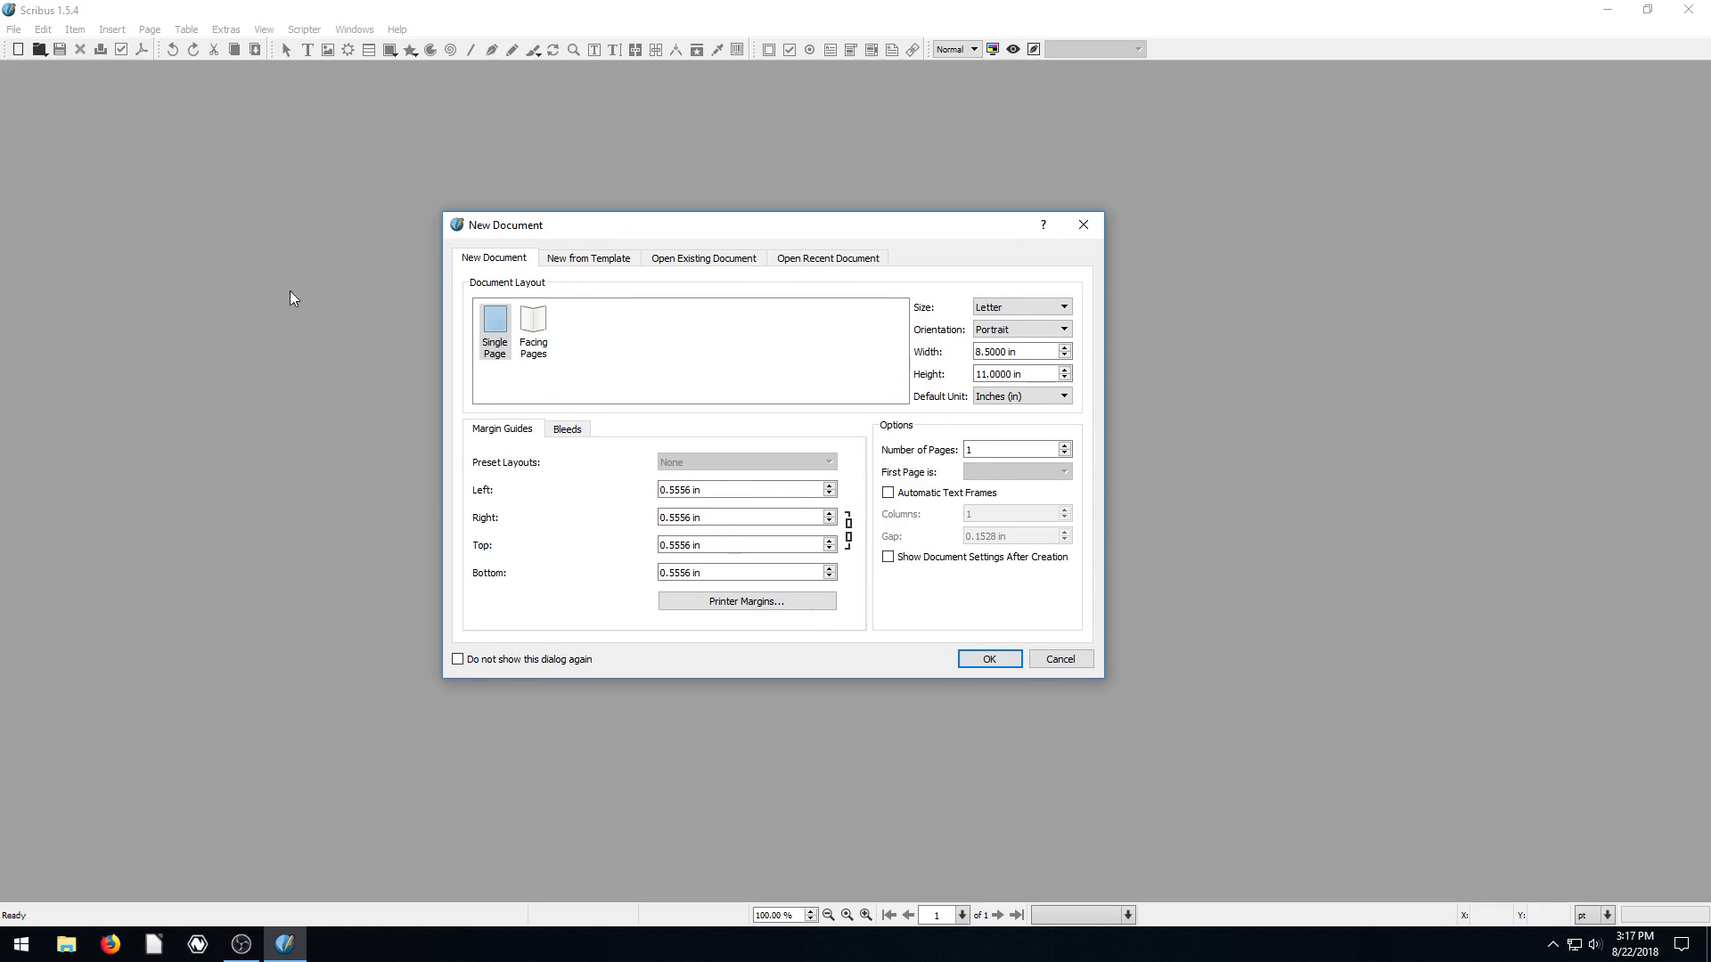
{"action": "mouse_move", "coordinate": [307, 282]}
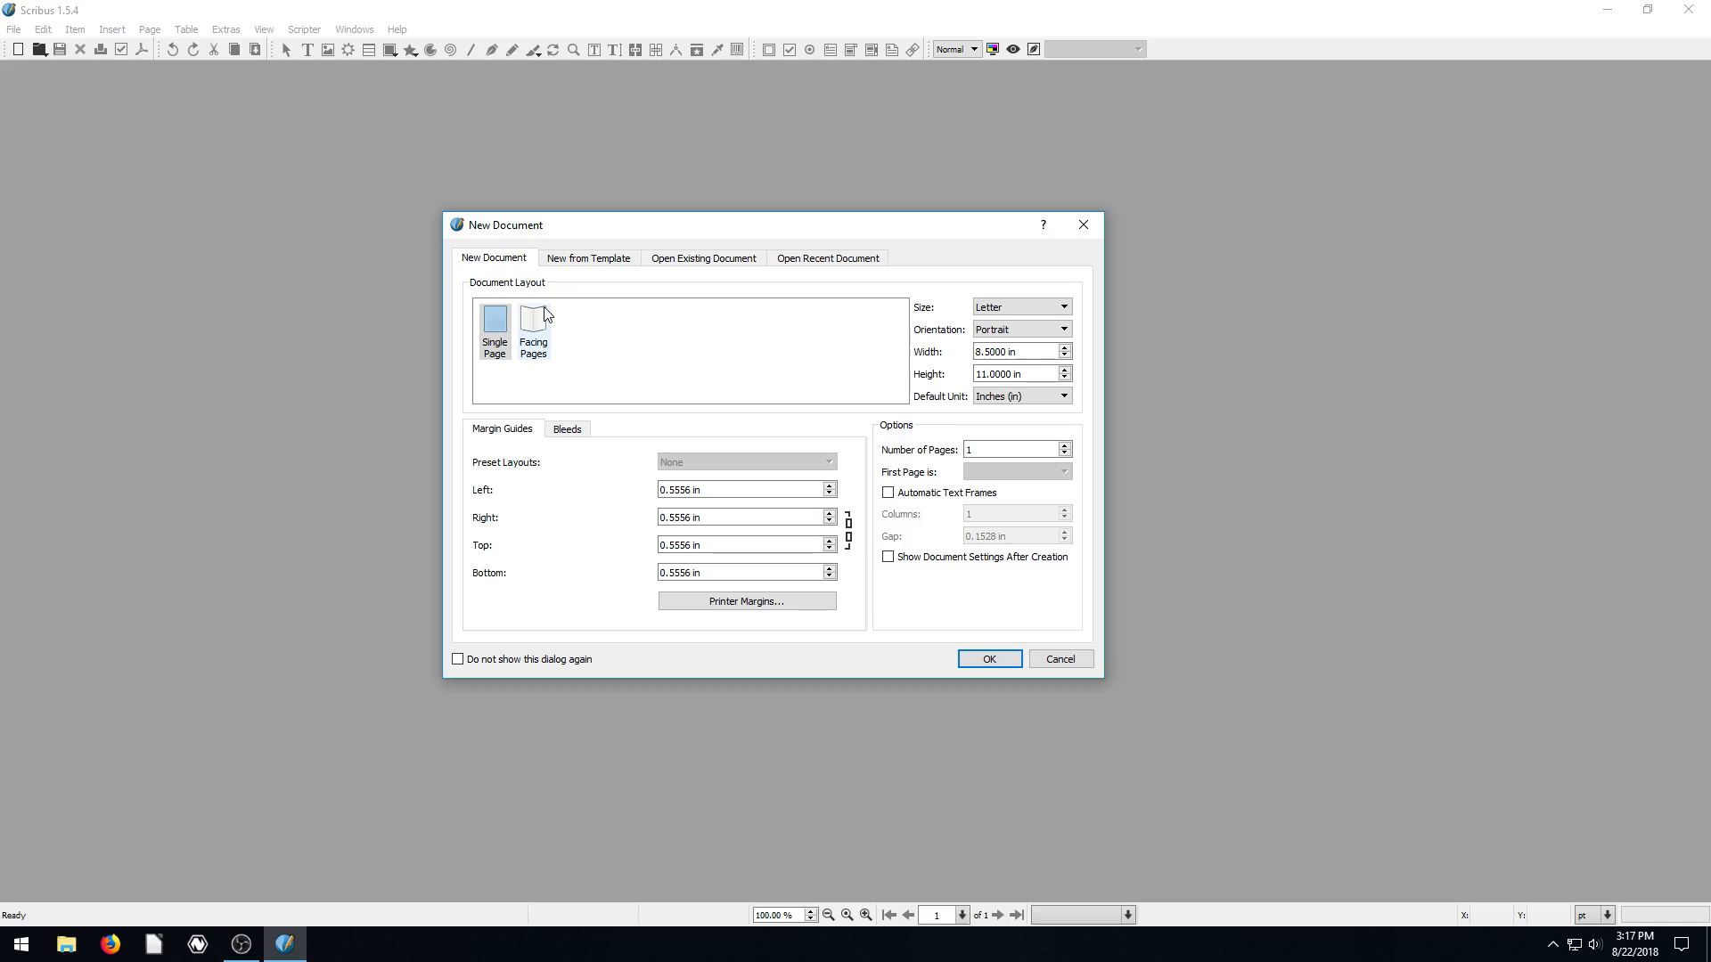
Step: Choose a Single Page Letter layout, switch orientation to Landscape, and create the document
{"action": "left_click", "coordinate": [492, 317]}
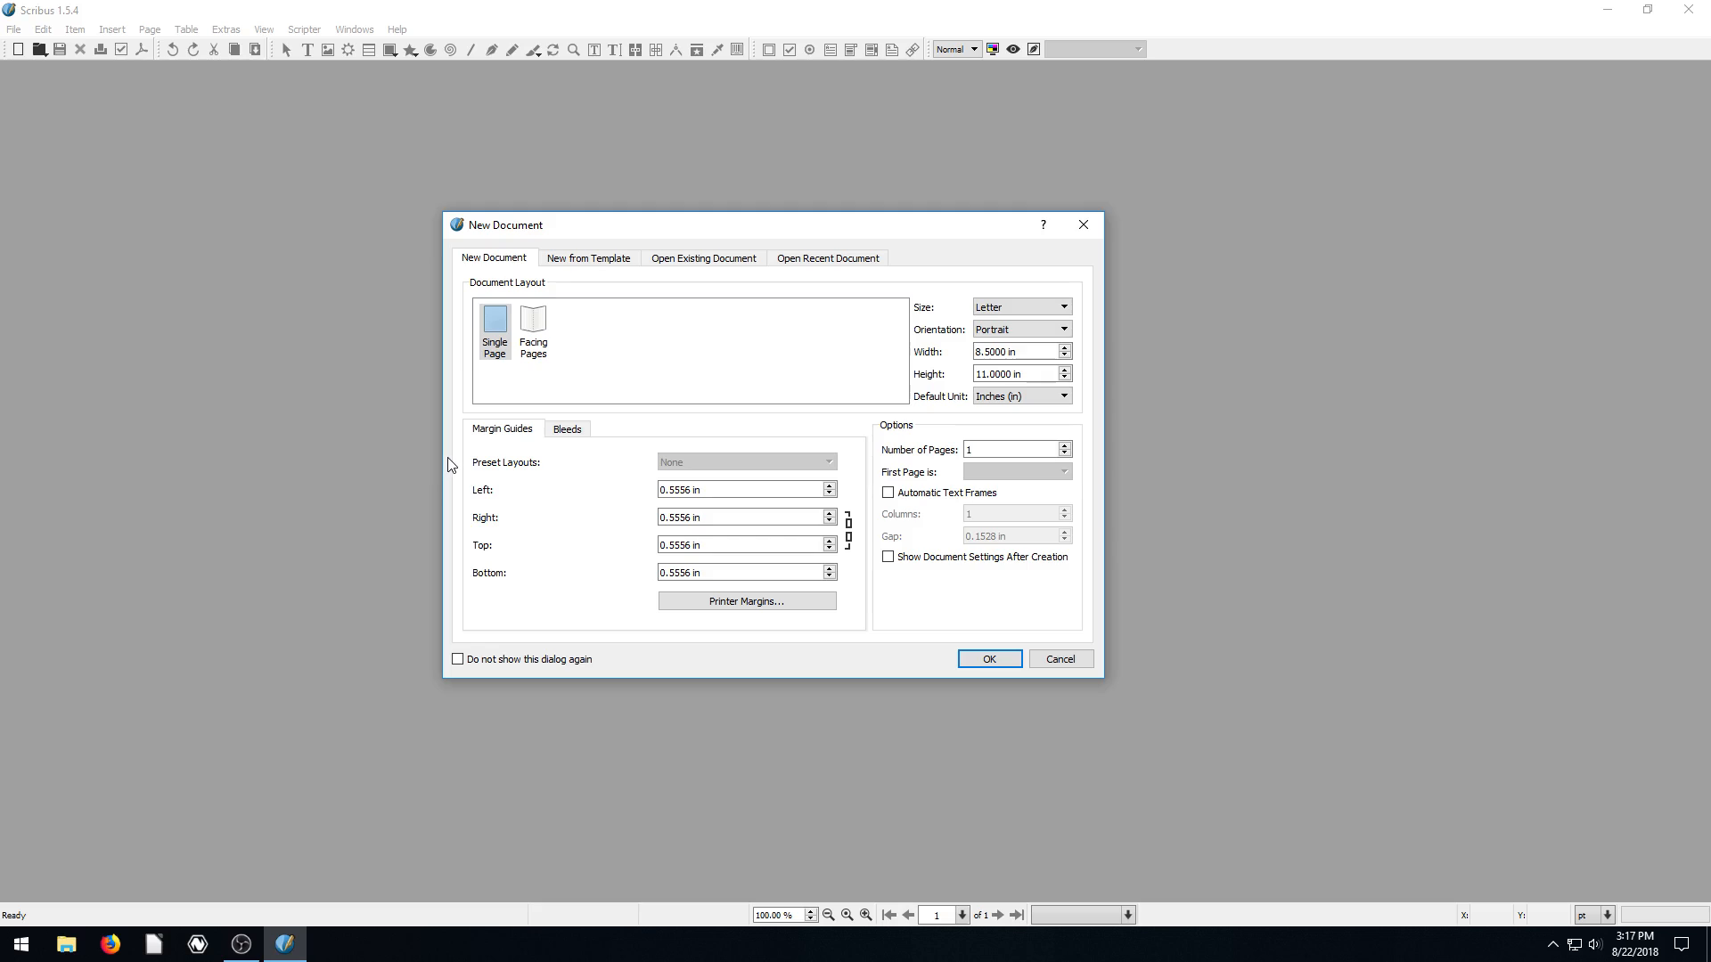
{"action": "mouse_move", "coordinate": [475, 384]}
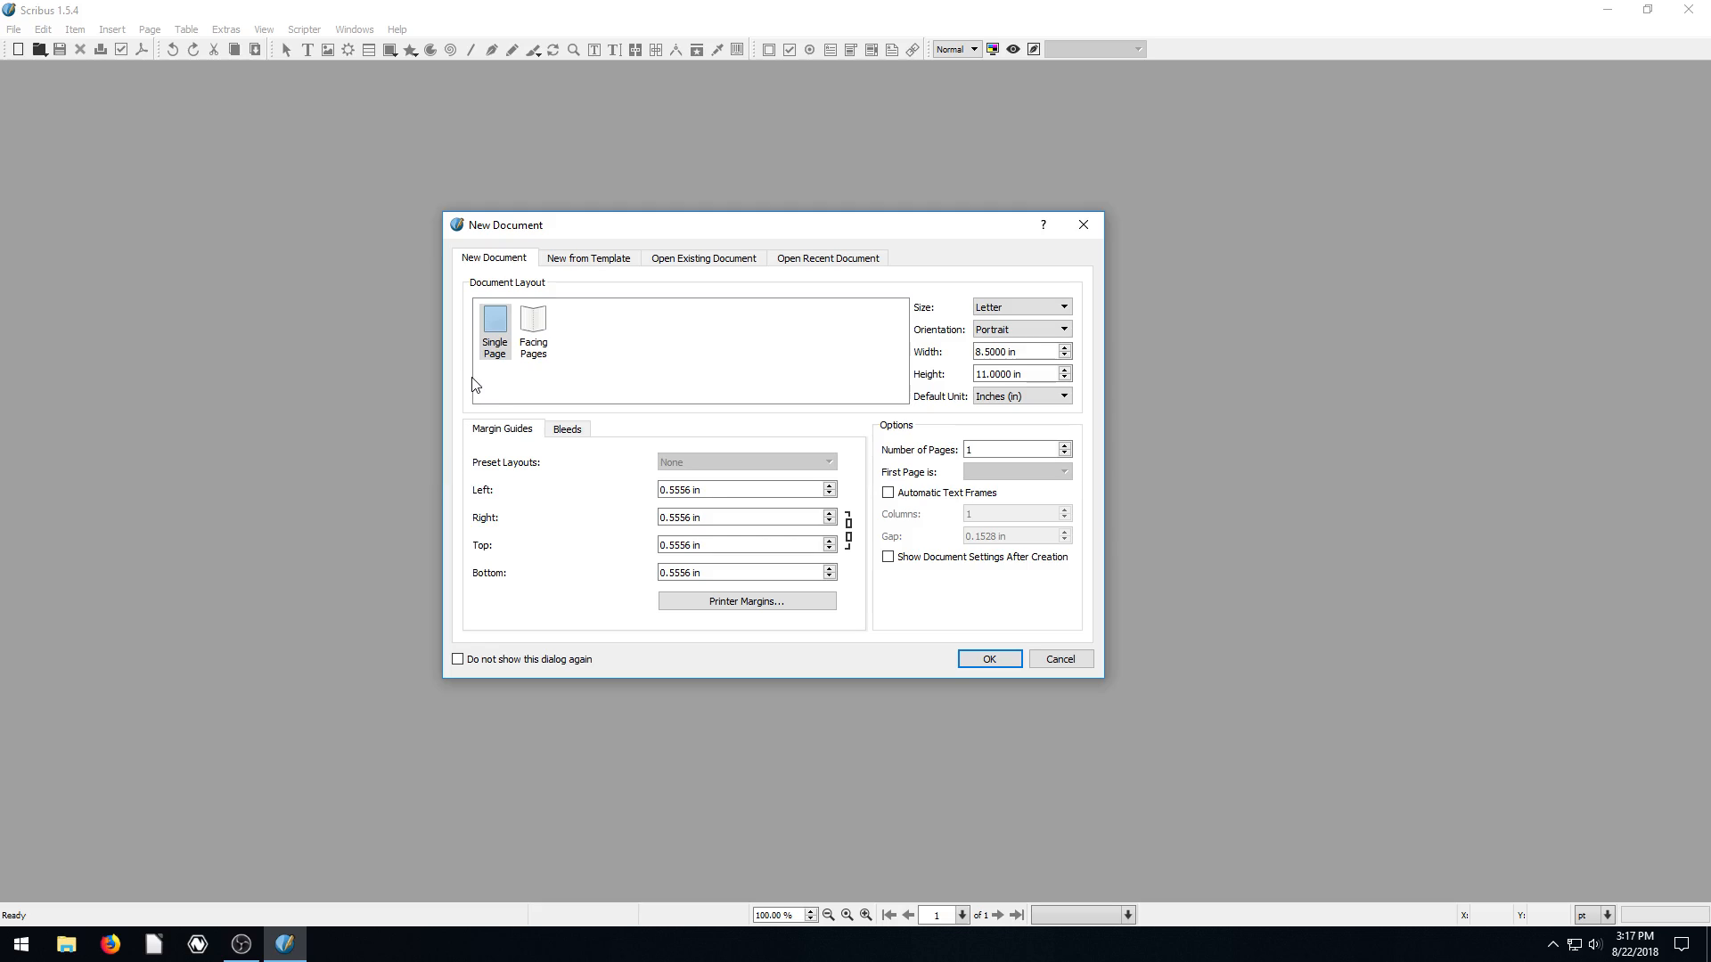
{"action": "mouse_move", "coordinate": [278, 250]}
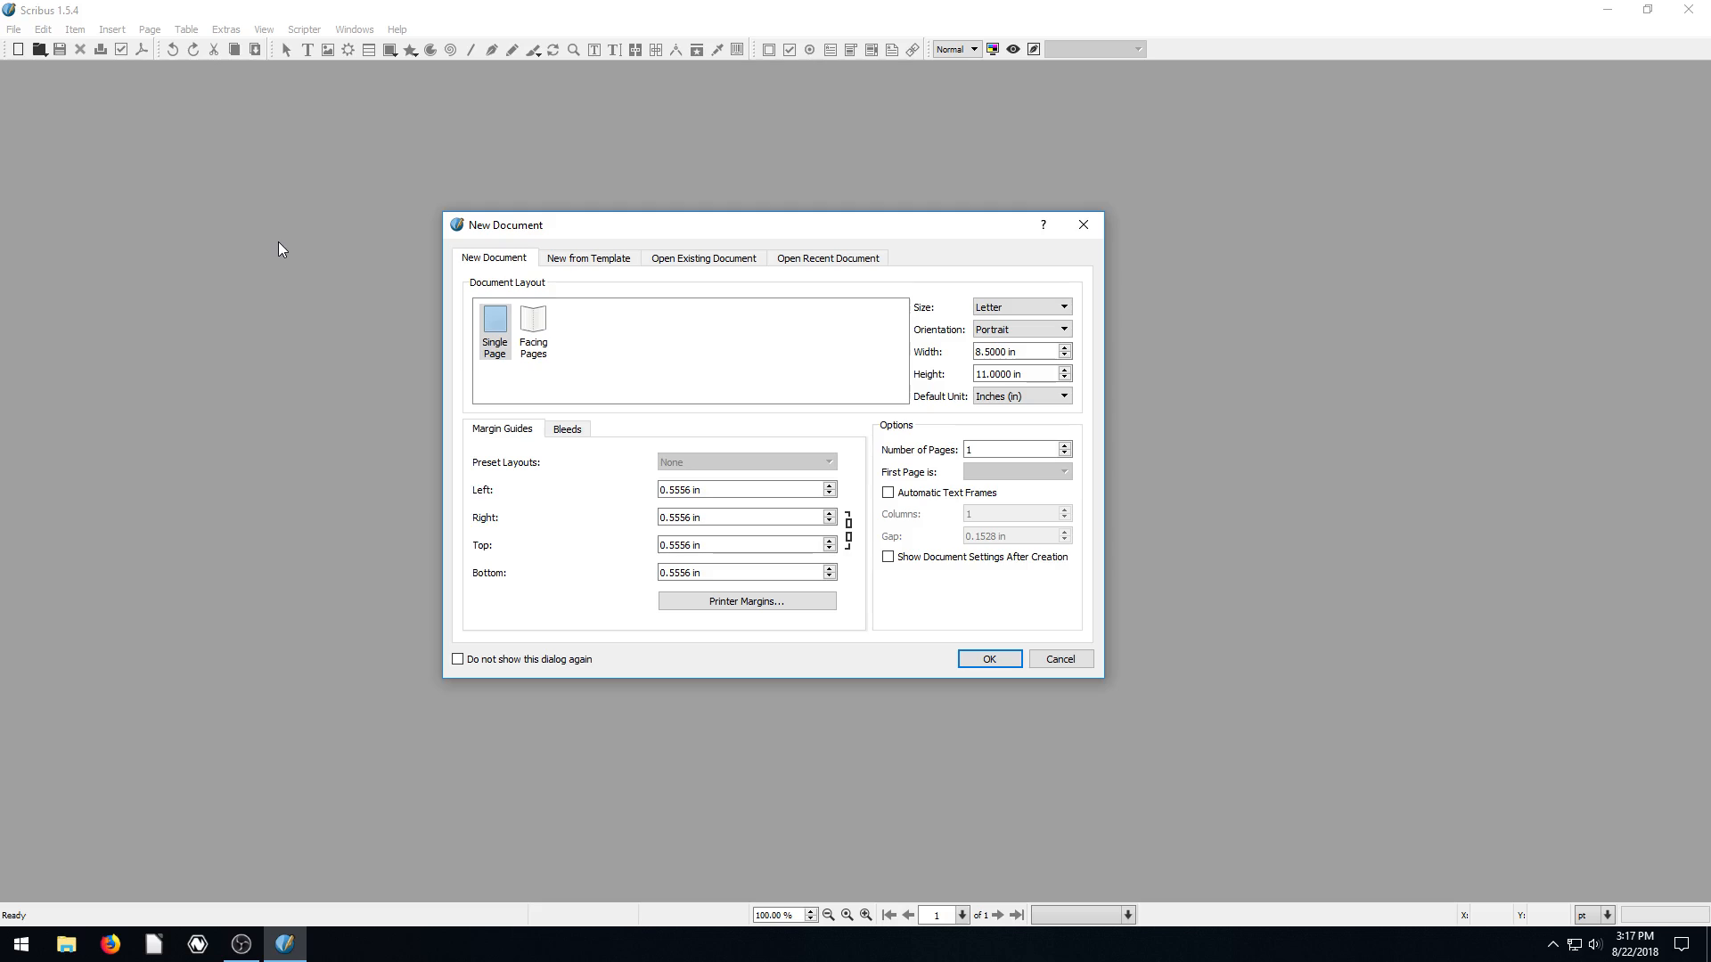
{"action": "left_click_drag", "start_coordinate": [502, 225], "coordinate": [627, 230]}
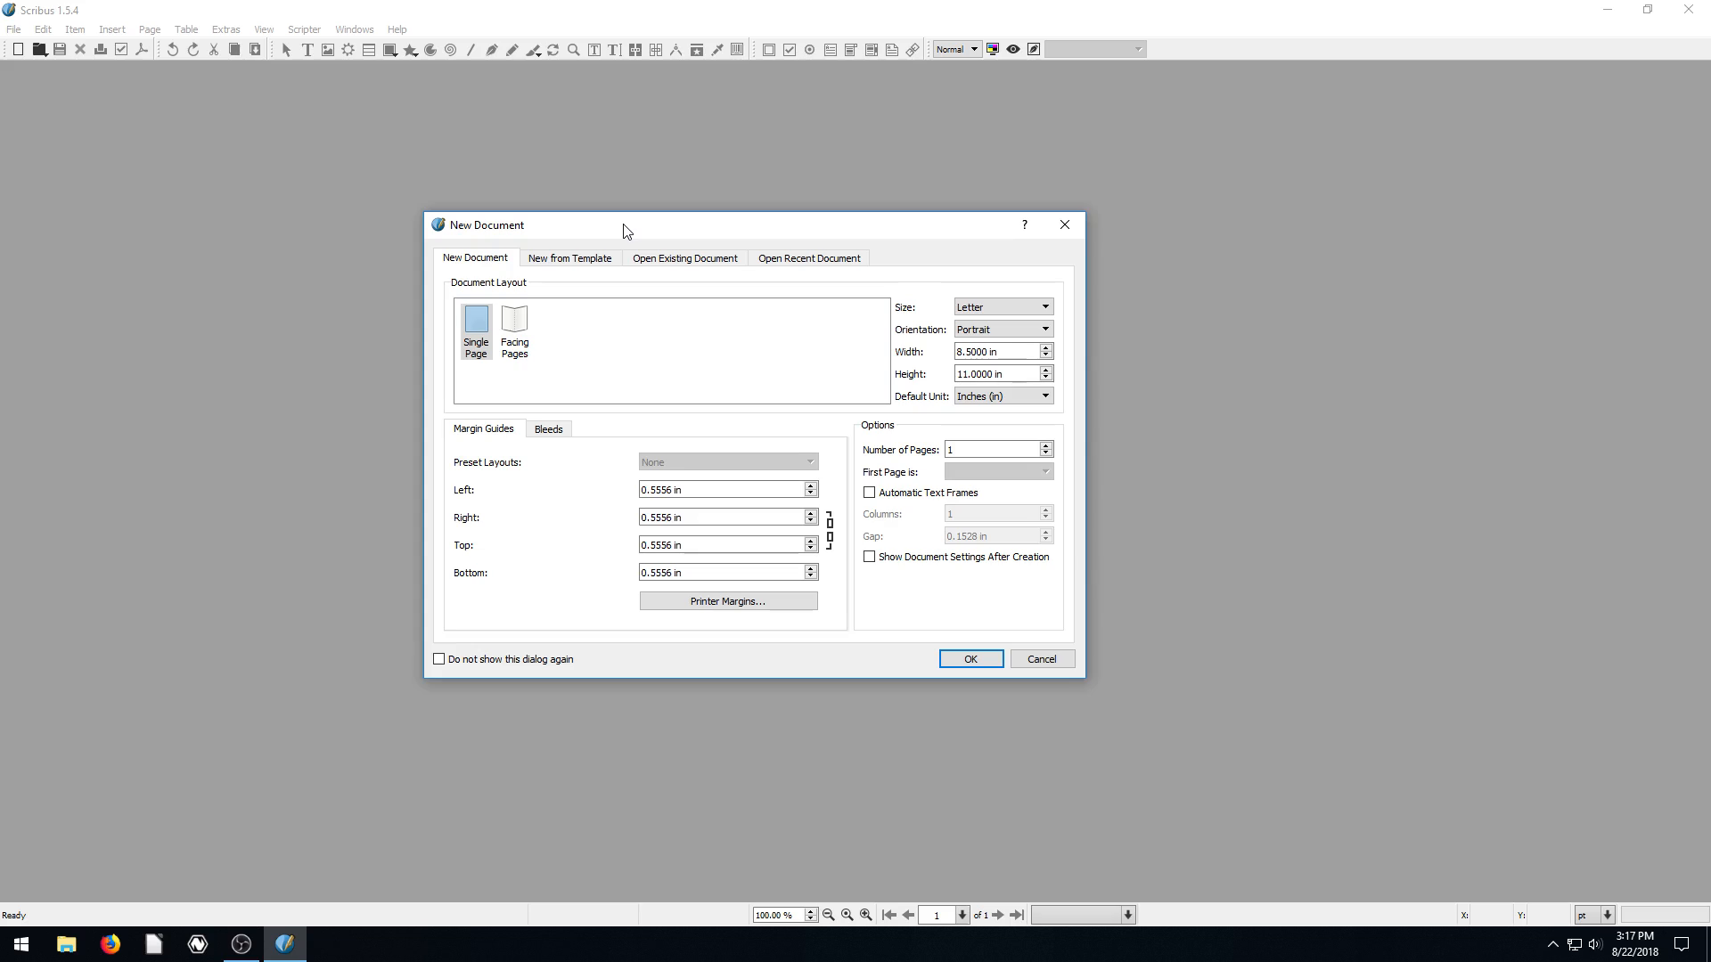
{"action": "mouse_move", "coordinate": [855, 666]}
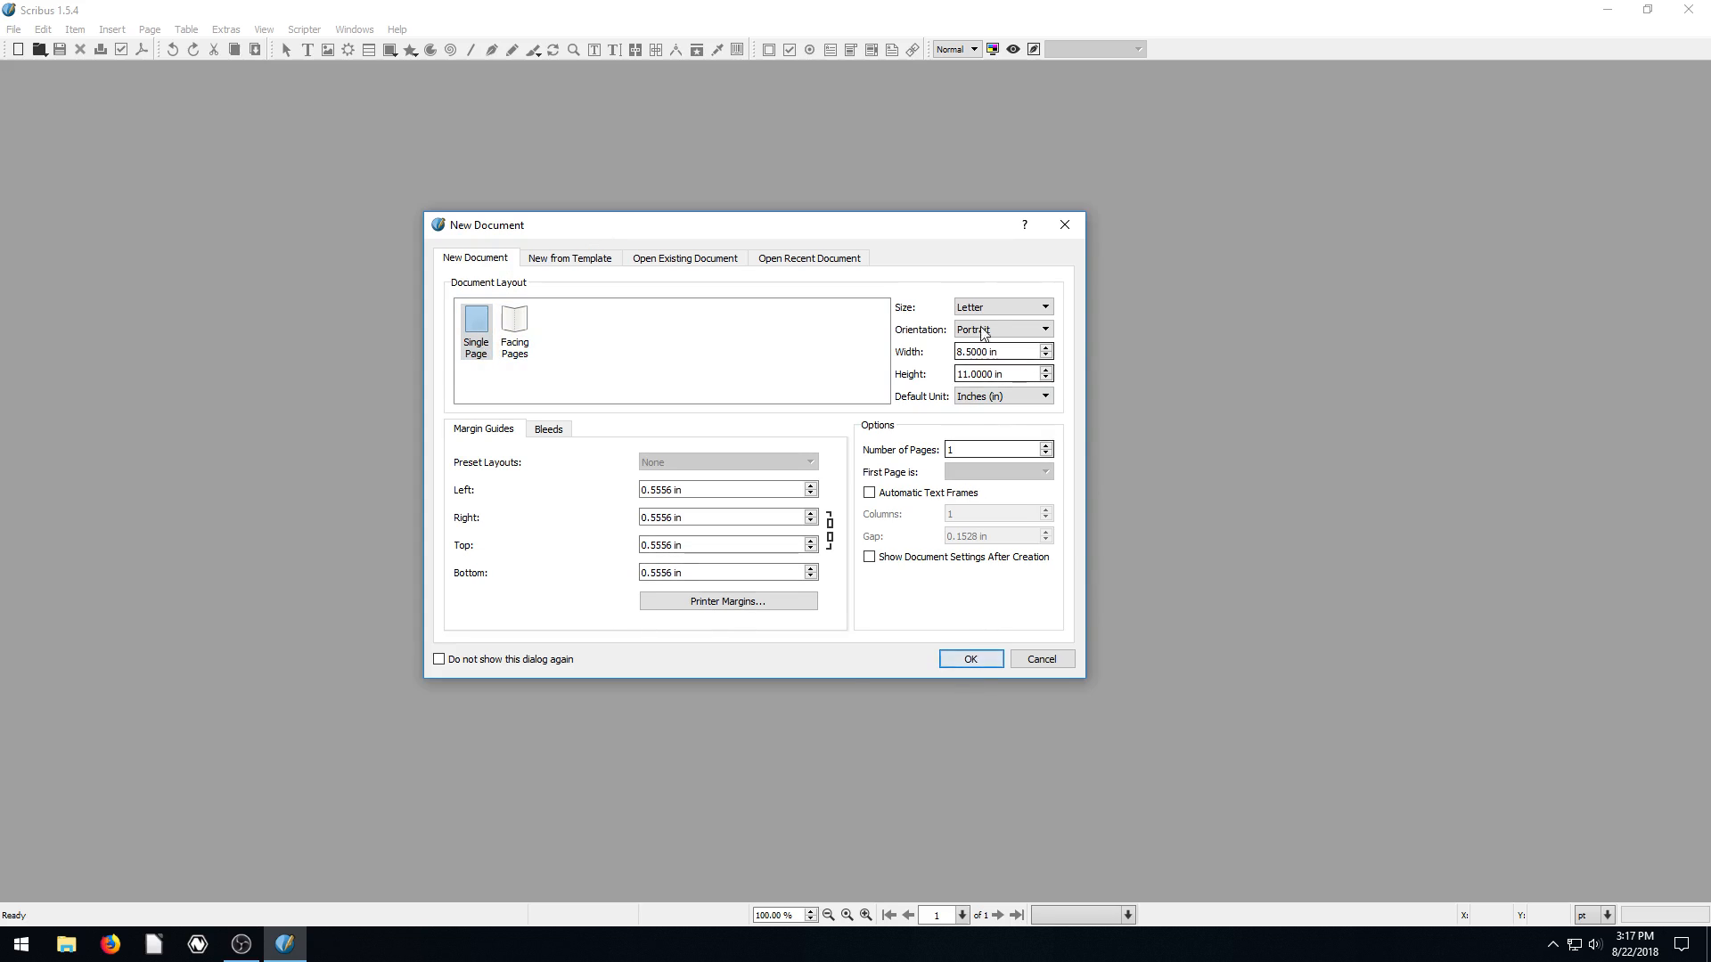
{"action": "left_click", "coordinate": [1043, 329]}
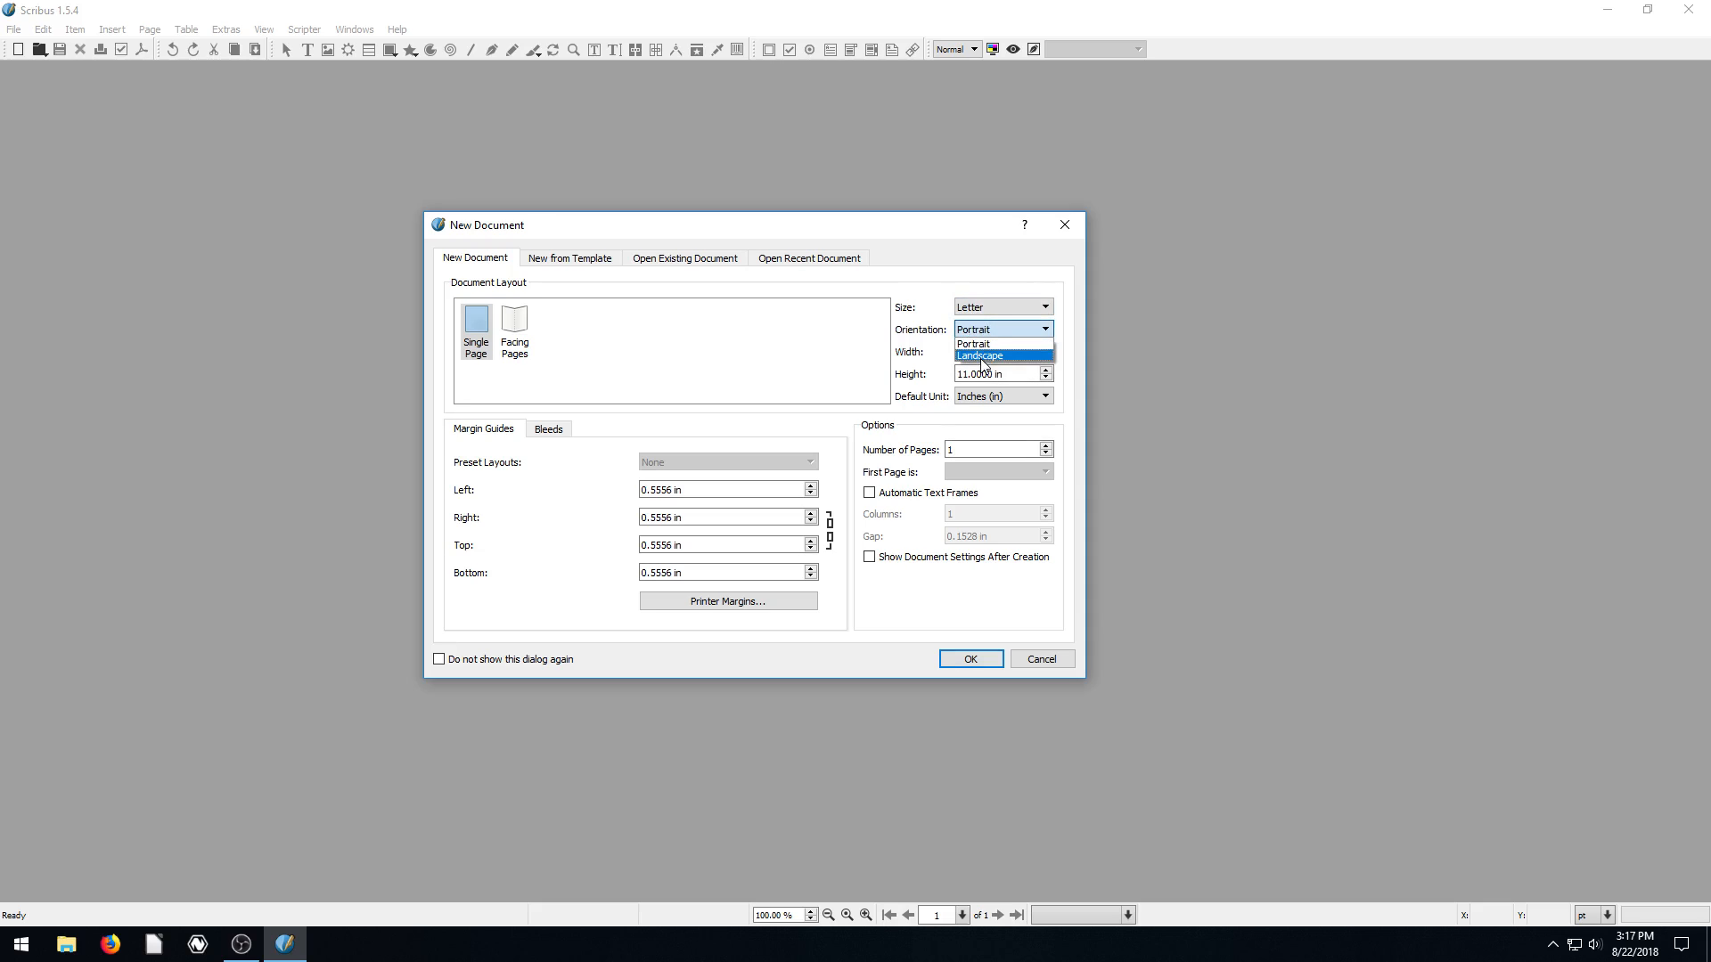
{"action": "left_click", "coordinate": [978, 355]}
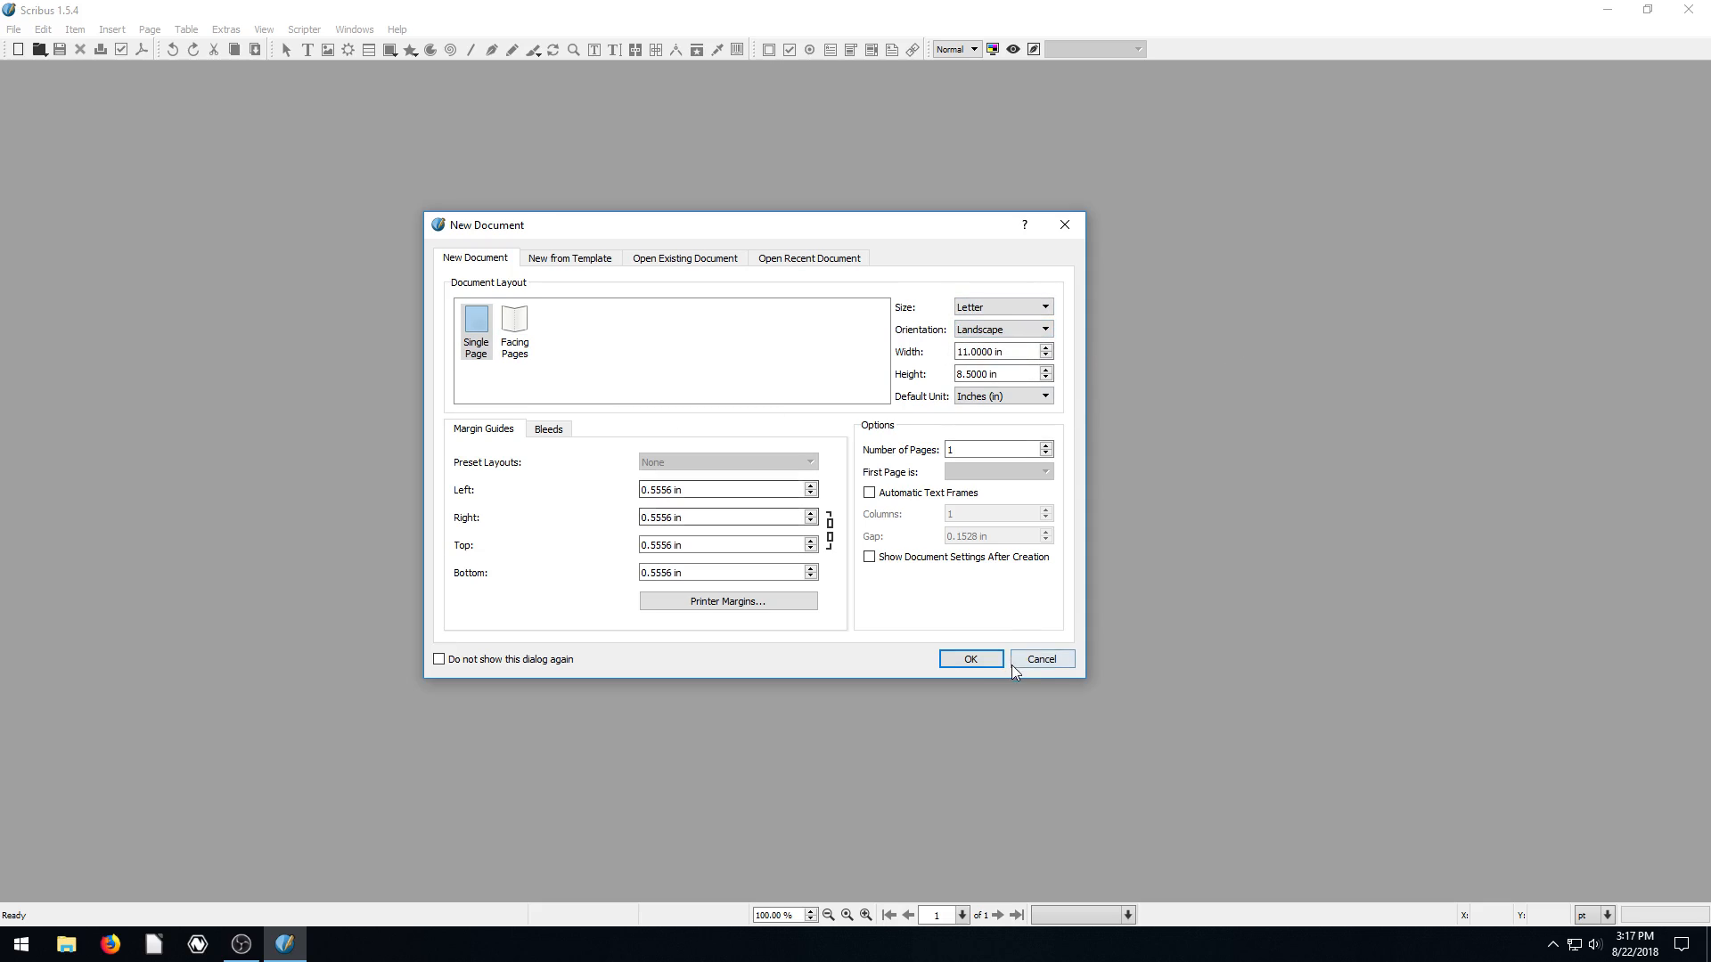
{"action": "left_click", "coordinate": [969, 659]}
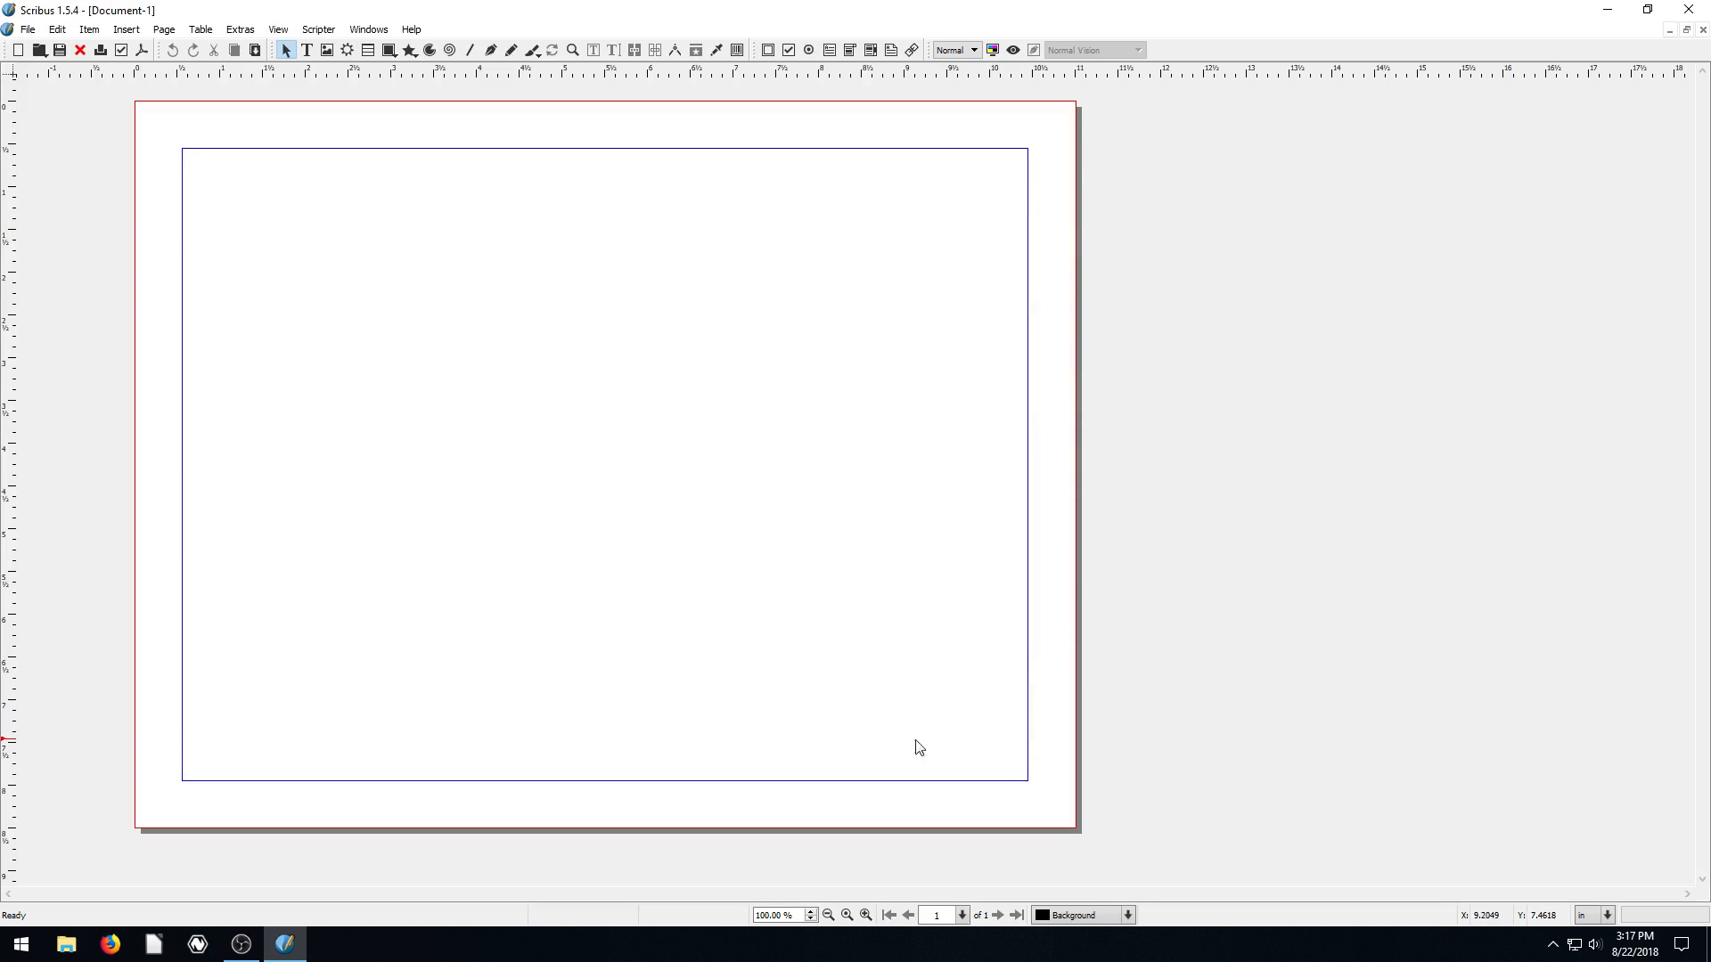
{"action": "mouse_move", "coordinate": [994, 404]}
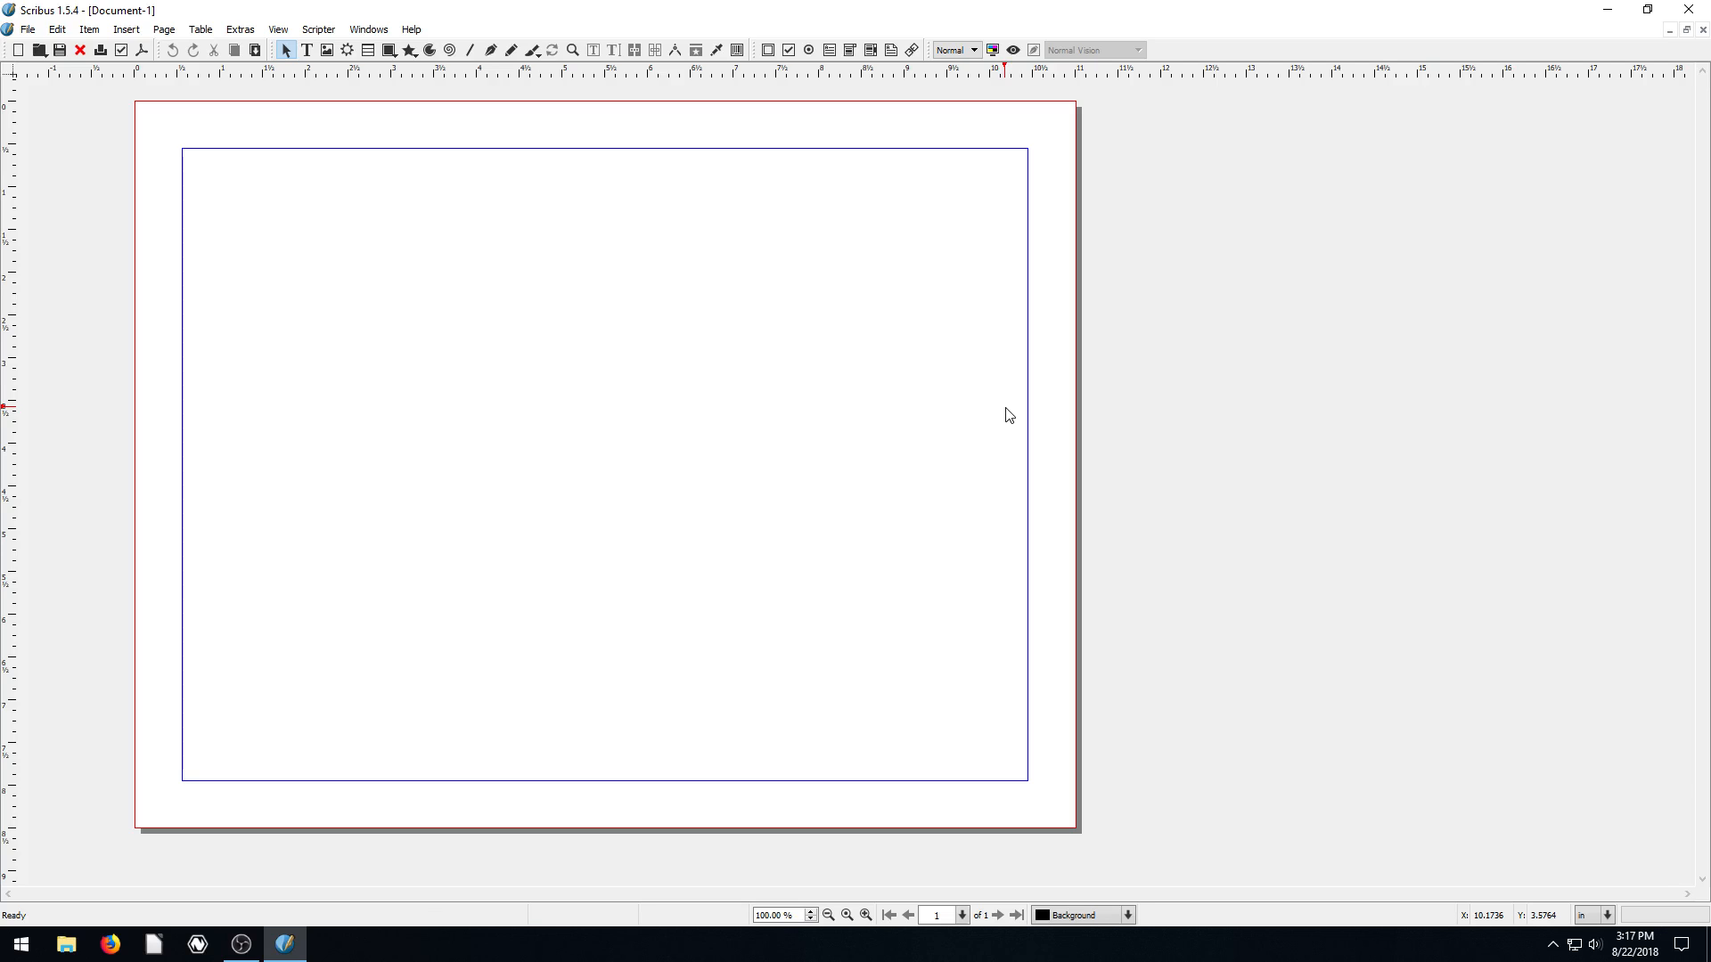
{"action": "mouse_move", "coordinate": [311, 325]}
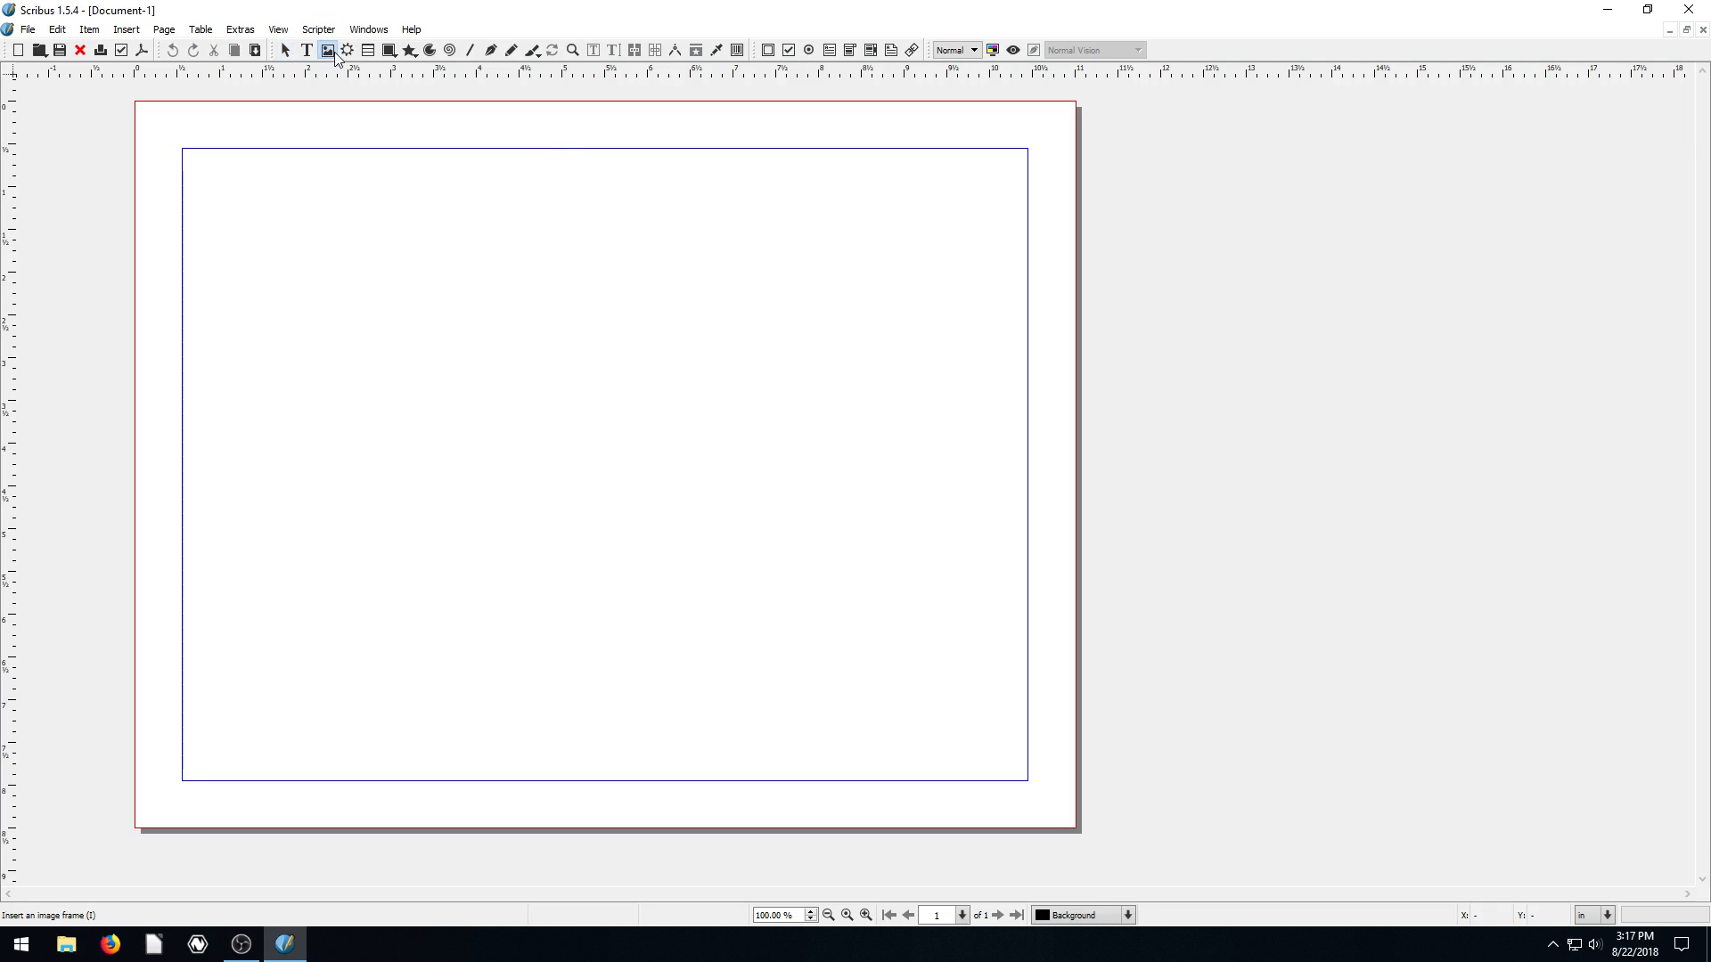
Step: Draw an image frame at top left, then a second centred frame nudged toward the lower right
{"action": "left_click_drag", "start_coordinate": [194, 149], "coordinate": [477, 446]}
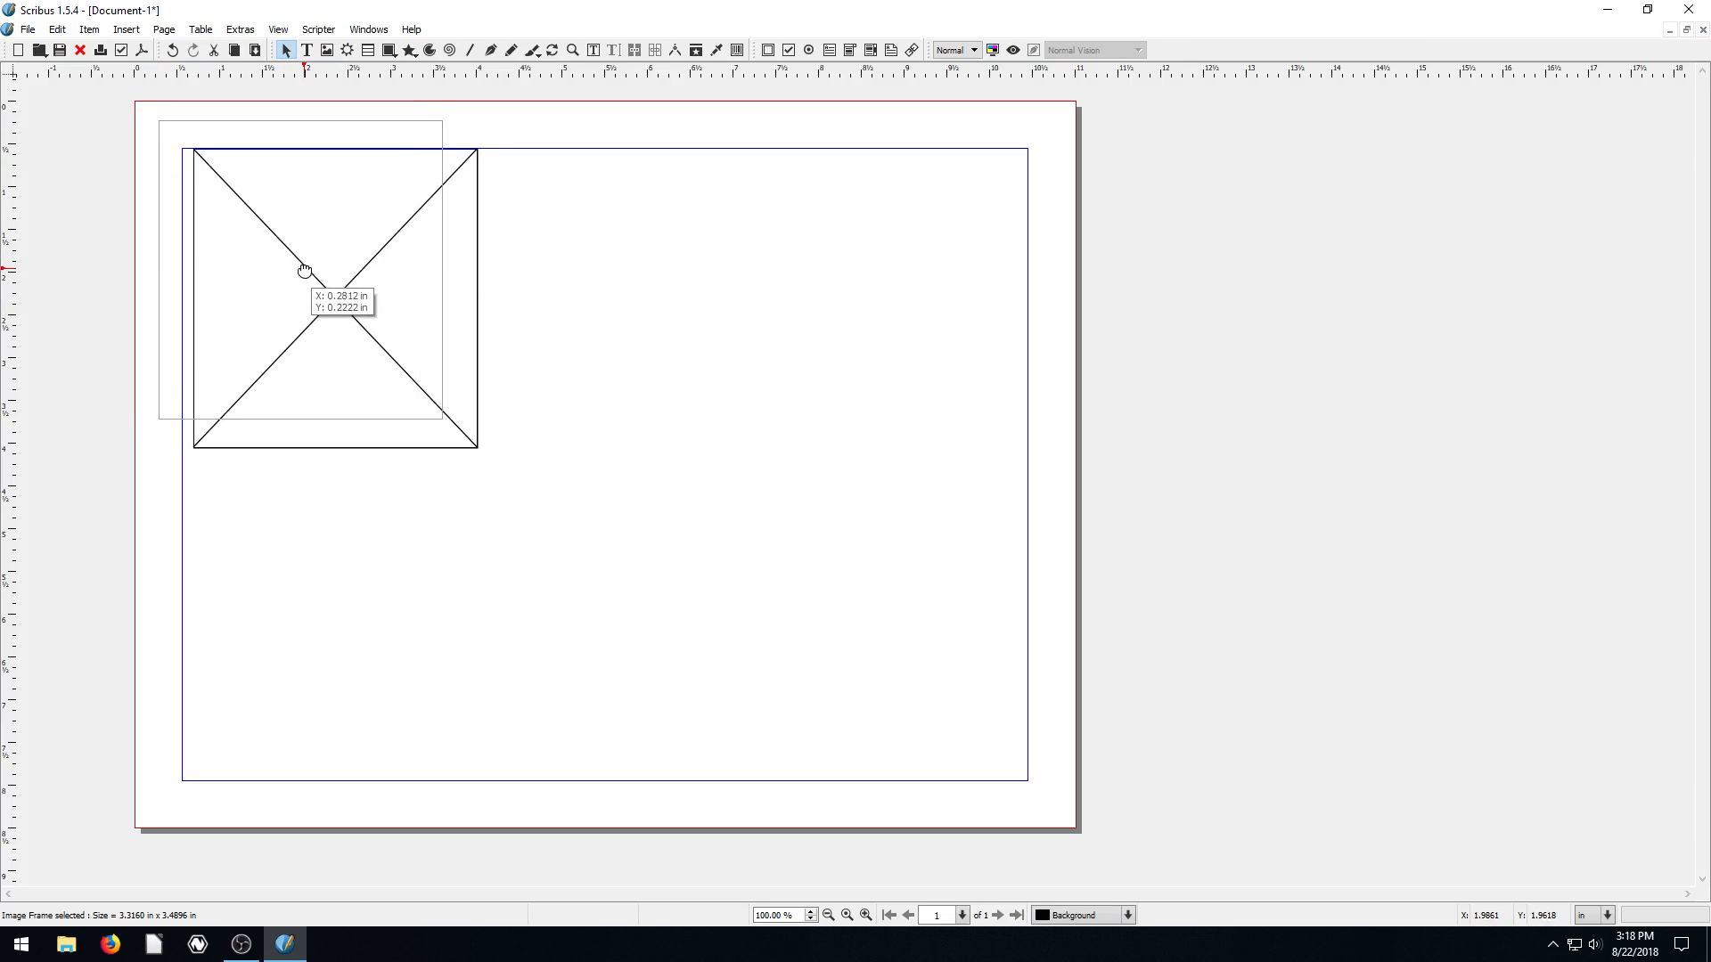
{"action": "left_click_drag", "start_coordinate": [335, 295], "coordinate": [300, 269]}
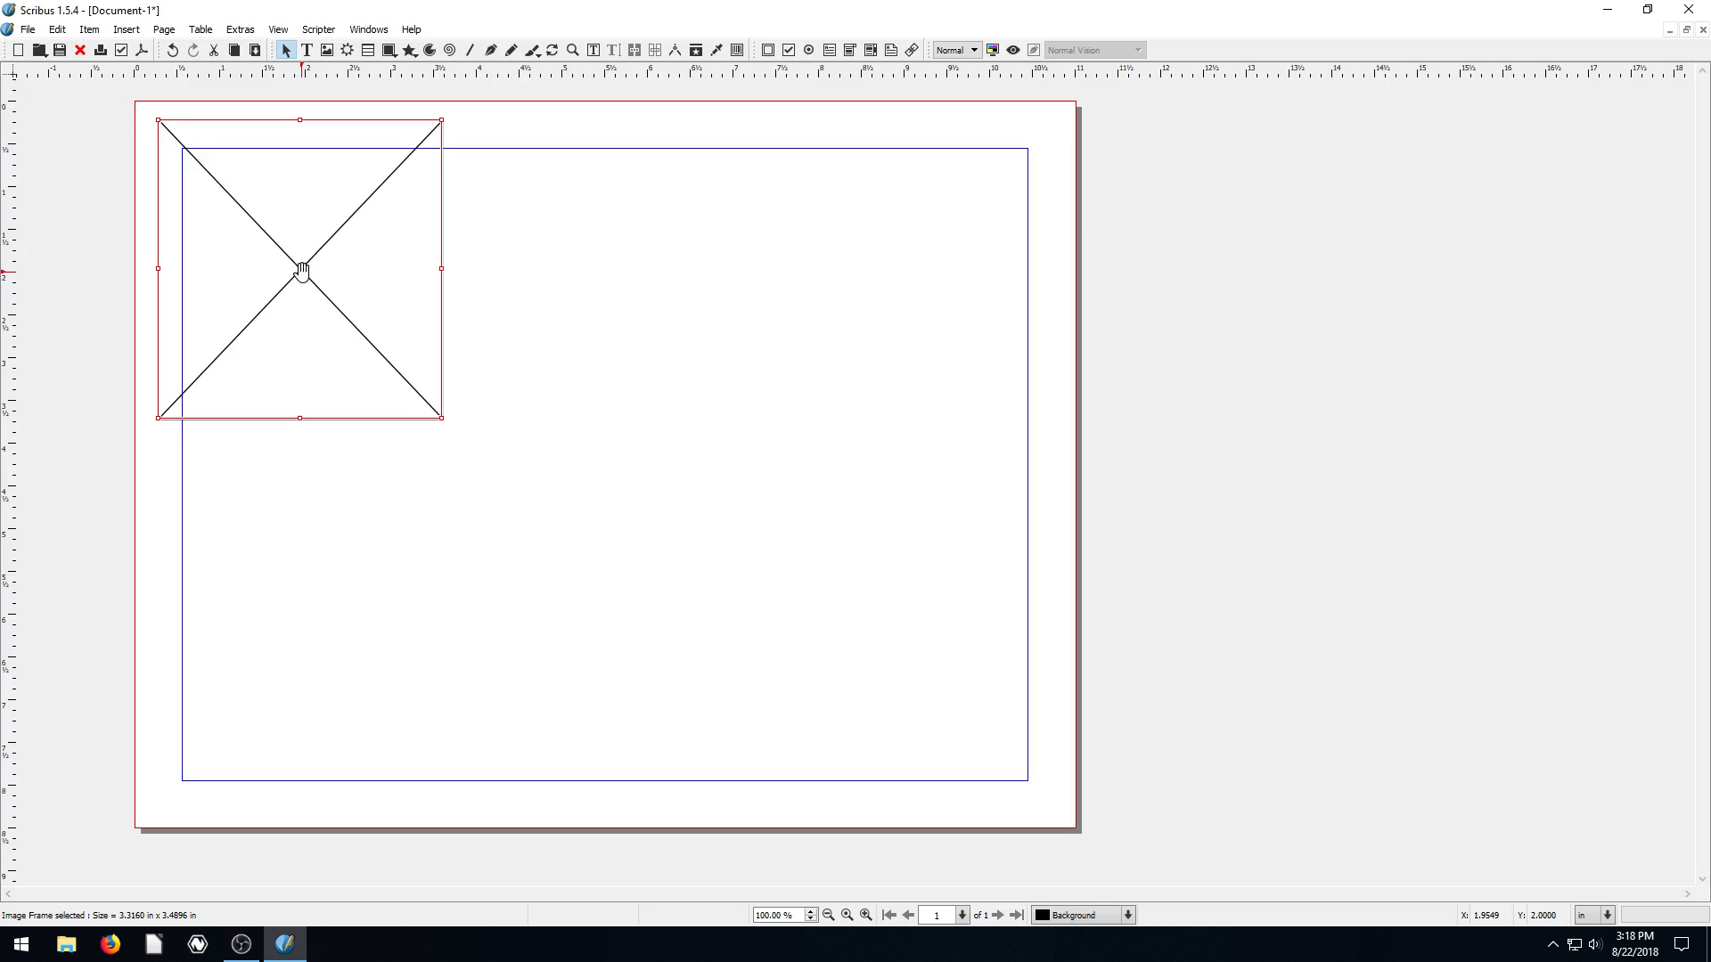
{"action": "mouse_move", "coordinate": [578, 159]}
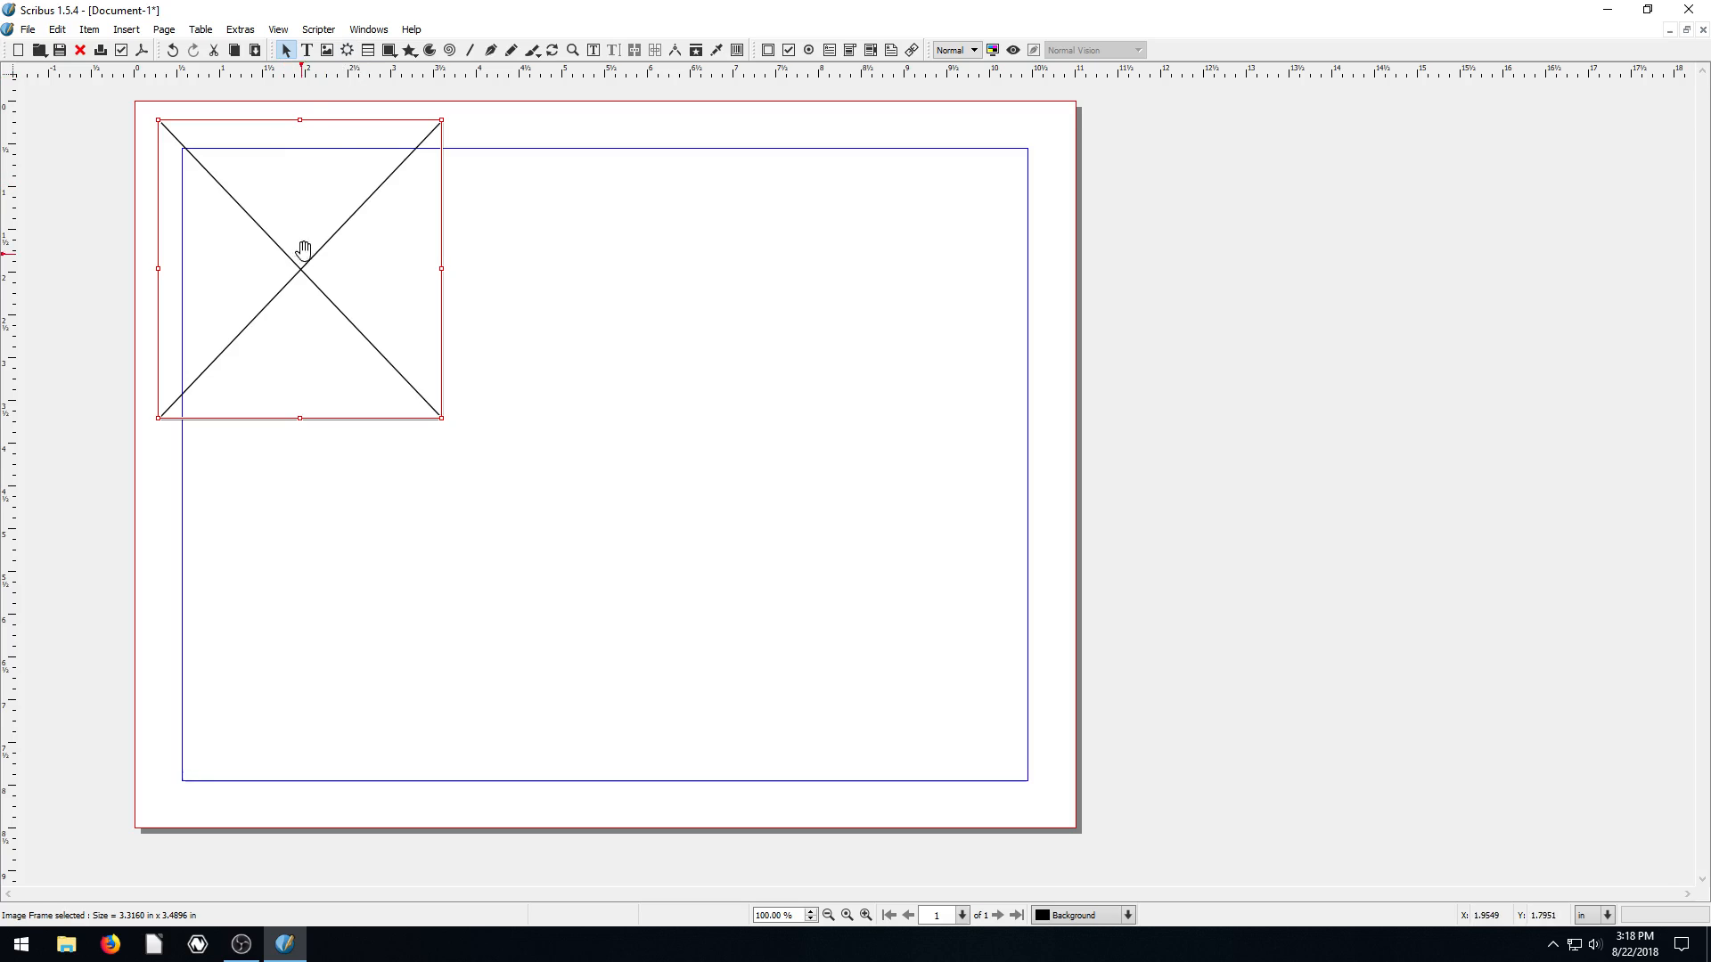
{"action": "left_click", "coordinate": [326, 50]}
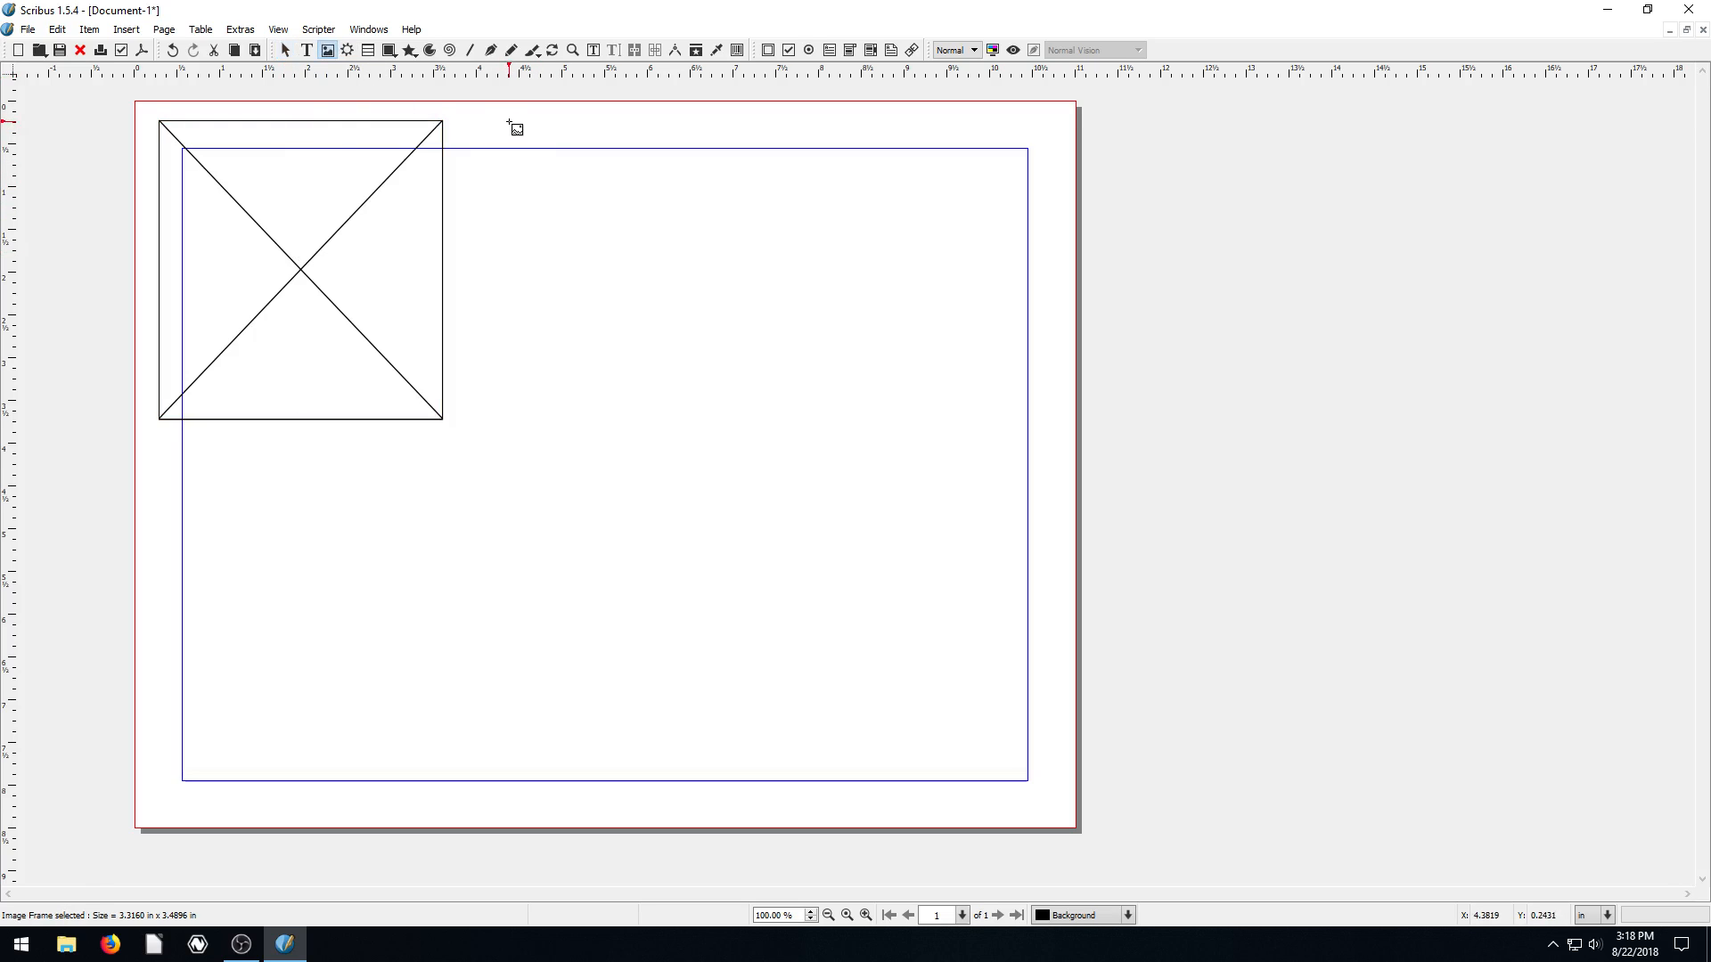
{"action": "mouse_move", "coordinate": [486, 295]}
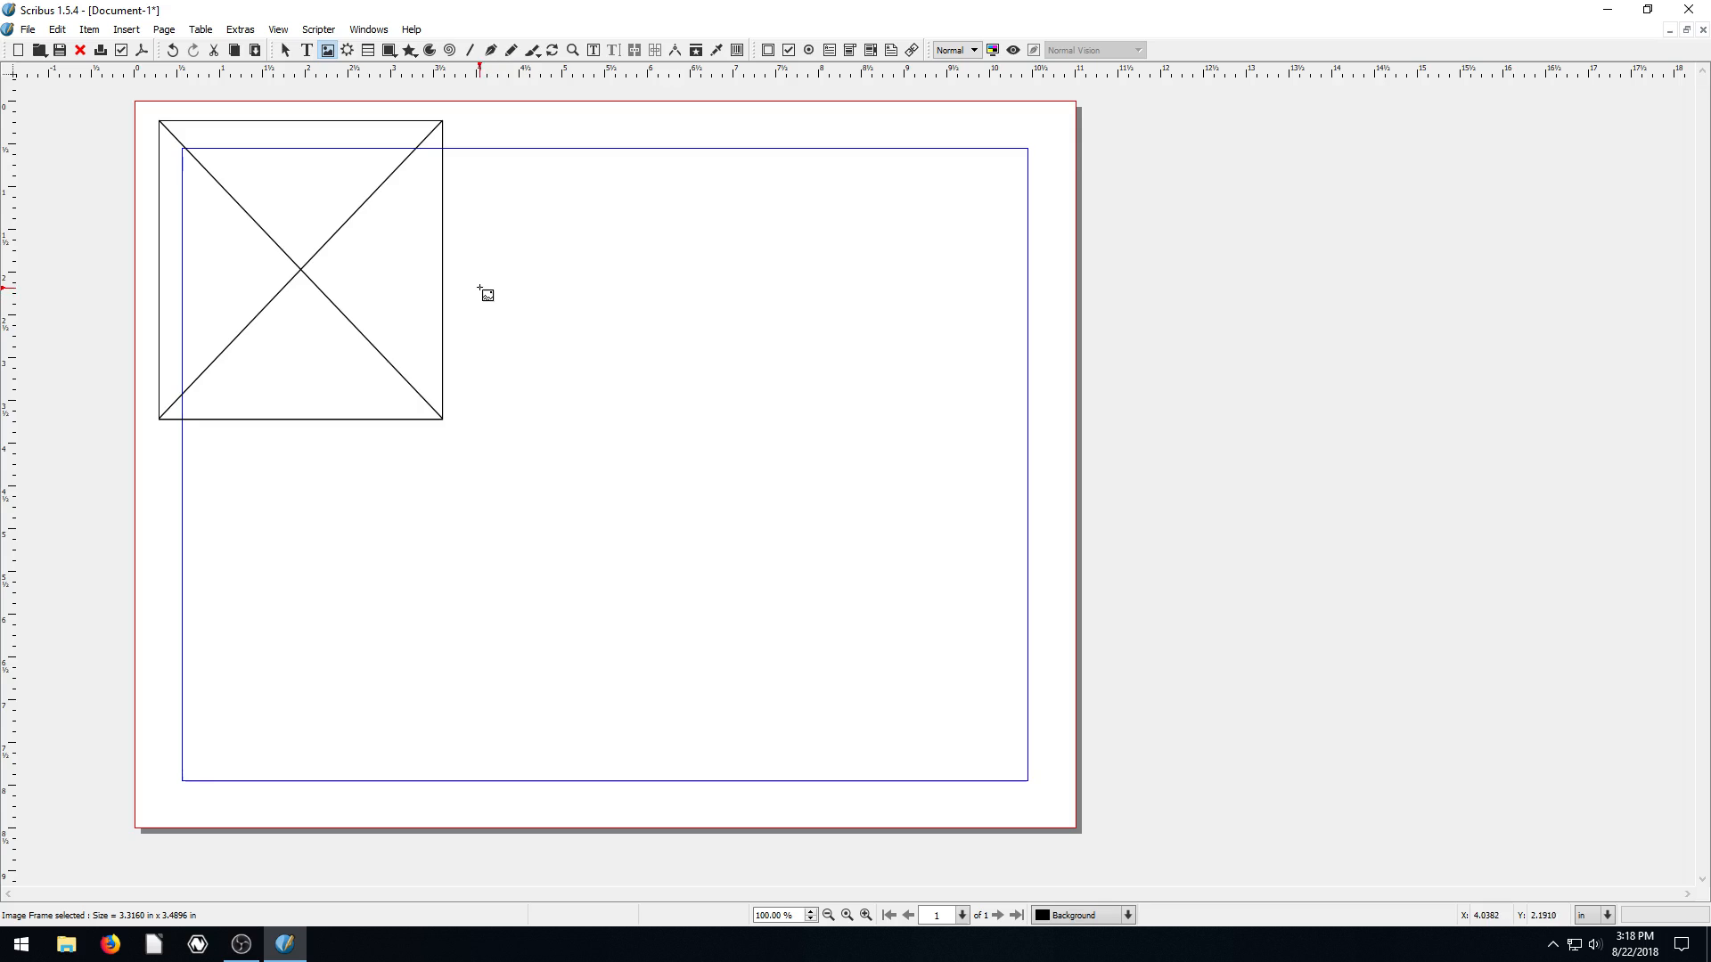
{"action": "left_click_drag", "start_coordinate": [477, 286], "coordinate": [802, 620]}
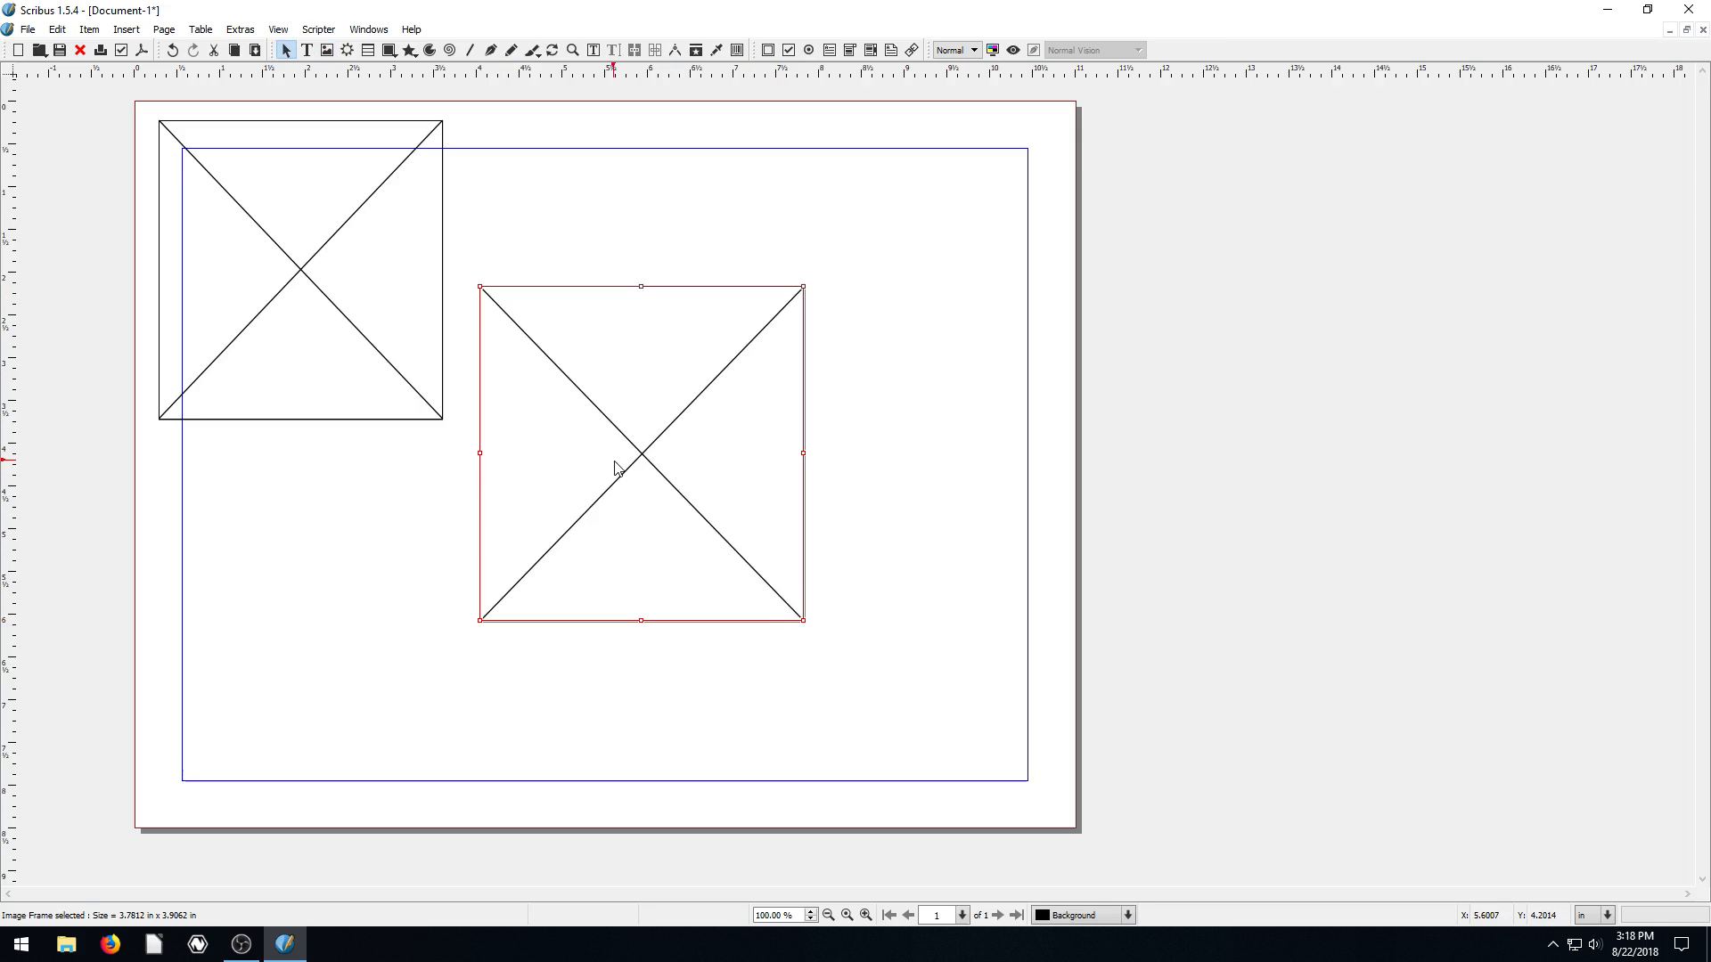
{"action": "left_click_drag", "start_coordinate": [641, 452], "coordinate": [617, 463]}
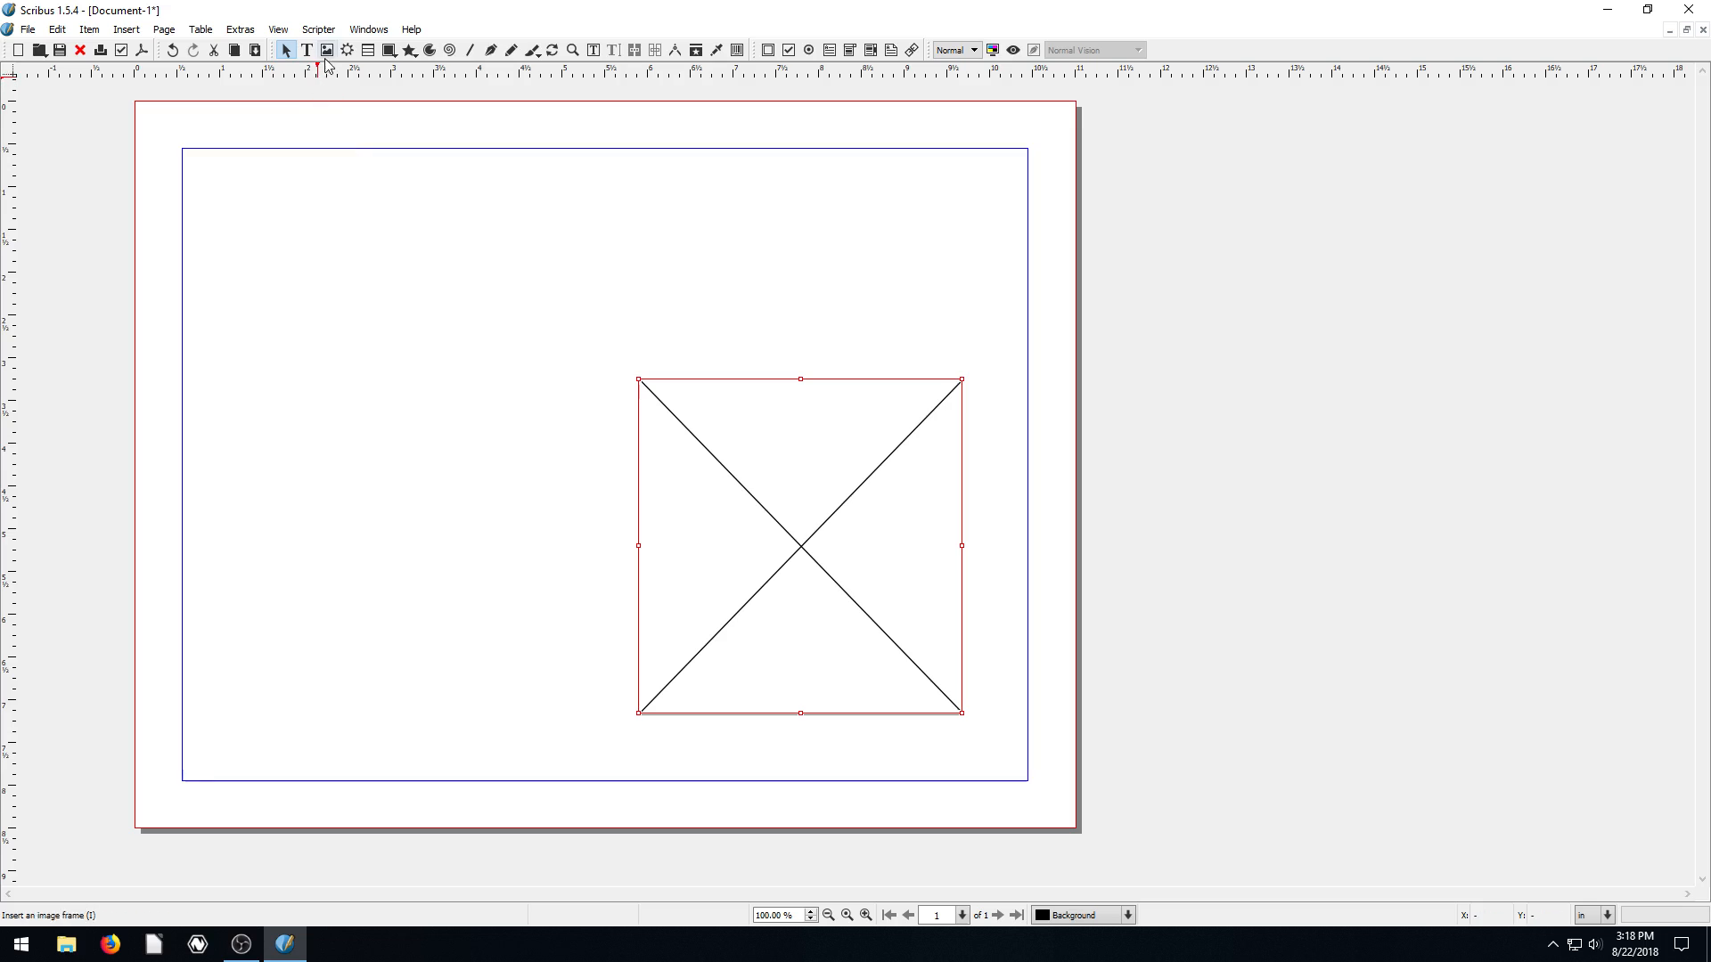
Step: Draw a new image frame at top left and resize it by its corner into a square
{"action": "left_click", "coordinate": [325, 50]}
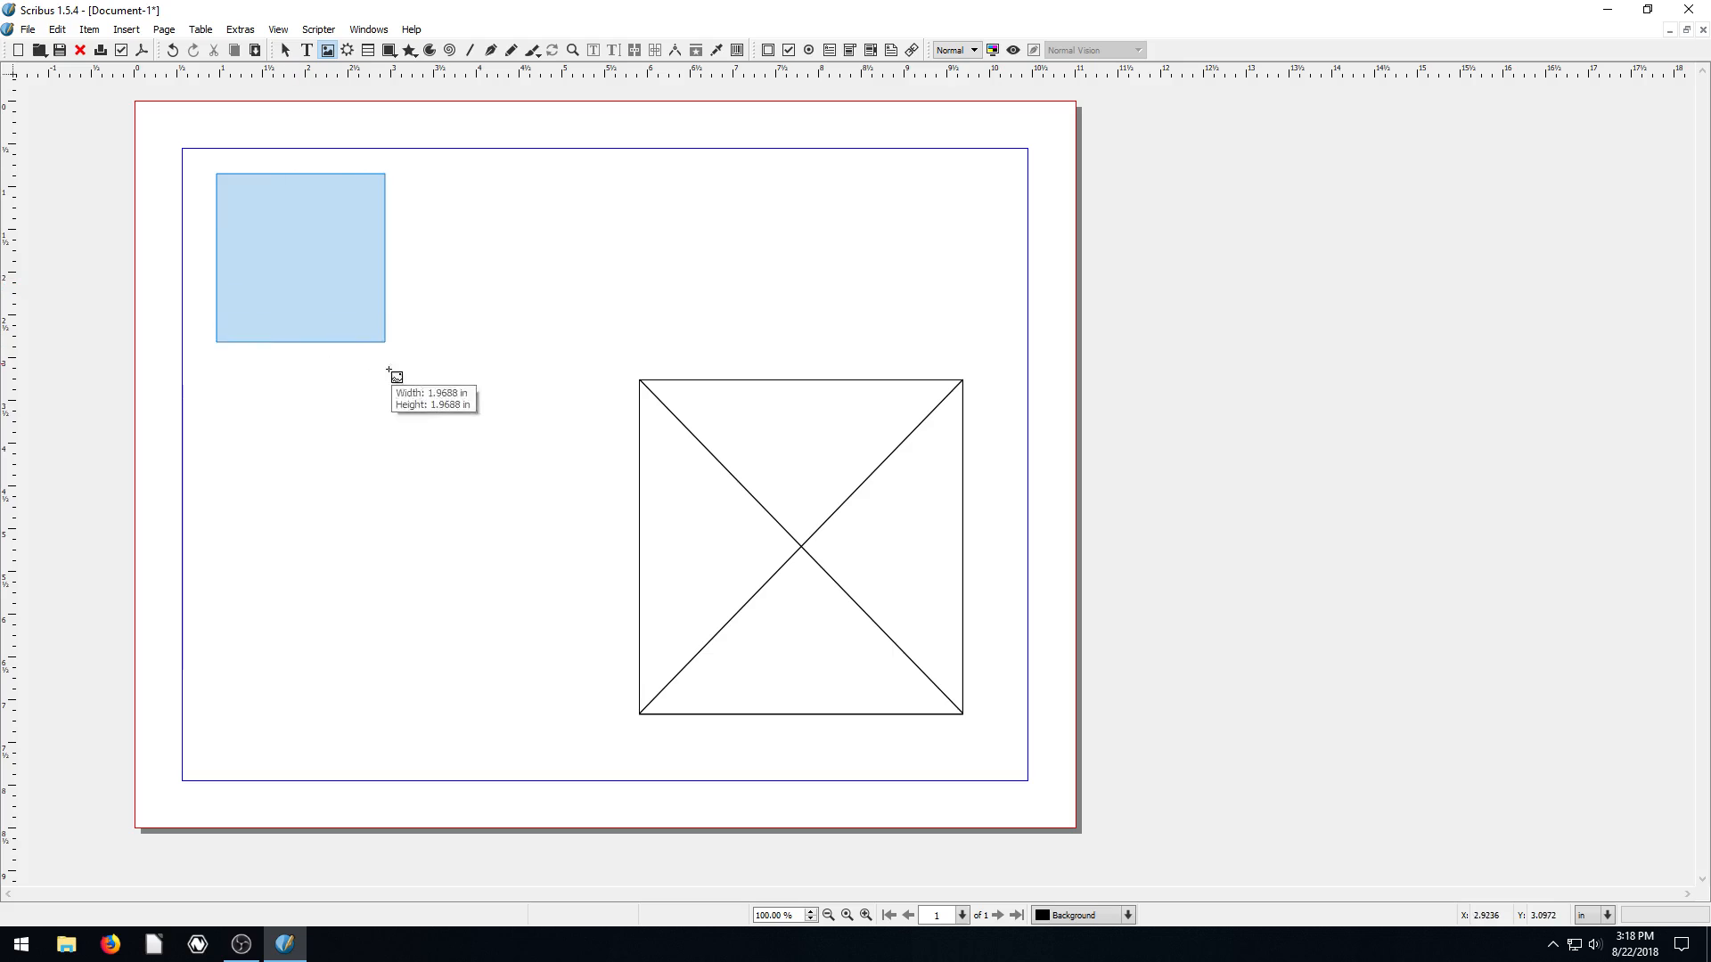
{"action": "left_click_drag", "start_coordinate": [390, 349], "coordinate": [426, 392]}
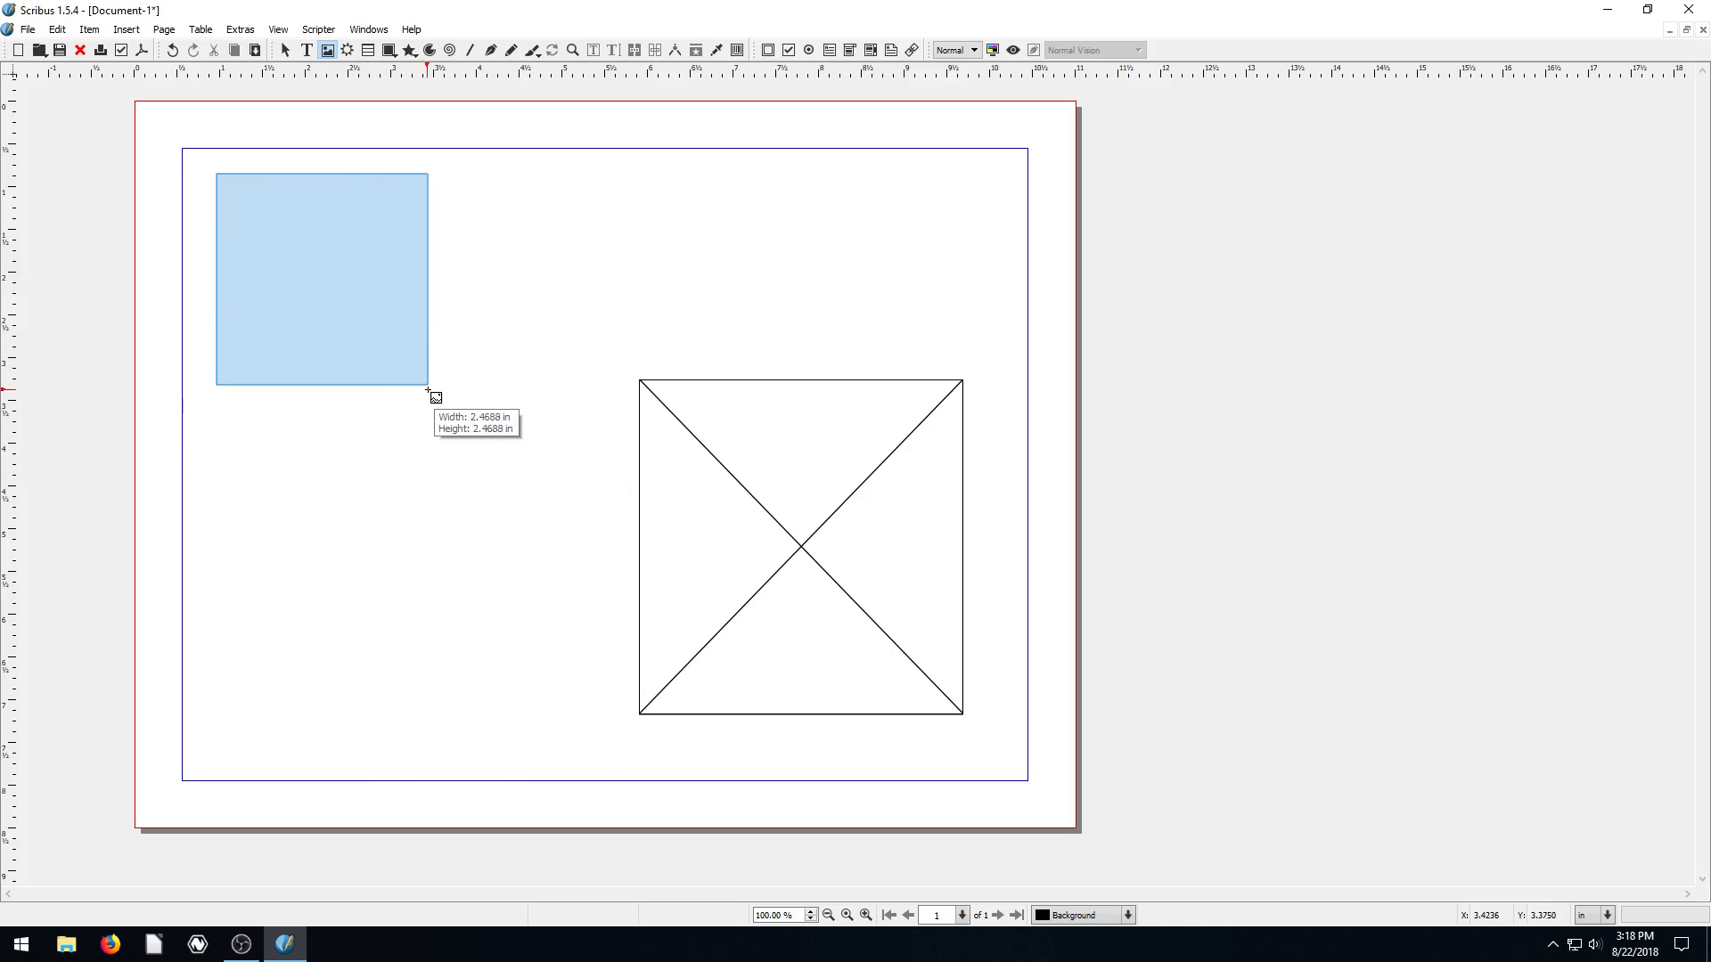
{"action": "left_click_drag", "start_coordinate": [426, 393], "coordinate": [384, 385]}
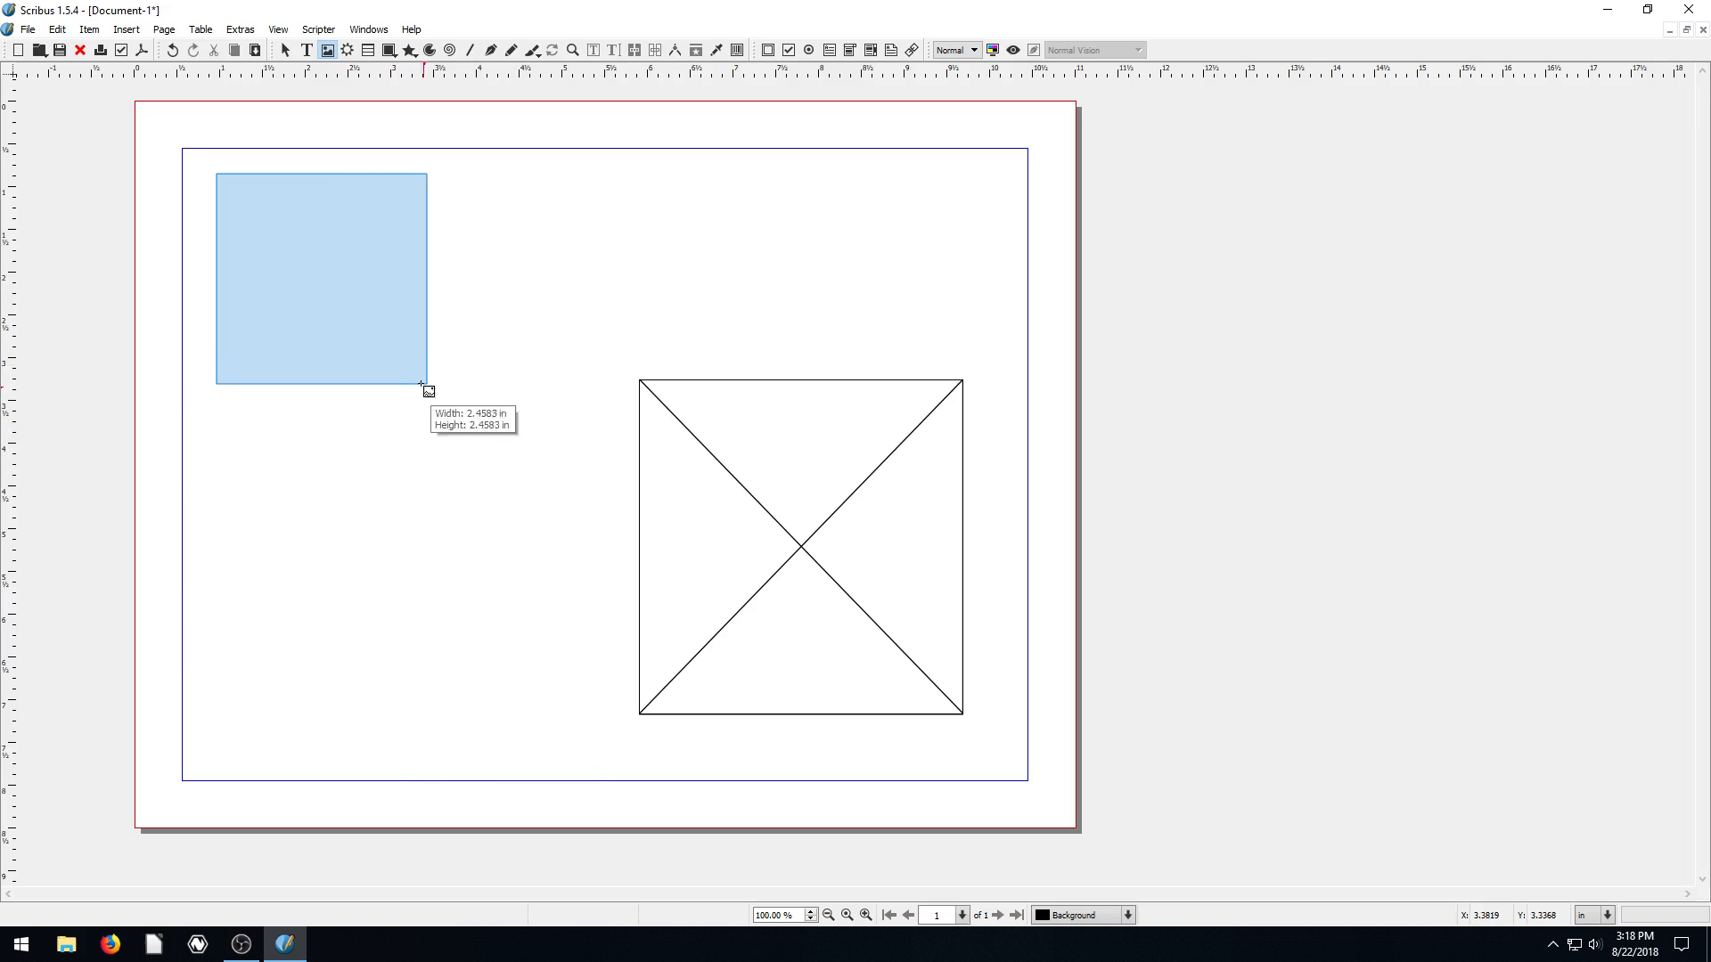
{"action": "left_click_drag", "start_coordinate": [419, 388], "coordinate": [596, 588]}
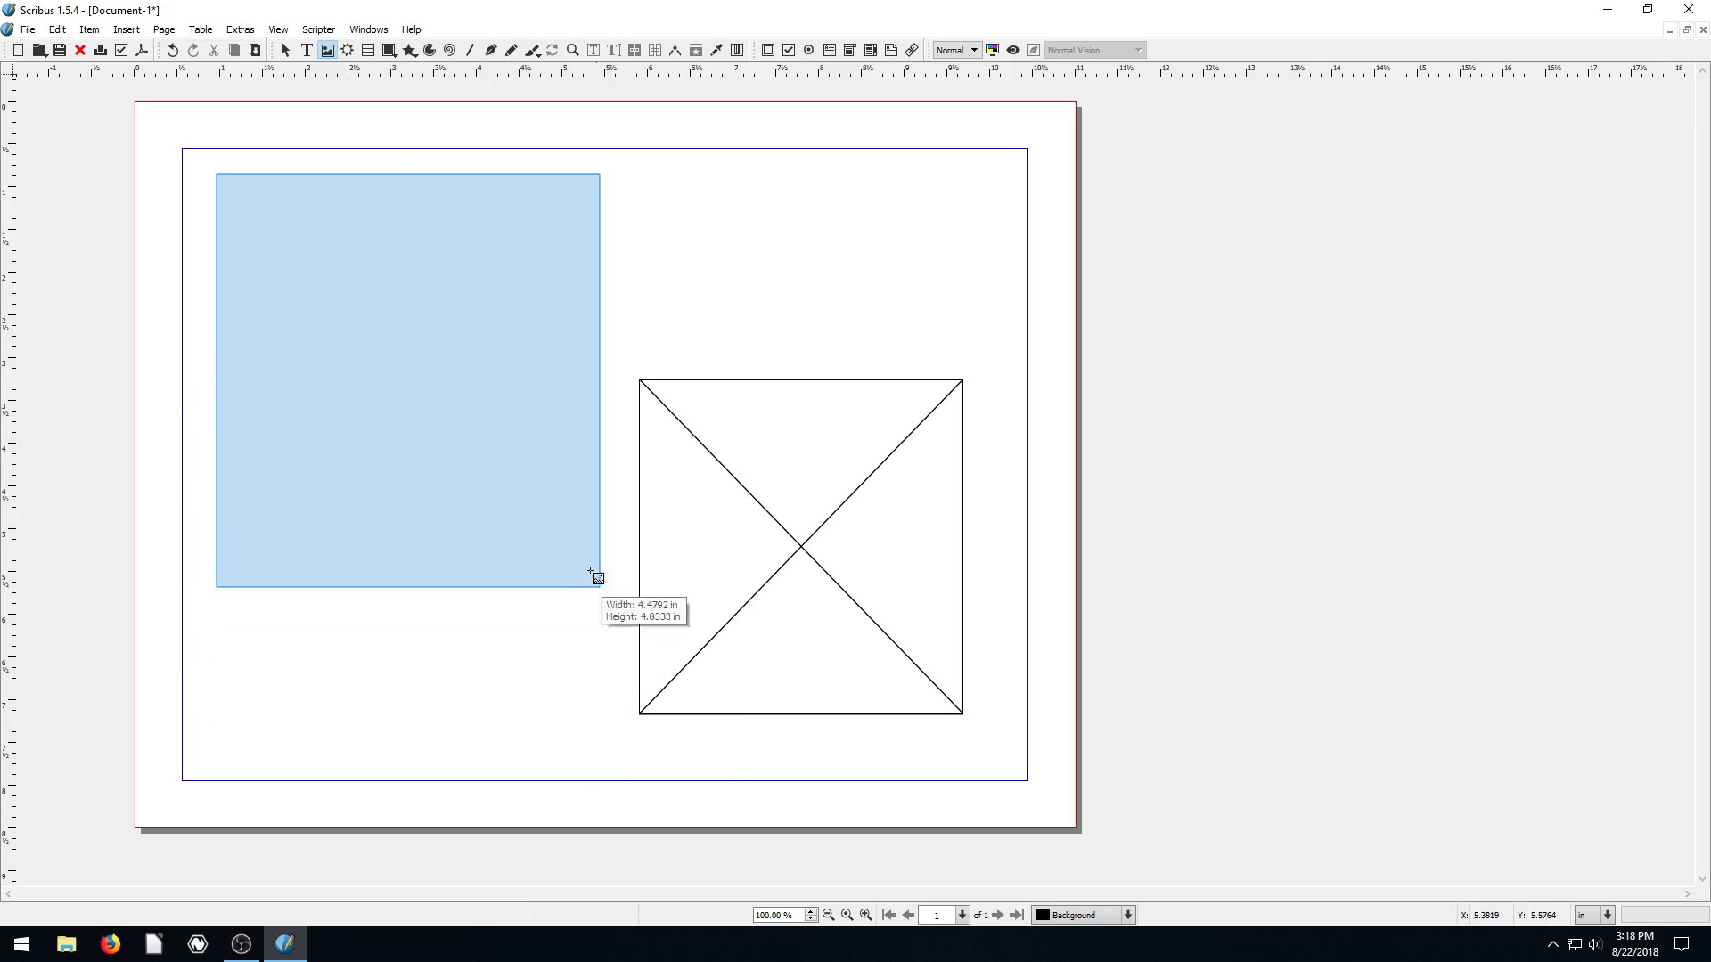
{"action": "left_click_drag", "start_coordinate": [594, 574], "coordinate": [655, 223]}
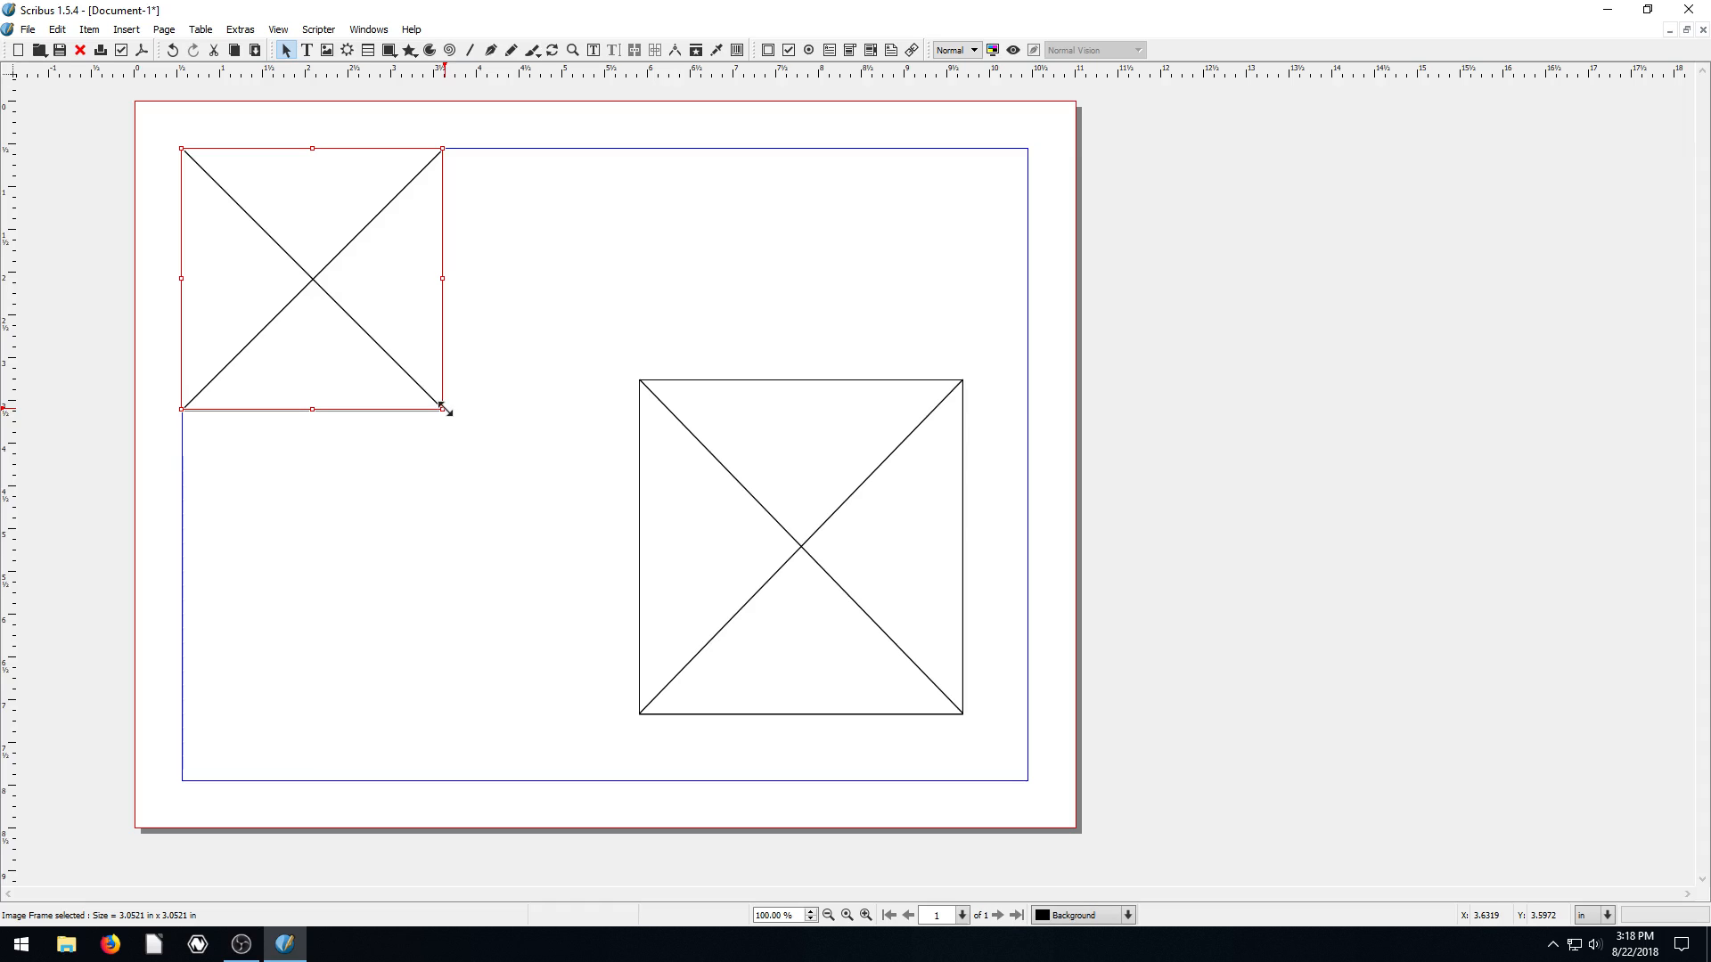
{"action": "left_click_drag", "start_coordinate": [442, 410], "coordinate": [521, 486]}
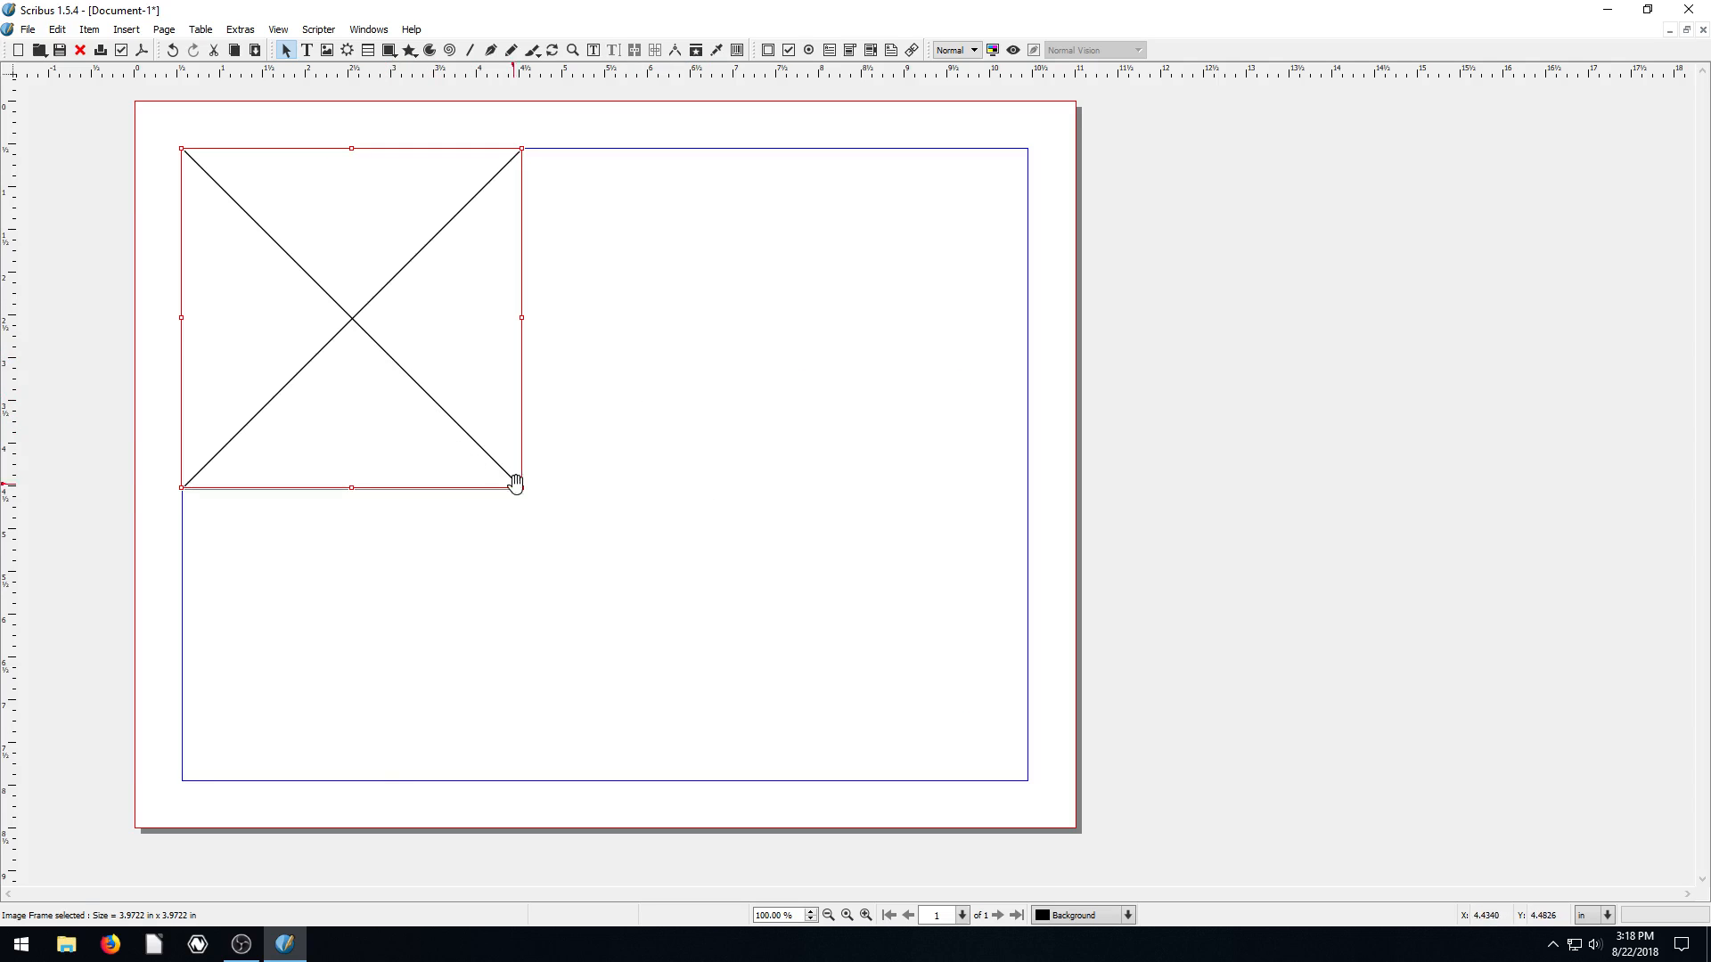
{"action": "left_click_drag", "start_coordinate": [520, 487], "coordinate": [492, 442]}
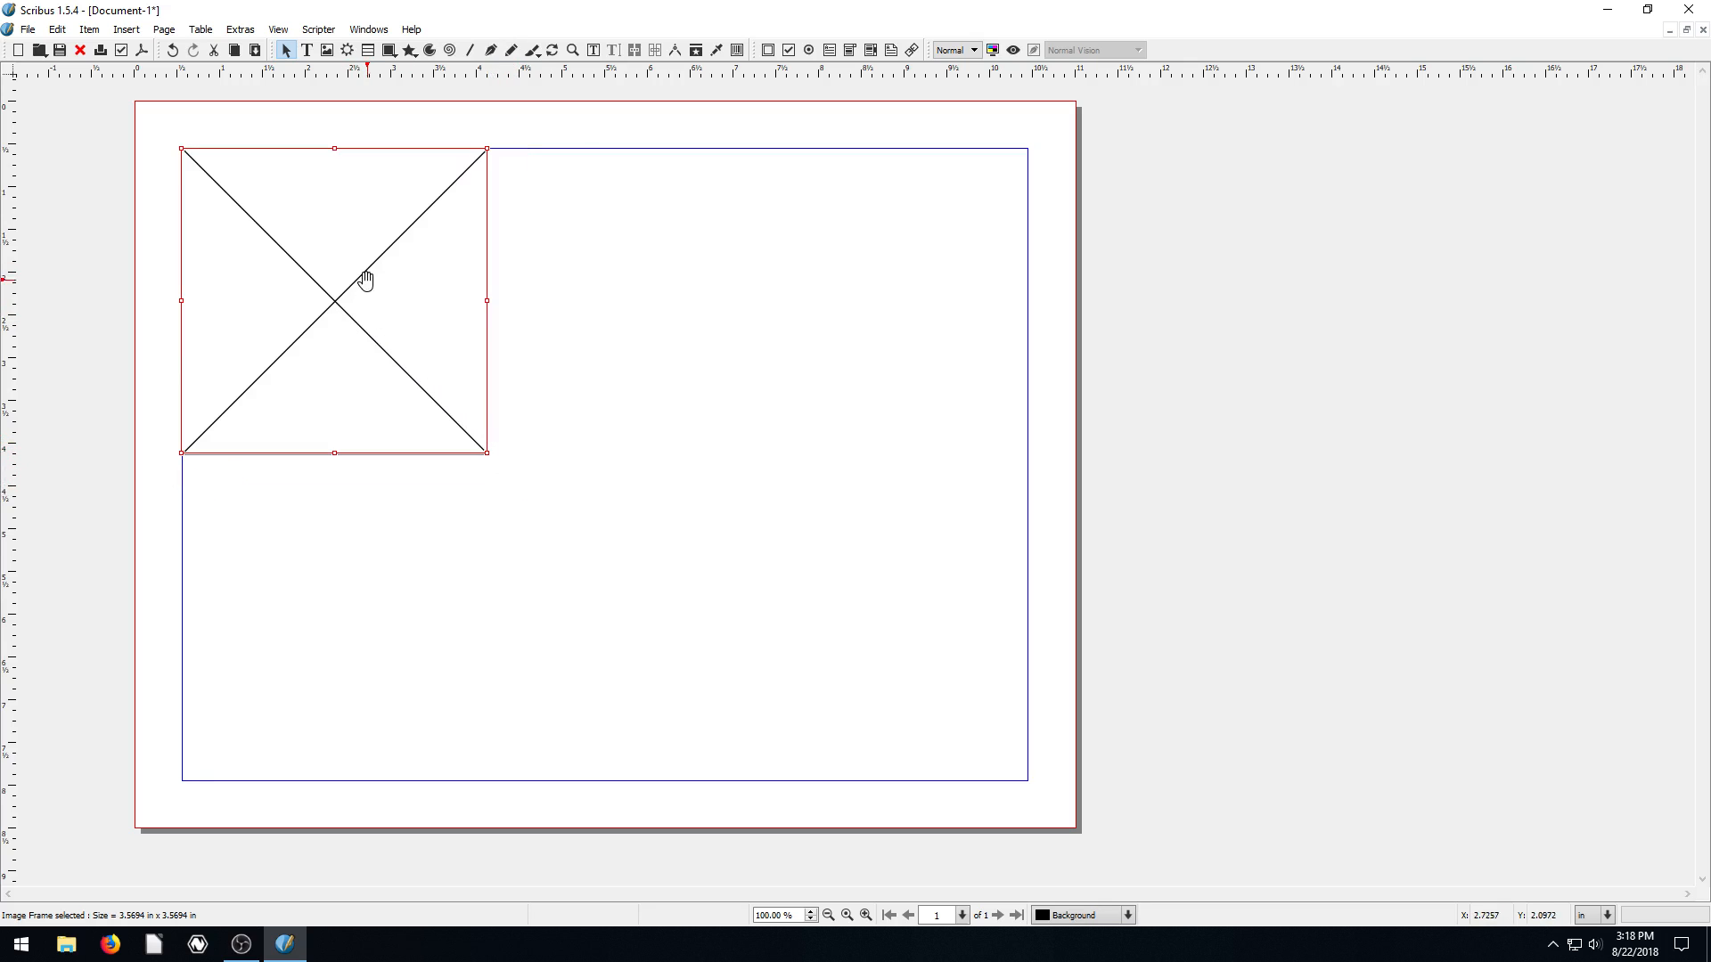
{"action": "mouse_move", "coordinate": [404, 242]}
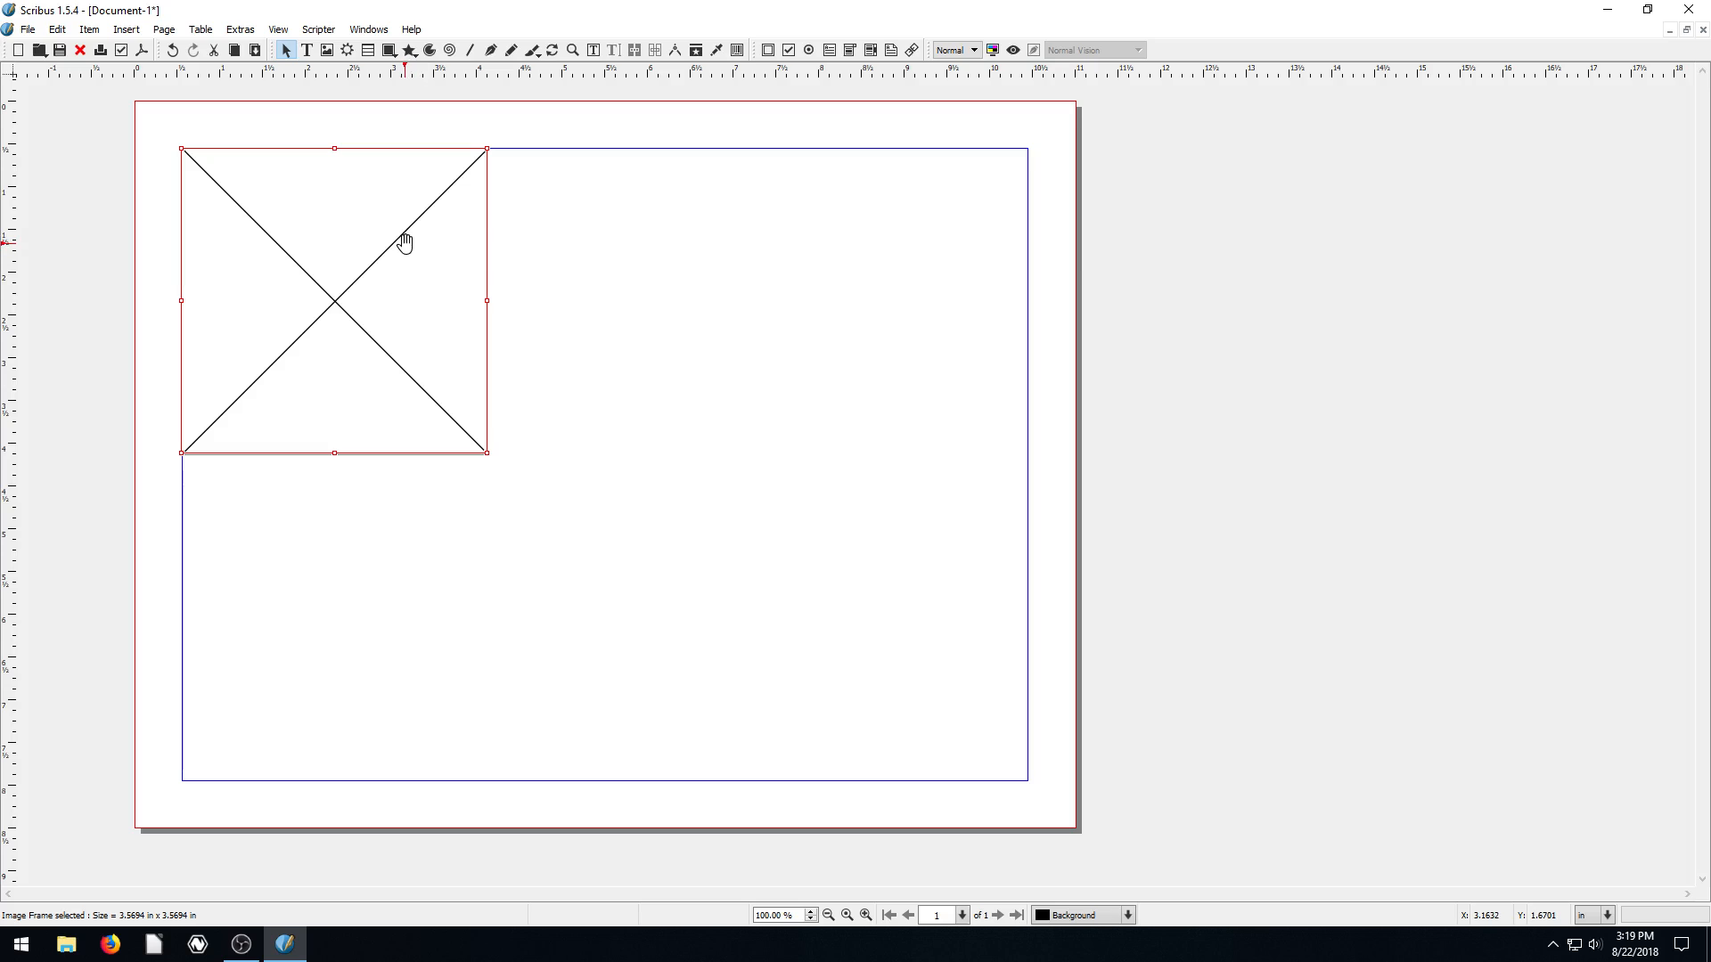
{"action": "mouse_move", "coordinate": [638, 360]}
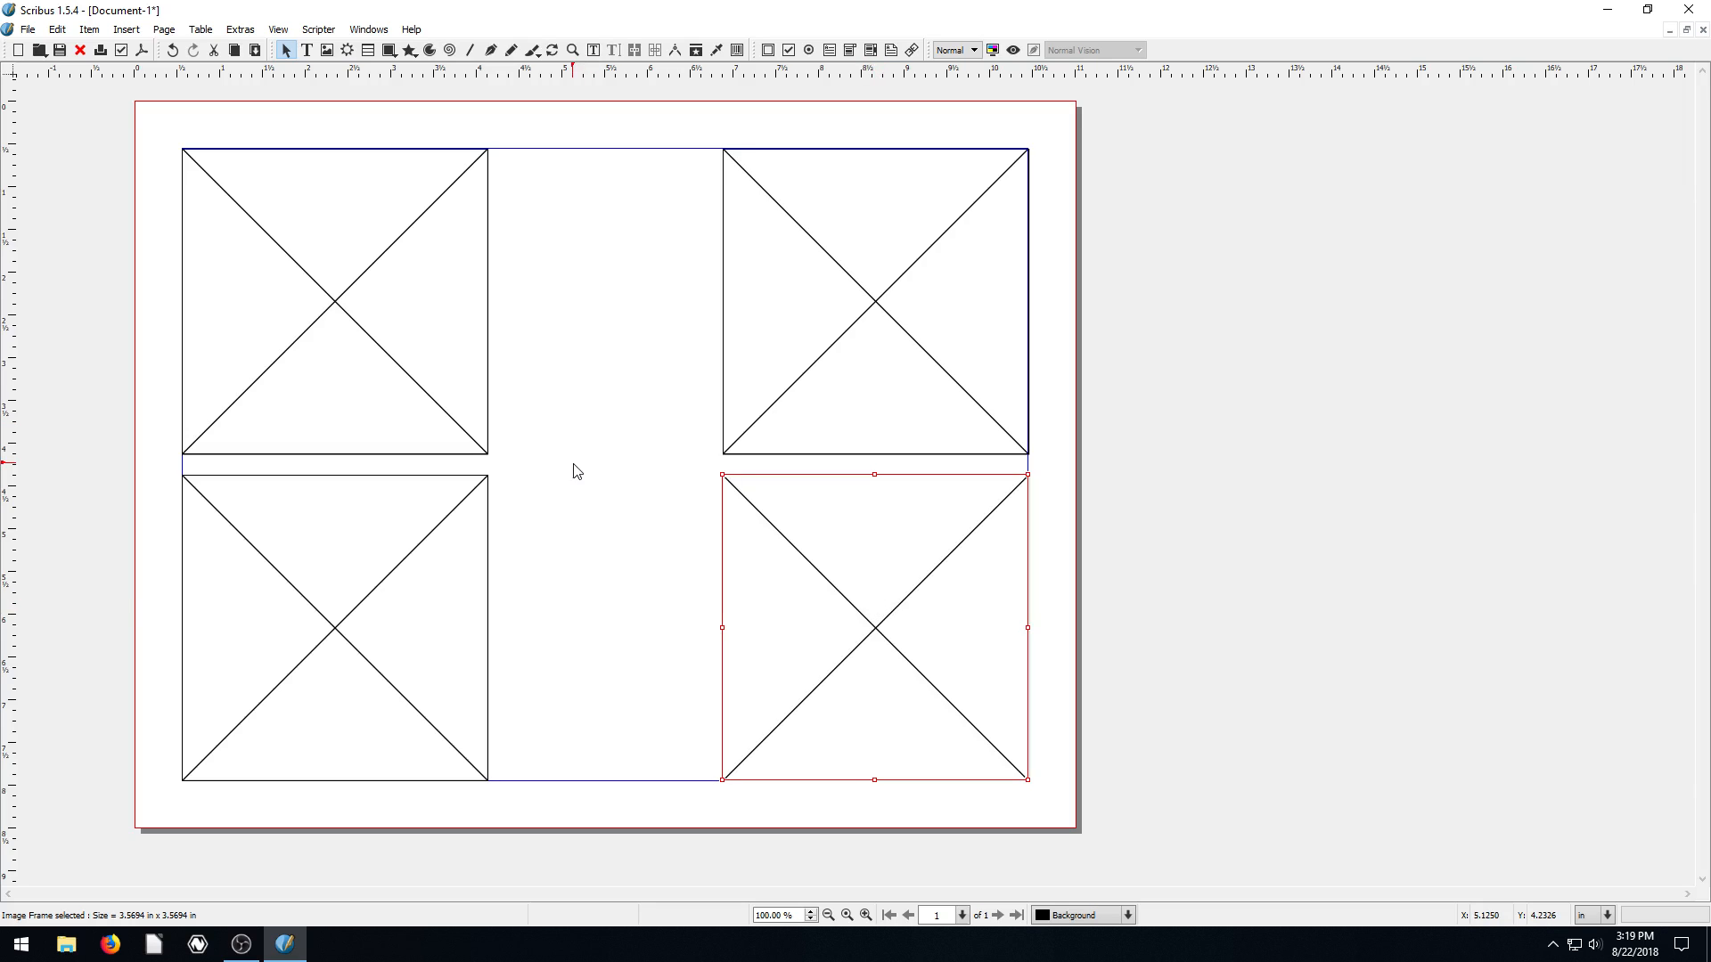
{"action": "mouse_move", "coordinate": [456, 301]}
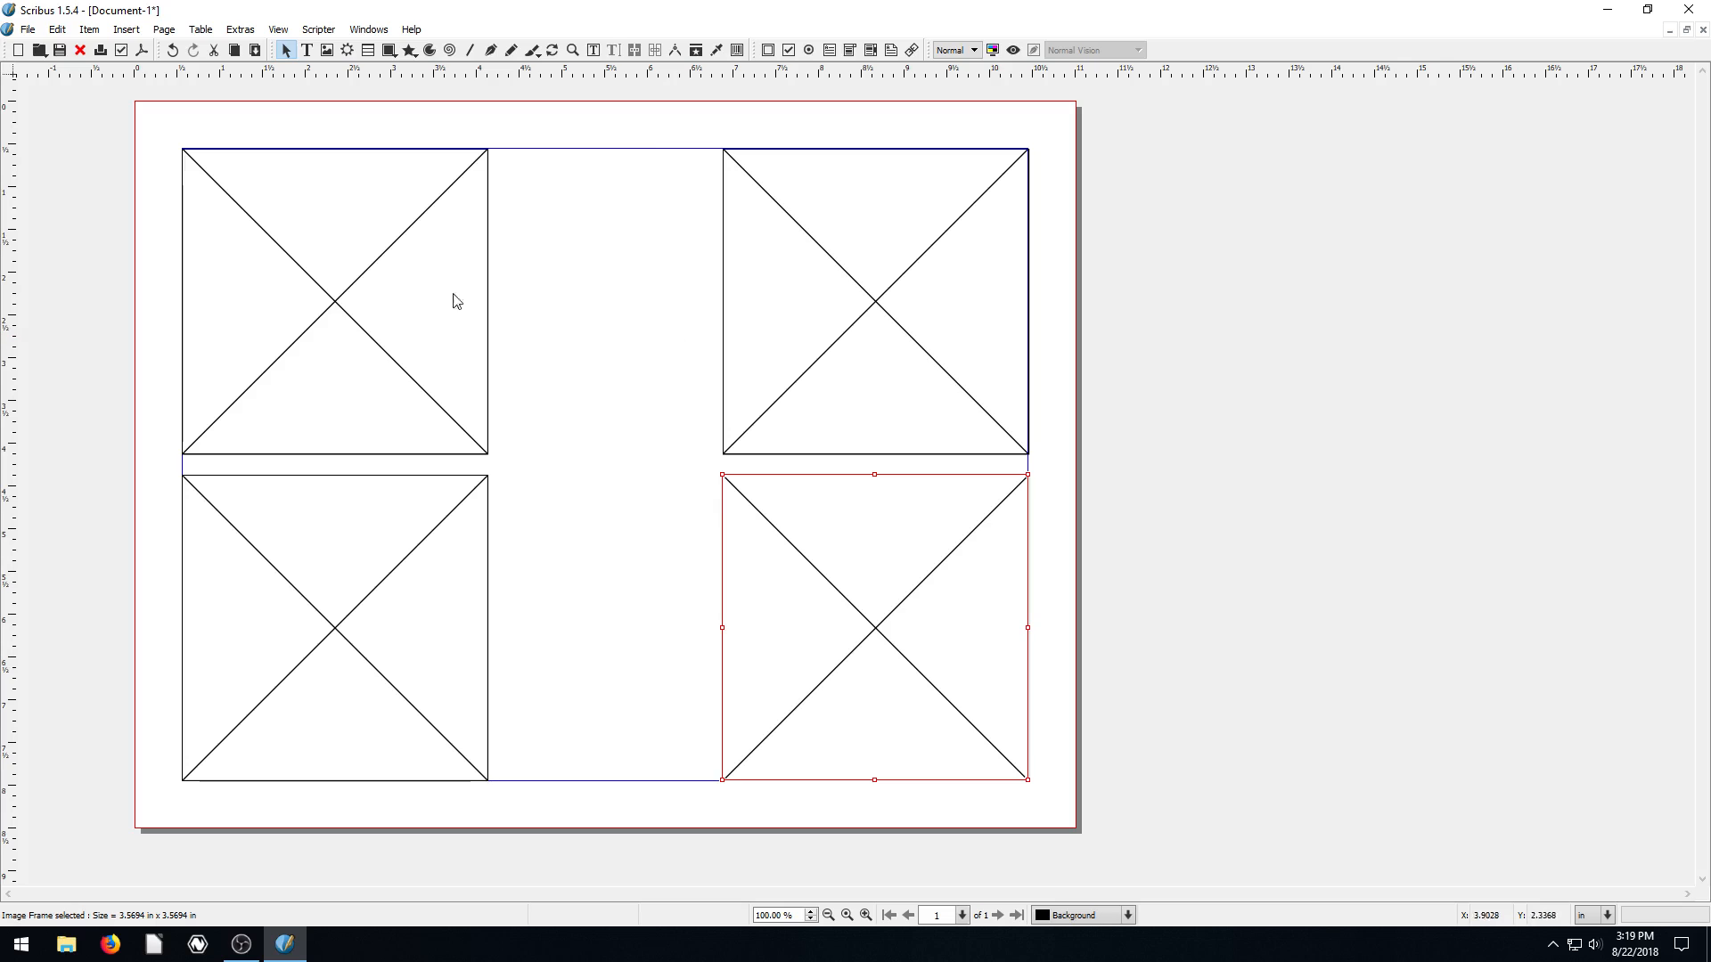
{"action": "mouse_move", "coordinate": [436, 423]}
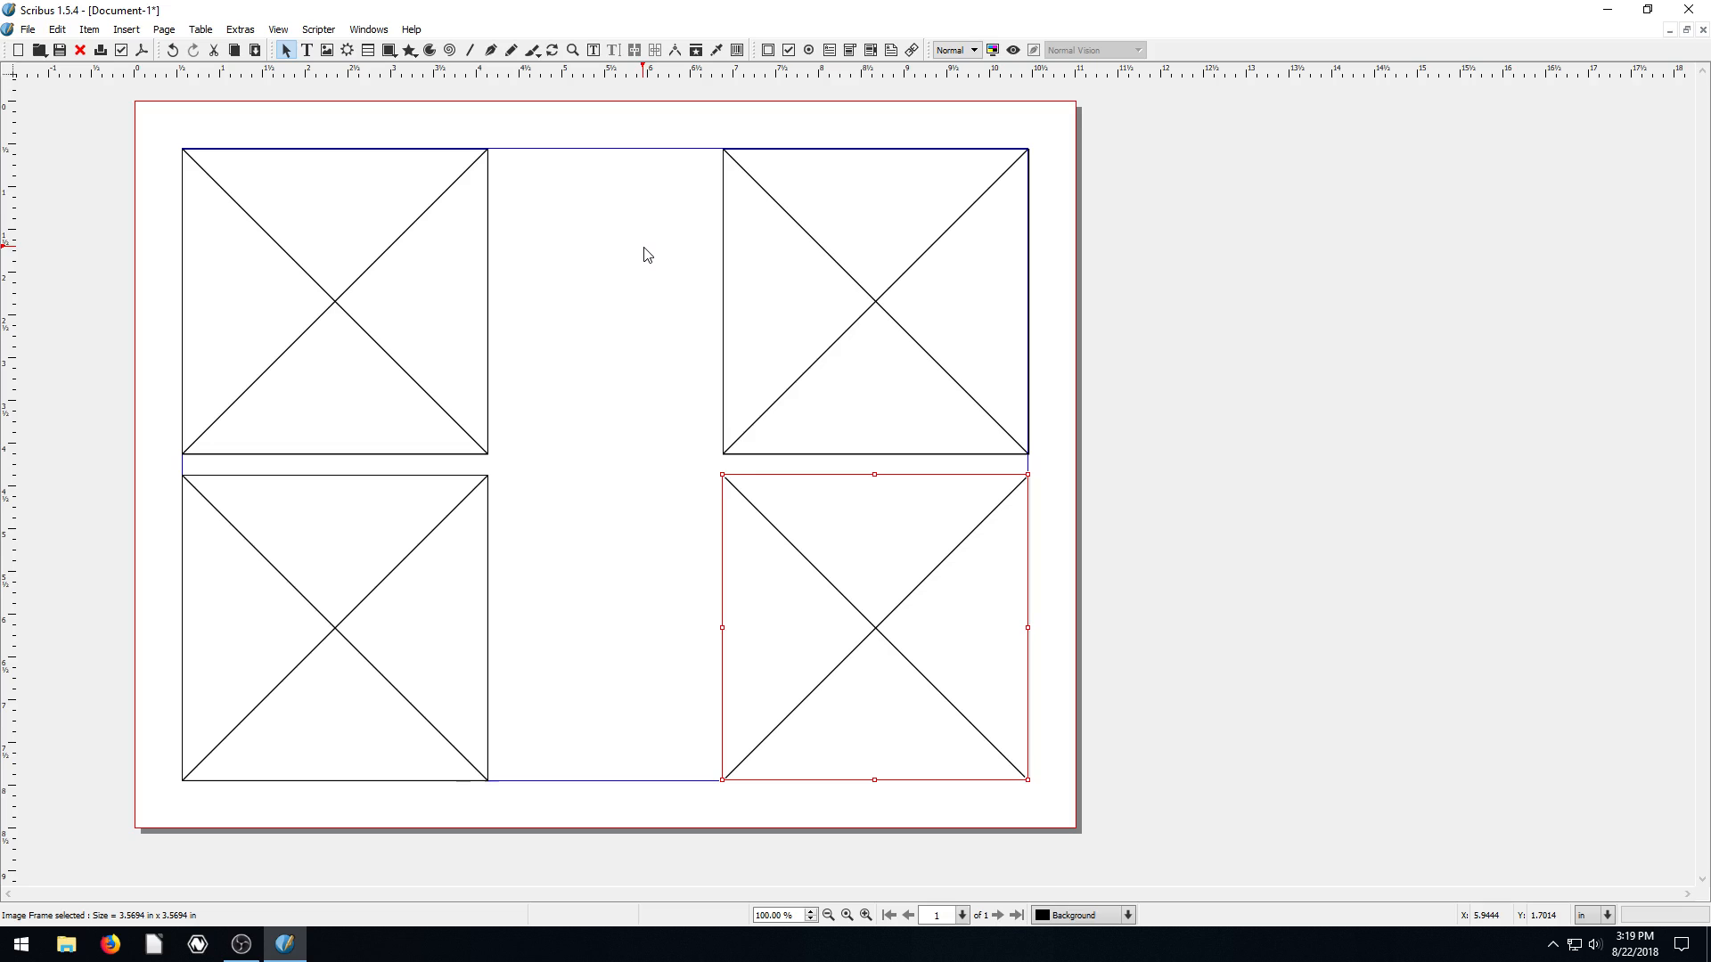
{"action": "mouse_move", "coordinate": [695, 456]}
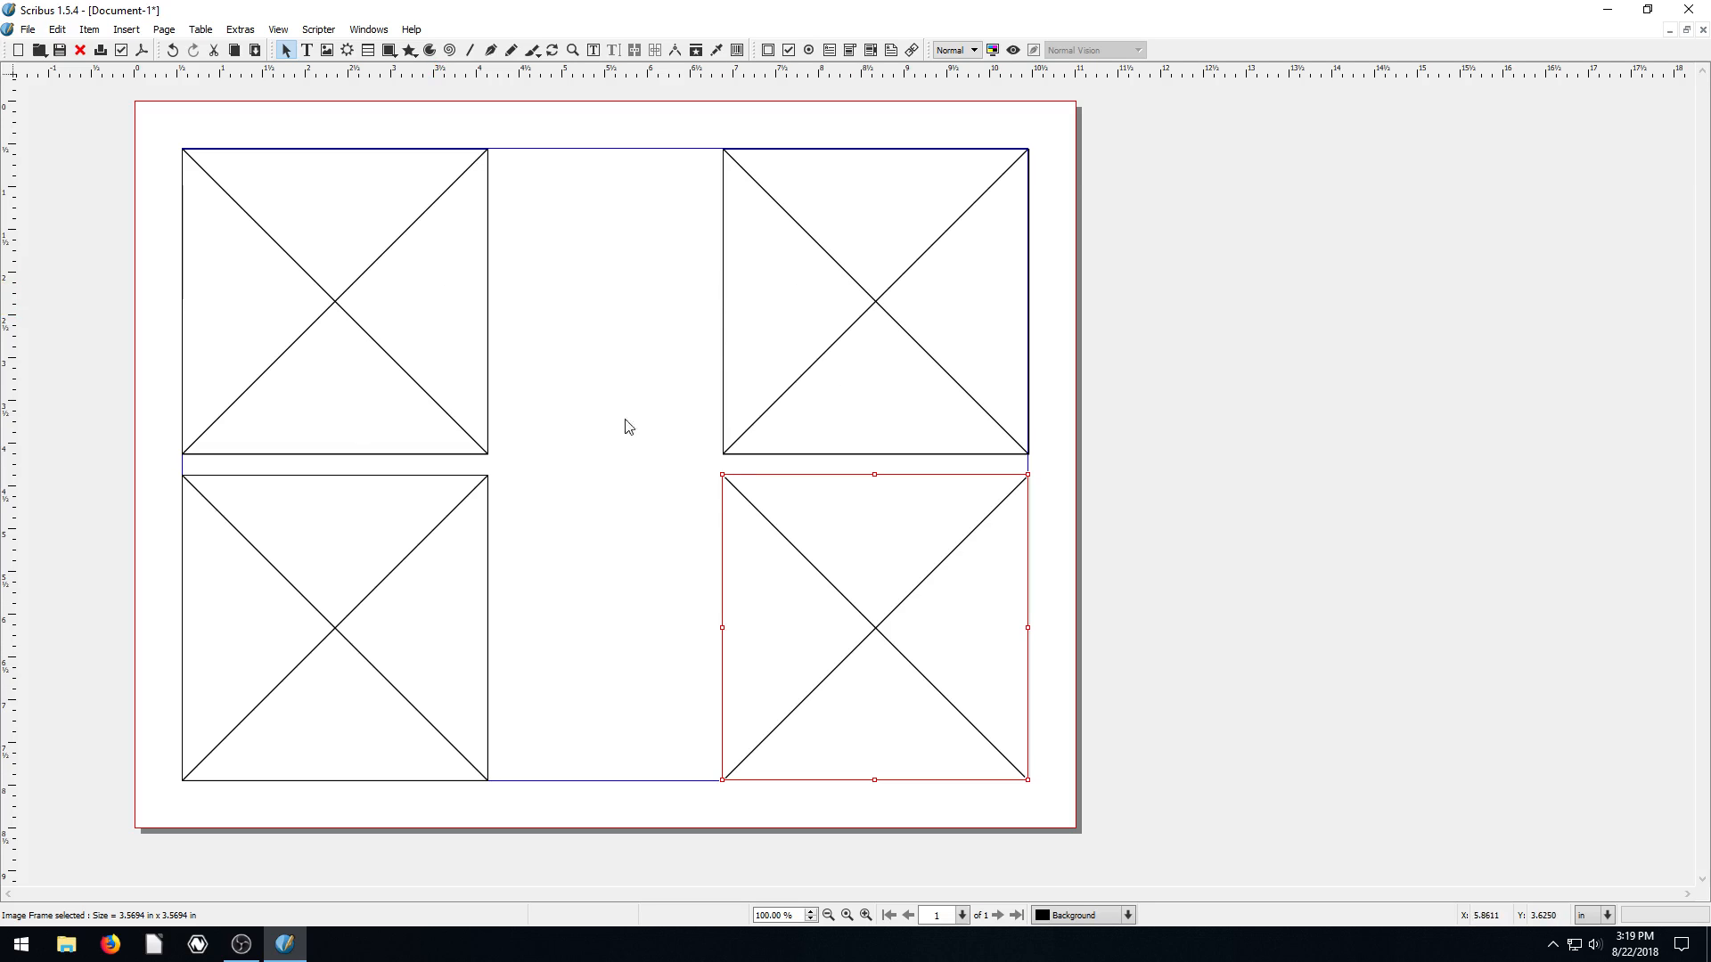
Step: Select the frames and drag their side handles to widen both columns to 4.1673 in
{"action": "left_click", "coordinate": [332, 303]}
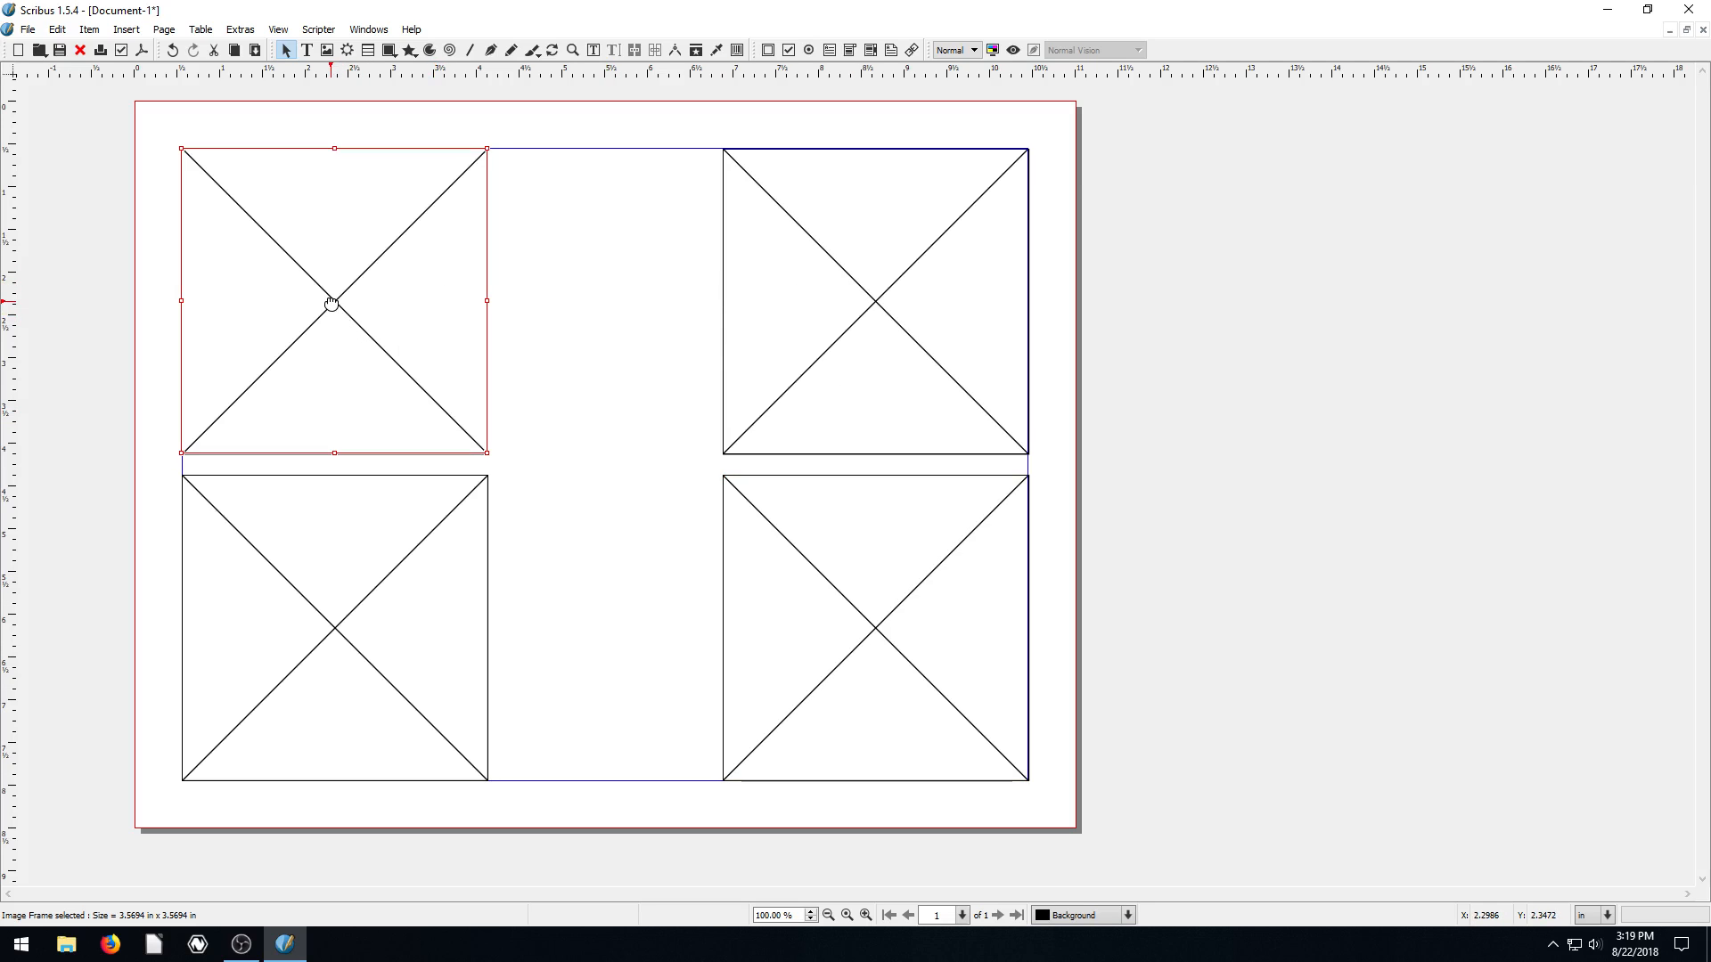
{"action": "mouse_move", "coordinate": [345, 543]}
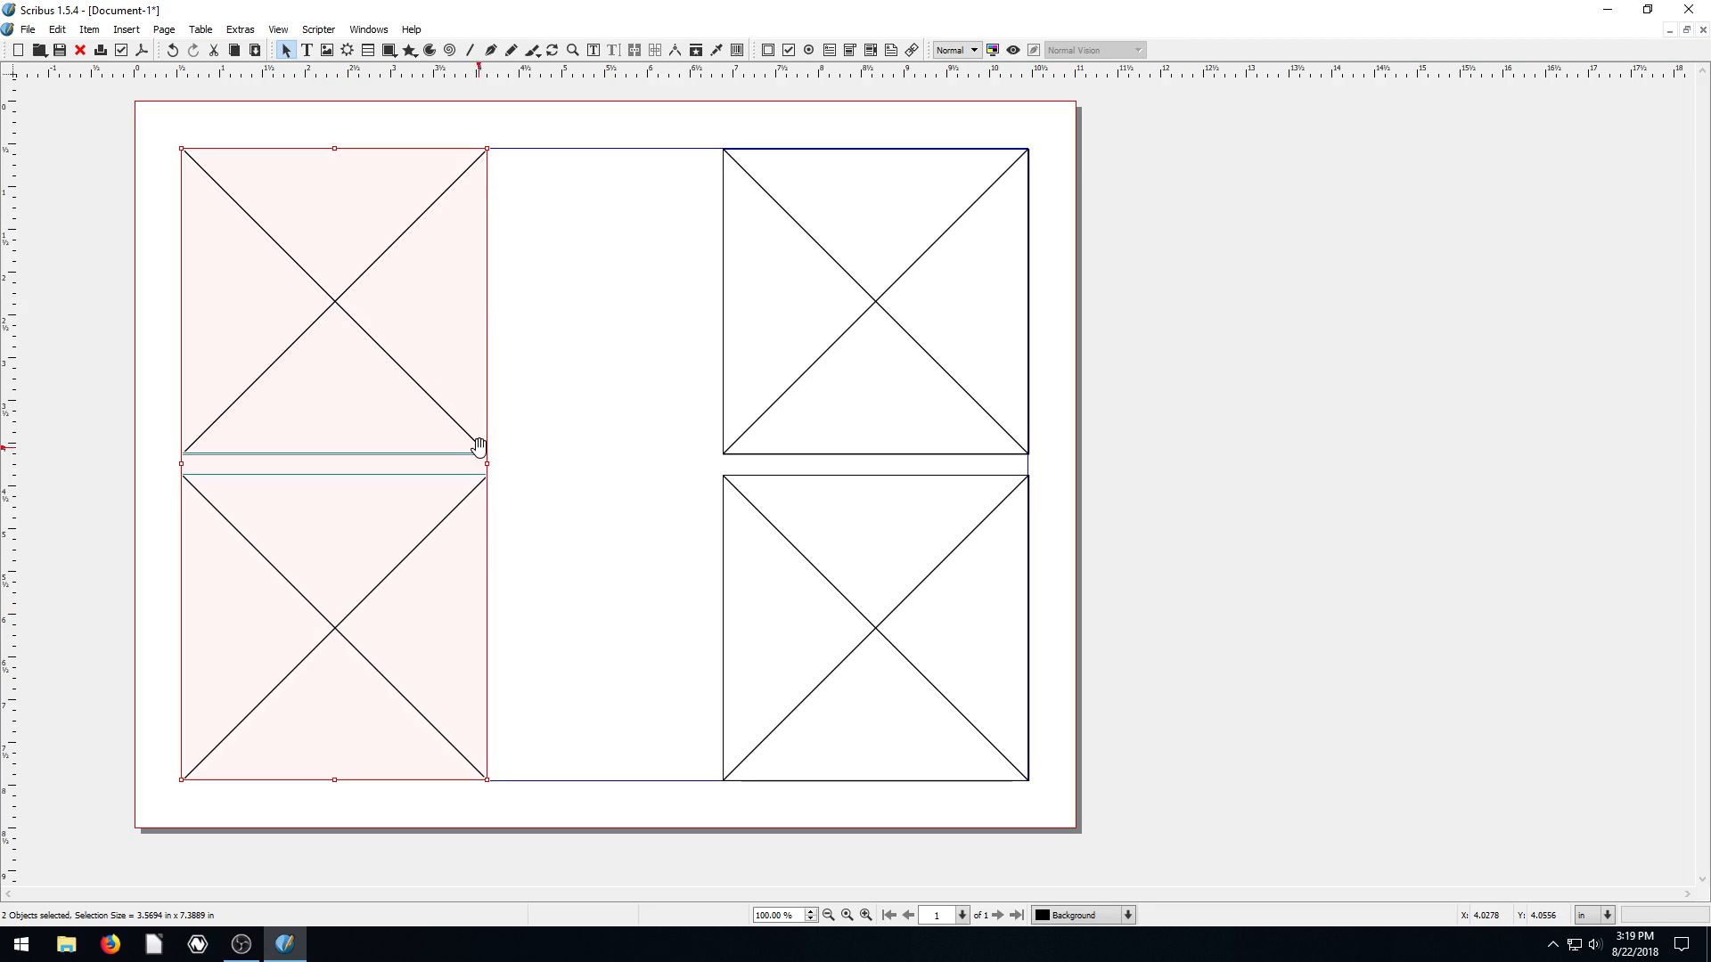
{"action": "left_click_drag", "start_coordinate": [487, 465], "coordinate": [522, 462]}
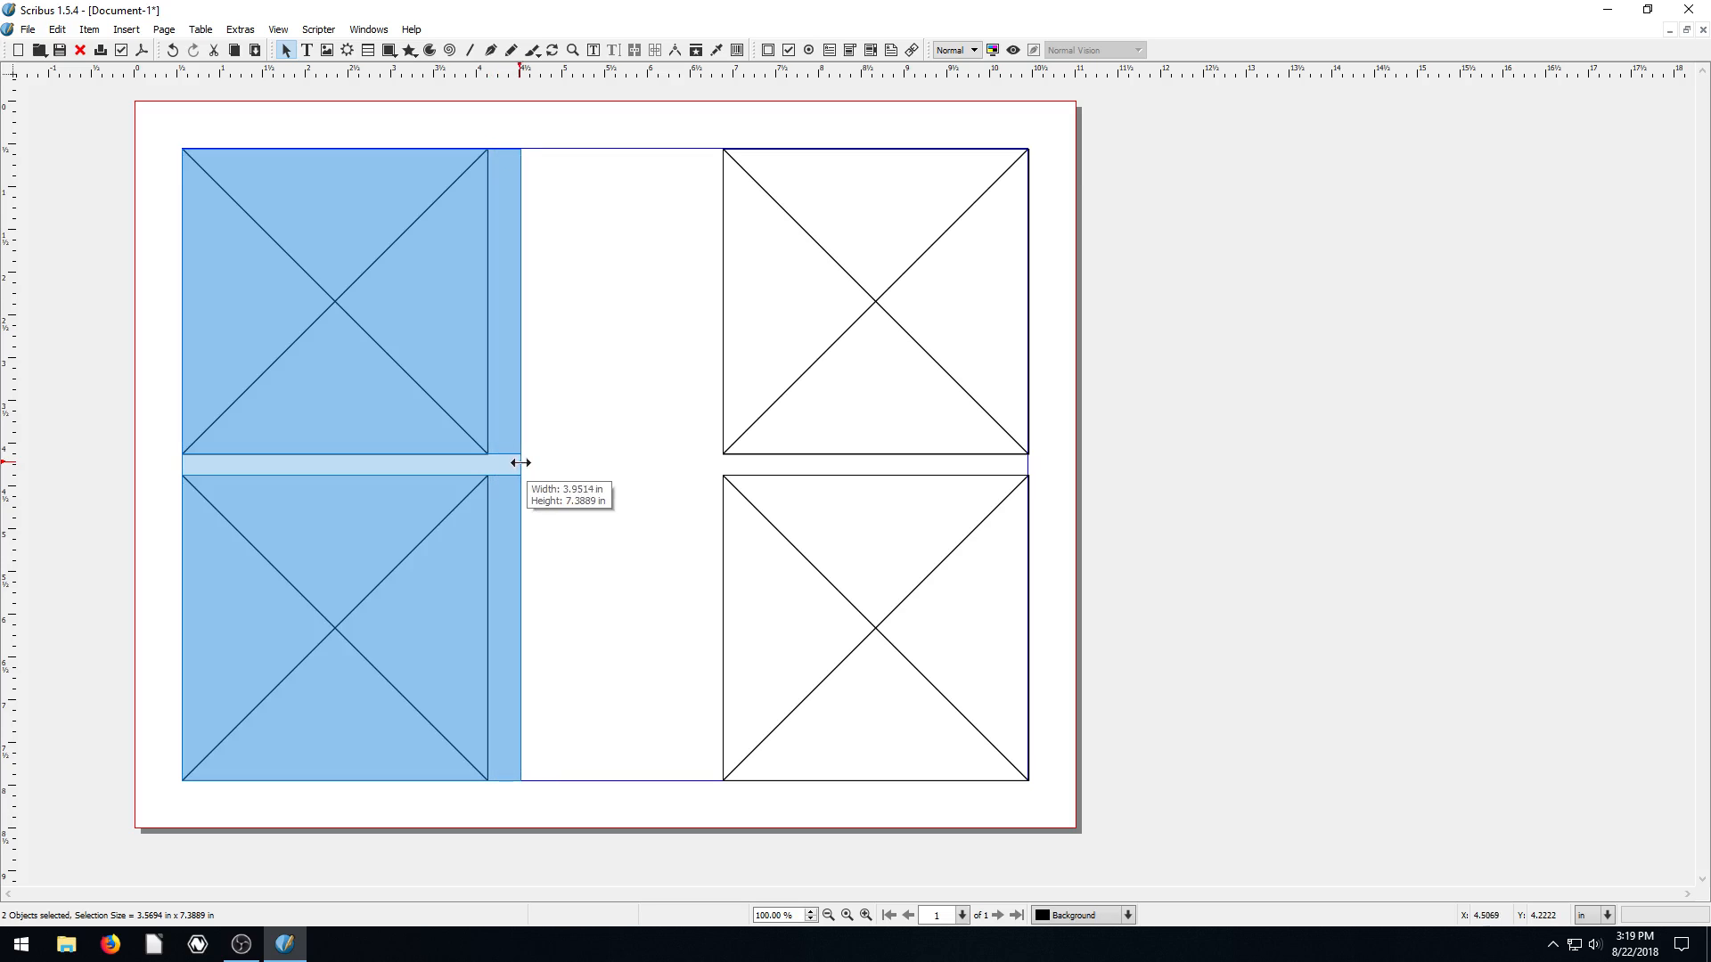
{"action": "left_click_drag", "start_coordinate": [521, 462], "coordinate": [559, 466]}
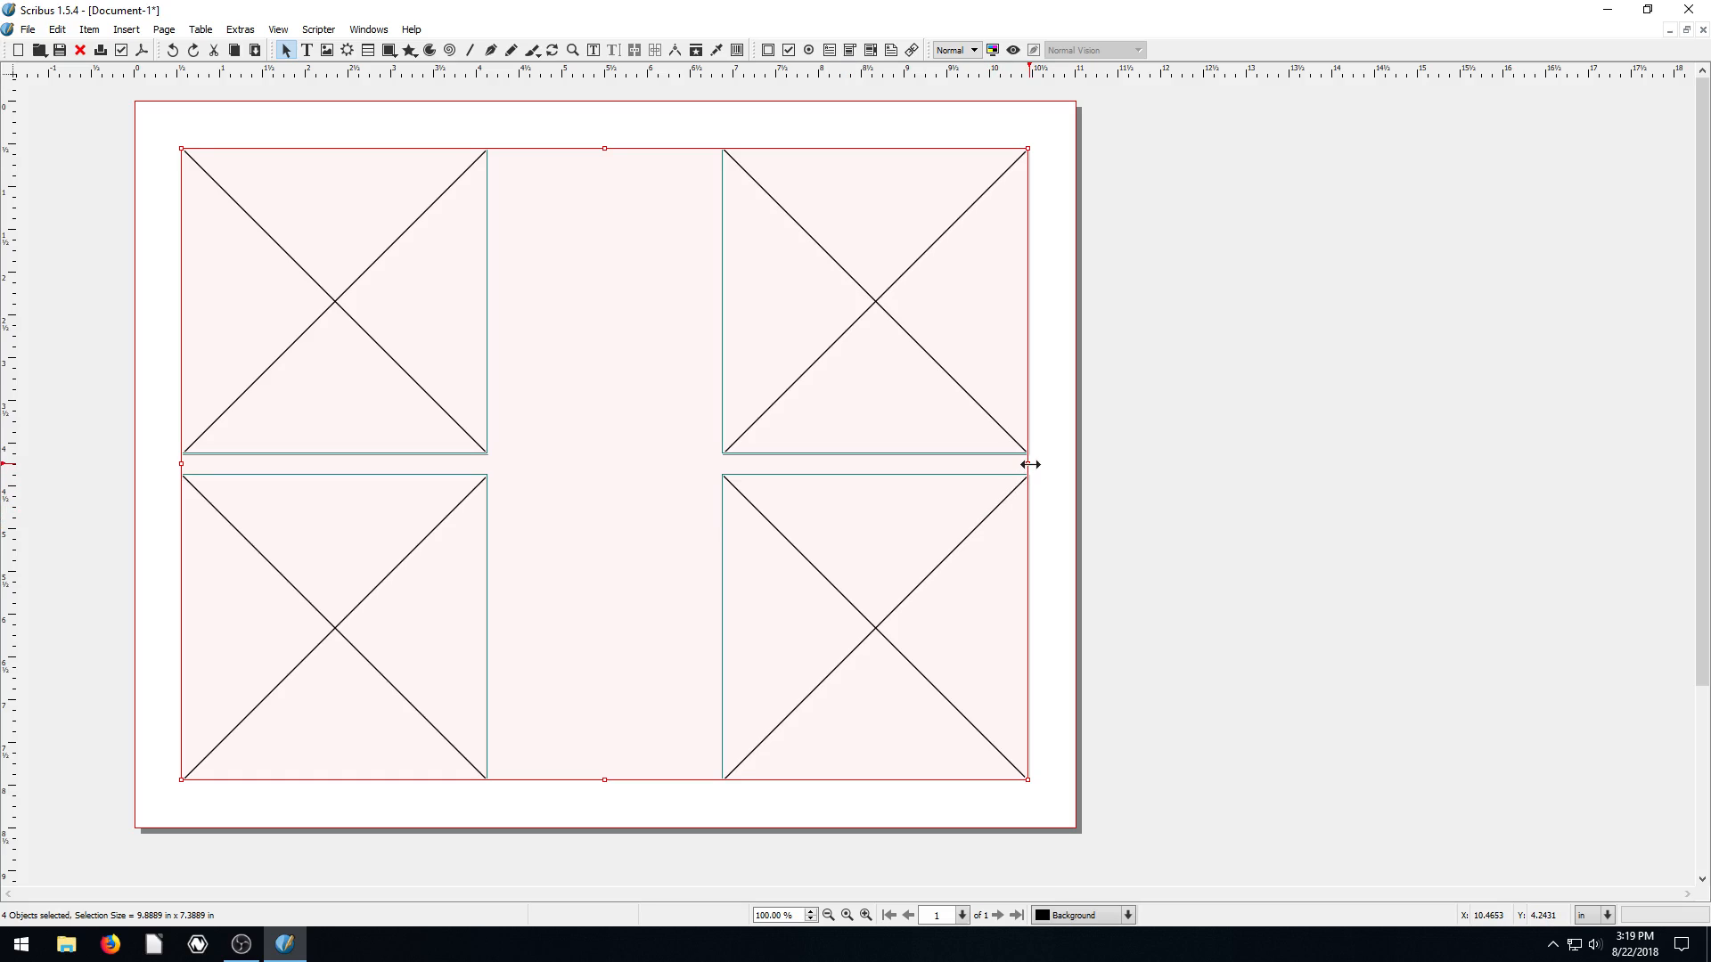
{"action": "left_click_drag", "start_coordinate": [1025, 462], "coordinate": [1169, 463]}
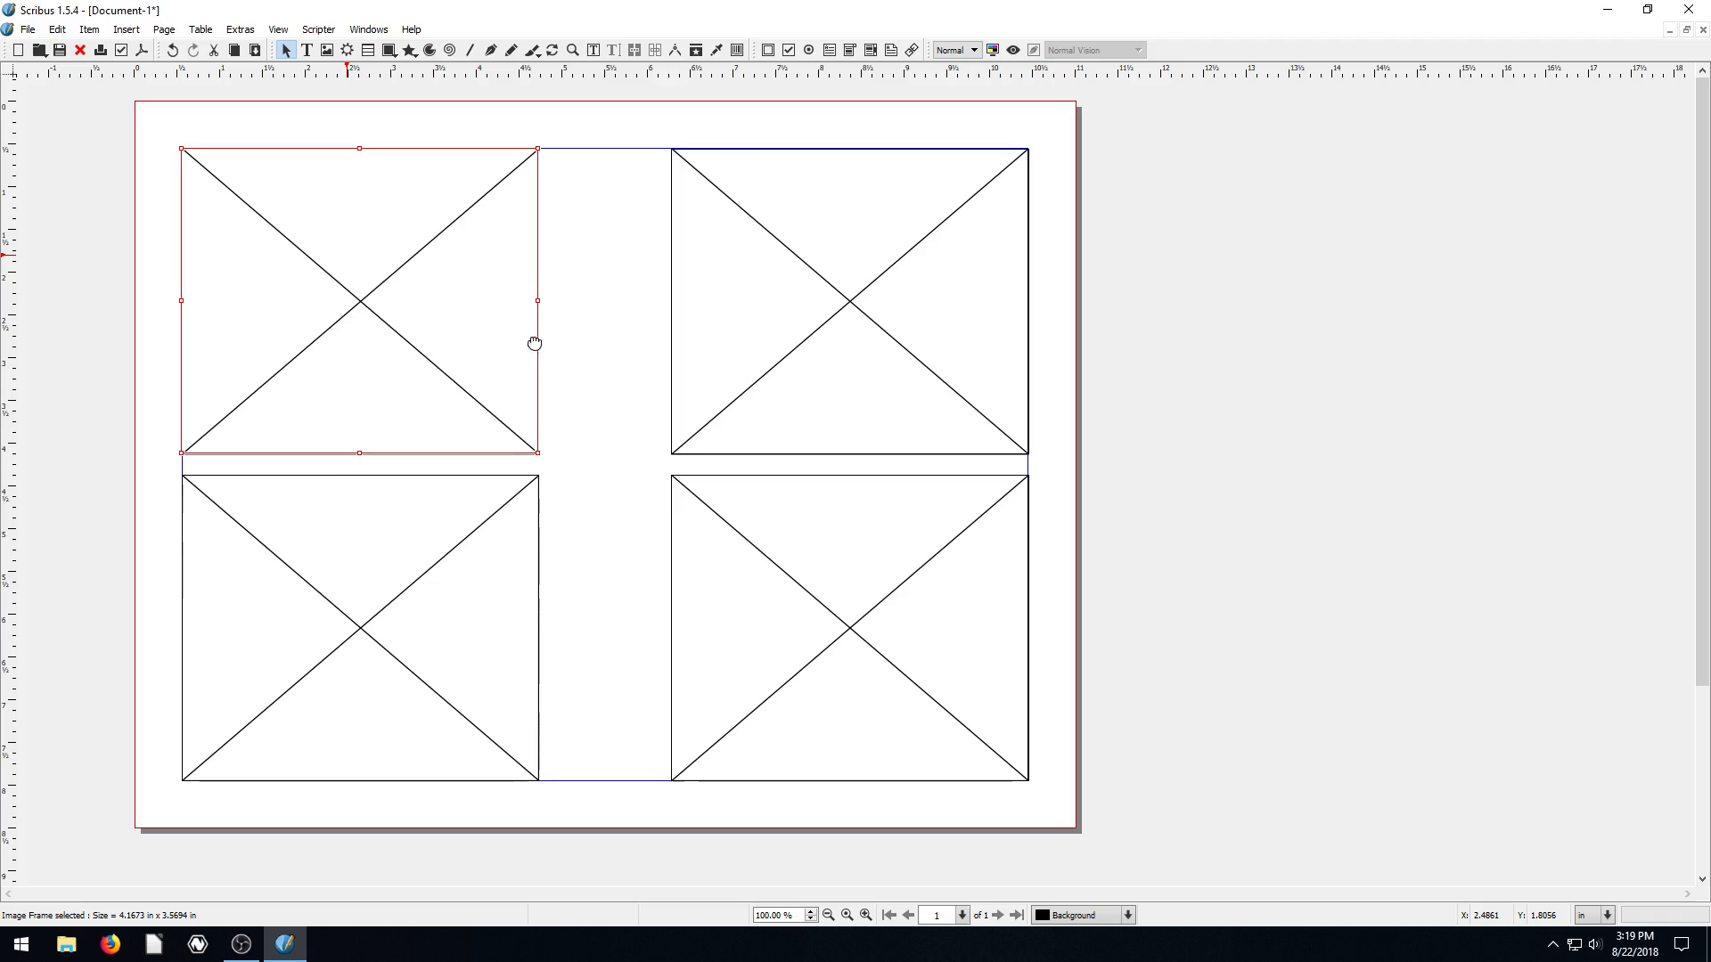
{"action": "mouse_move", "coordinate": [331, 350]}
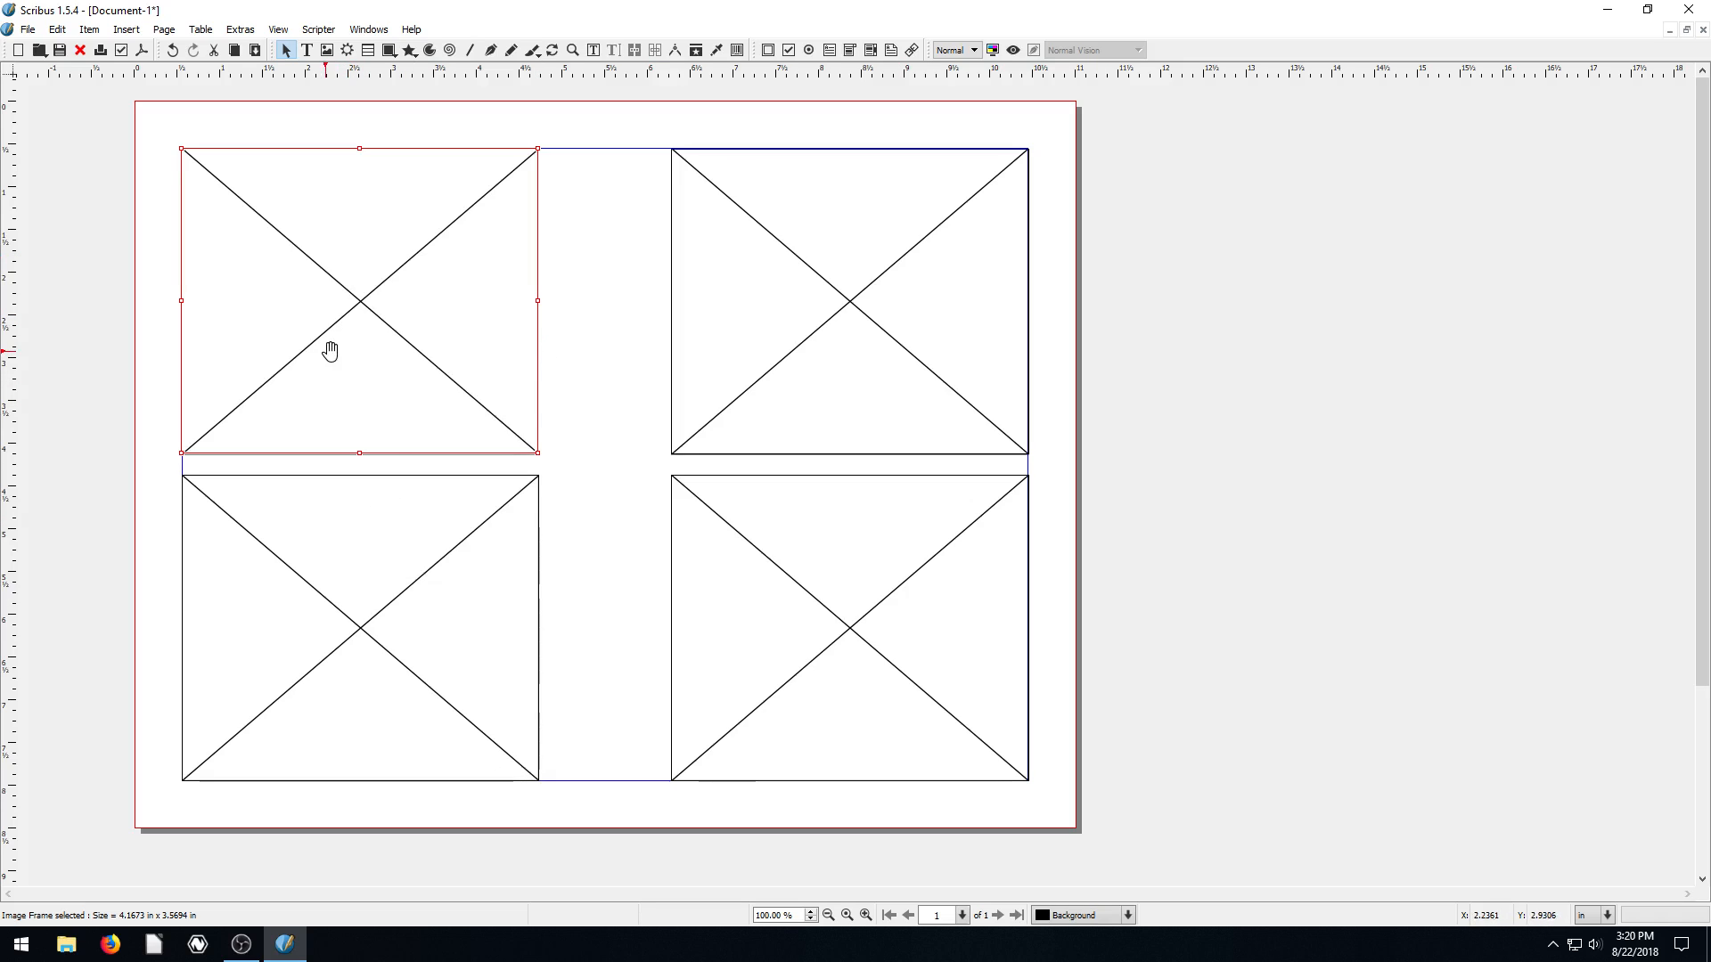
{"action": "mouse_move", "coordinate": [1100, 334]}
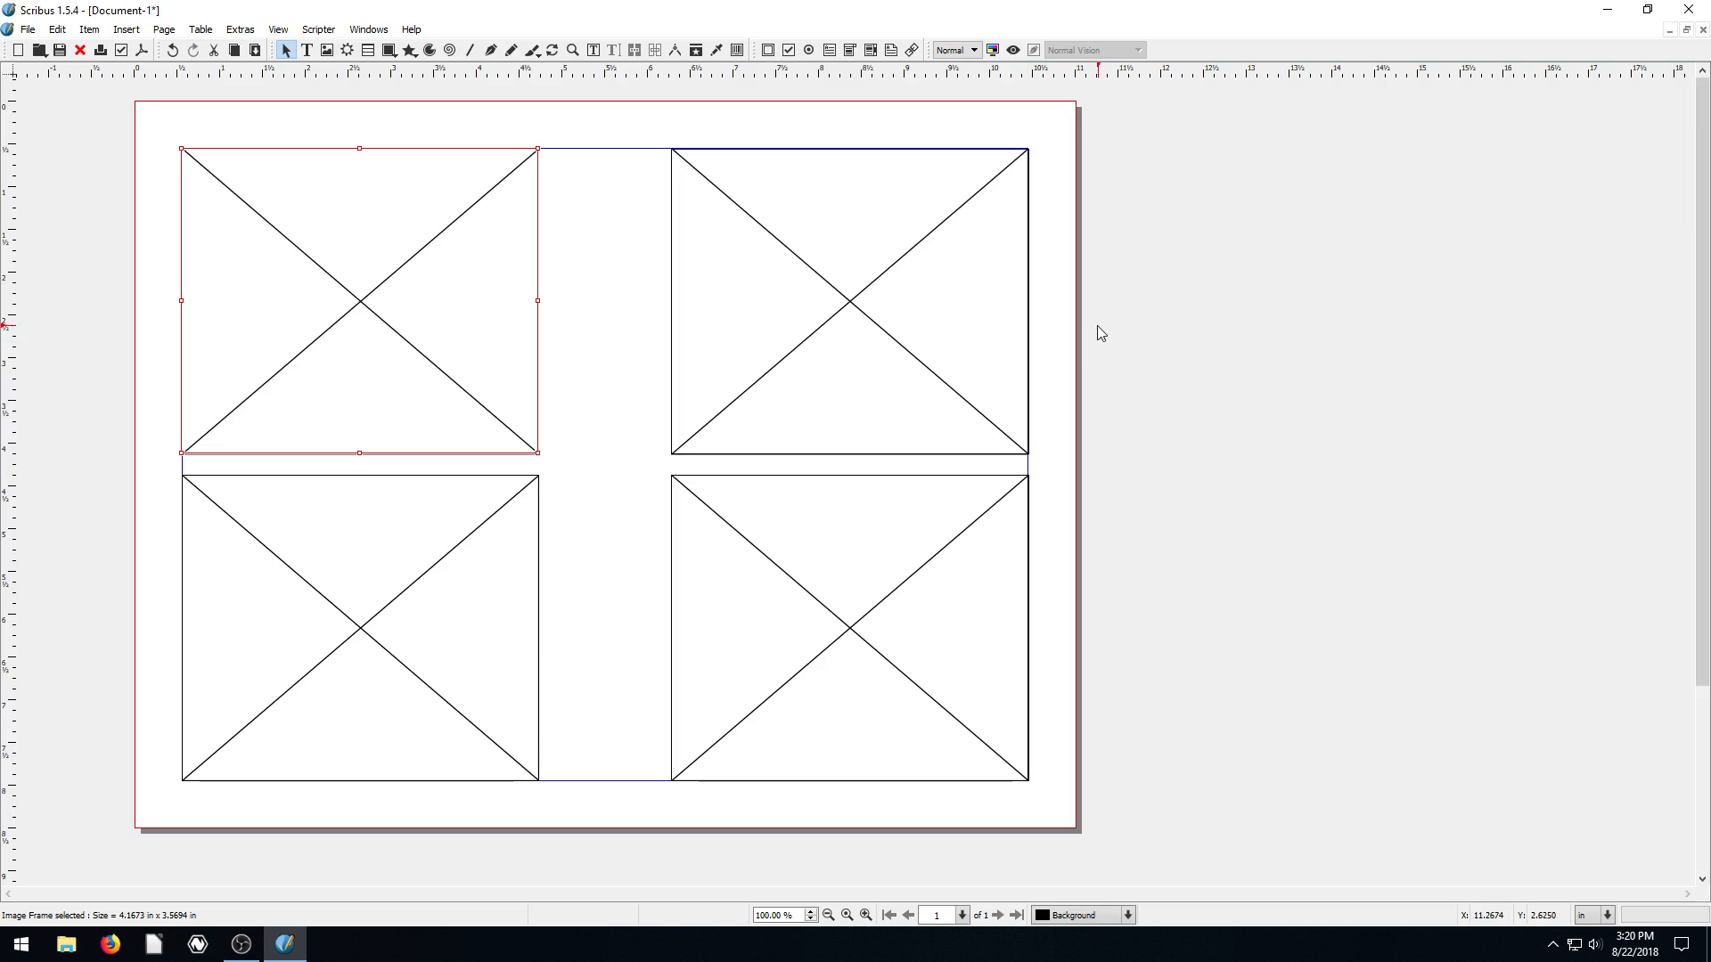
{"action": "mouse_move", "coordinate": [505, 333]}
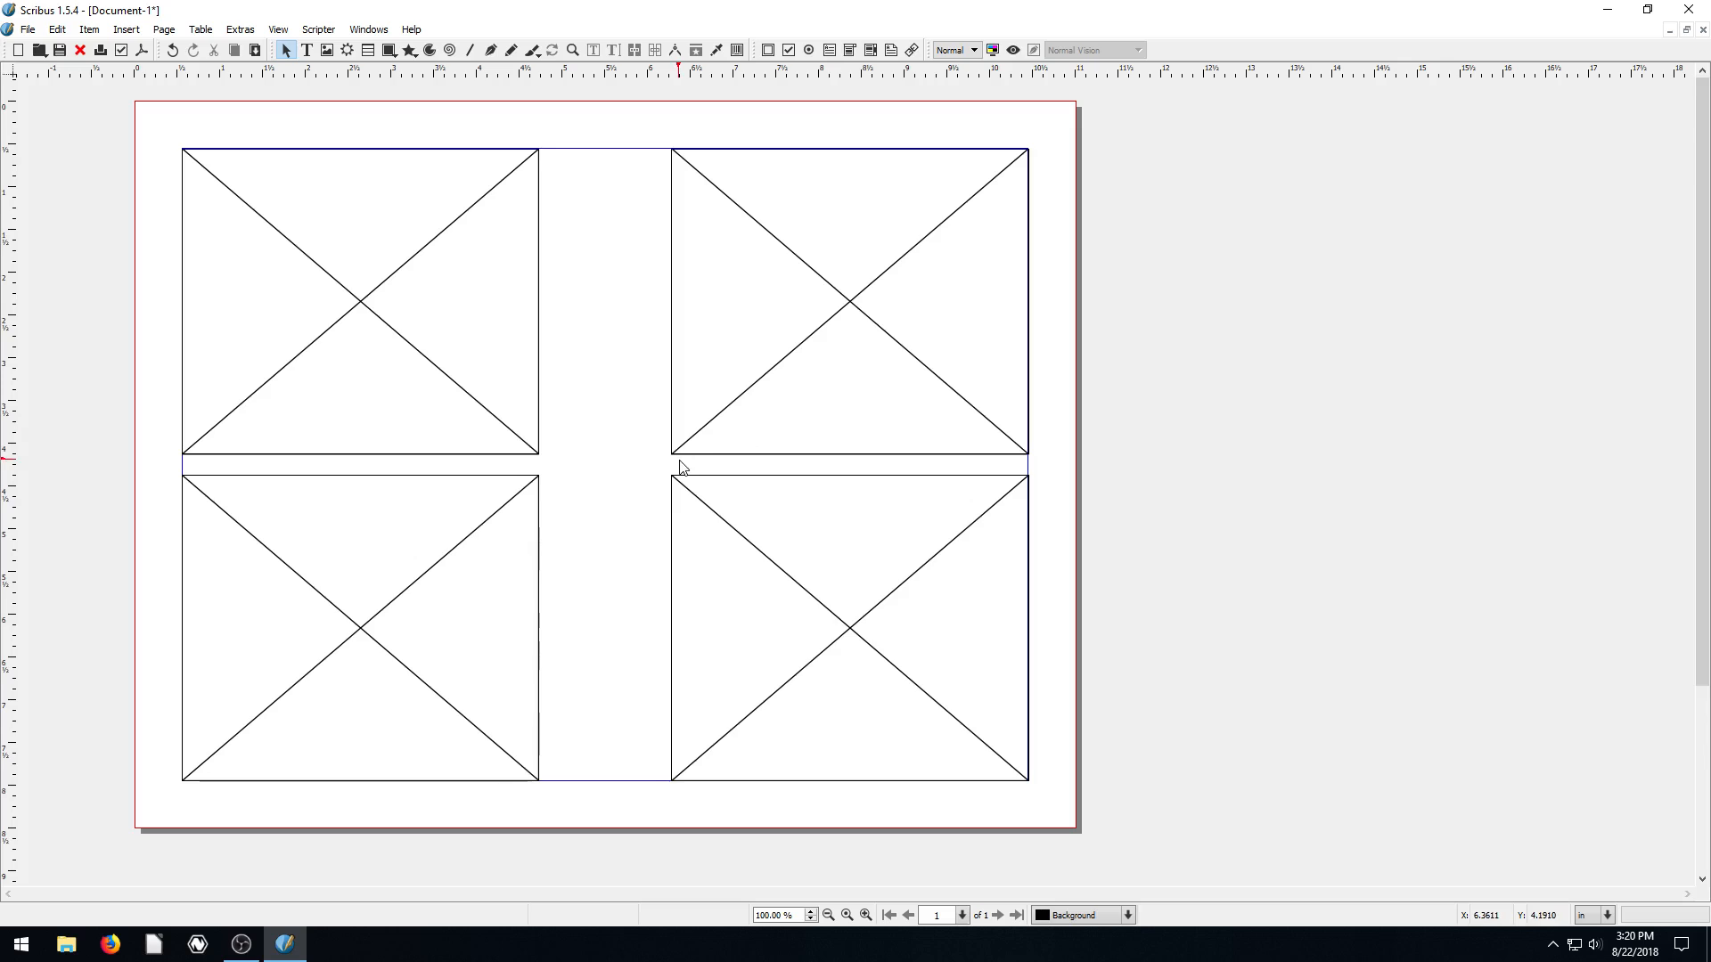
{"action": "mouse_move", "coordinate": [424, 341]}
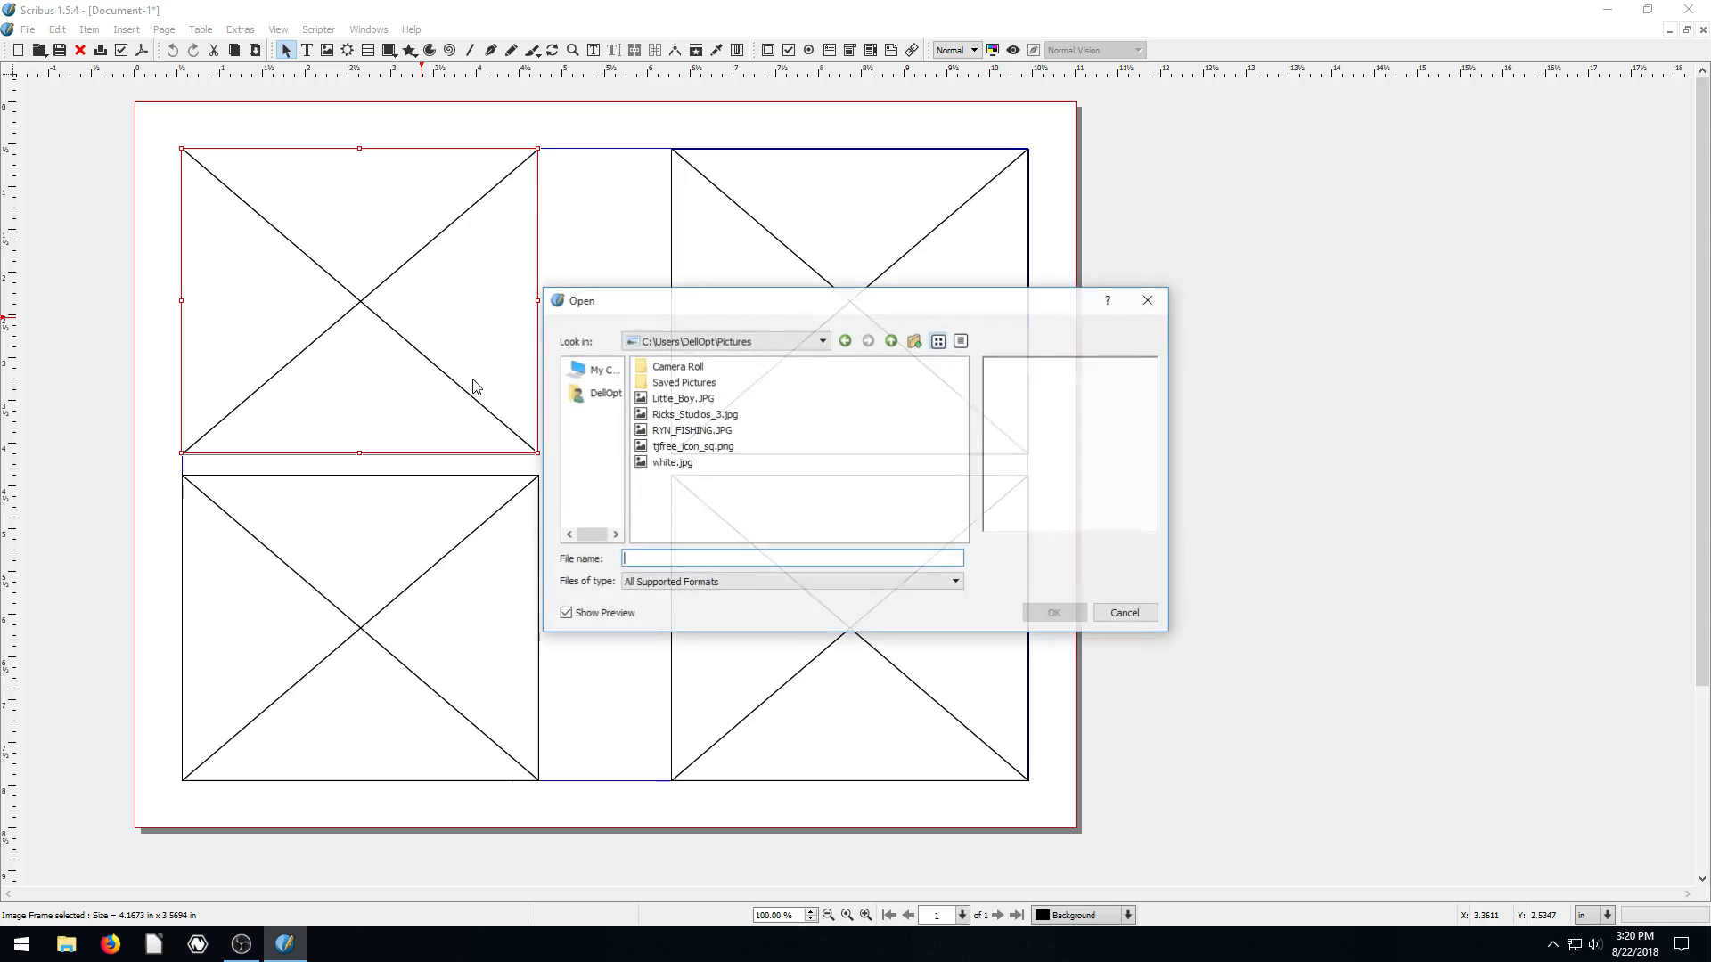
Step: Load the boy photo into the top-left frame and adjust it to the frame
{"action": "left_click", "coordinate": [681, 397]}
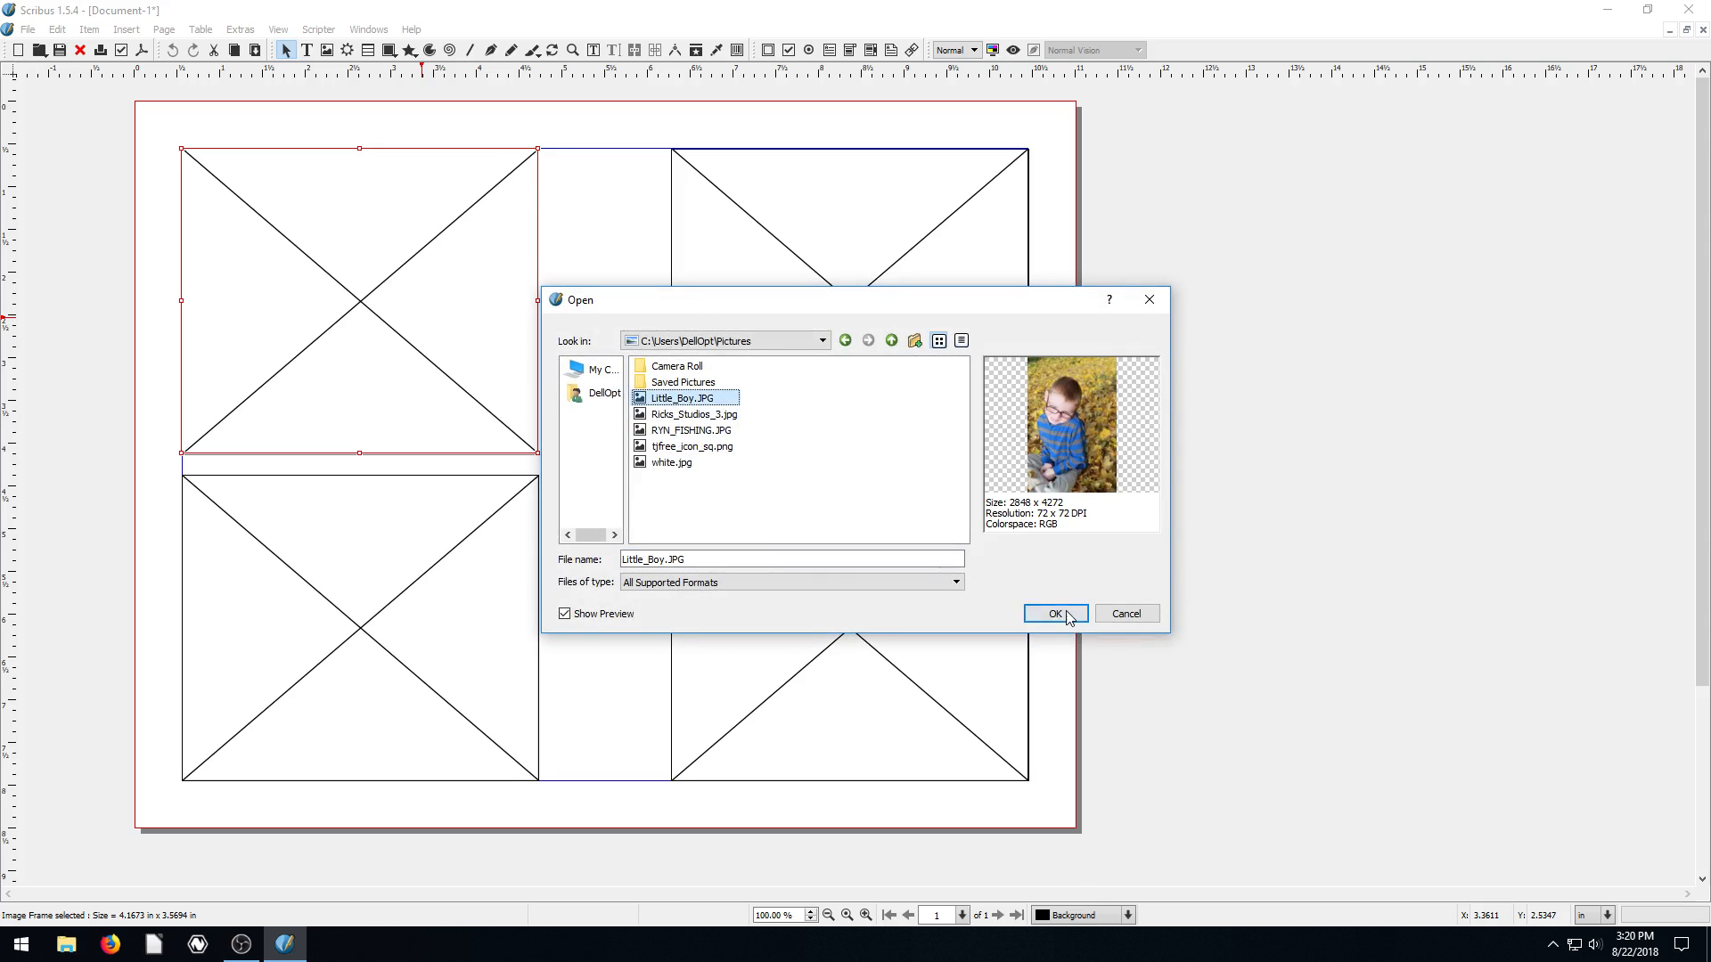
{"action": "left_click", "coordinate": [1054, 613]}
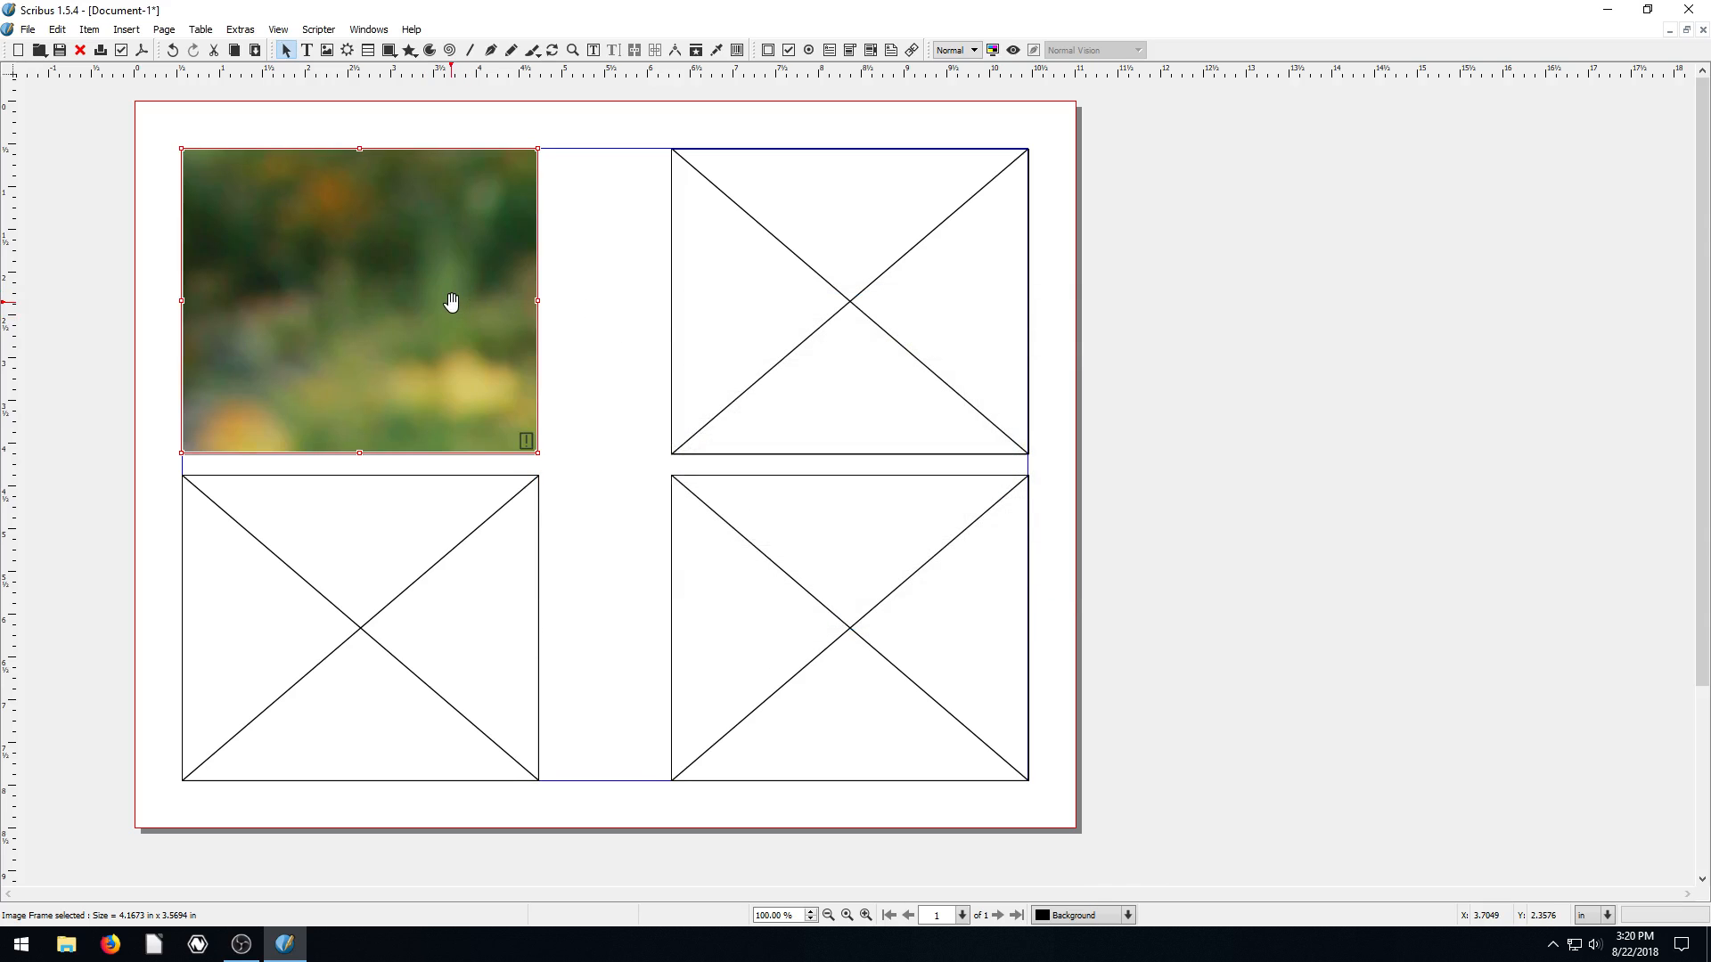
{"action": "right_click", "coordinate": [452, 302]}
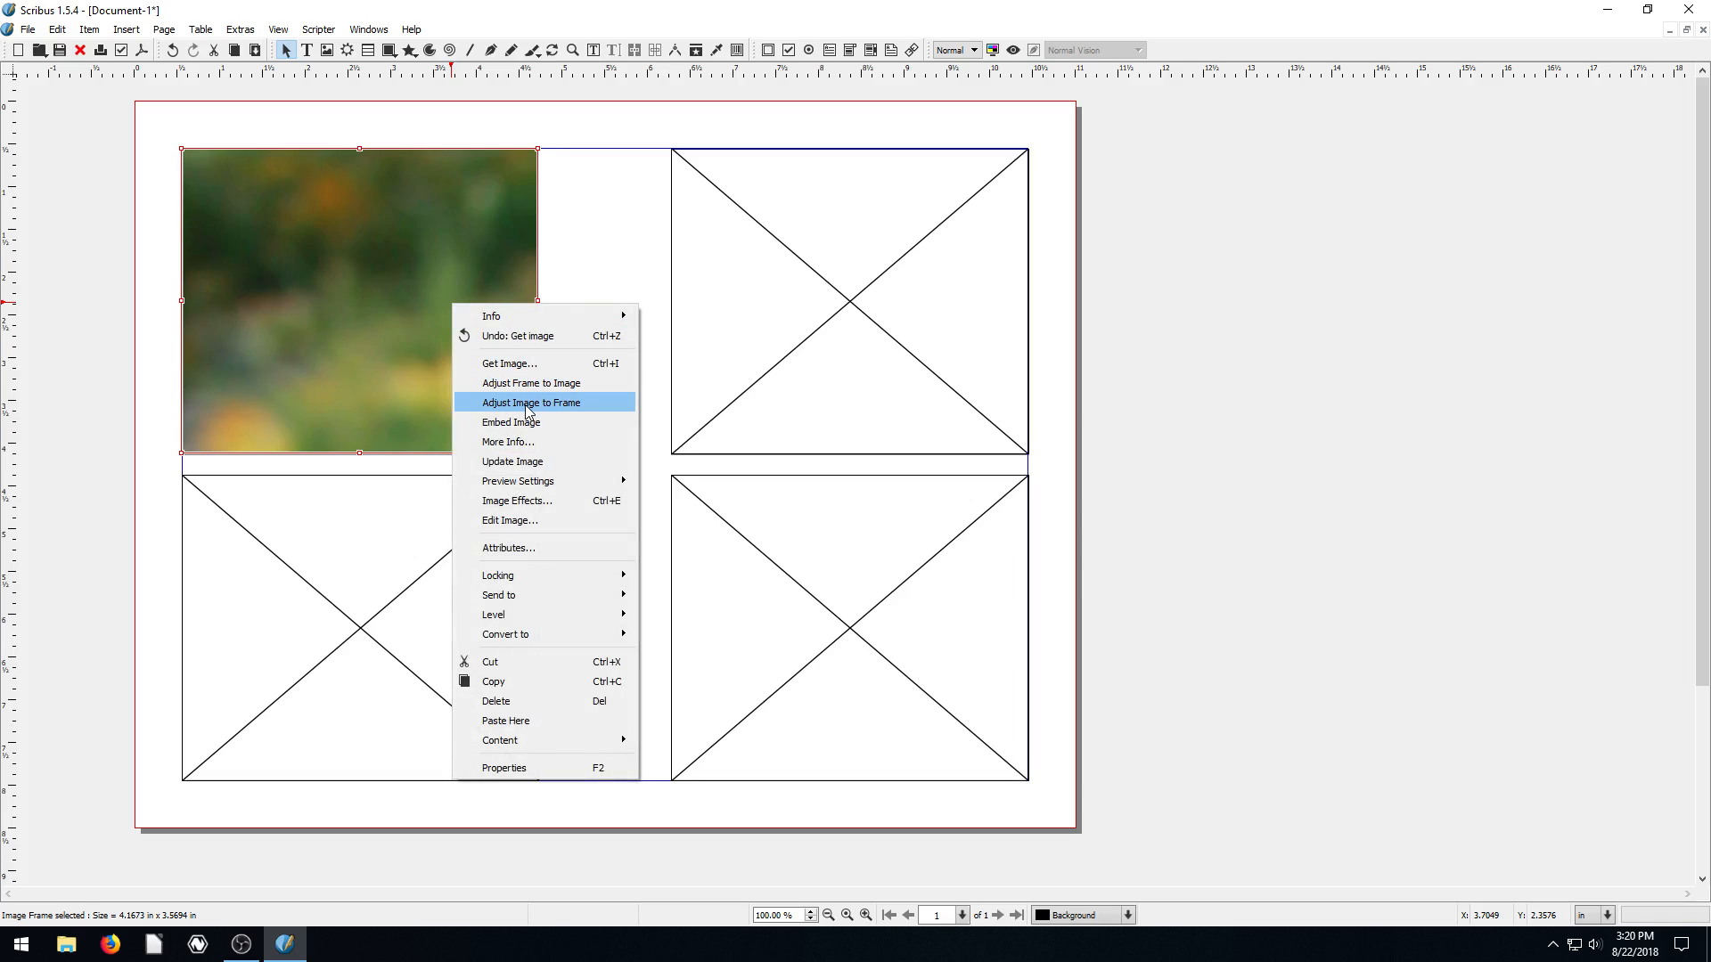
{"action": "left_click", "coordinate": [531, 403]}
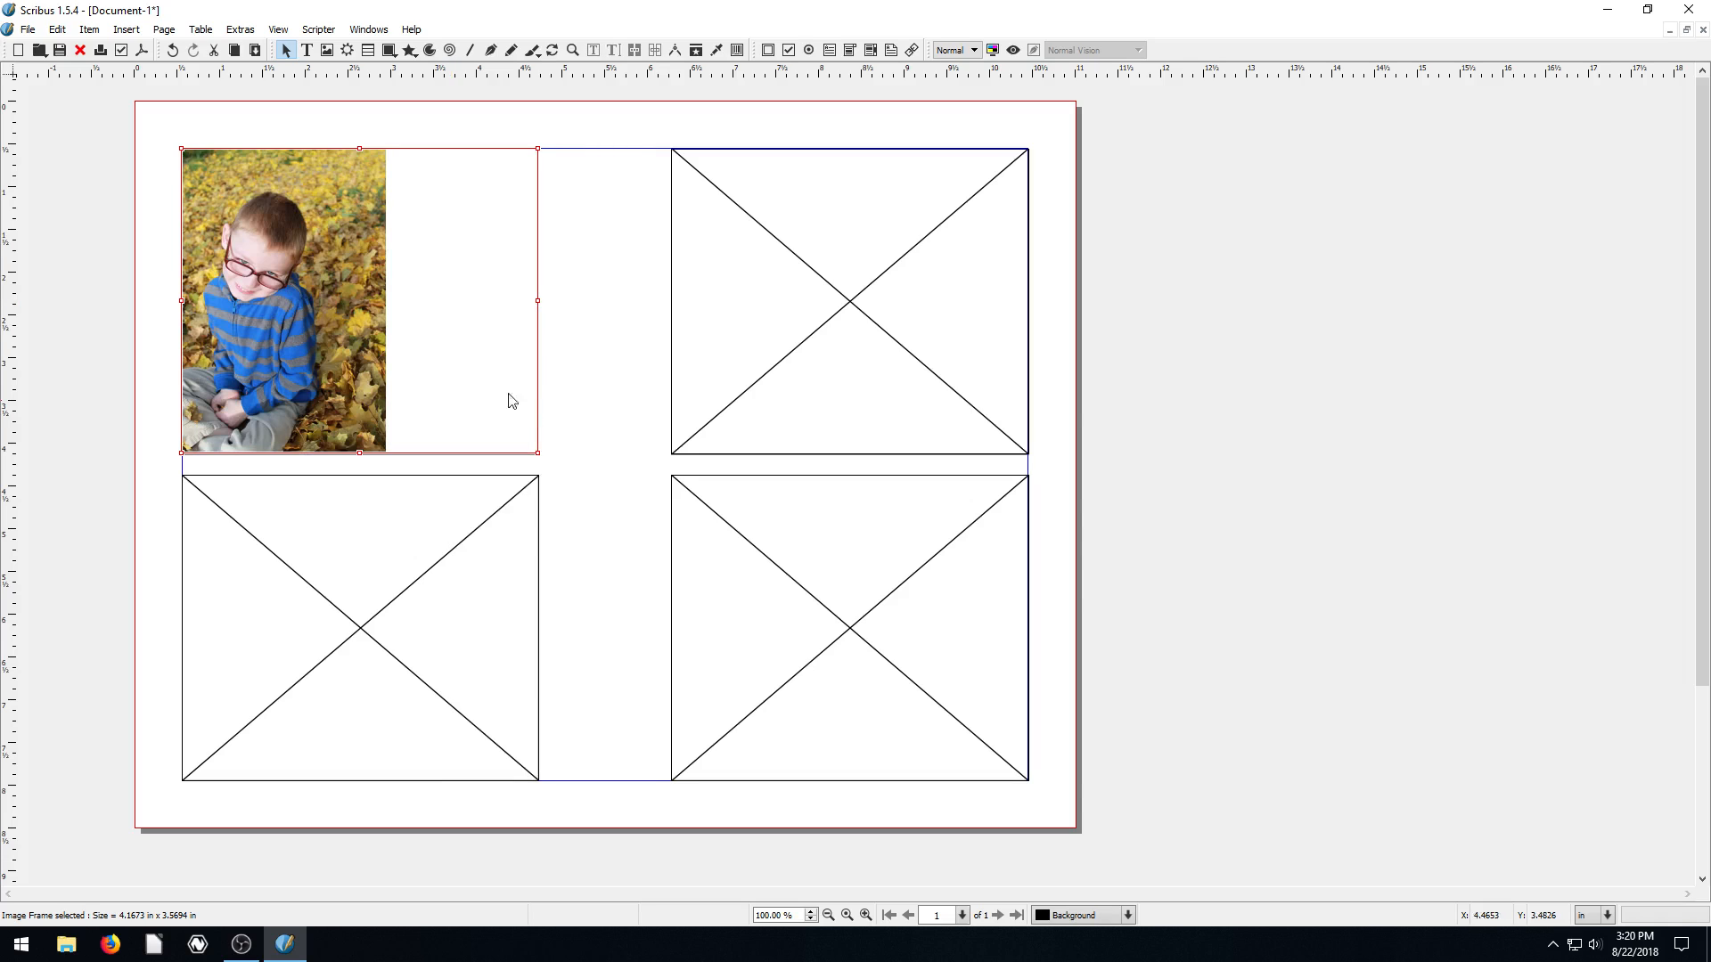
Step: Load the Ricks Studios logo into the top-right frame and fit it to the frame
{"action": "right_click", "coordinate": [847, 300]}
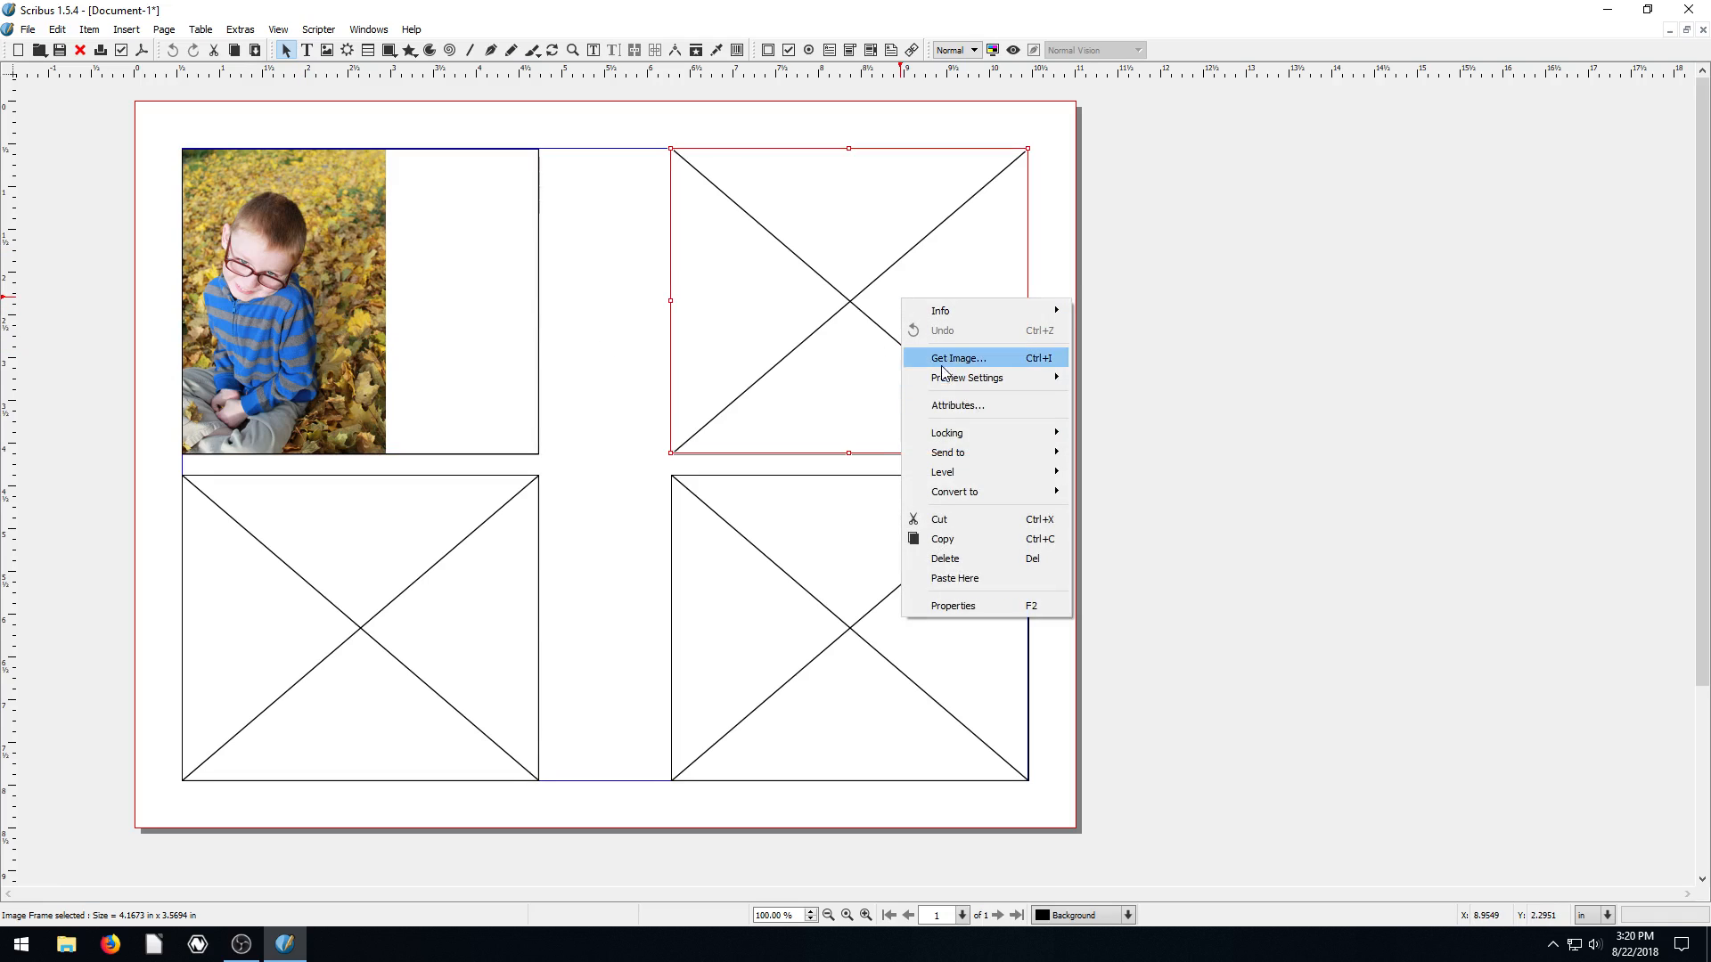
{"action": "left_click", "coordinate": [957, 358]}
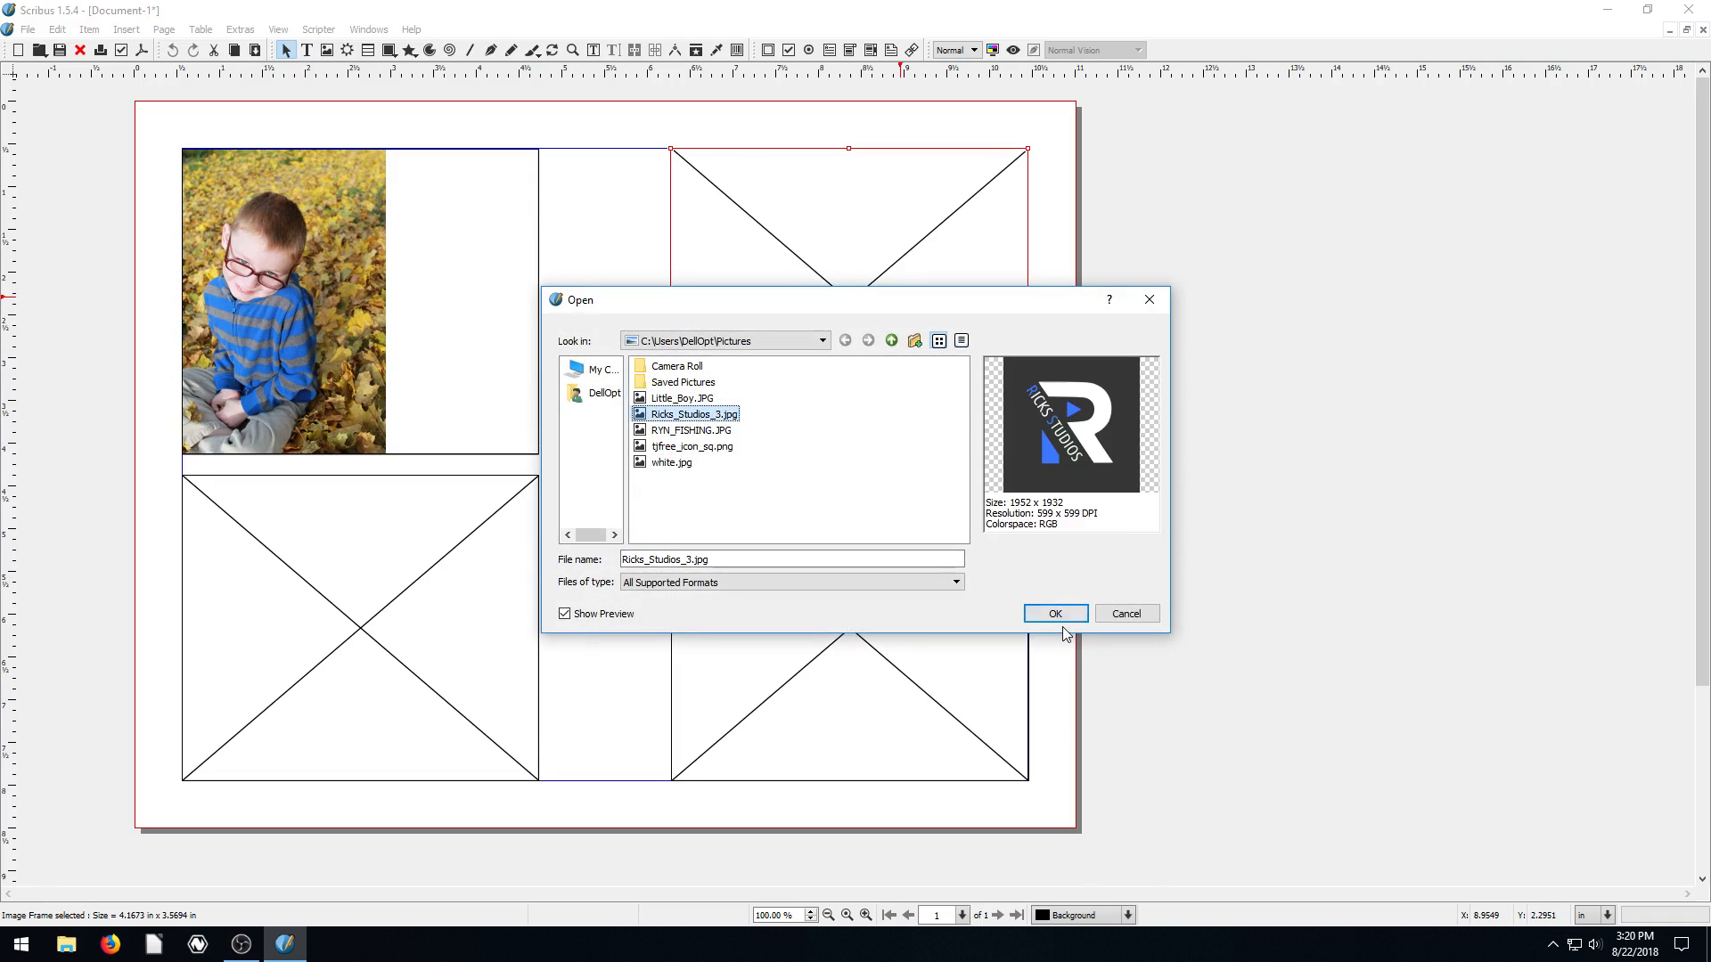
{"action": "left_click", "coordinate": [1053, 613]}
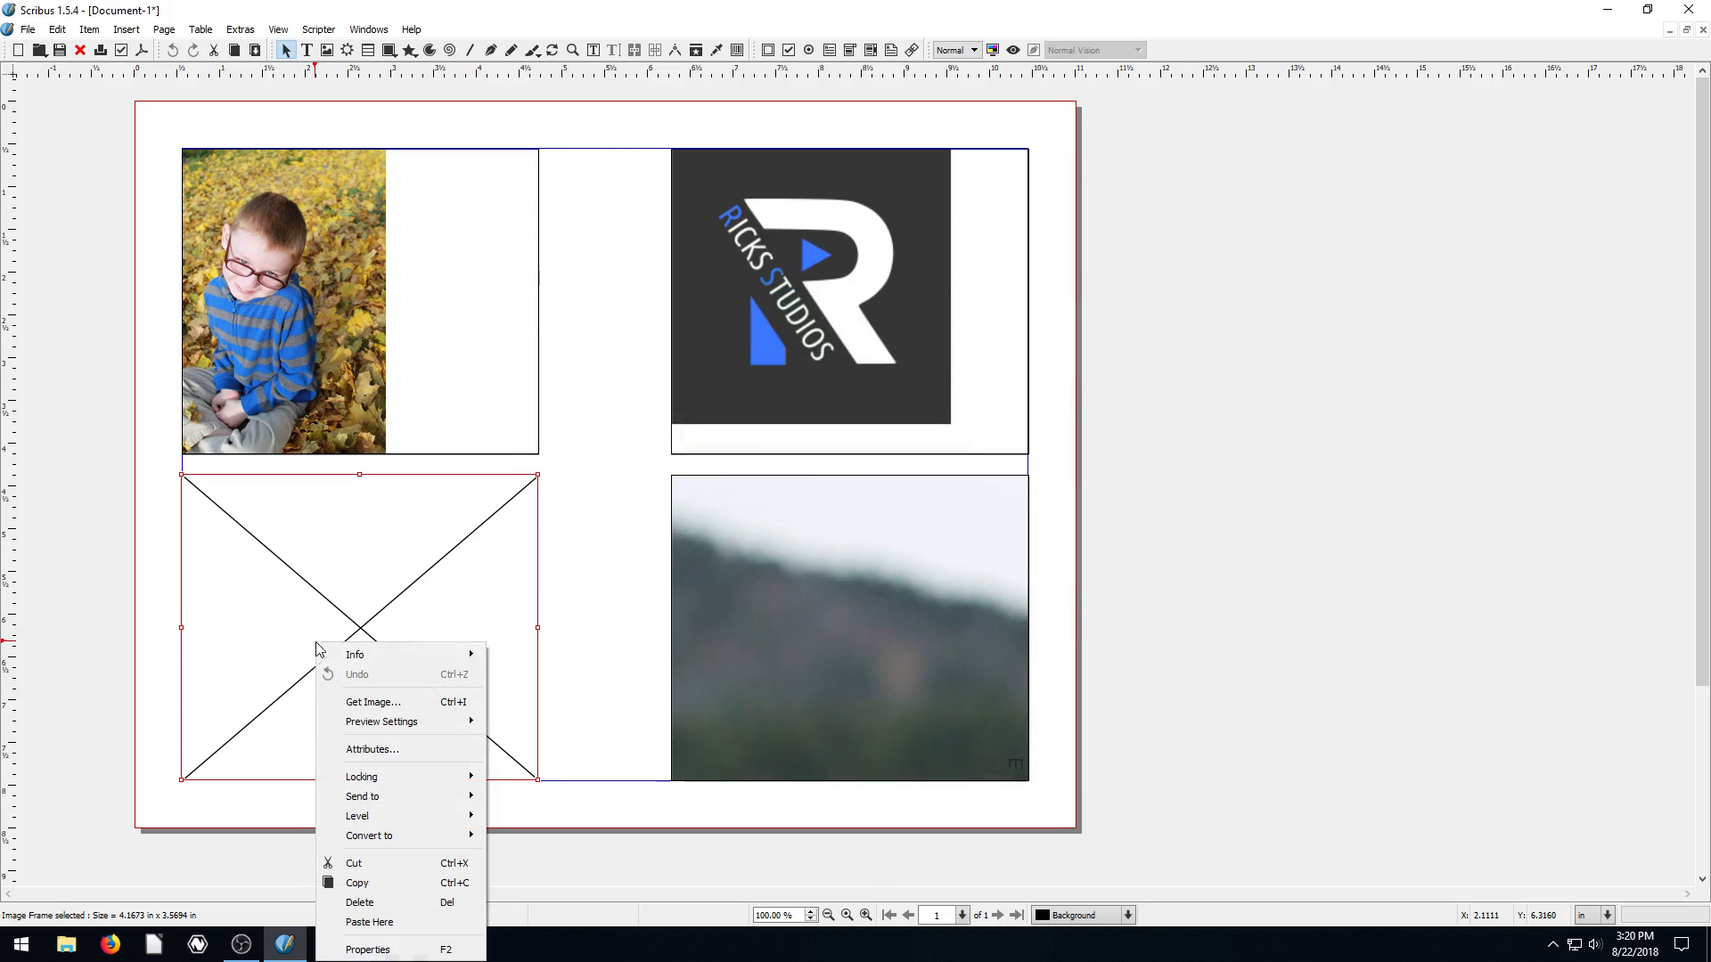
{"action": "left_click", "coordinate": [373, 701]}
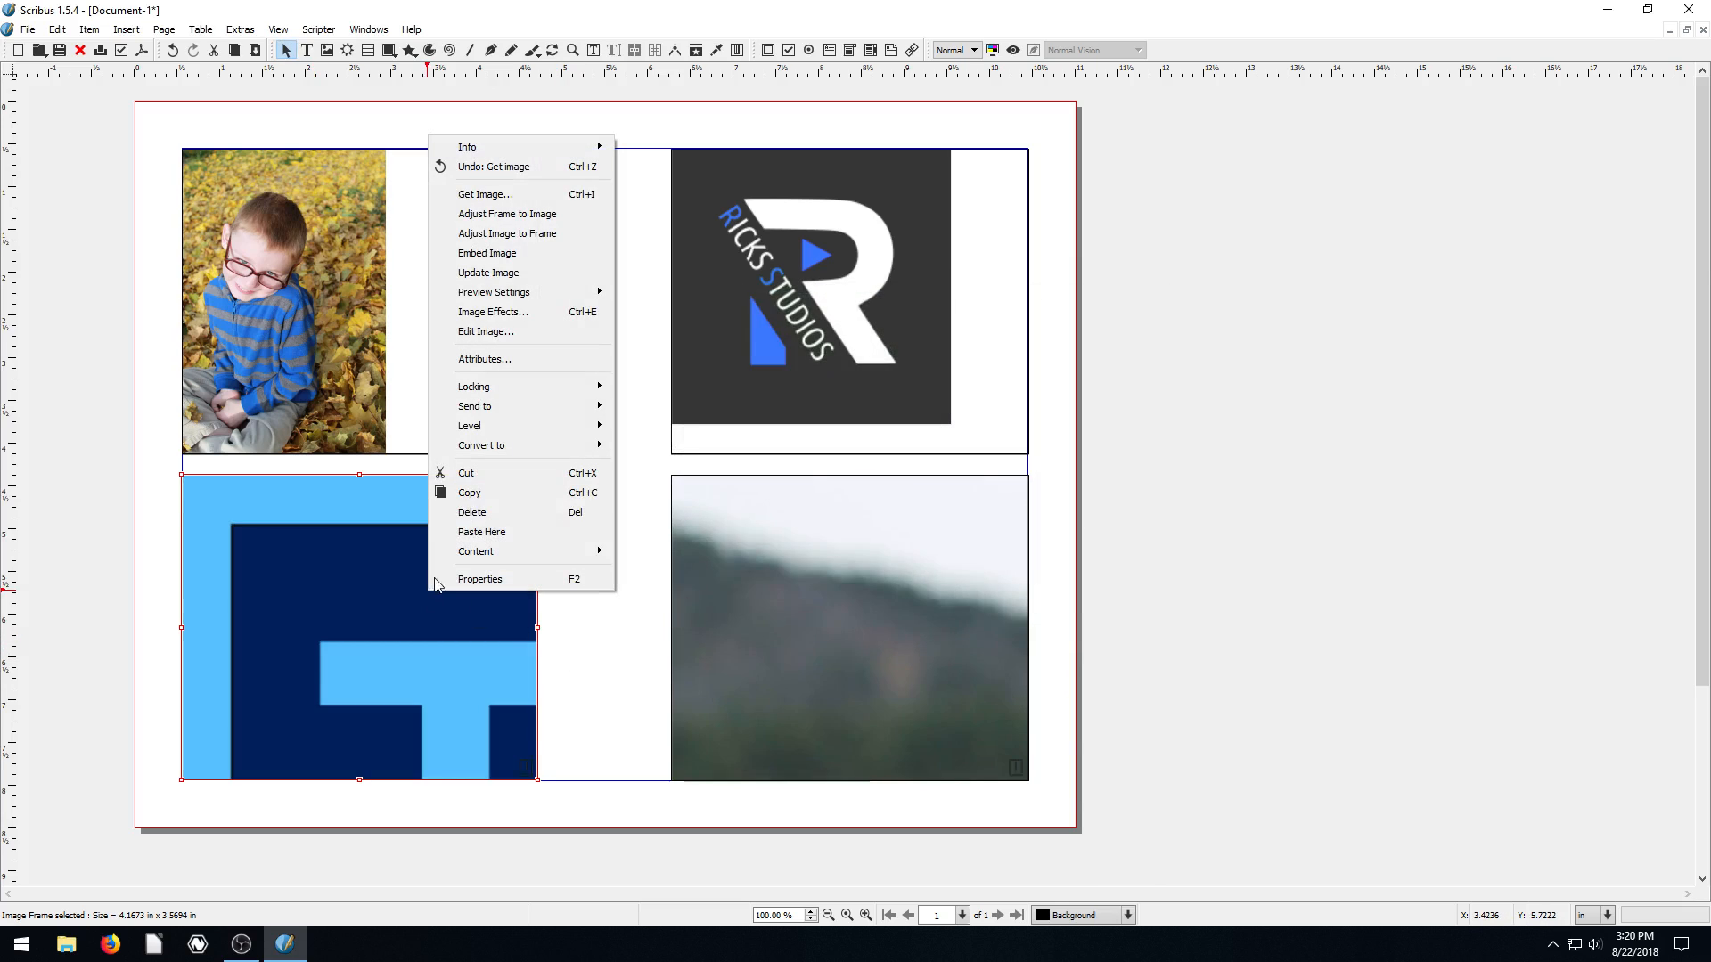
{"action": "left_click", "coordinate": [861, 586]}
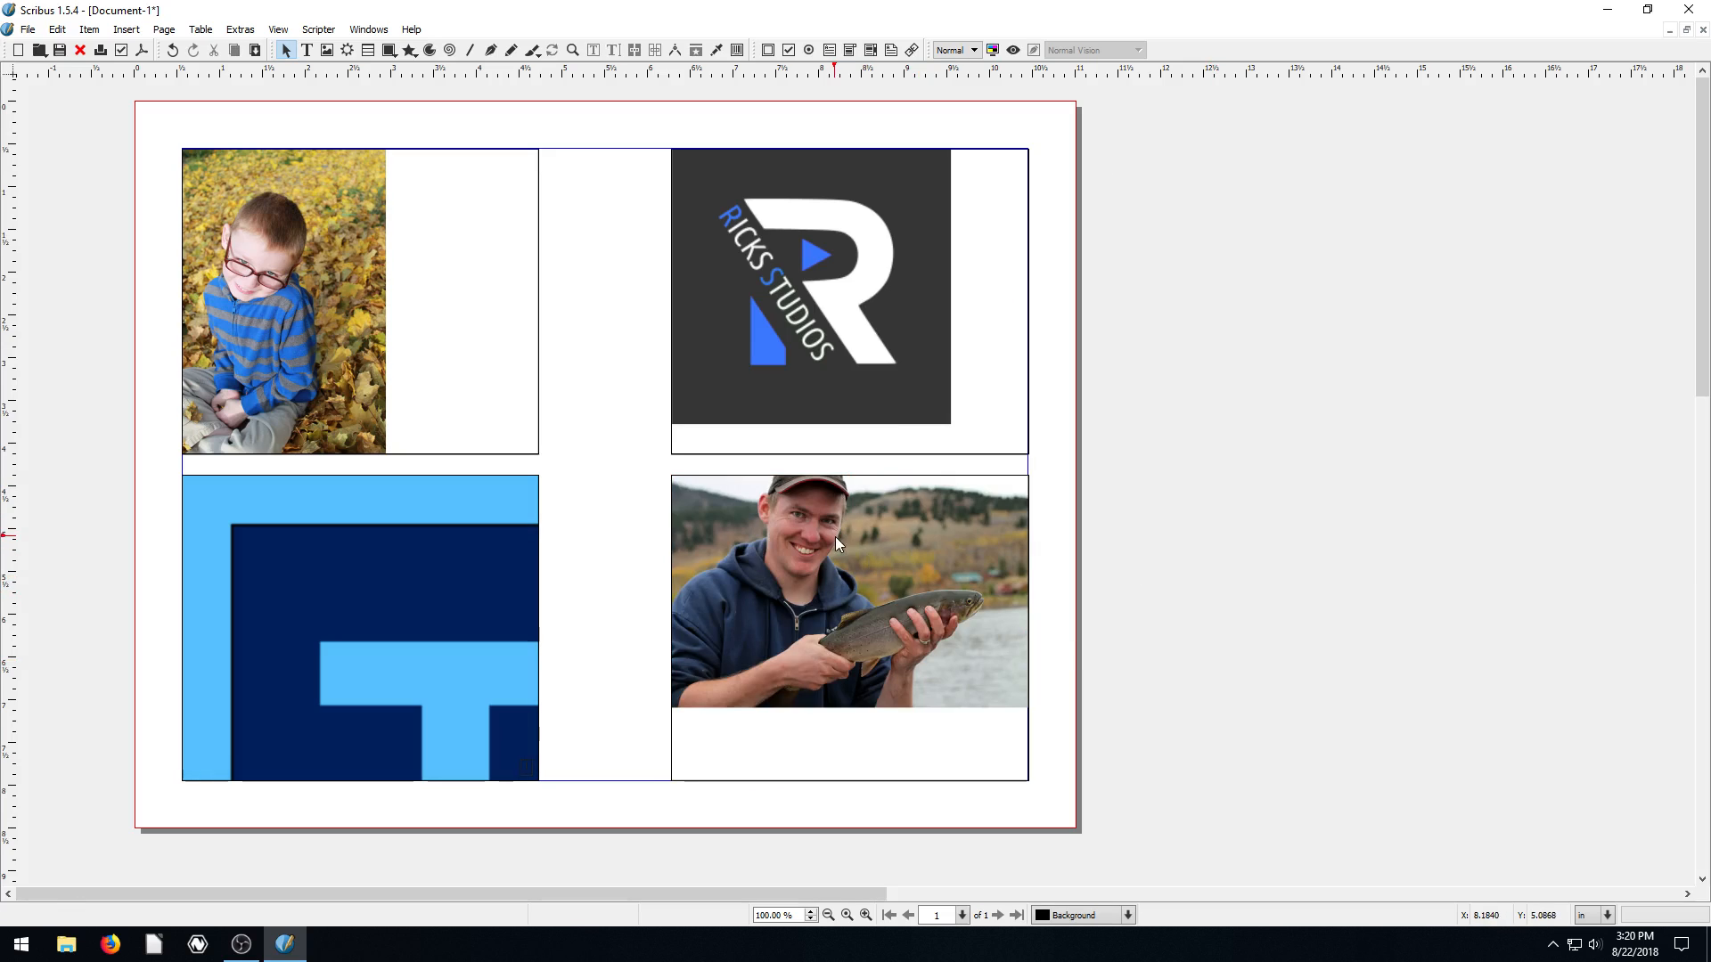
Step: Show Properties for the fishing photo frame and move the window beside the page
{"action": "left_click", "coordinate": [847, 589]}
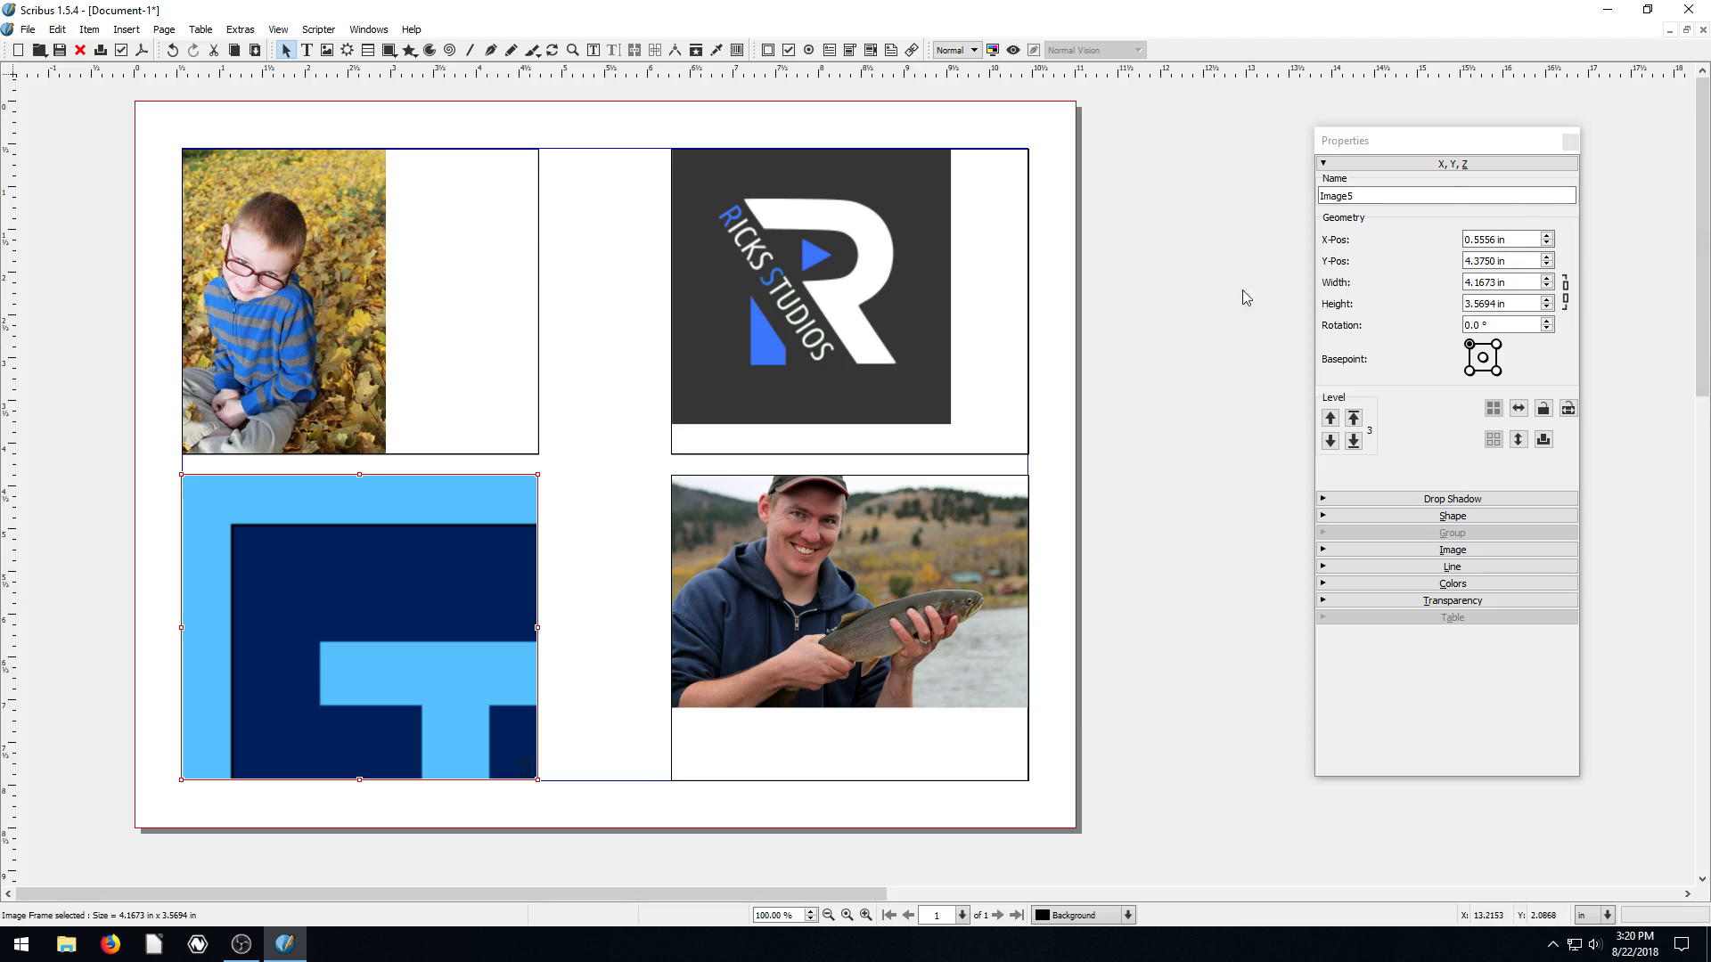
{"action": "left_click", "coordinate": [849, 590]}
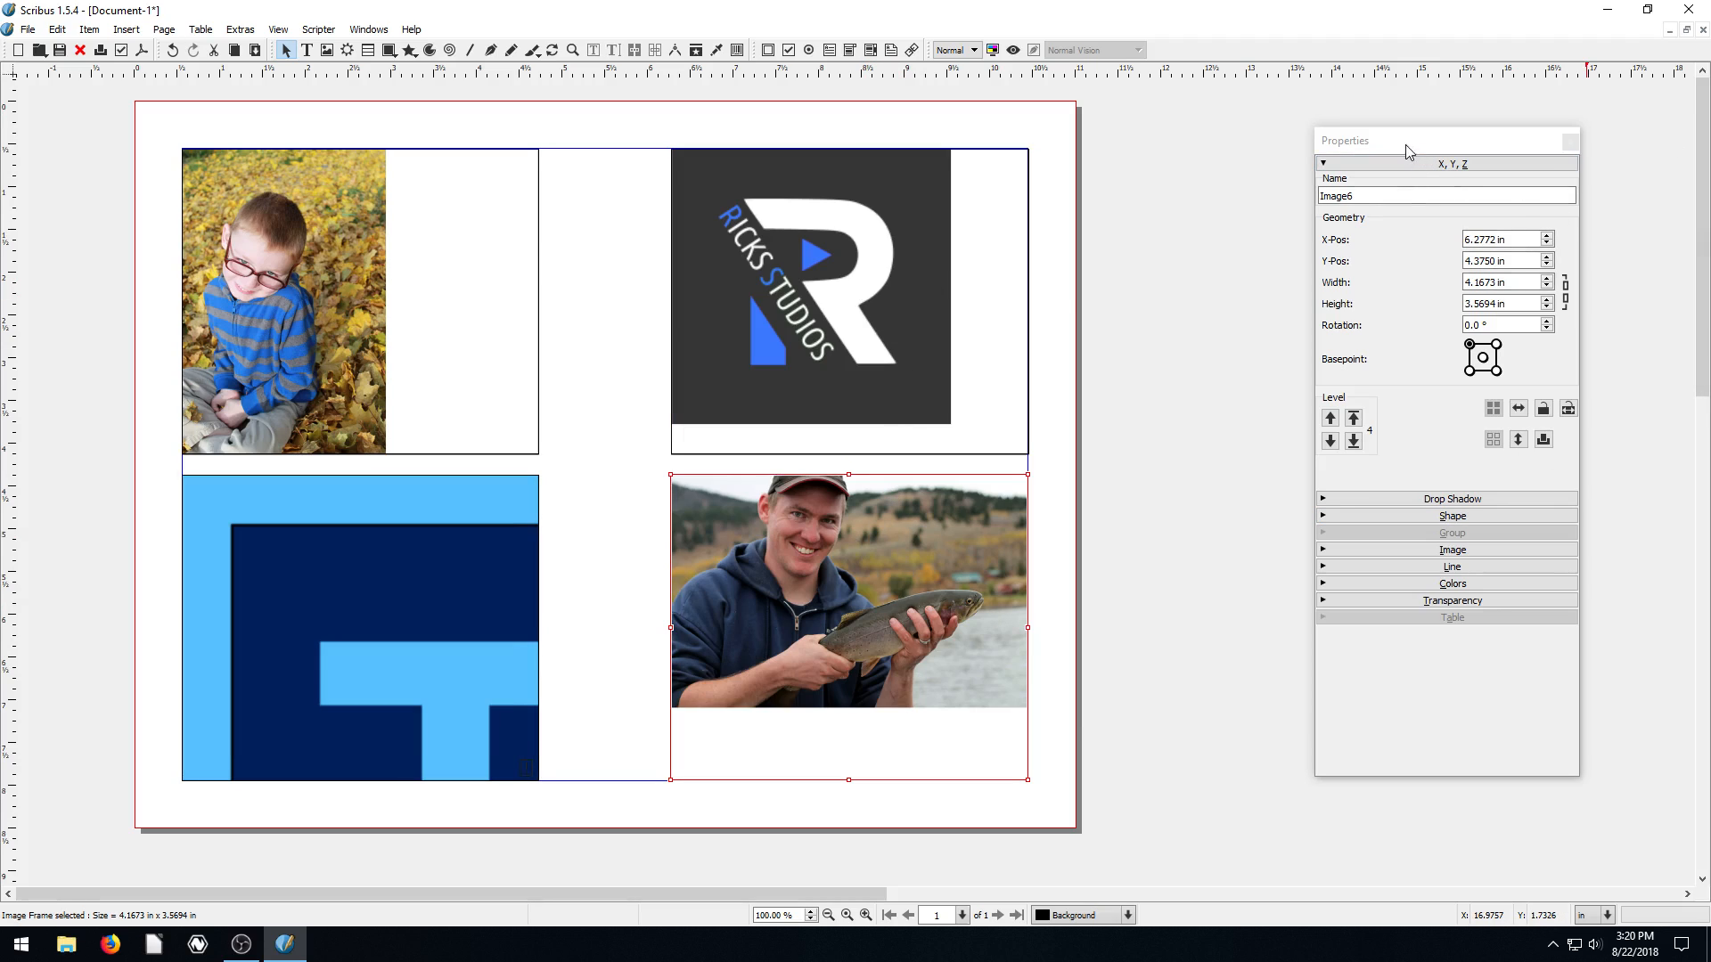
{"action": "left_click_drag", "start_coordinate": [1408, 140], "coordinate": [1265, 129]}
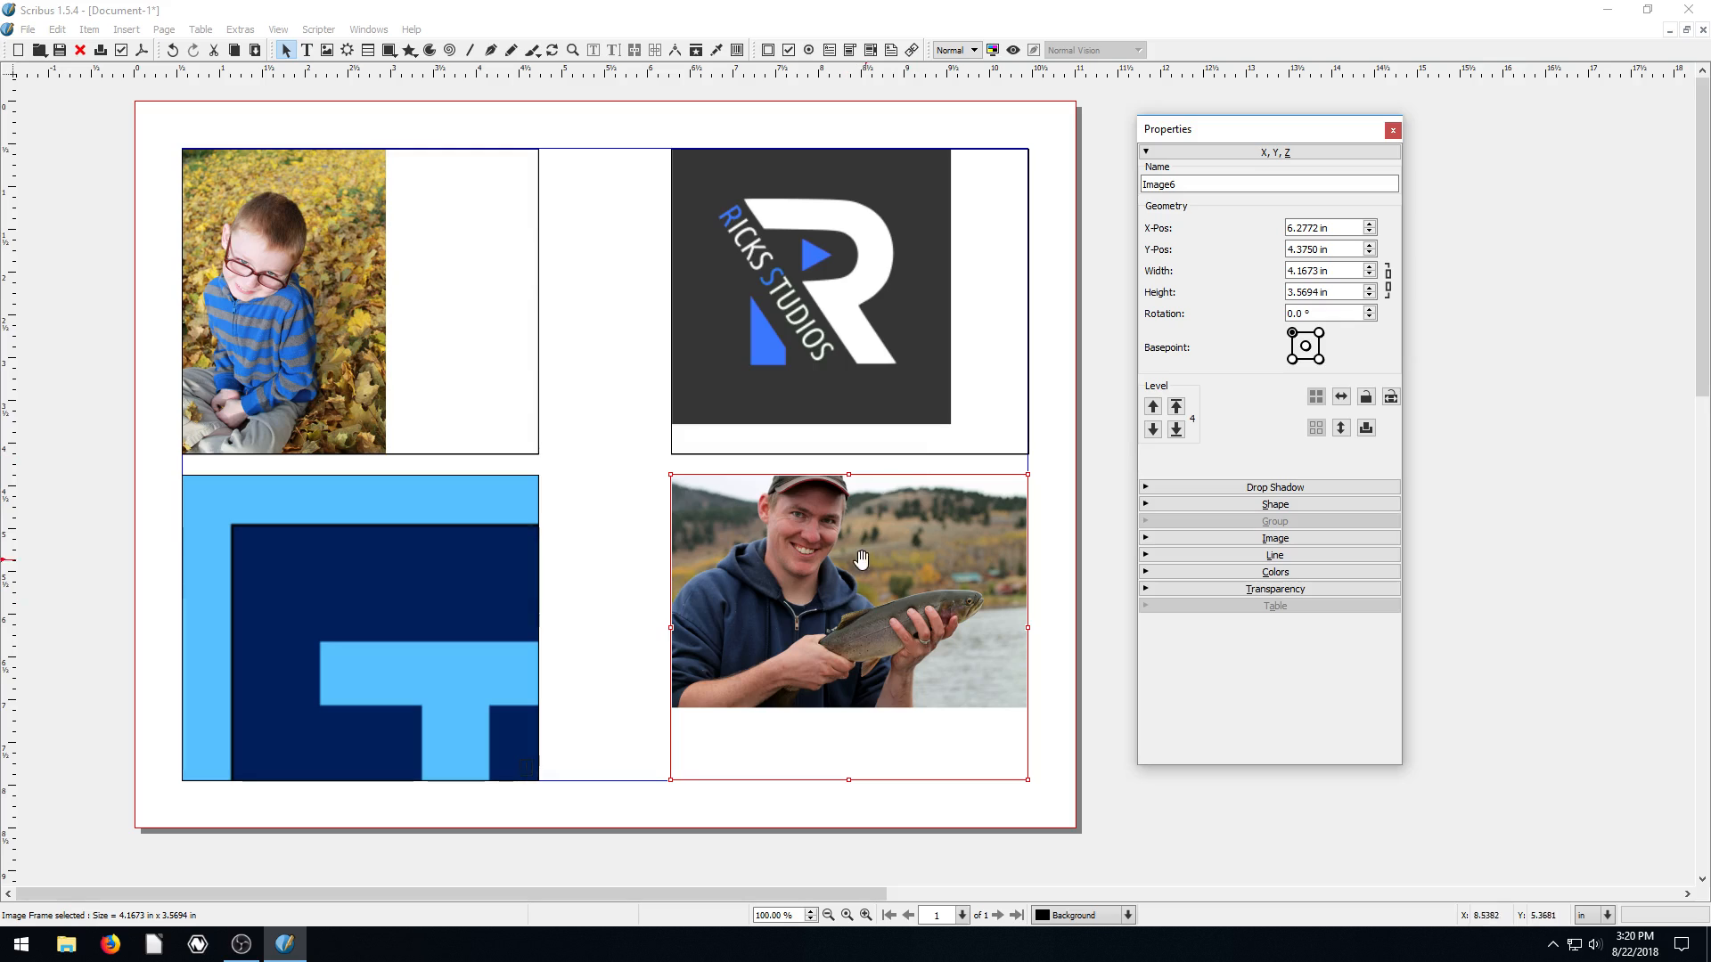
{"action": "mouse_move", "coordinate": [816, 563]}
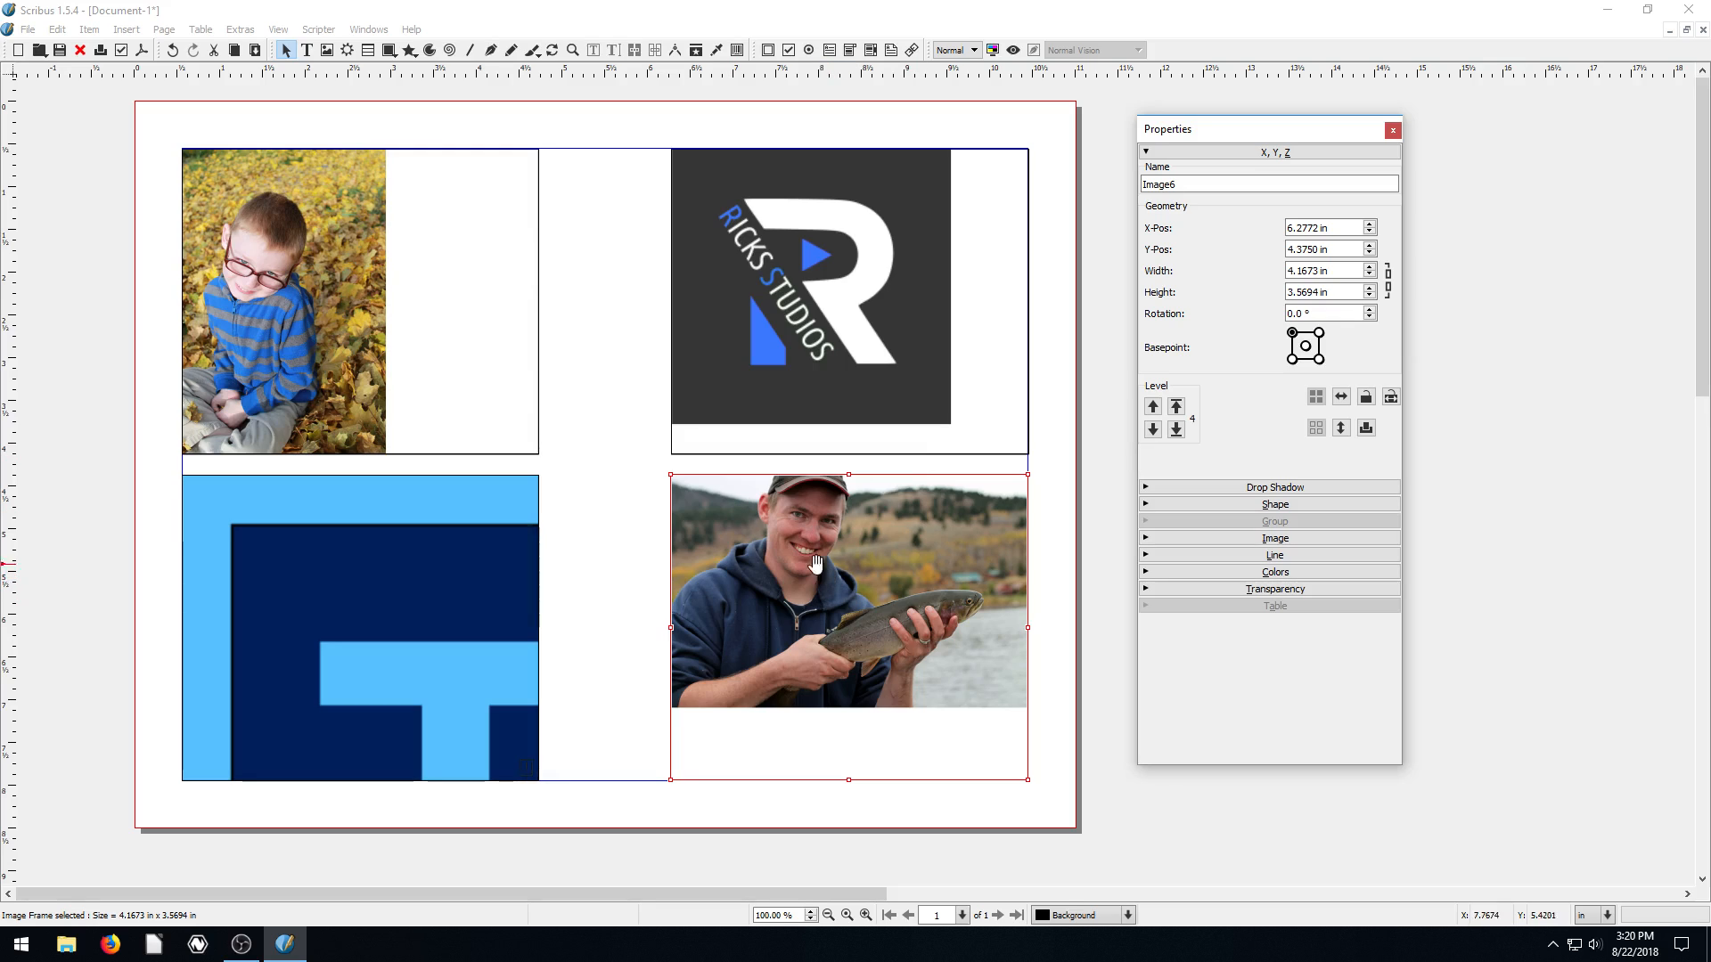
{"action": "mouse_move", "coordinate": [458, 651]}
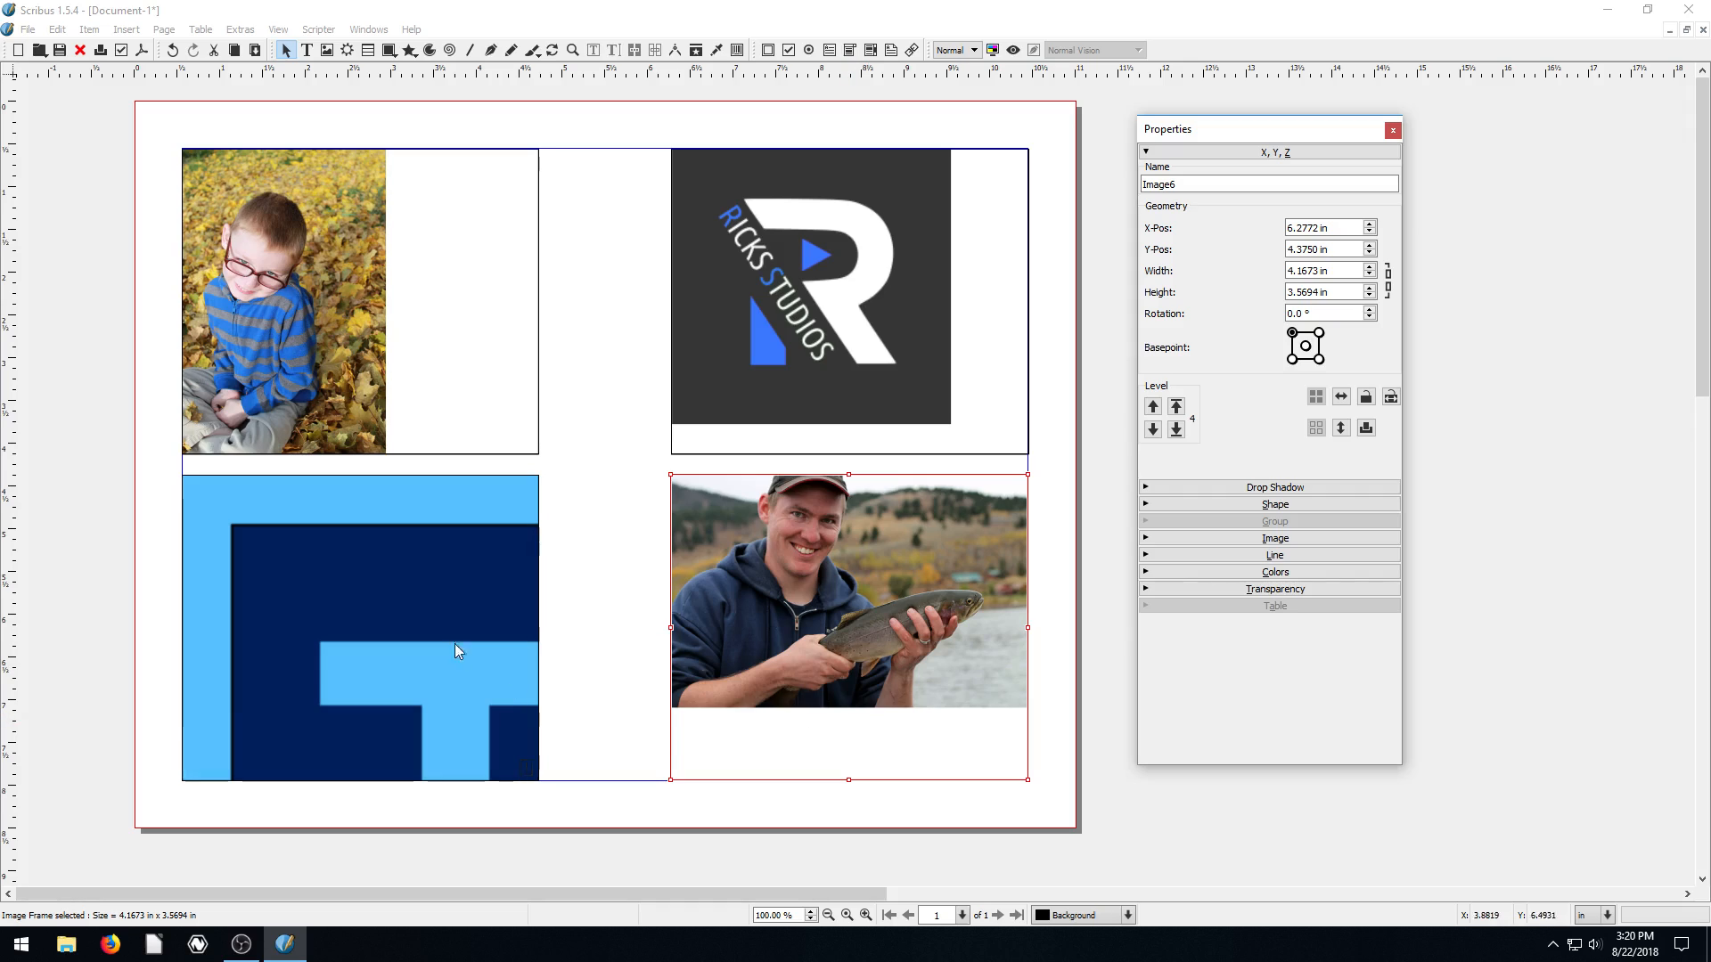
{"action": "mouse_move", "coordinate": [1170, 329]}
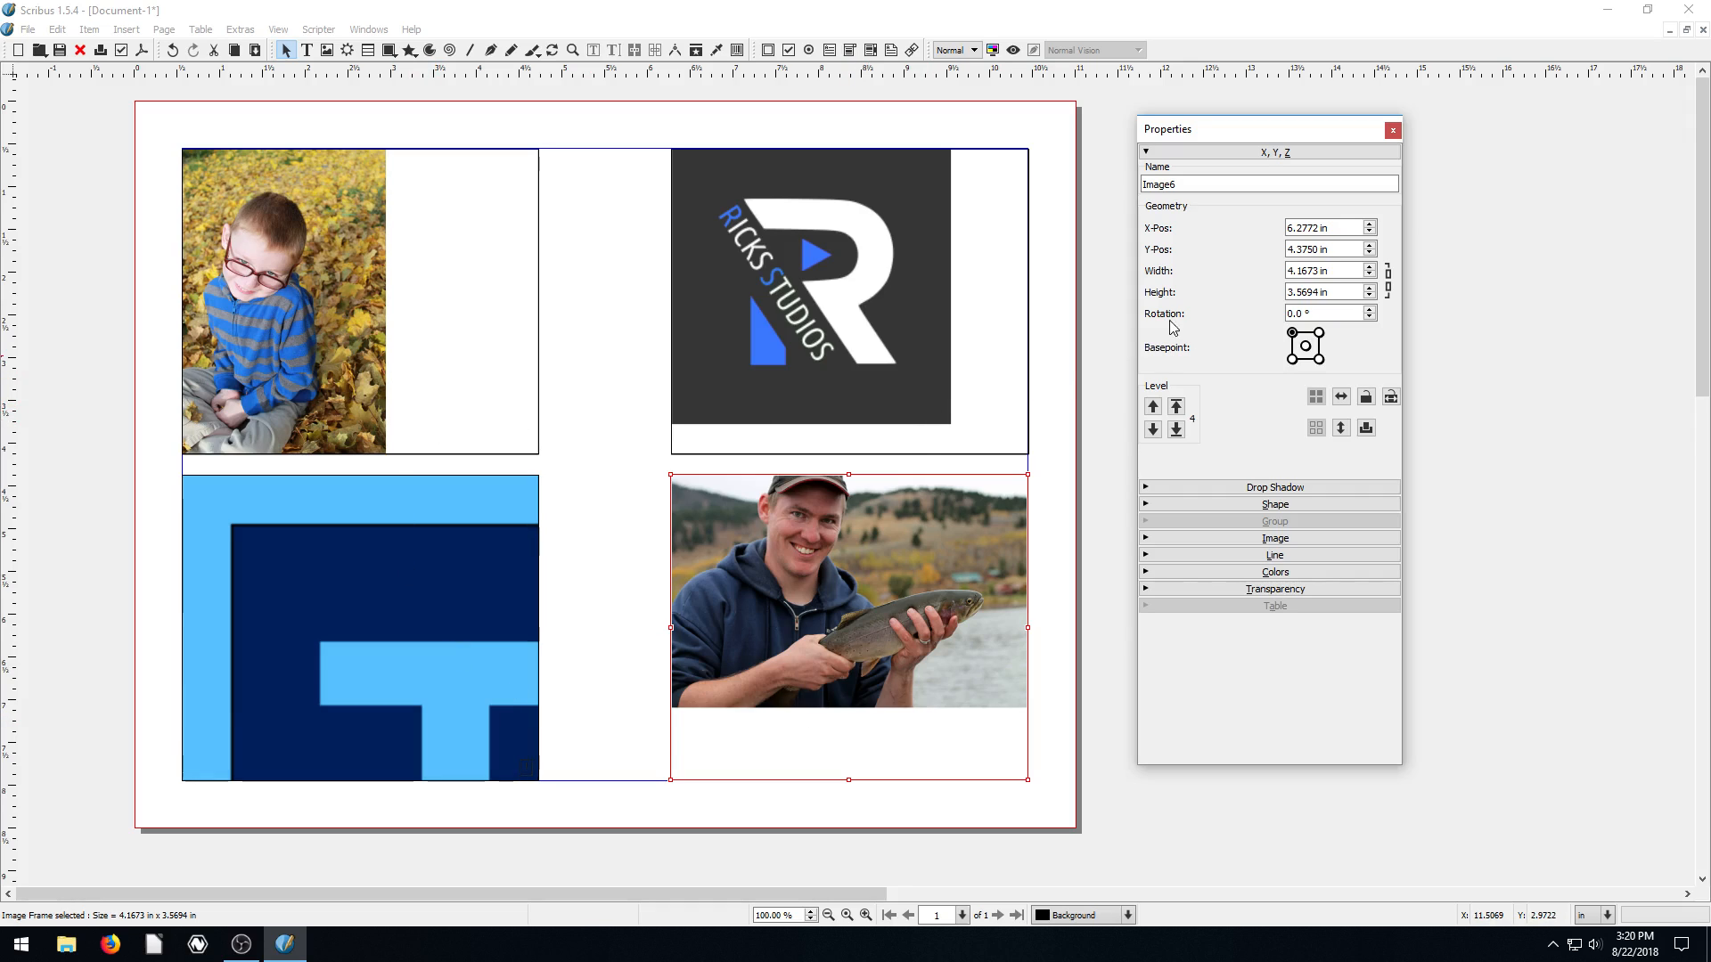
{"action": "mouse_move", "coordinate": [1200, 248]}
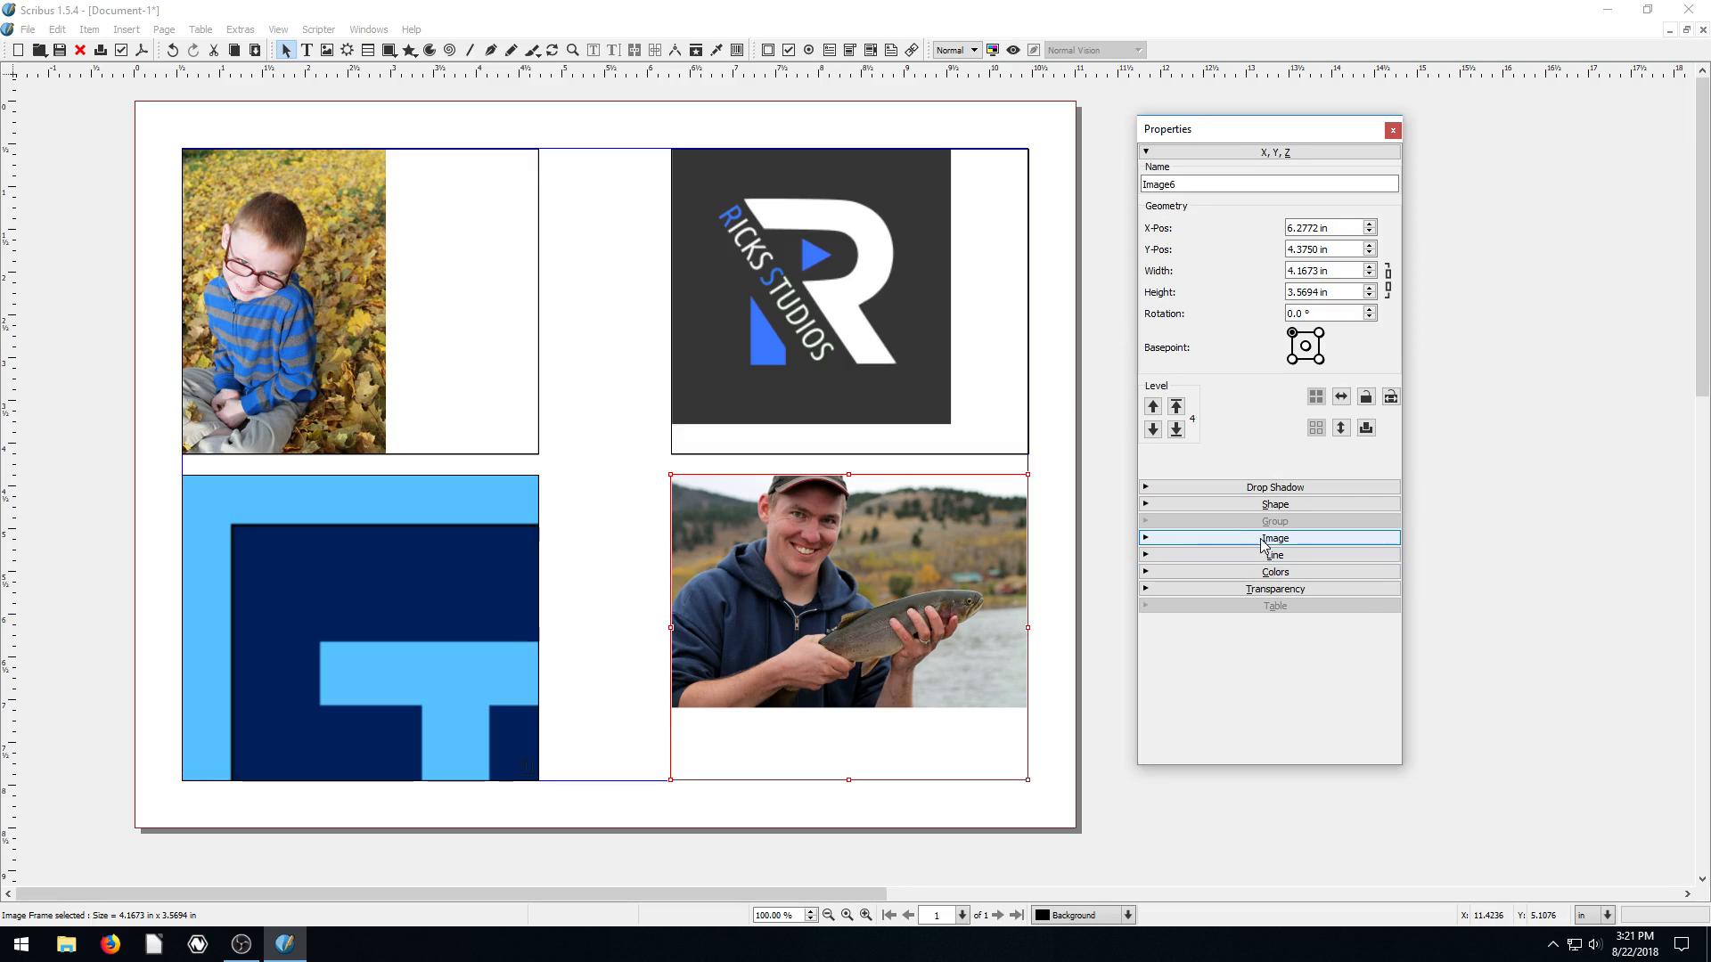
Step: Change the image scaling options in the Properties Image section
{"action": "left_click", "coordinate": [1273, 538]}
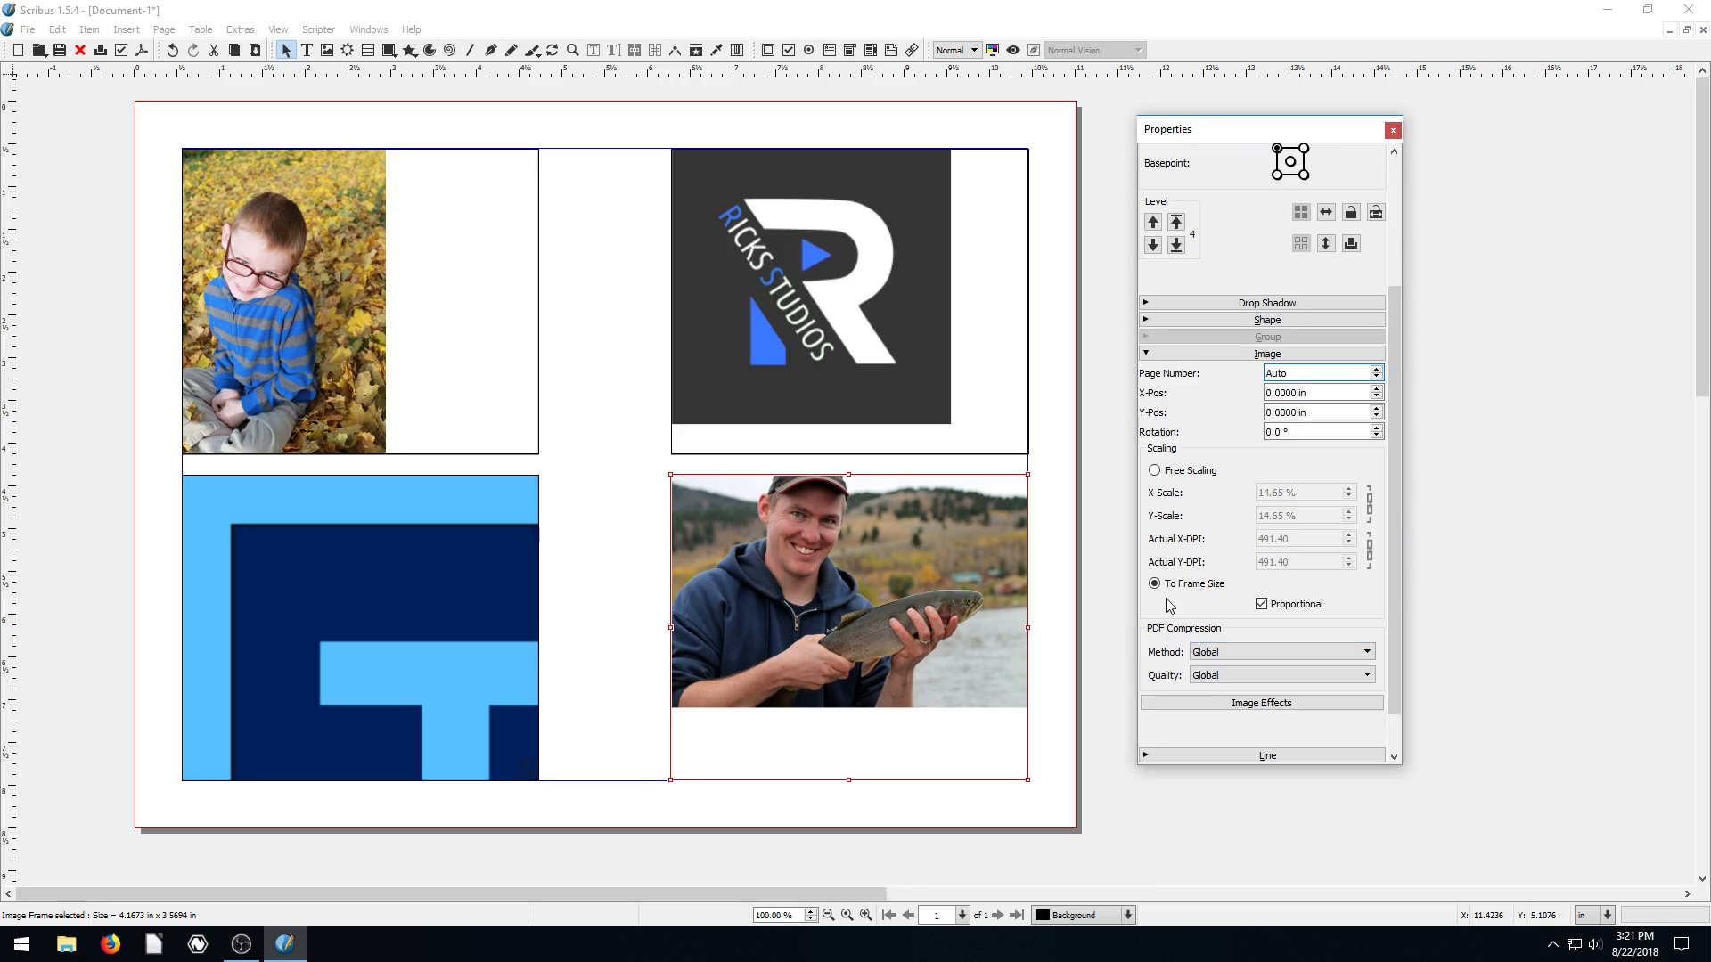
{"action": "left_click", "coordinate": [1155, 584]}
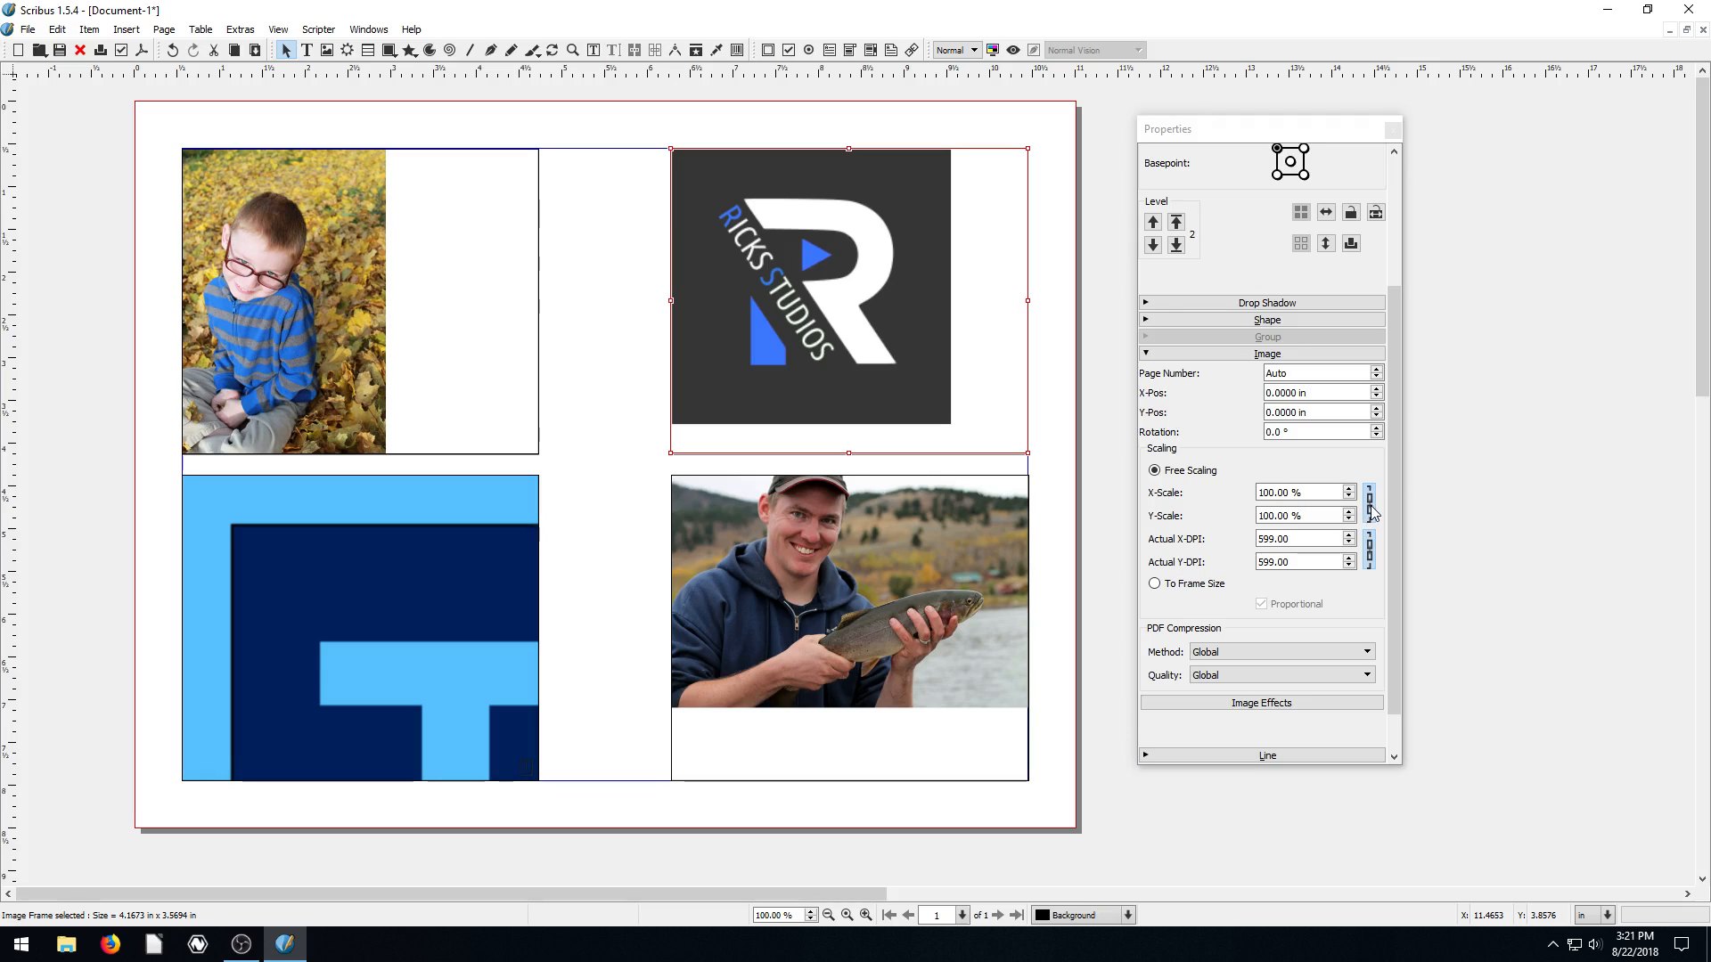
{"action": "left_click", "coordinate": [1298, 492]}
{"action": "type", "text": "130"}
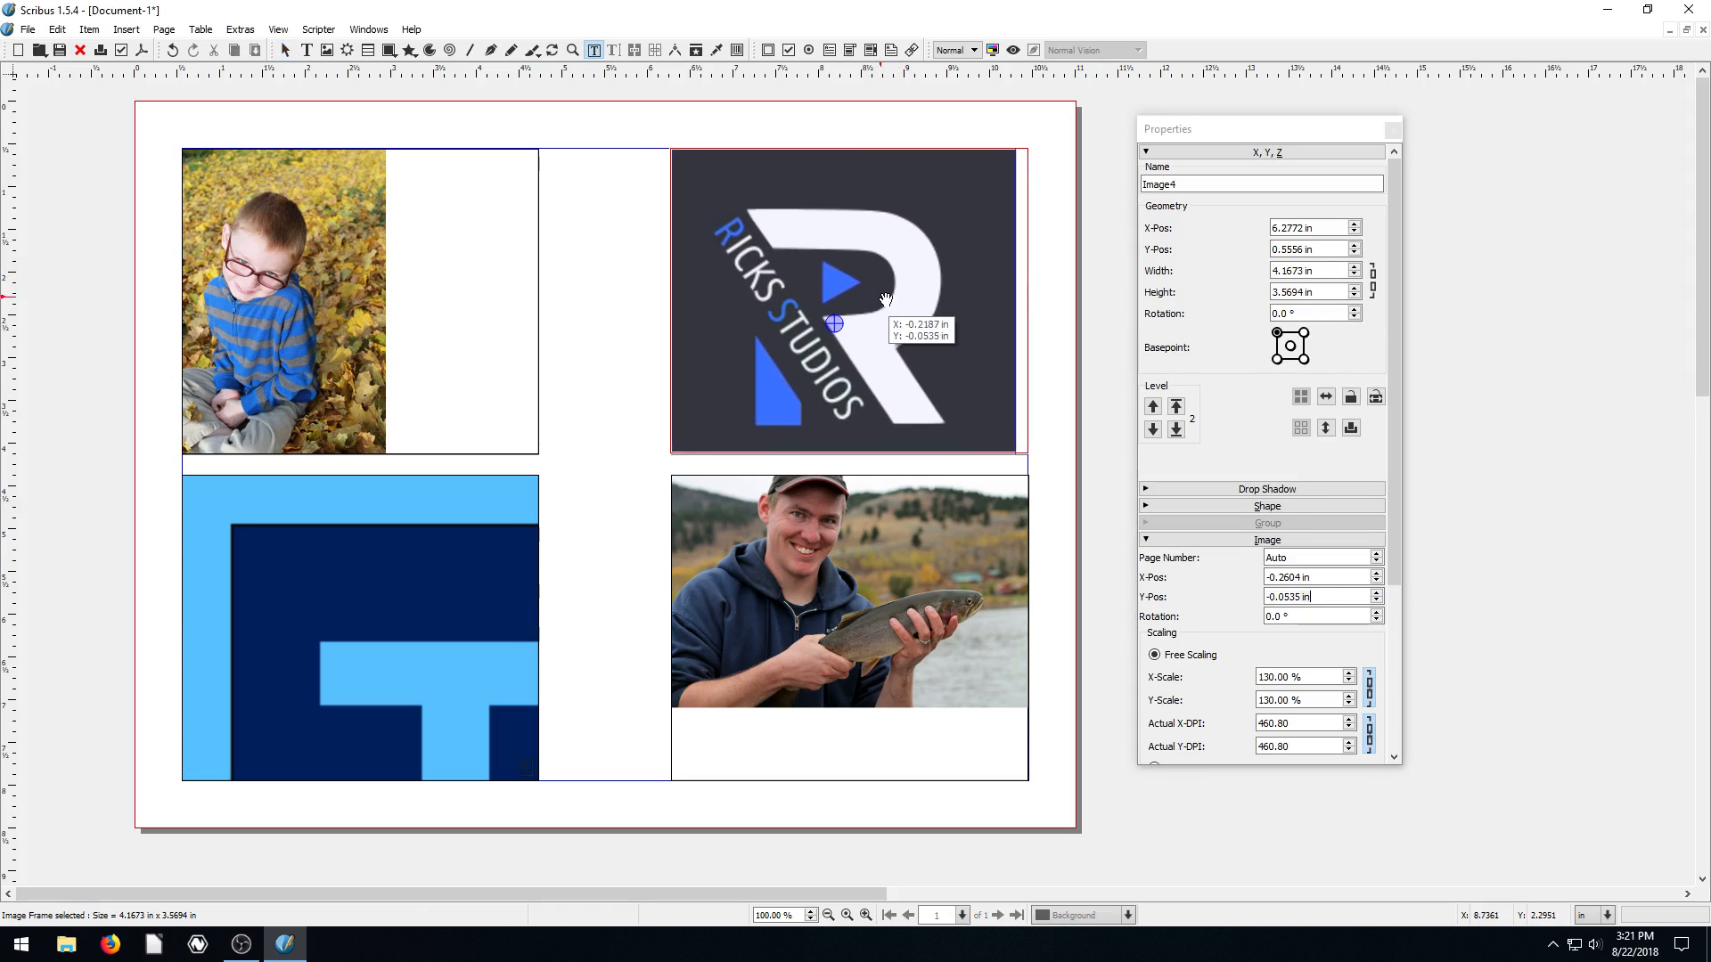
Step: Shift the Ricks Studios logo inside its top-right frame, then select the fisherman frame
{"action": "left_click_drag", "start_coordinate": [886, 300], "coordinate": [901, 283]}
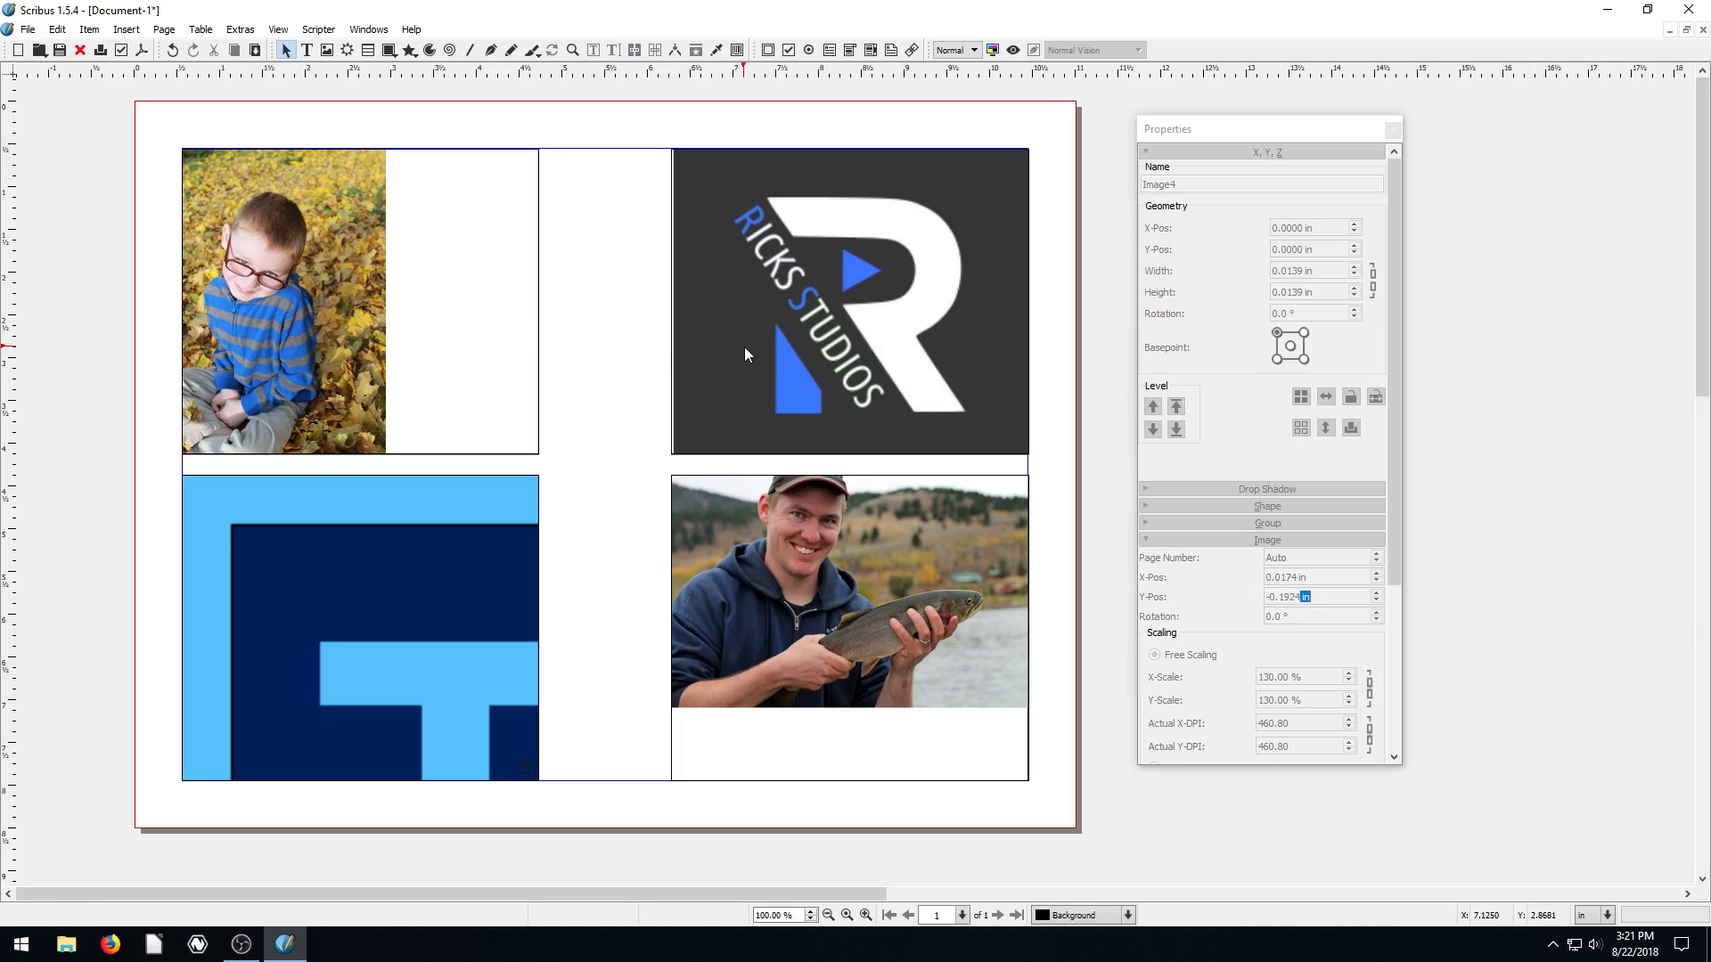
{"action": "left_click", "coordinate": [850, 311]}
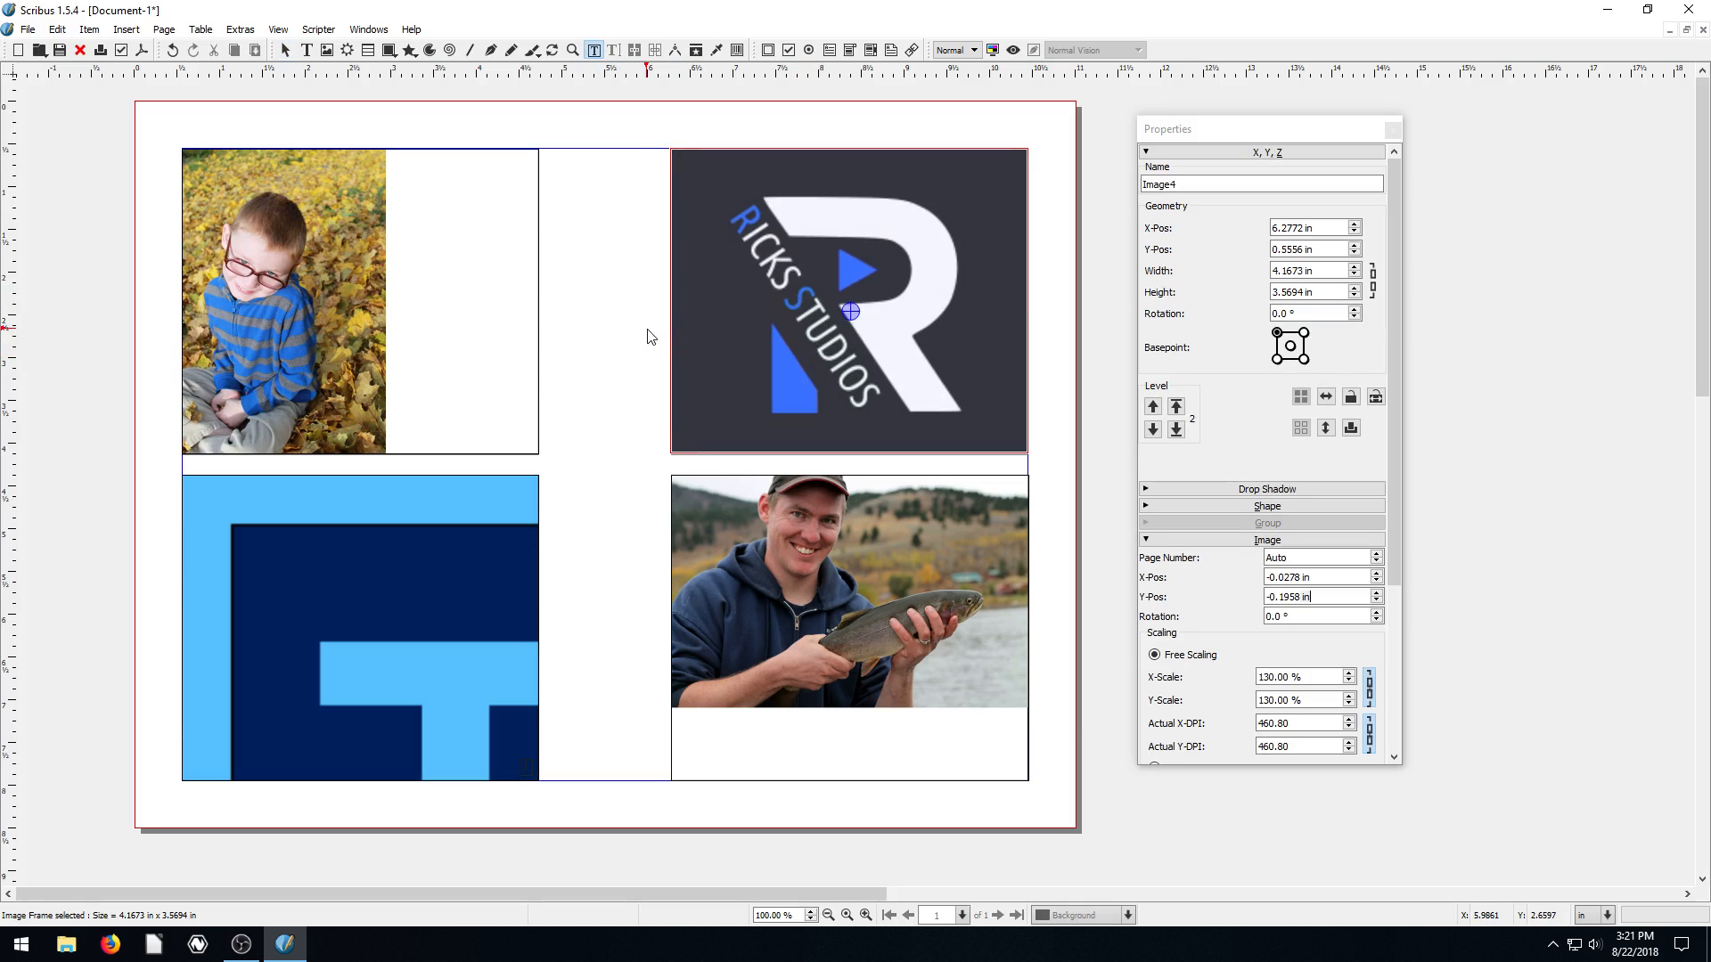
{"action": "left_click", "coordinate": [849, 592]}
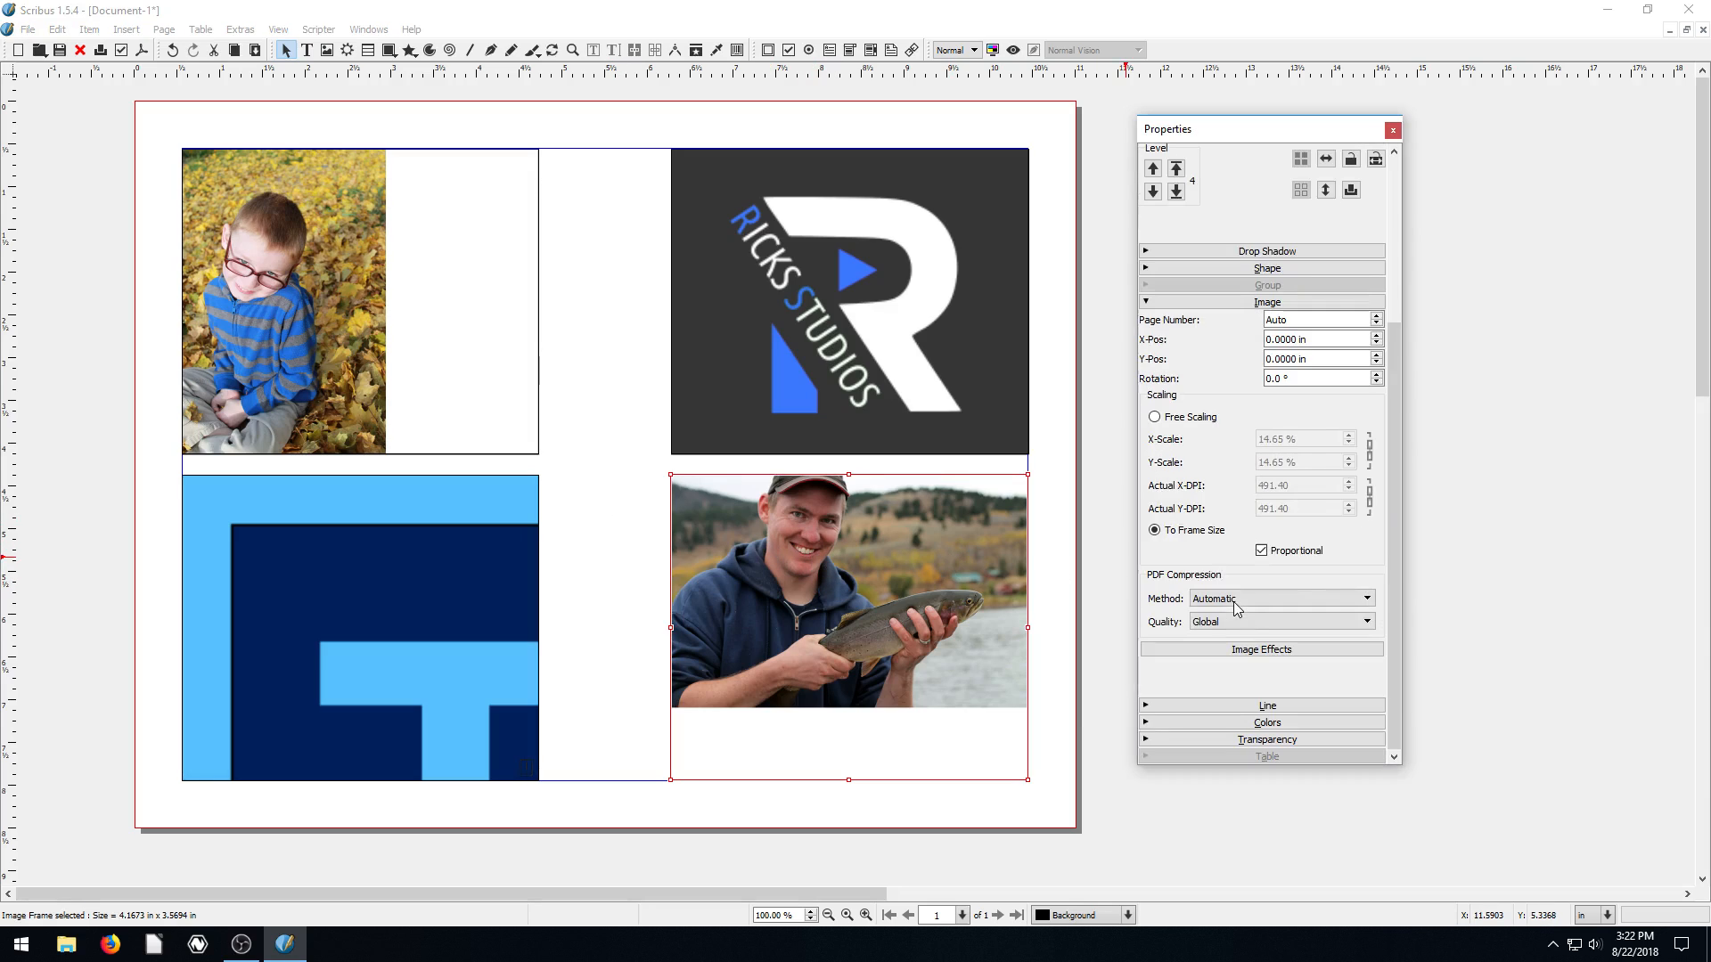
Step: Free-scale the fisherman photo to 20.65% and reposition it within its frame
{"action": "left_click", "coordinate": [1155, 416]}
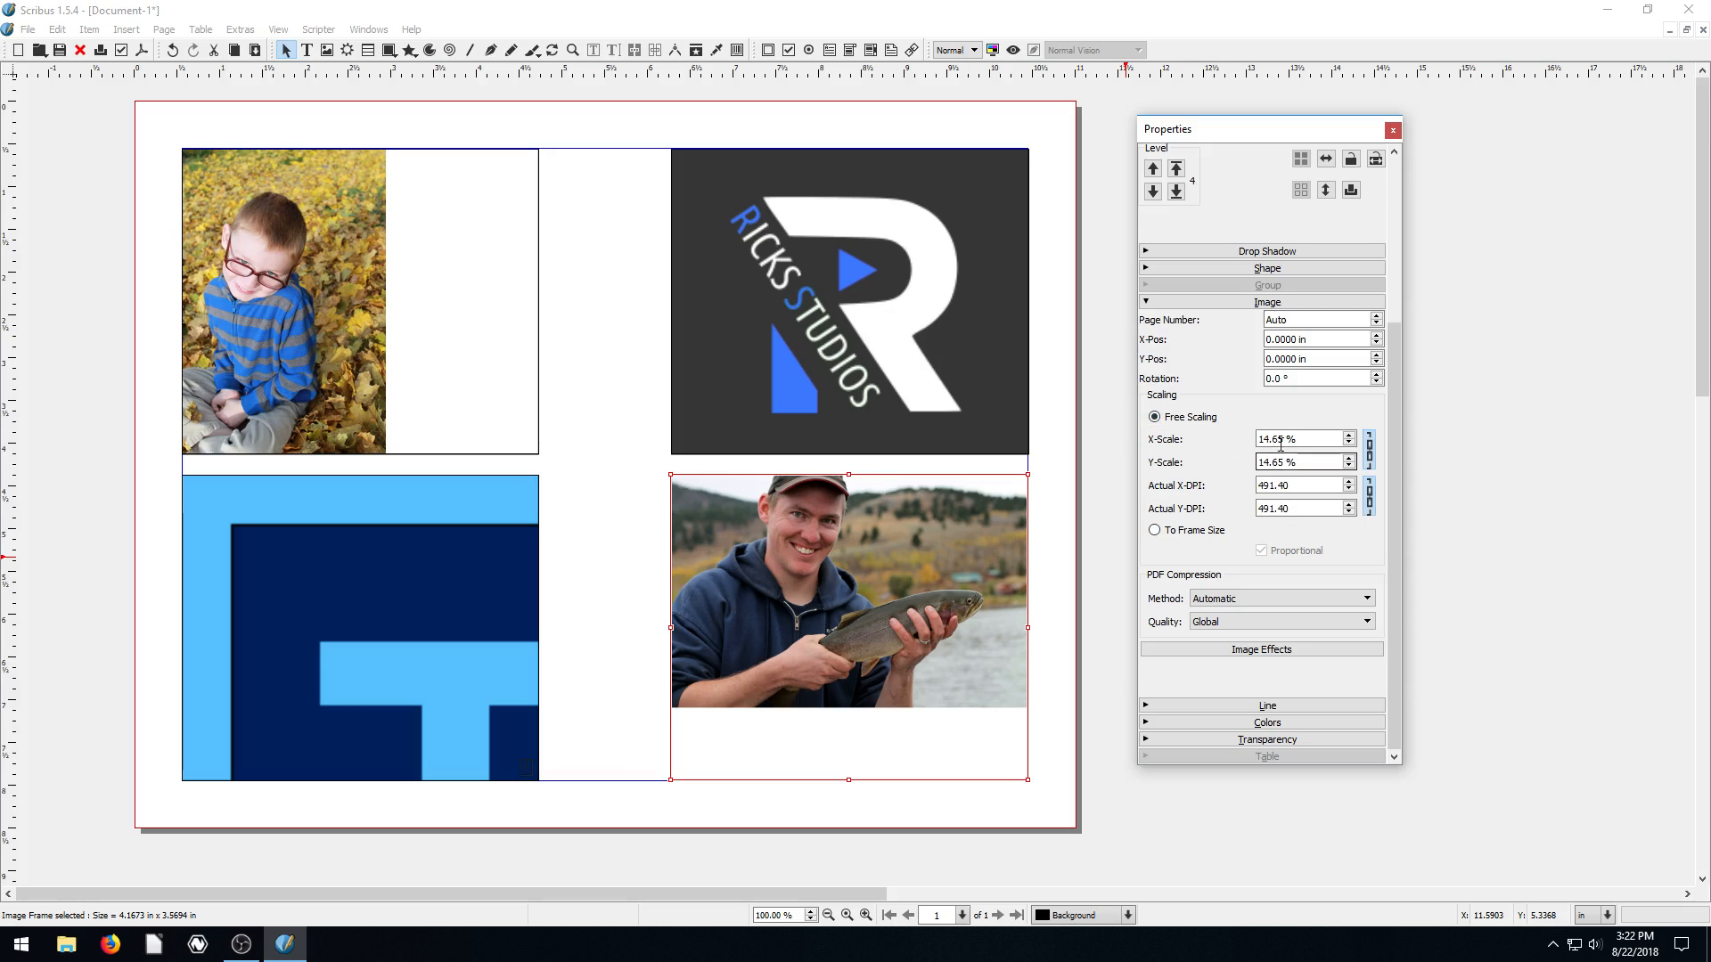
{"action": "type", "text": "20.65"}
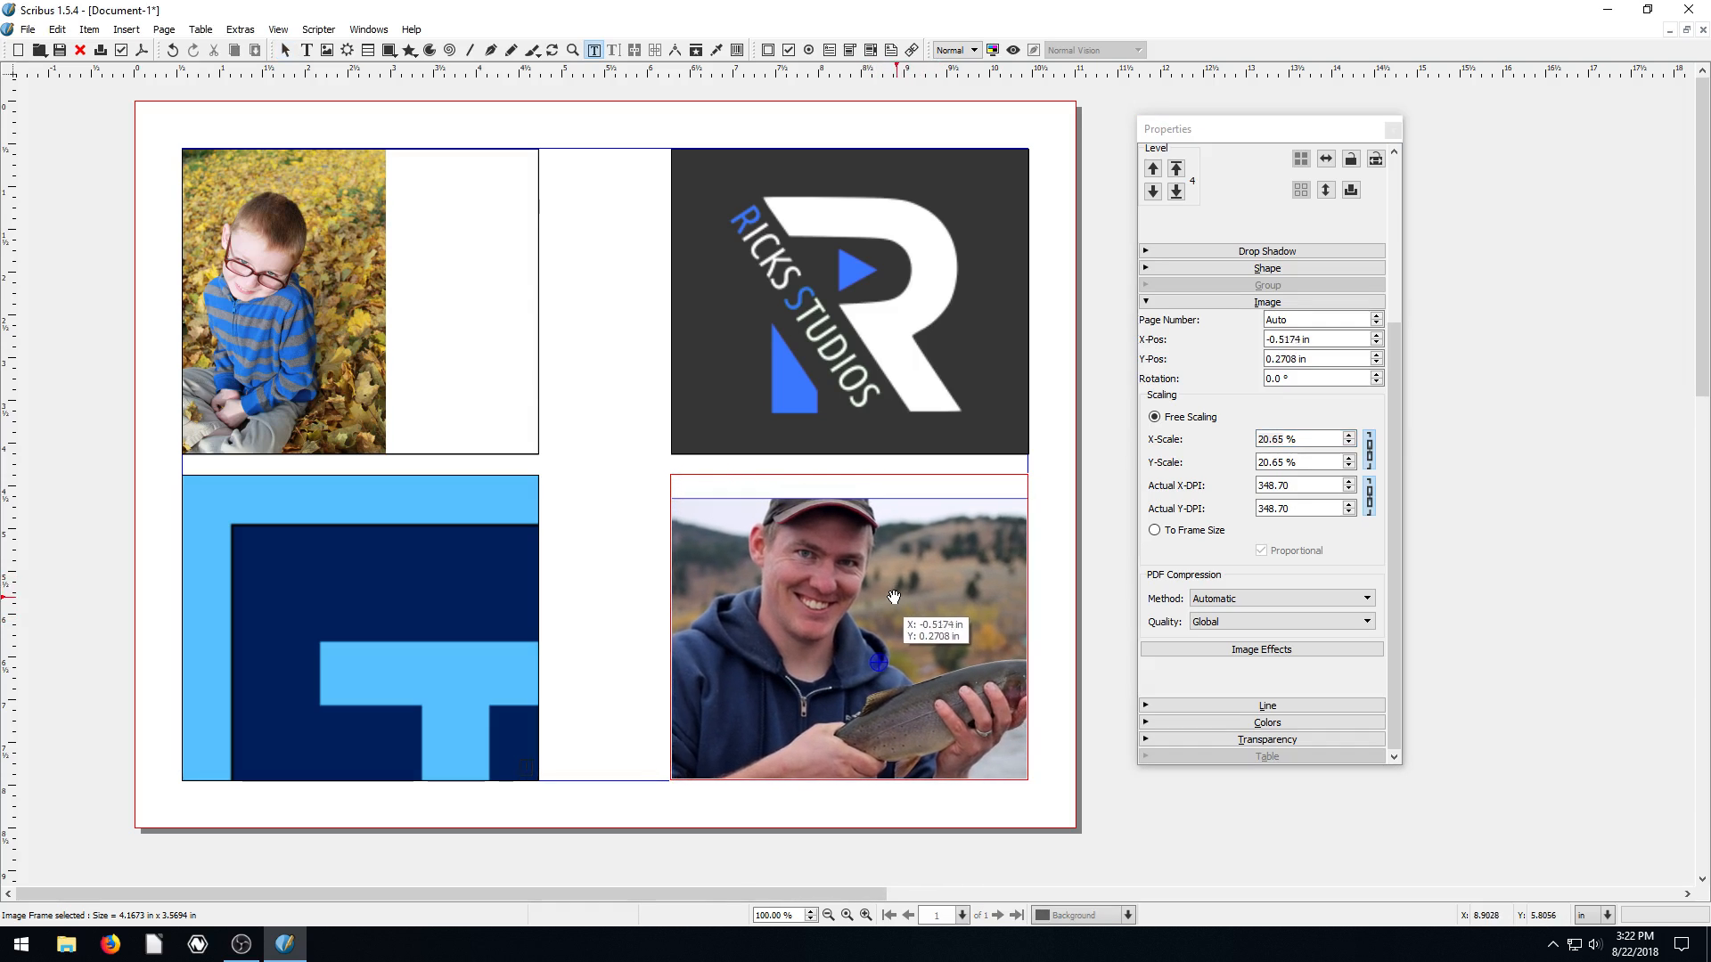
{"action": "left_click_drag", "start_coordinate": [893, 597], "coordinate": [856, 573]}
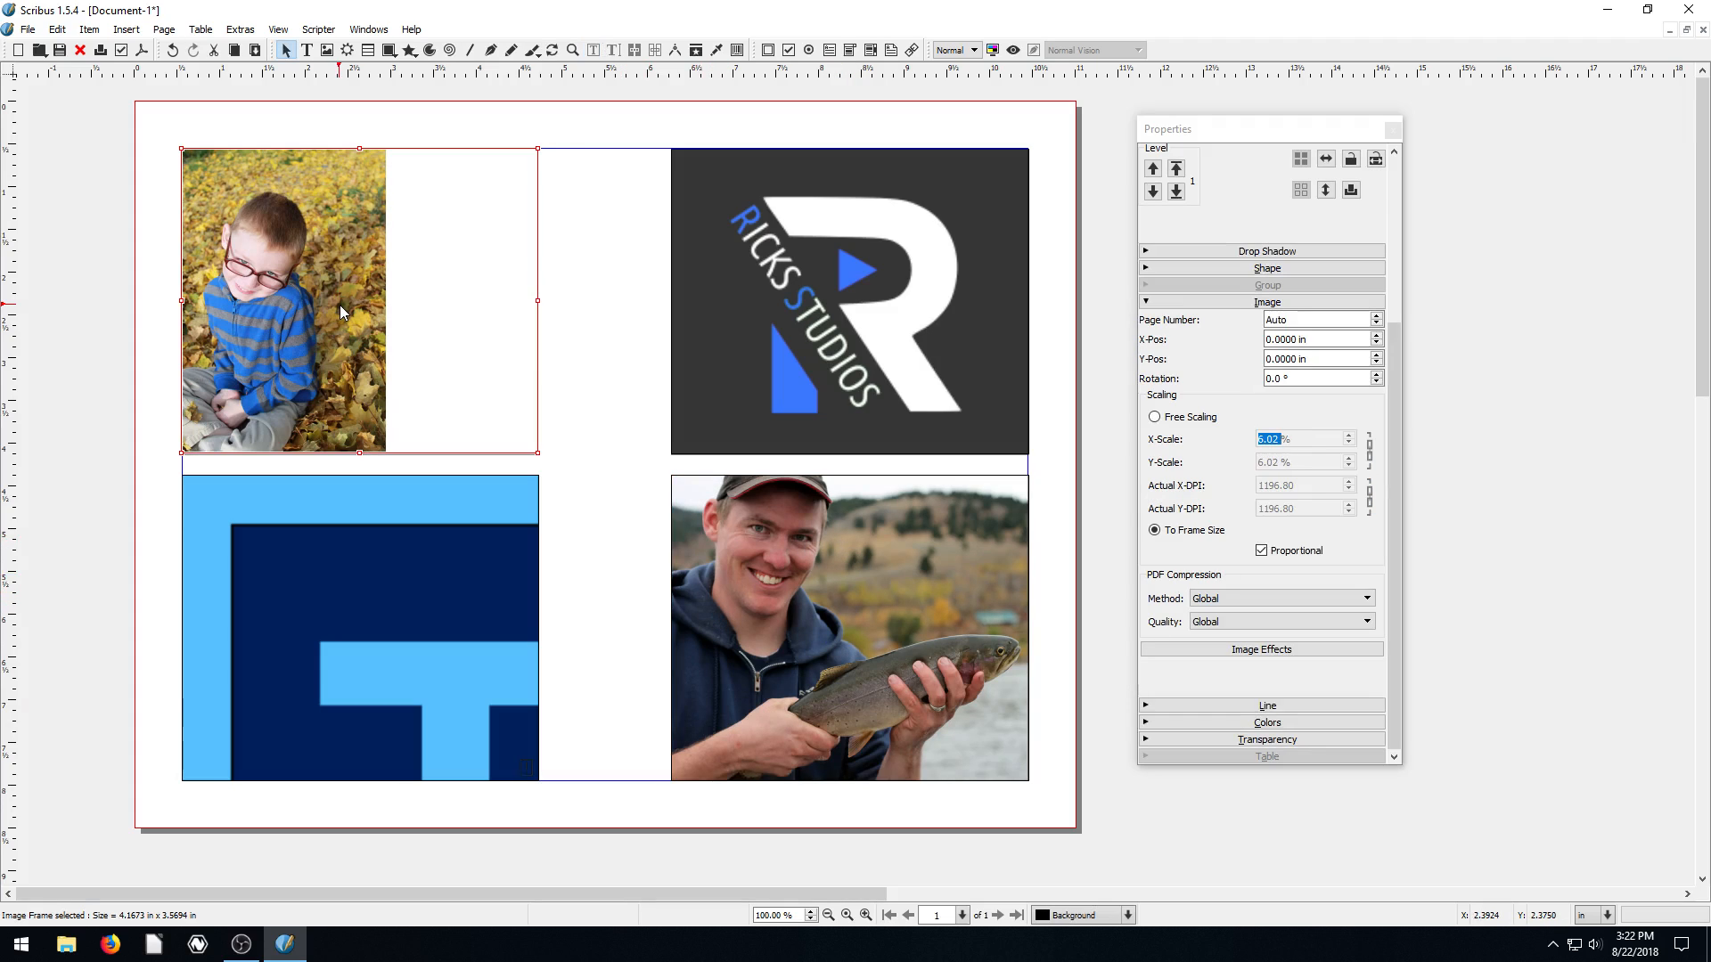
Step: Free-scale the next image with scale values 14.02 and 56.00
{"action": "left_click", "coordinate": [1155, 417]}
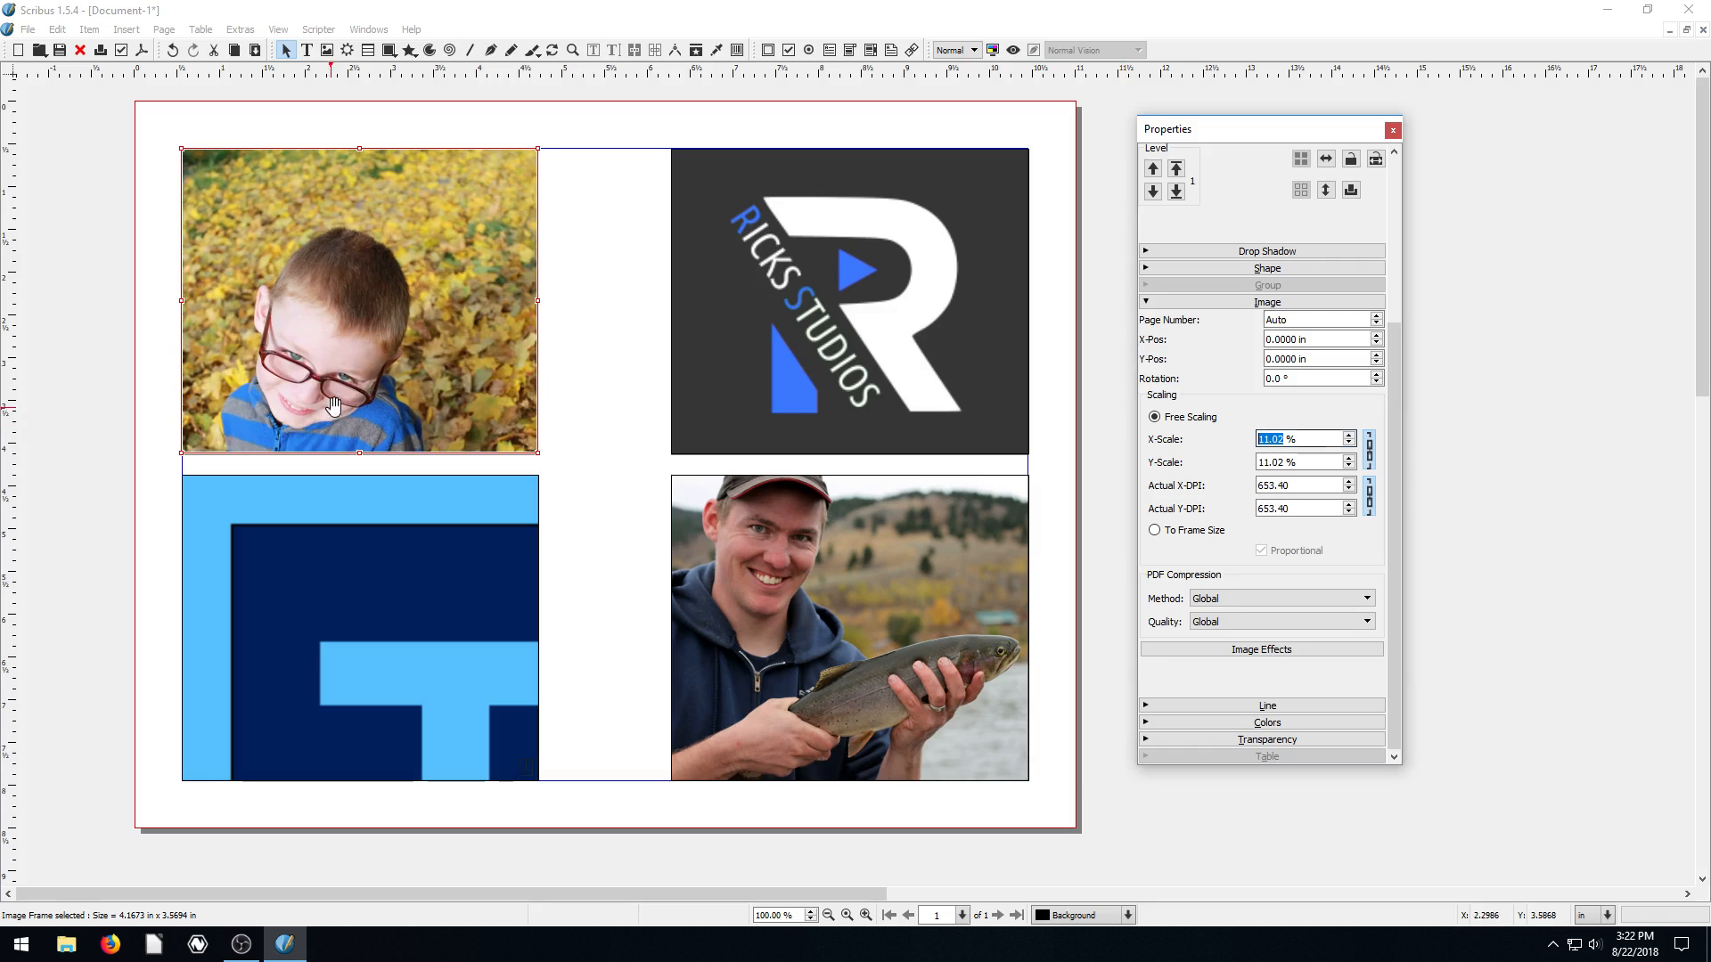
{"action": "type", "text": "14.02"}
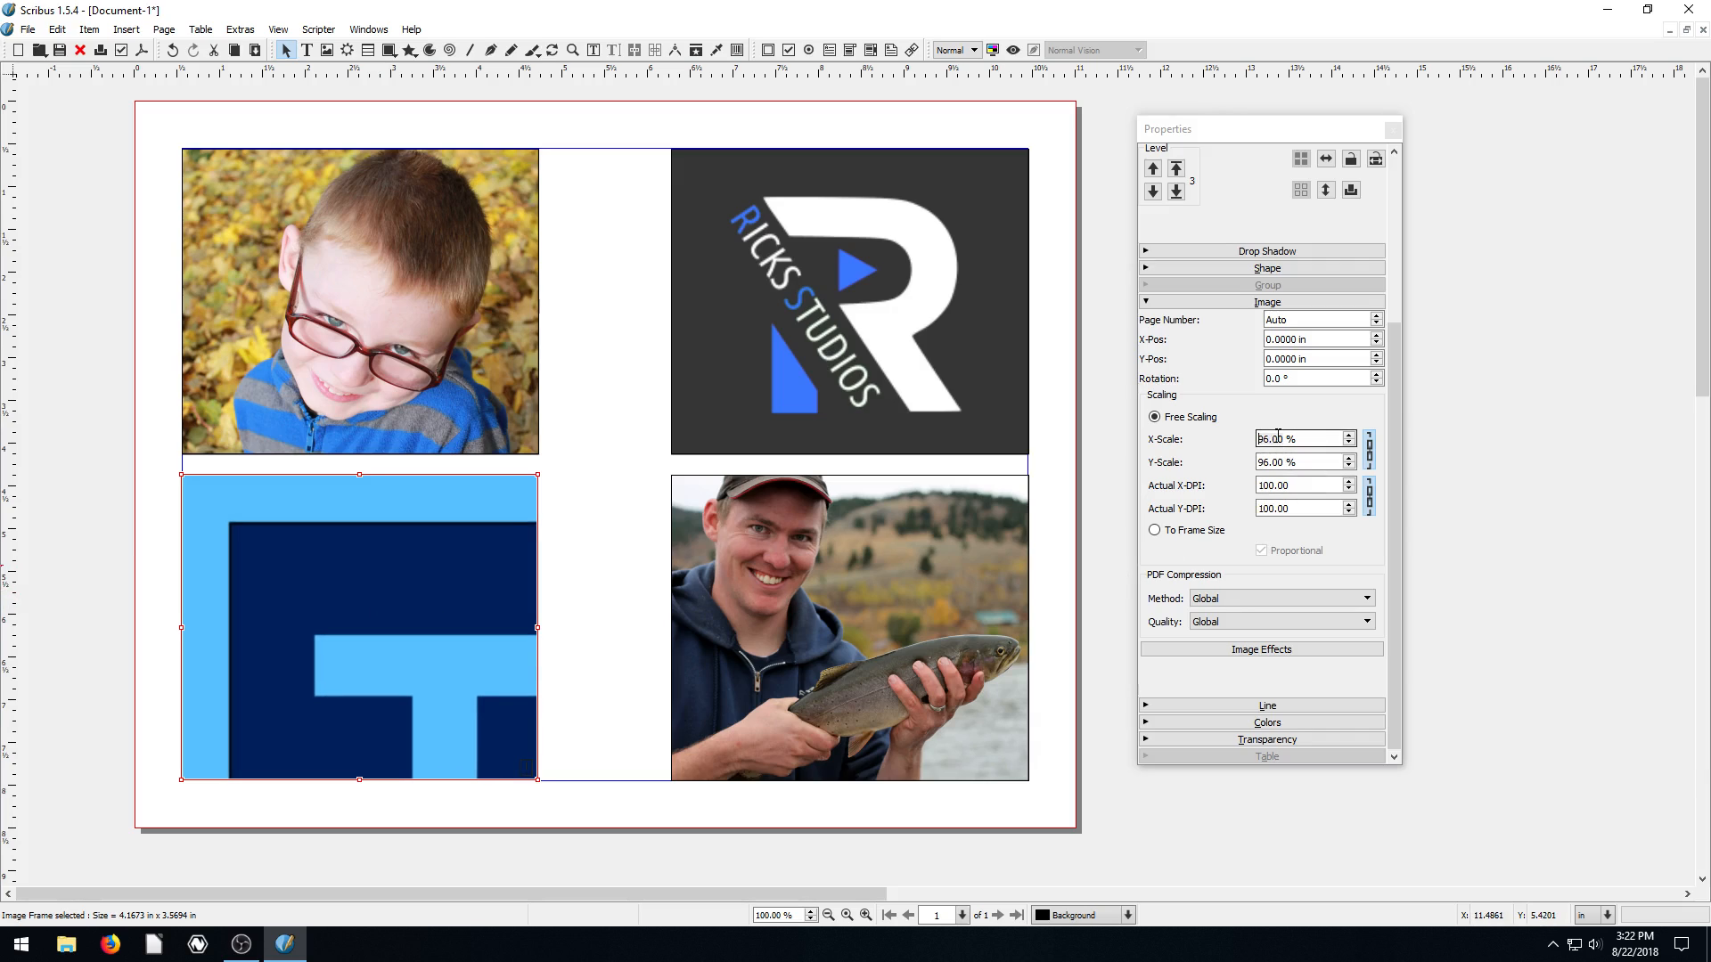
{"action": "type", "text": "56.00"}
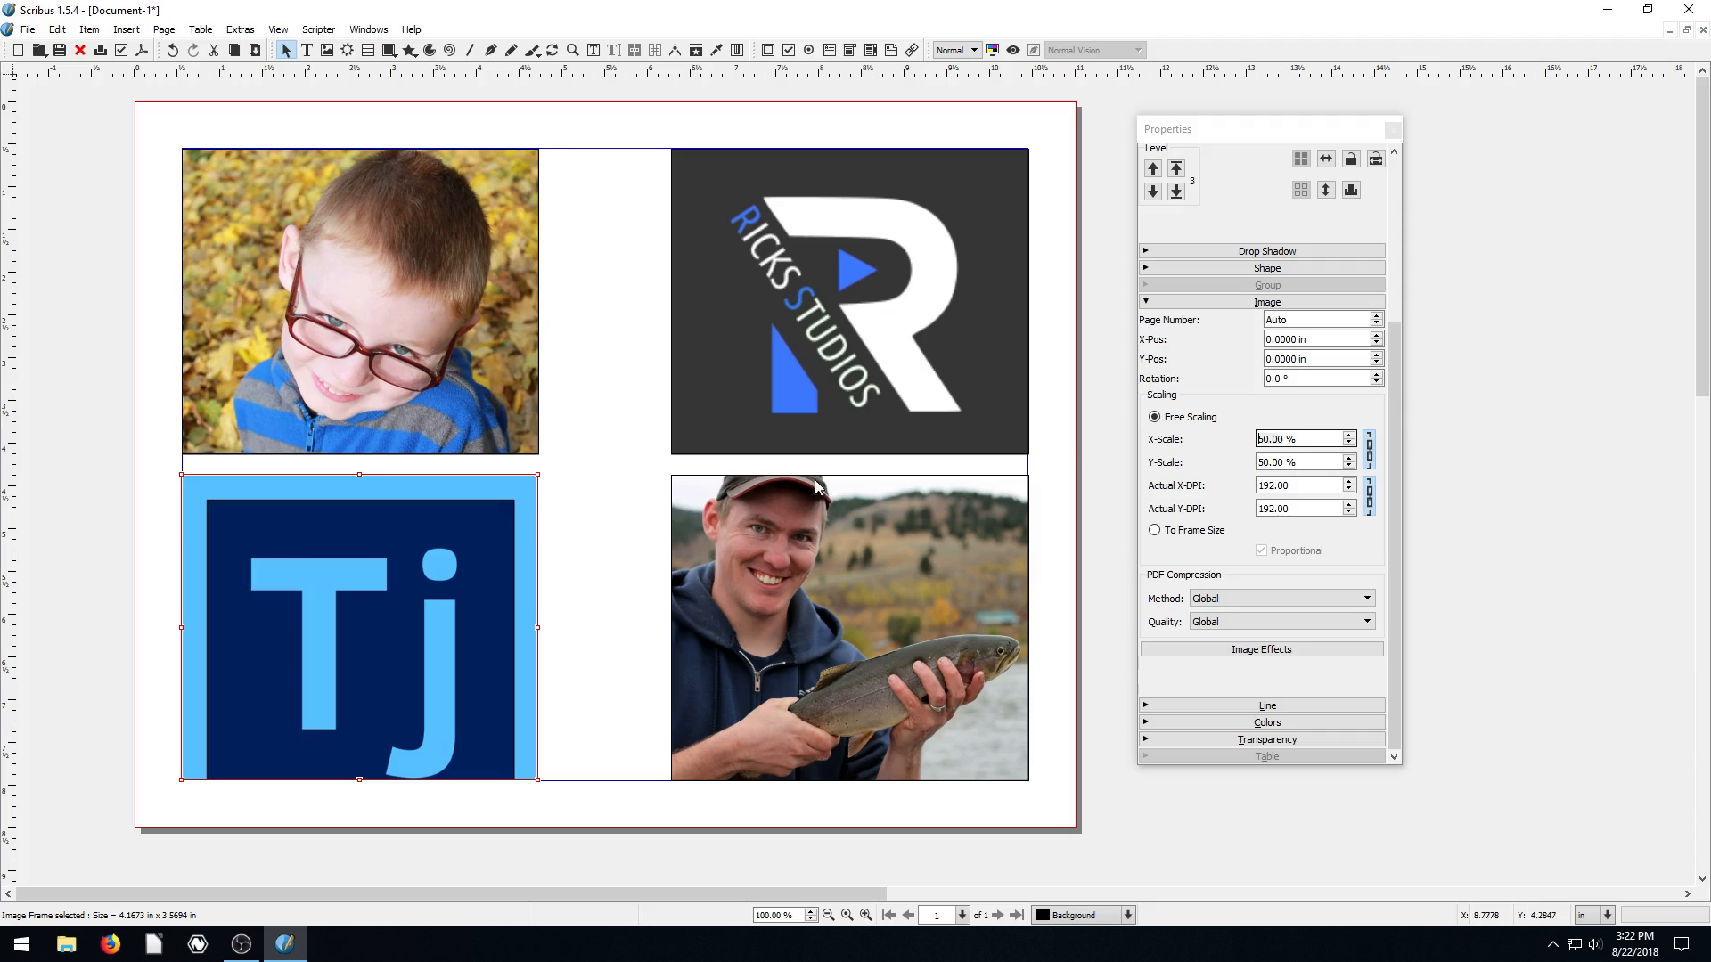
{"action": "mouse_move", "coordinate": [427, 572]}
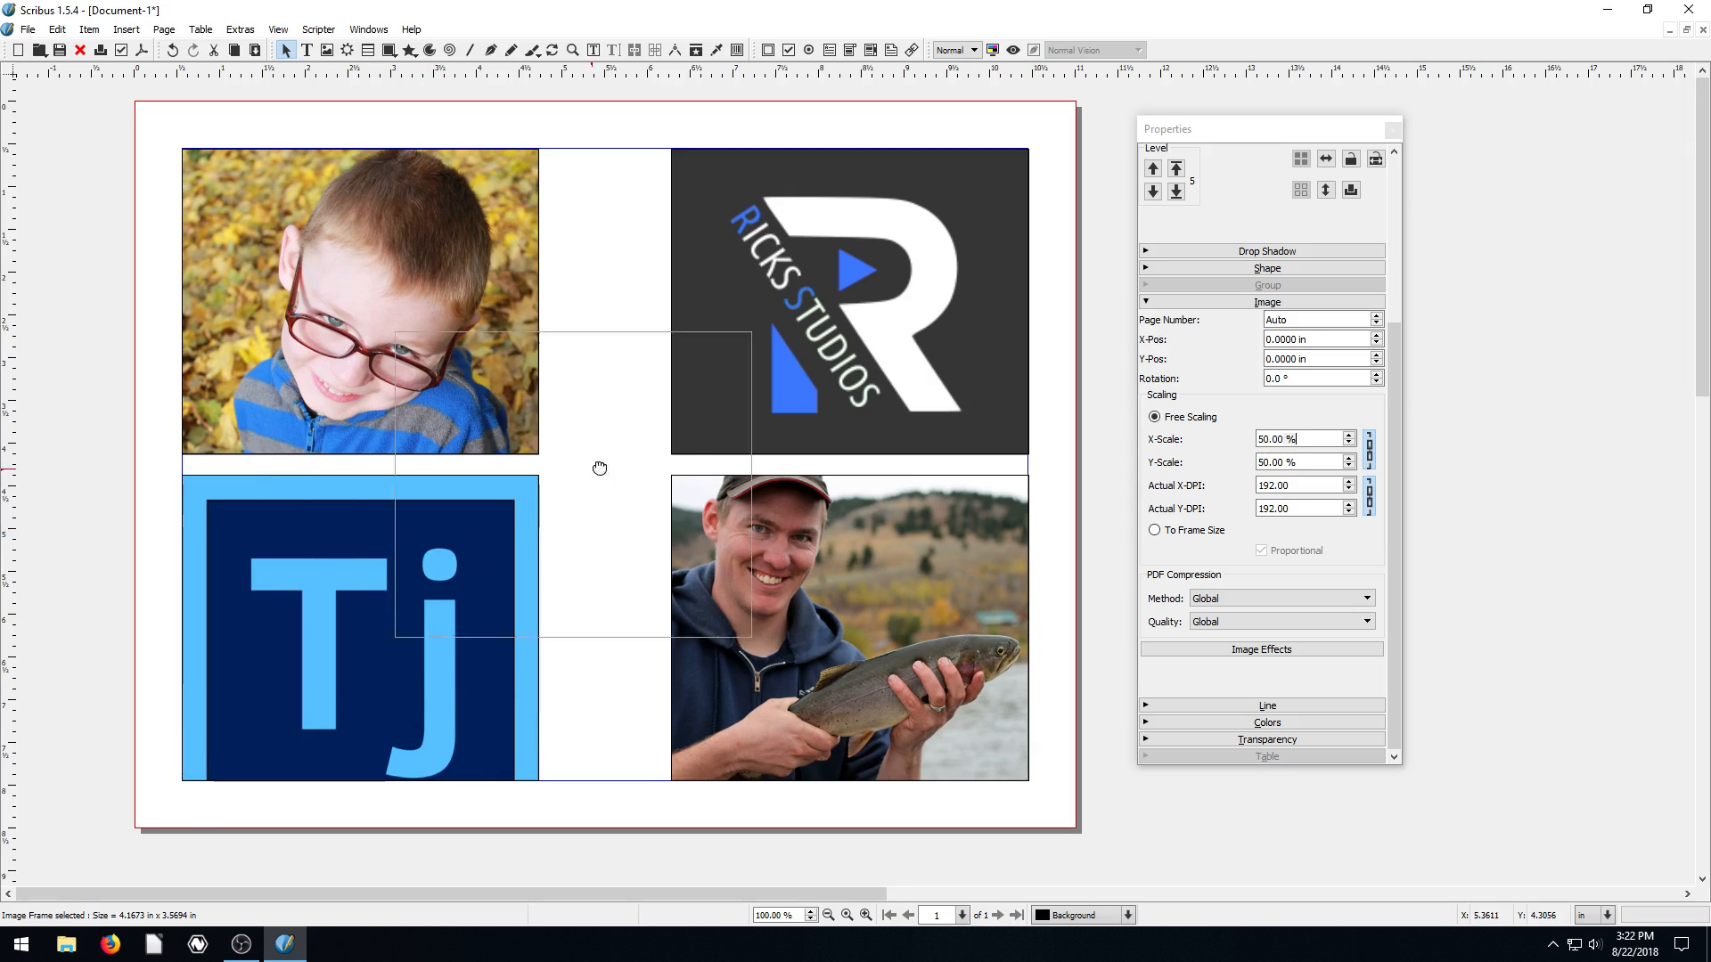
Step: Drag the duplicate Tj logo frame to the page centre over the four-image grid
{"action": "left_click_drag", "start_coordinate": [383, 611], "coordinate": [598, 469]}
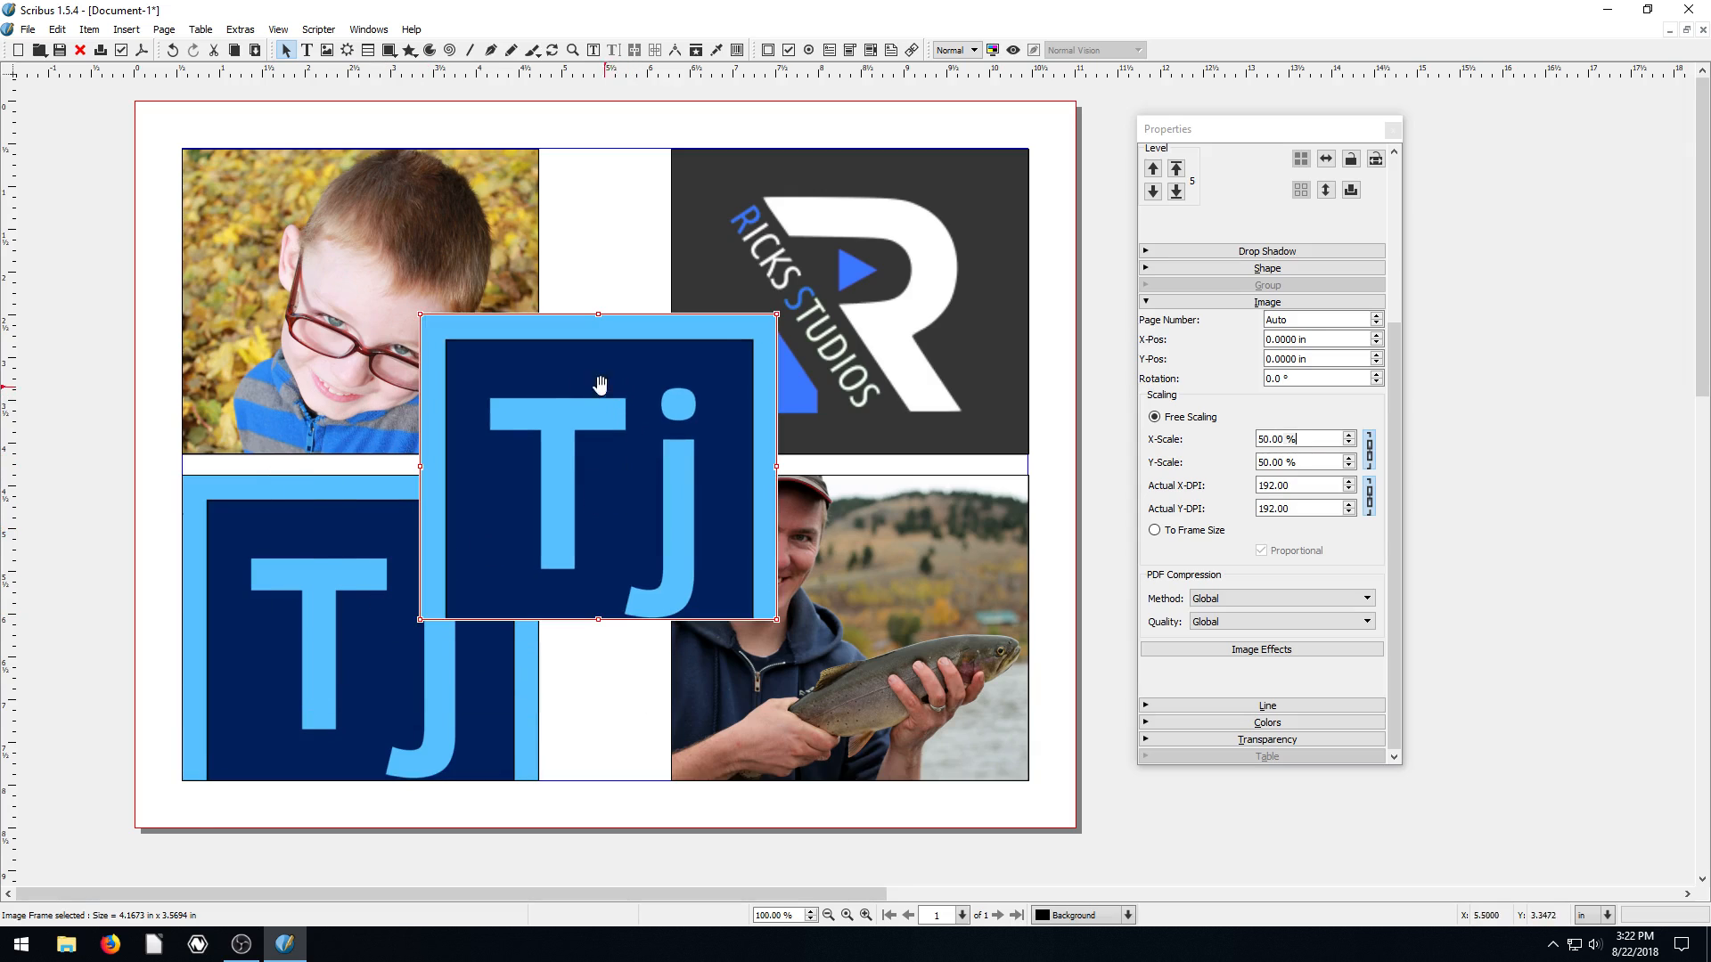
{"action": "mouse_move", "coordinate": [262, 677]}
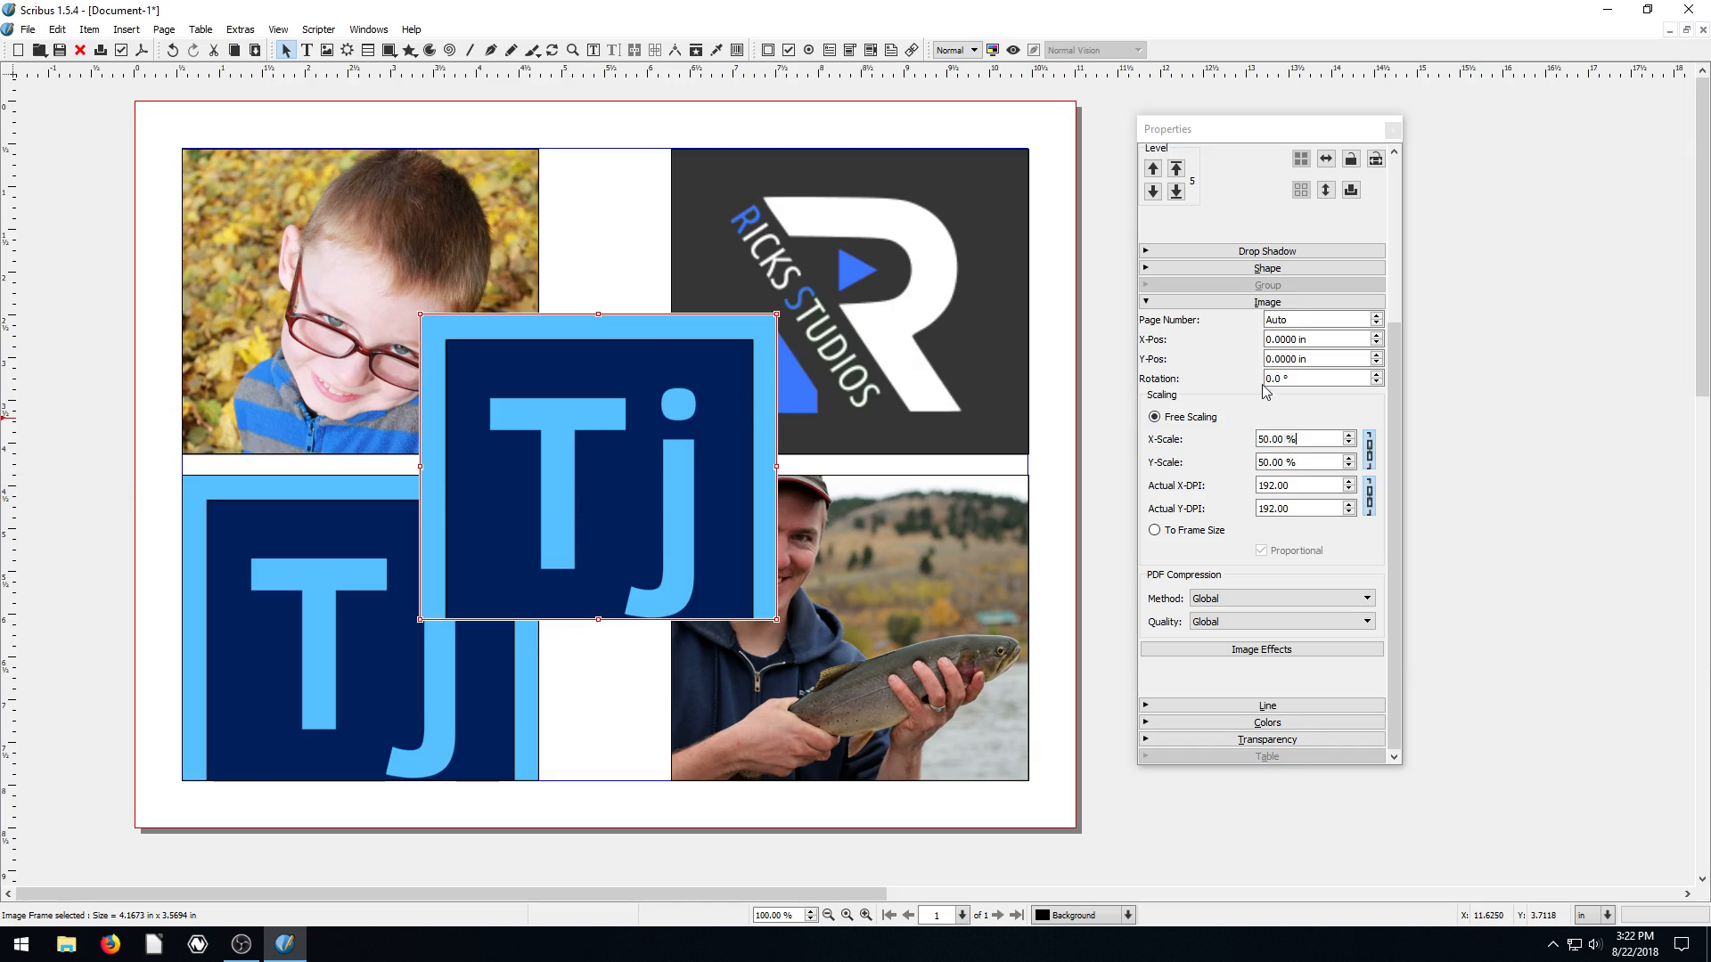
{"action": "mouse_move", "coordinate": [737, 449]}
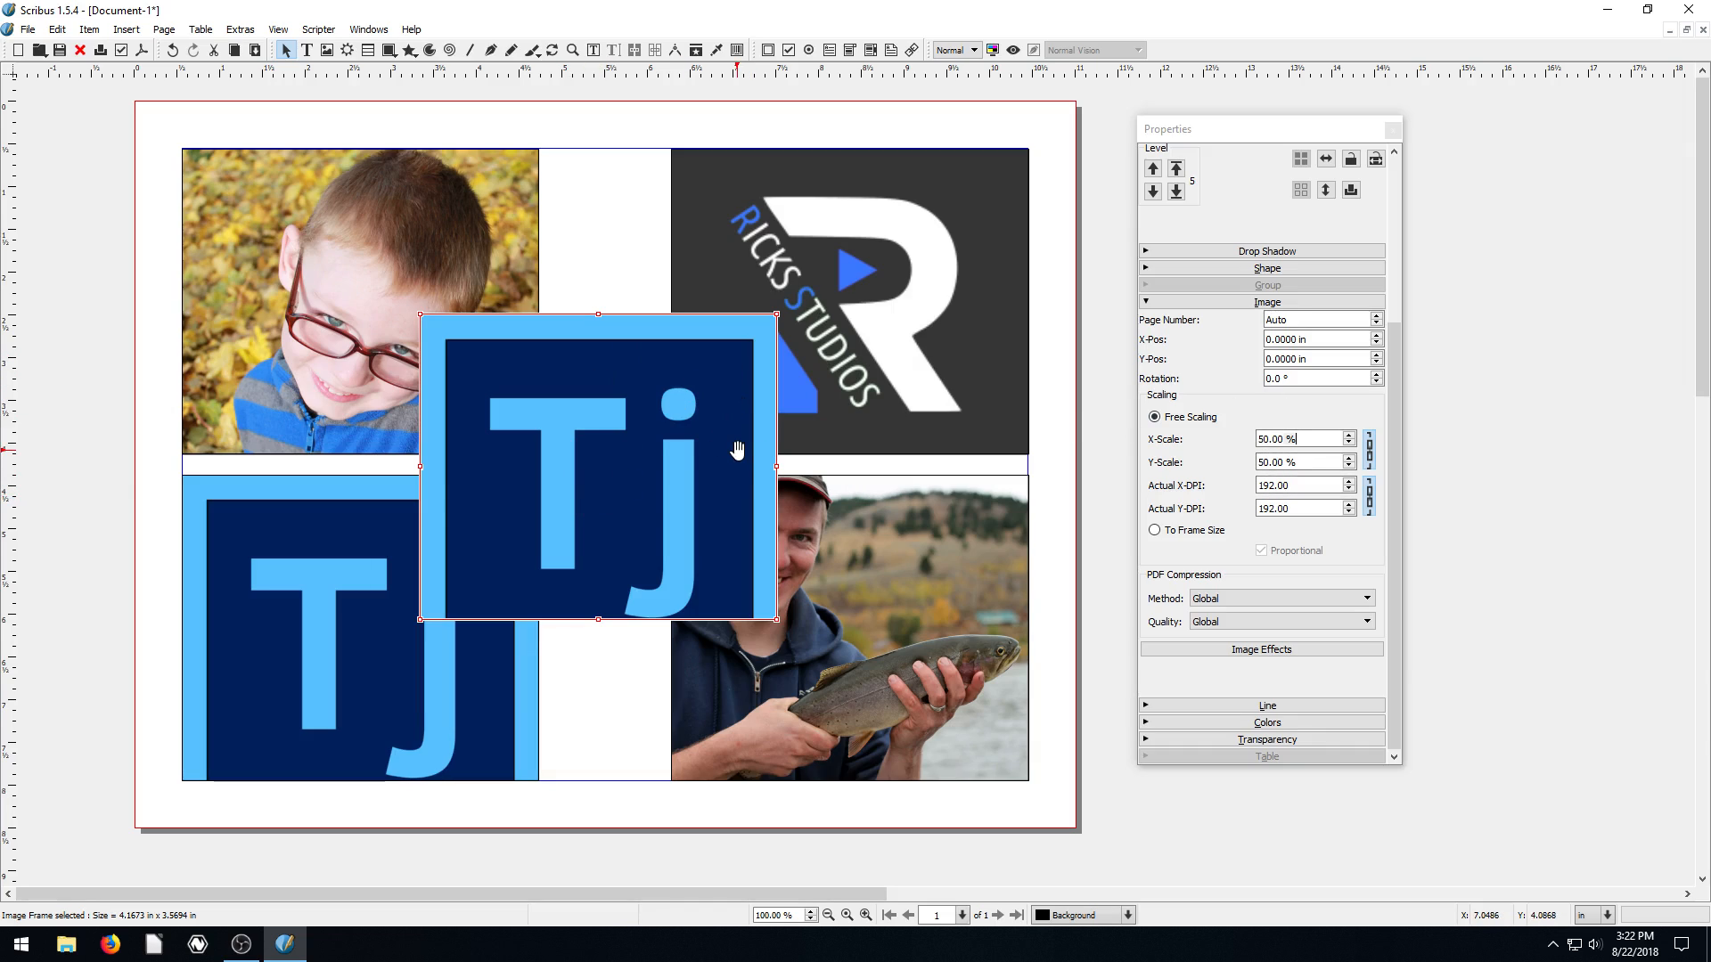
{"action": "mouse_move", "coordinate": [606, 398]}
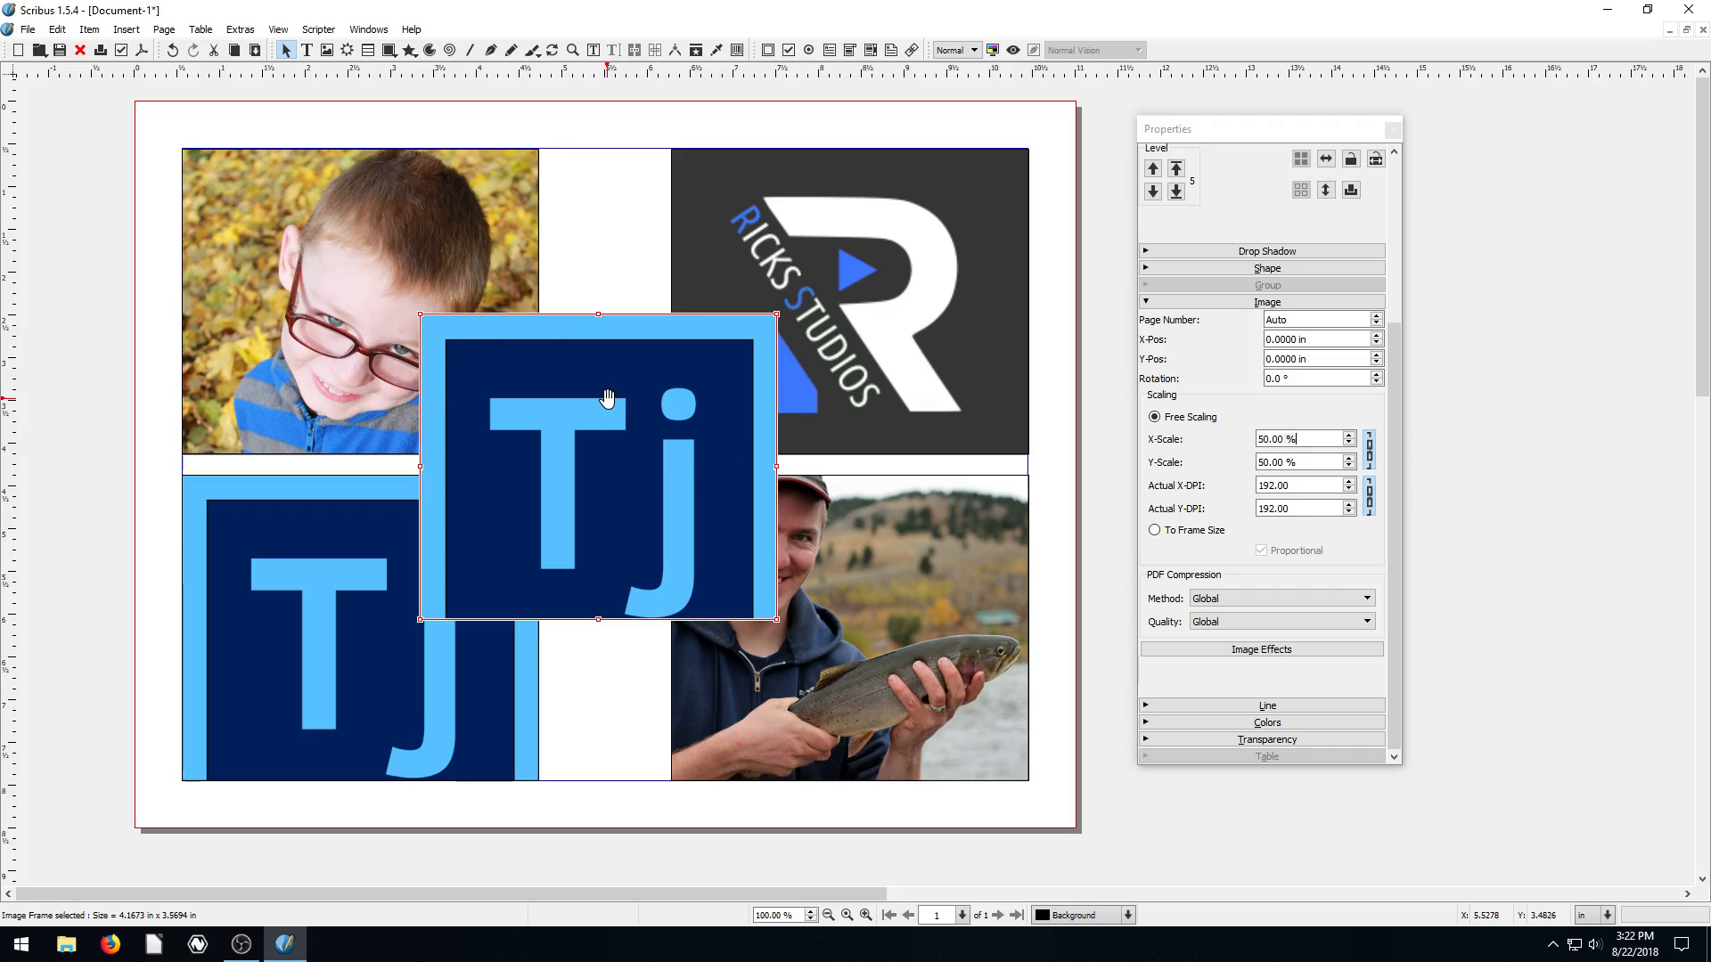
{"action": "mouse_move", "coordinate": [680, 384]}
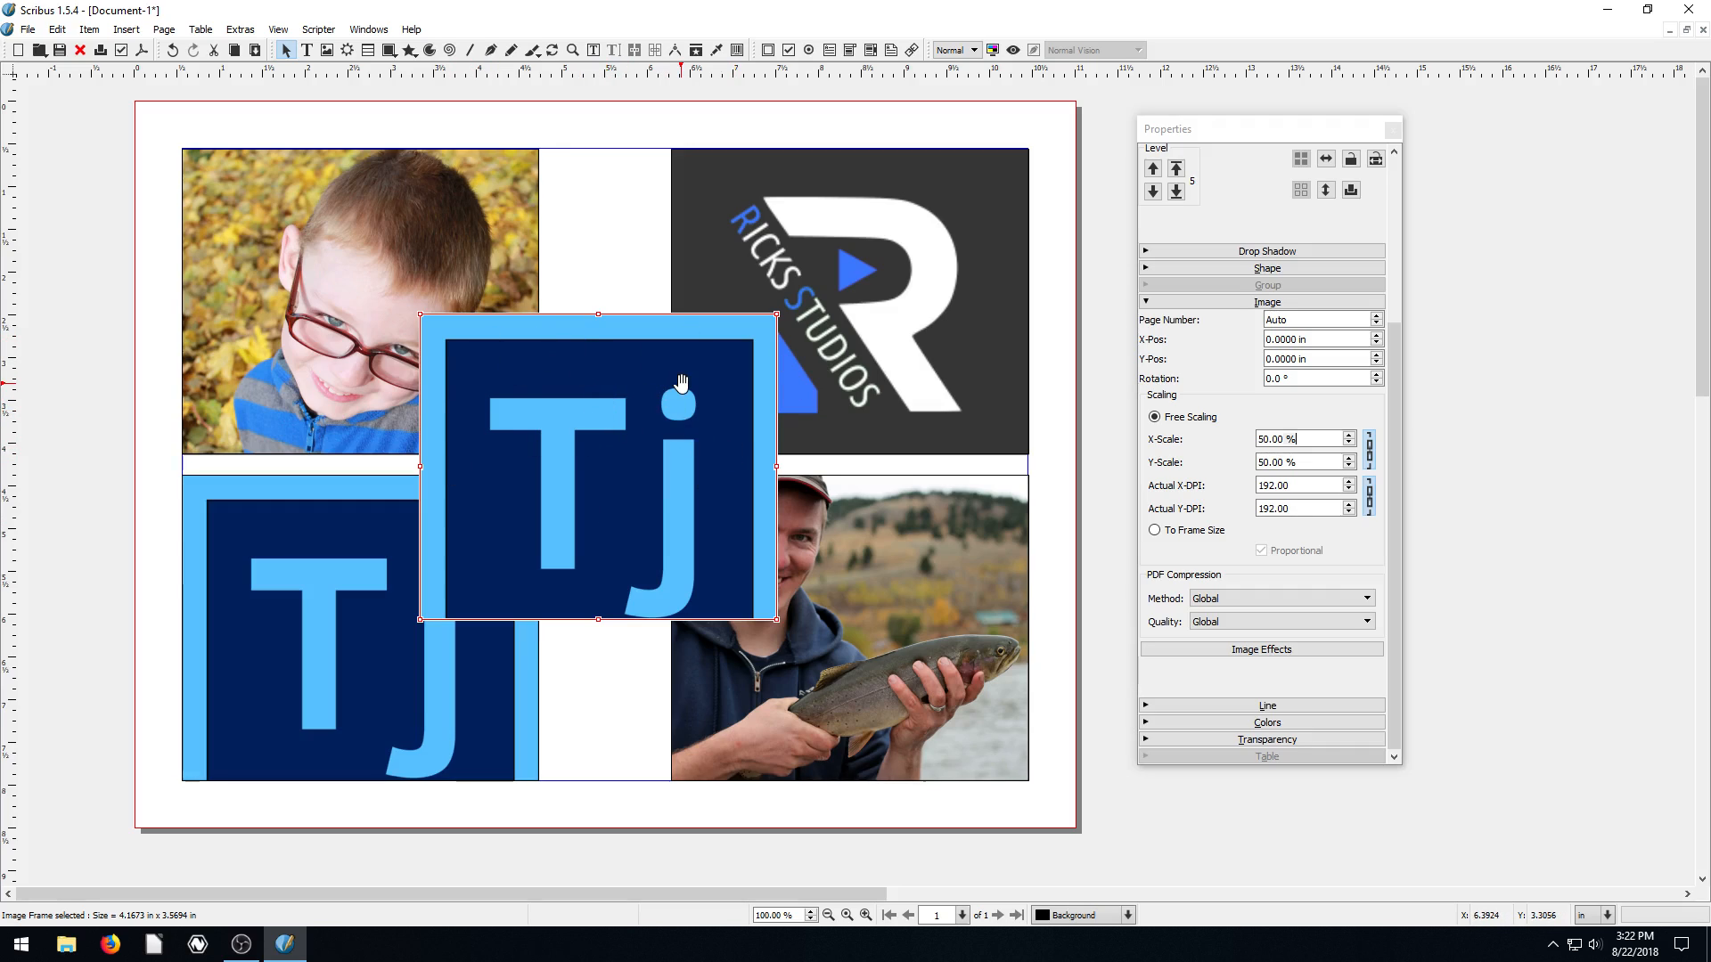
Step: Open the central Tj frame's Shape node editor and close it without changes
{"action": "left_click", "coordinate": [1265, 267]}
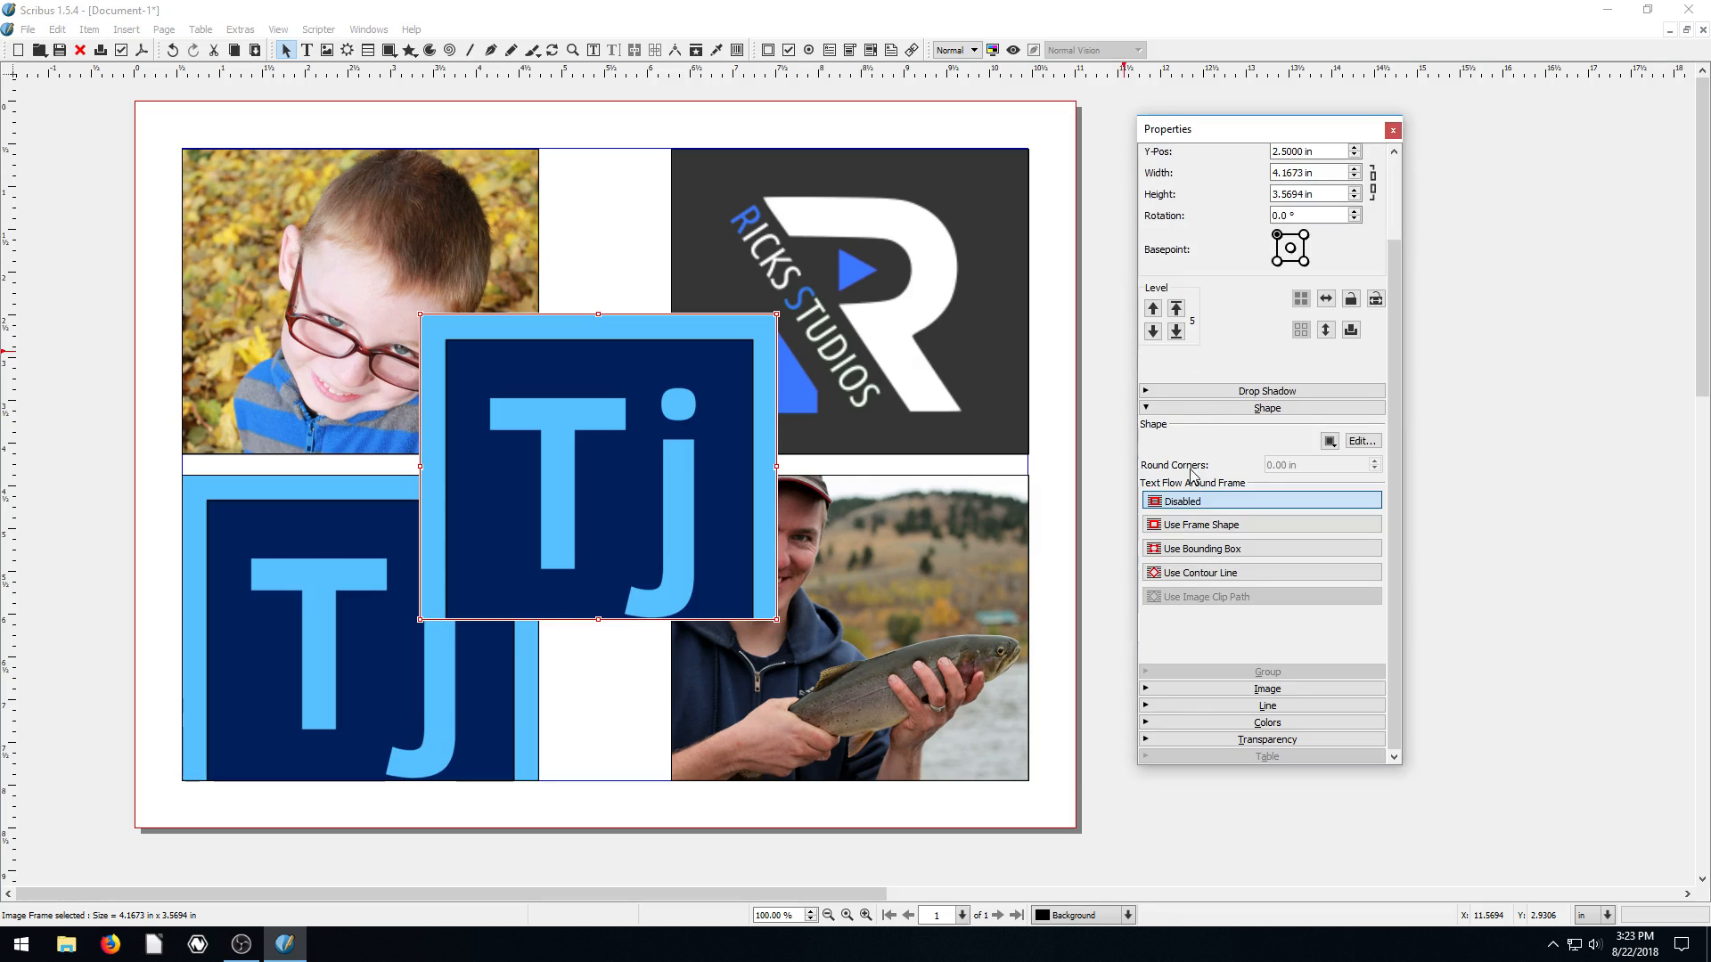
{"action": "left_click", "coordinate": [1146, 152]}
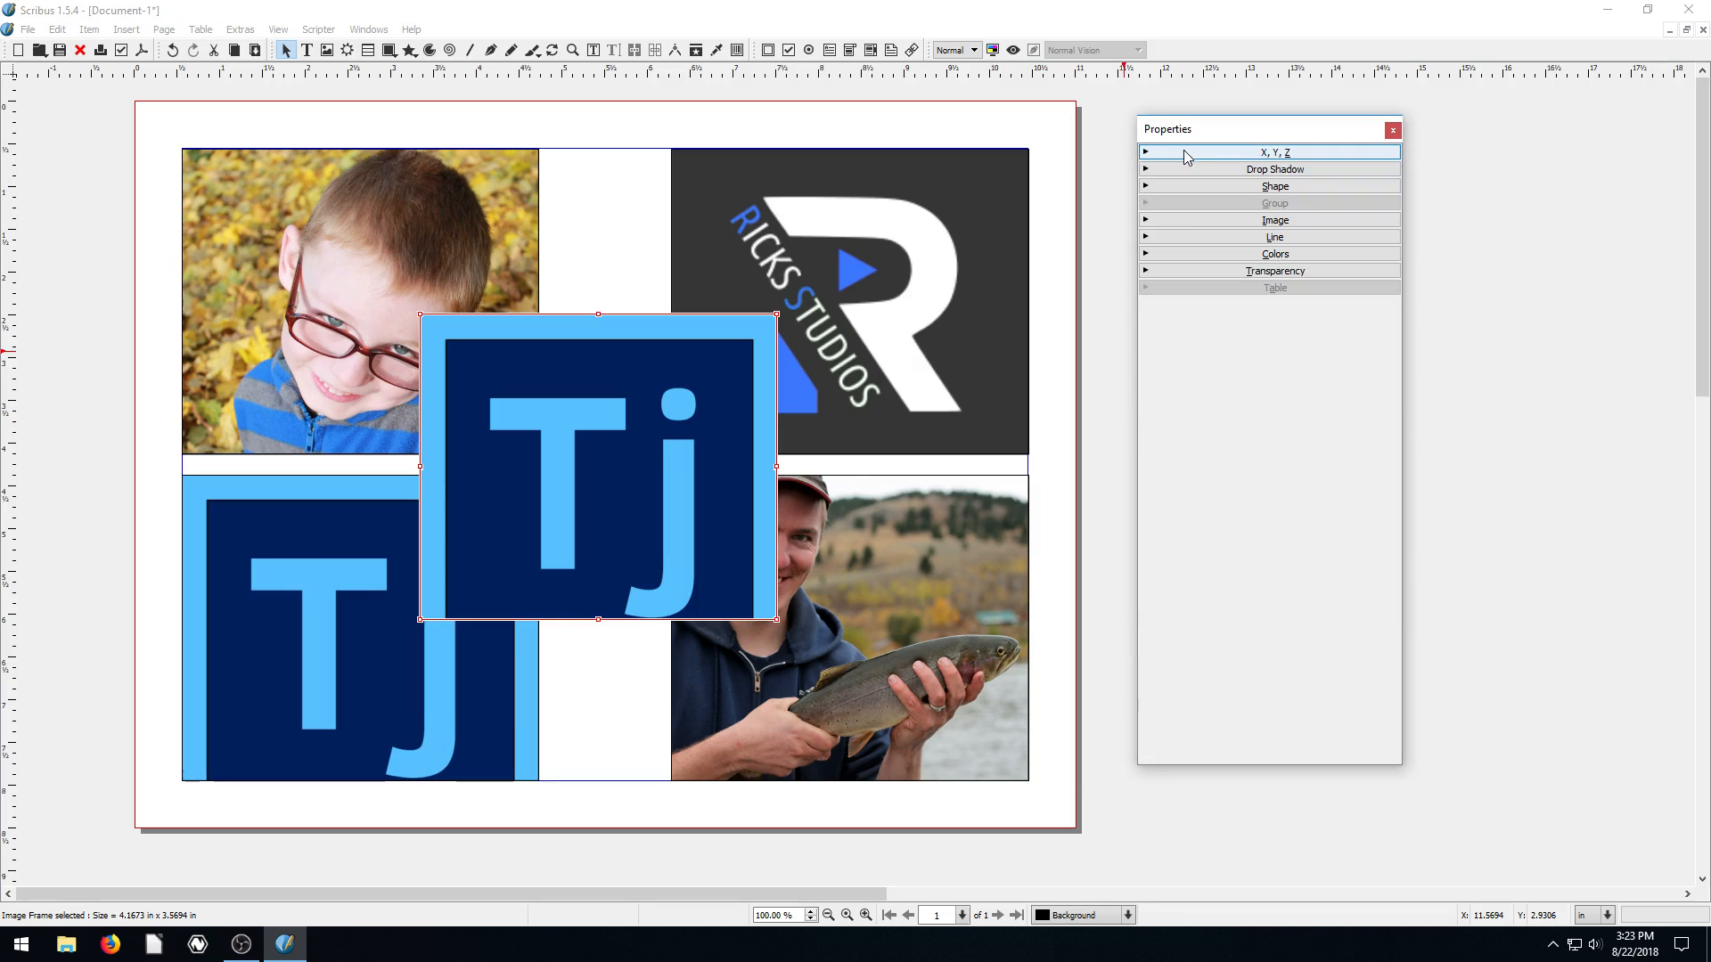
{"action": "left_click", "coordinate": [1273, 185]}
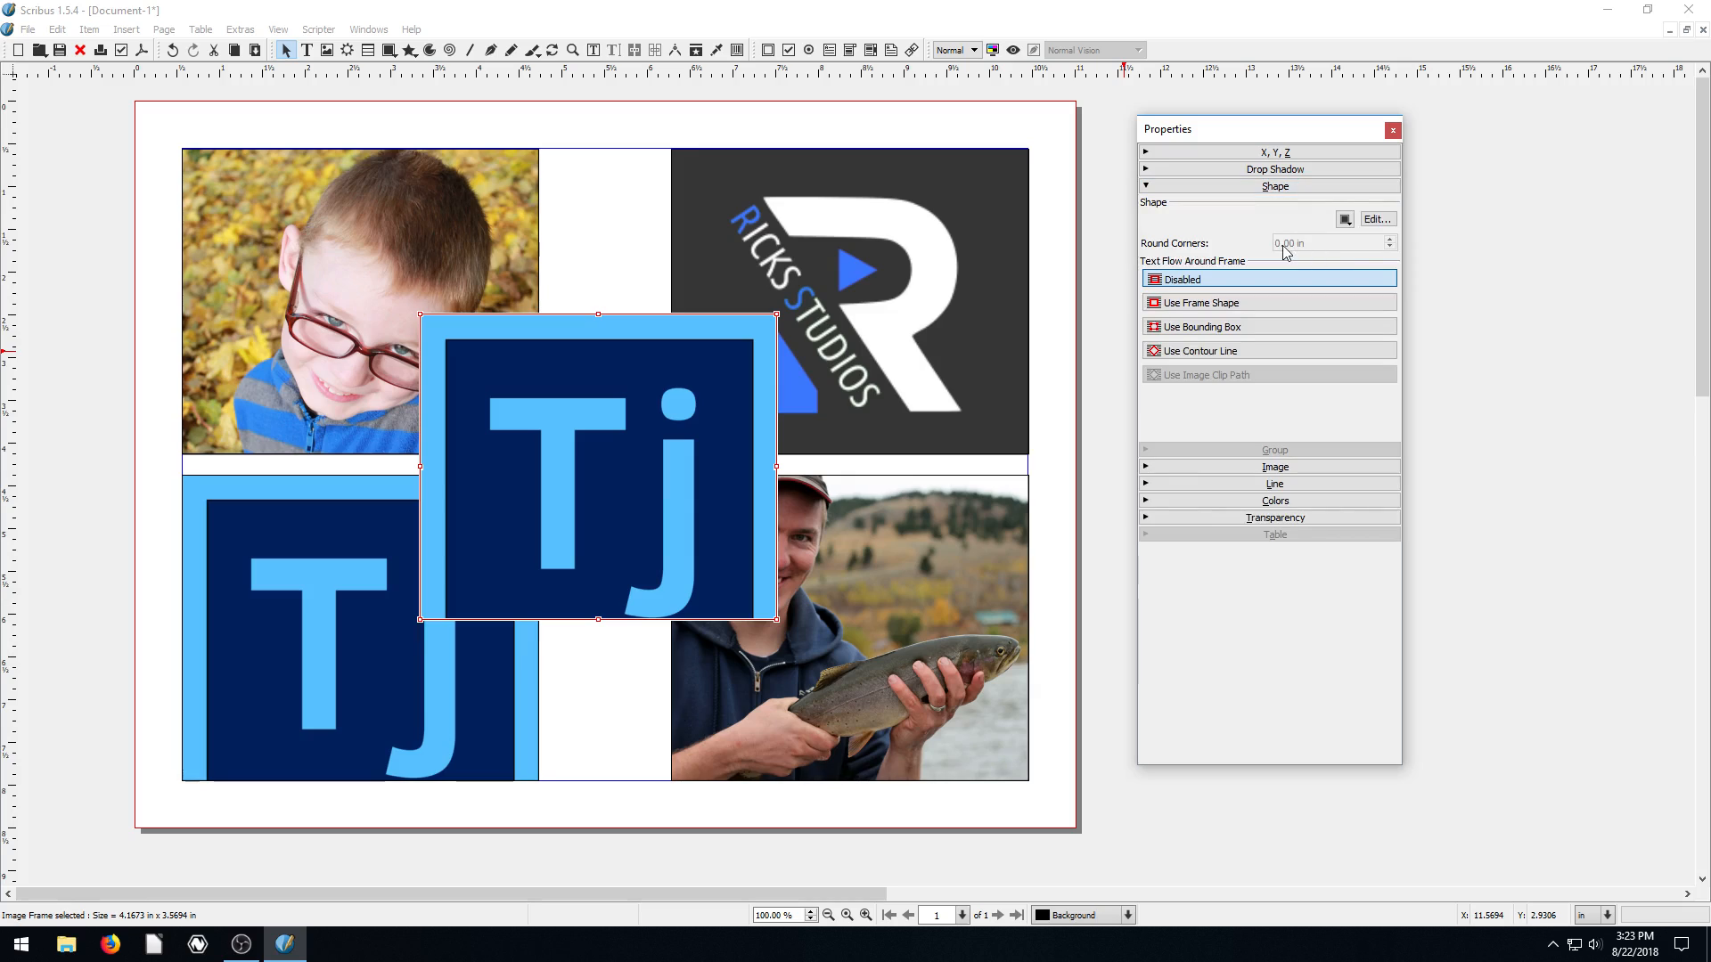
{"action": "mouse_move", "coordinate": [1396, 237]}
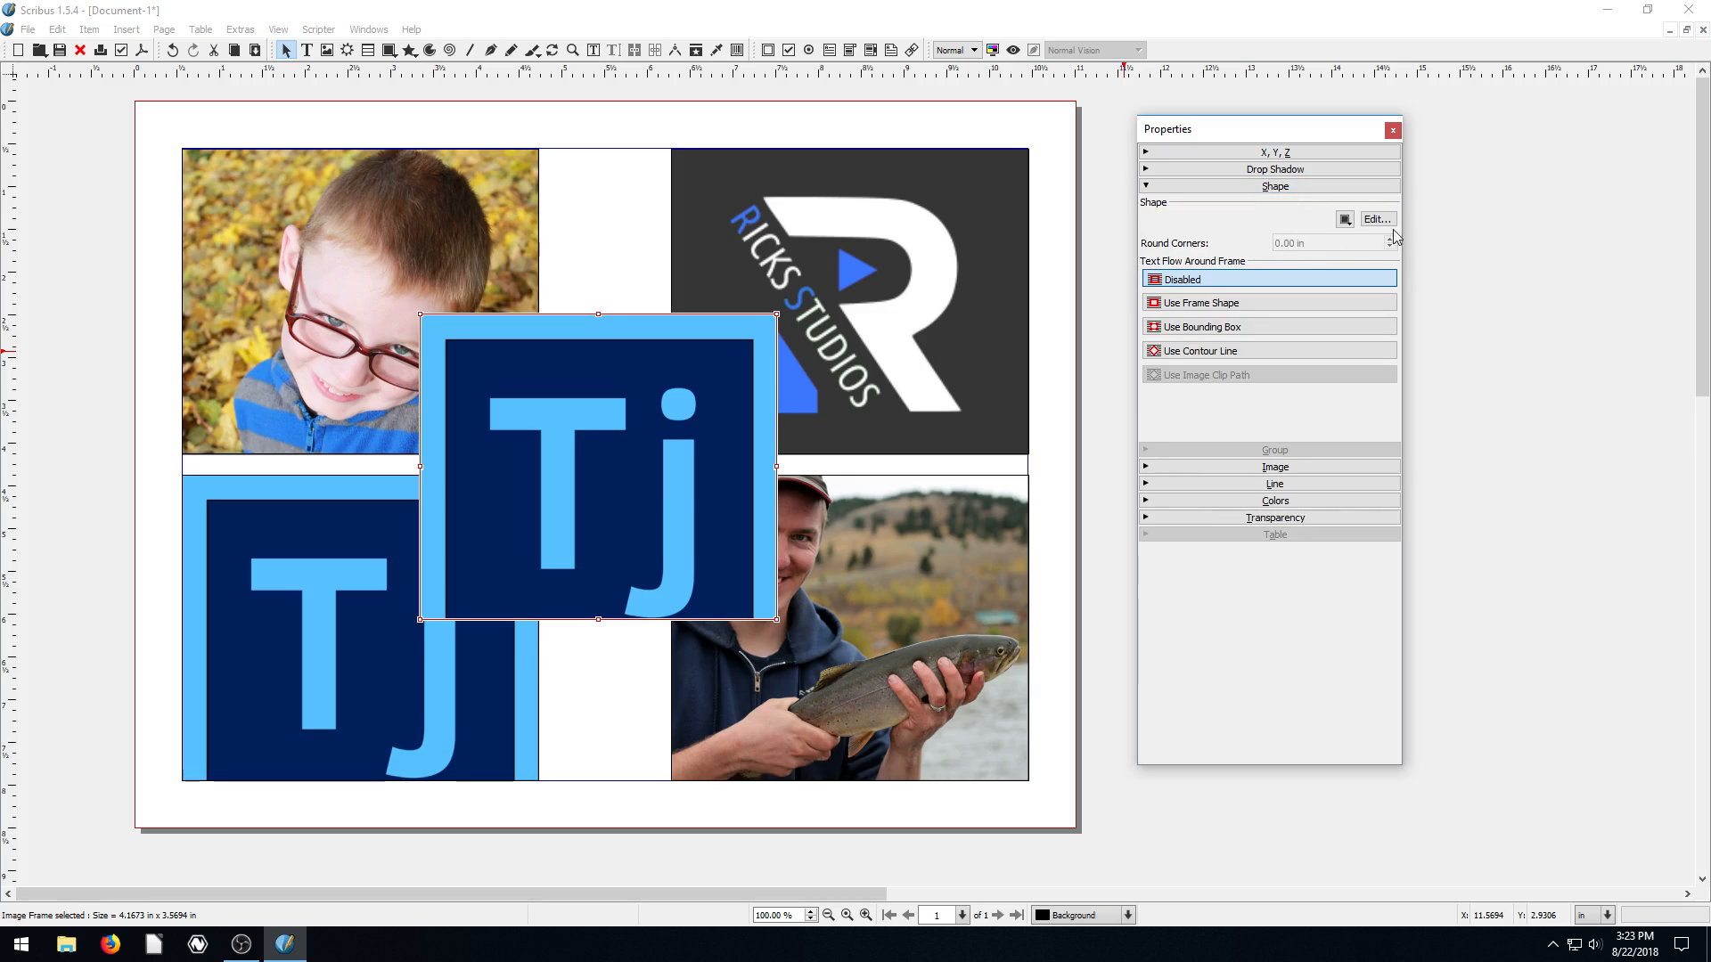
{"action": "left_click", "coordinate": [1377, 219]}
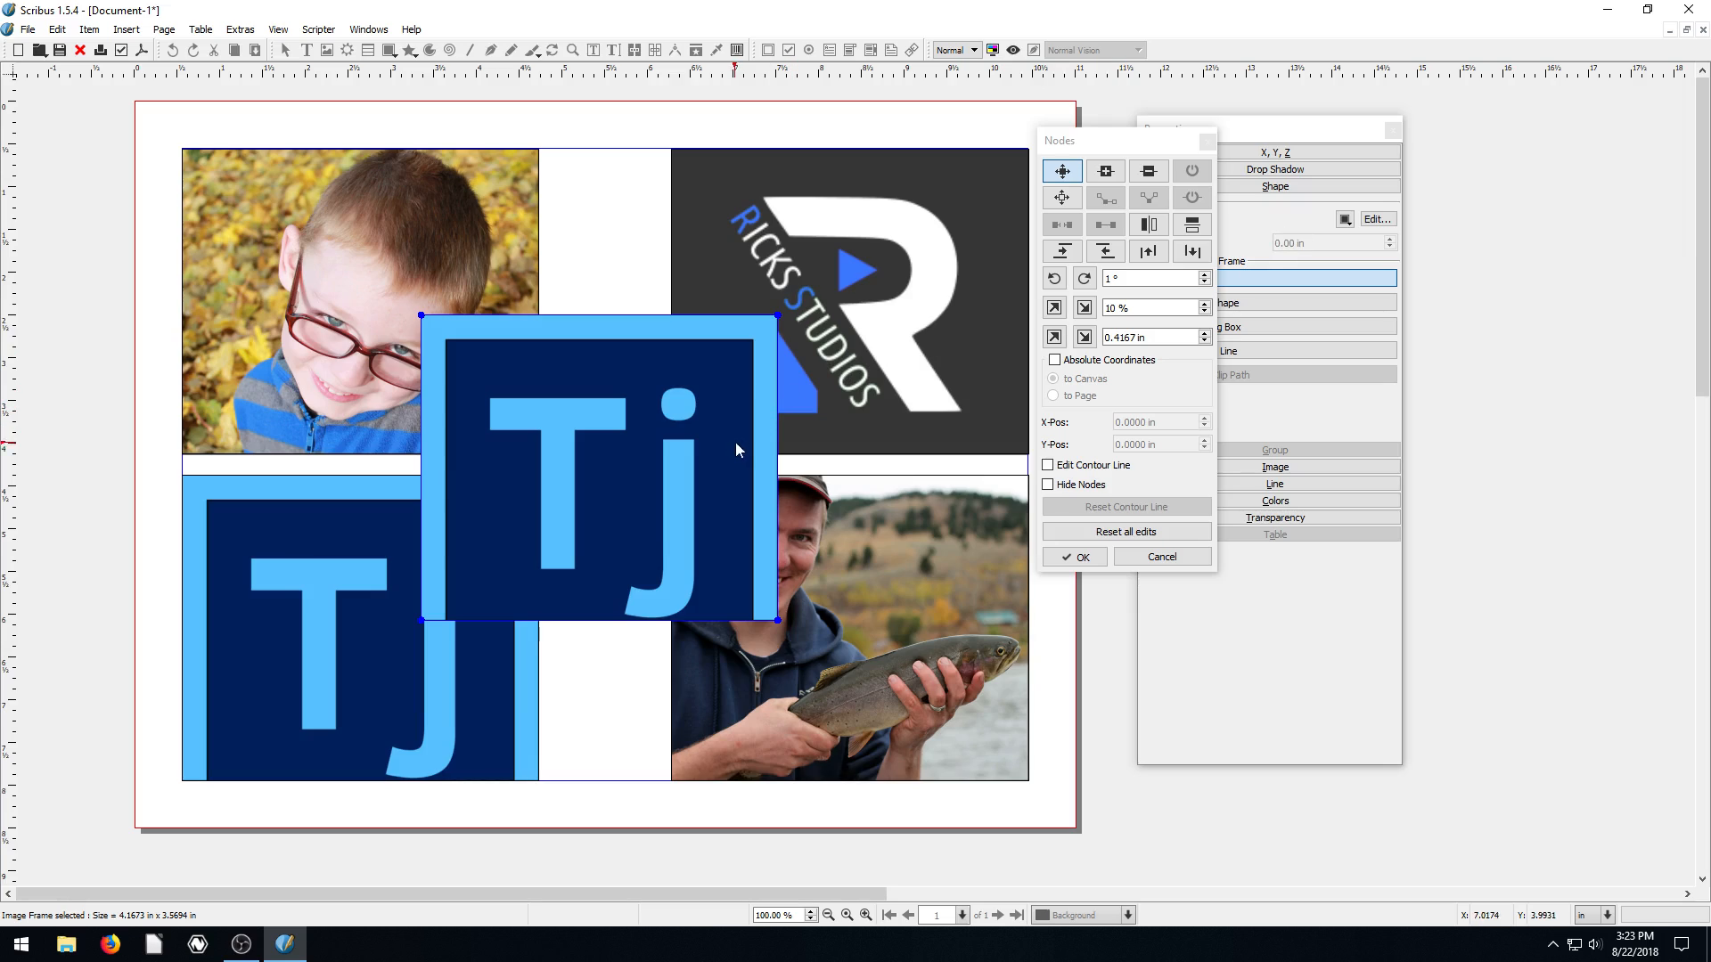
{"action": "mouse_move", "coordinate": [728, 428]}
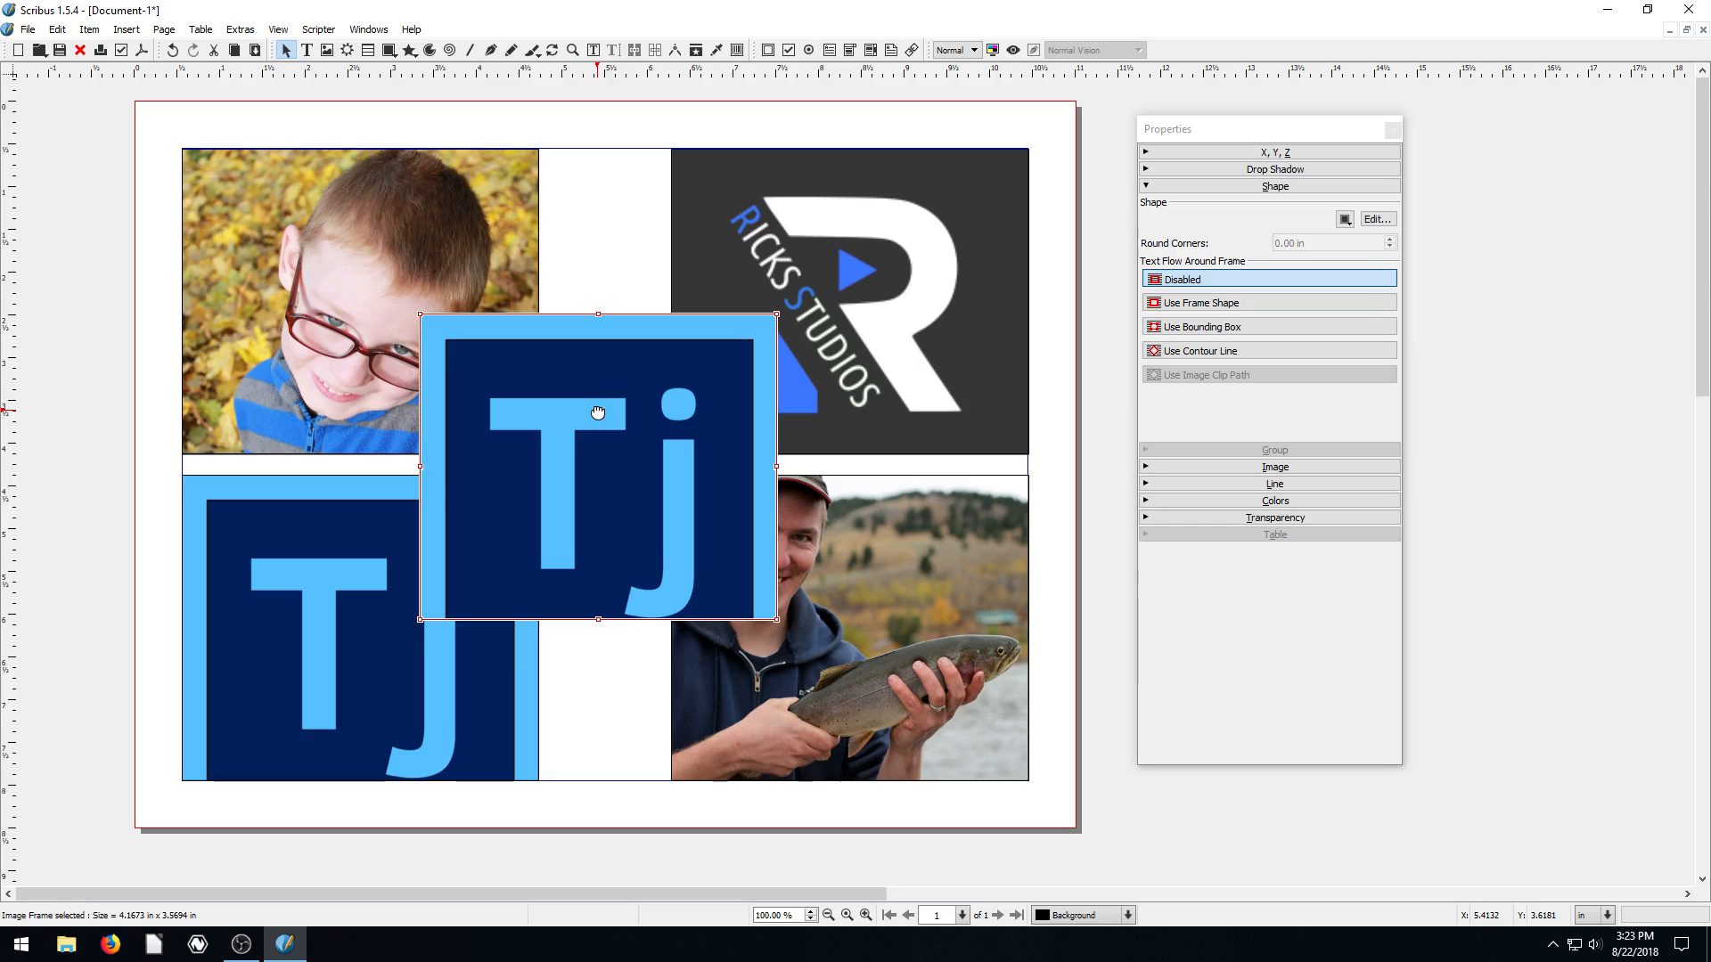
{"action": "left_click", "coordinate": [582, 652]}
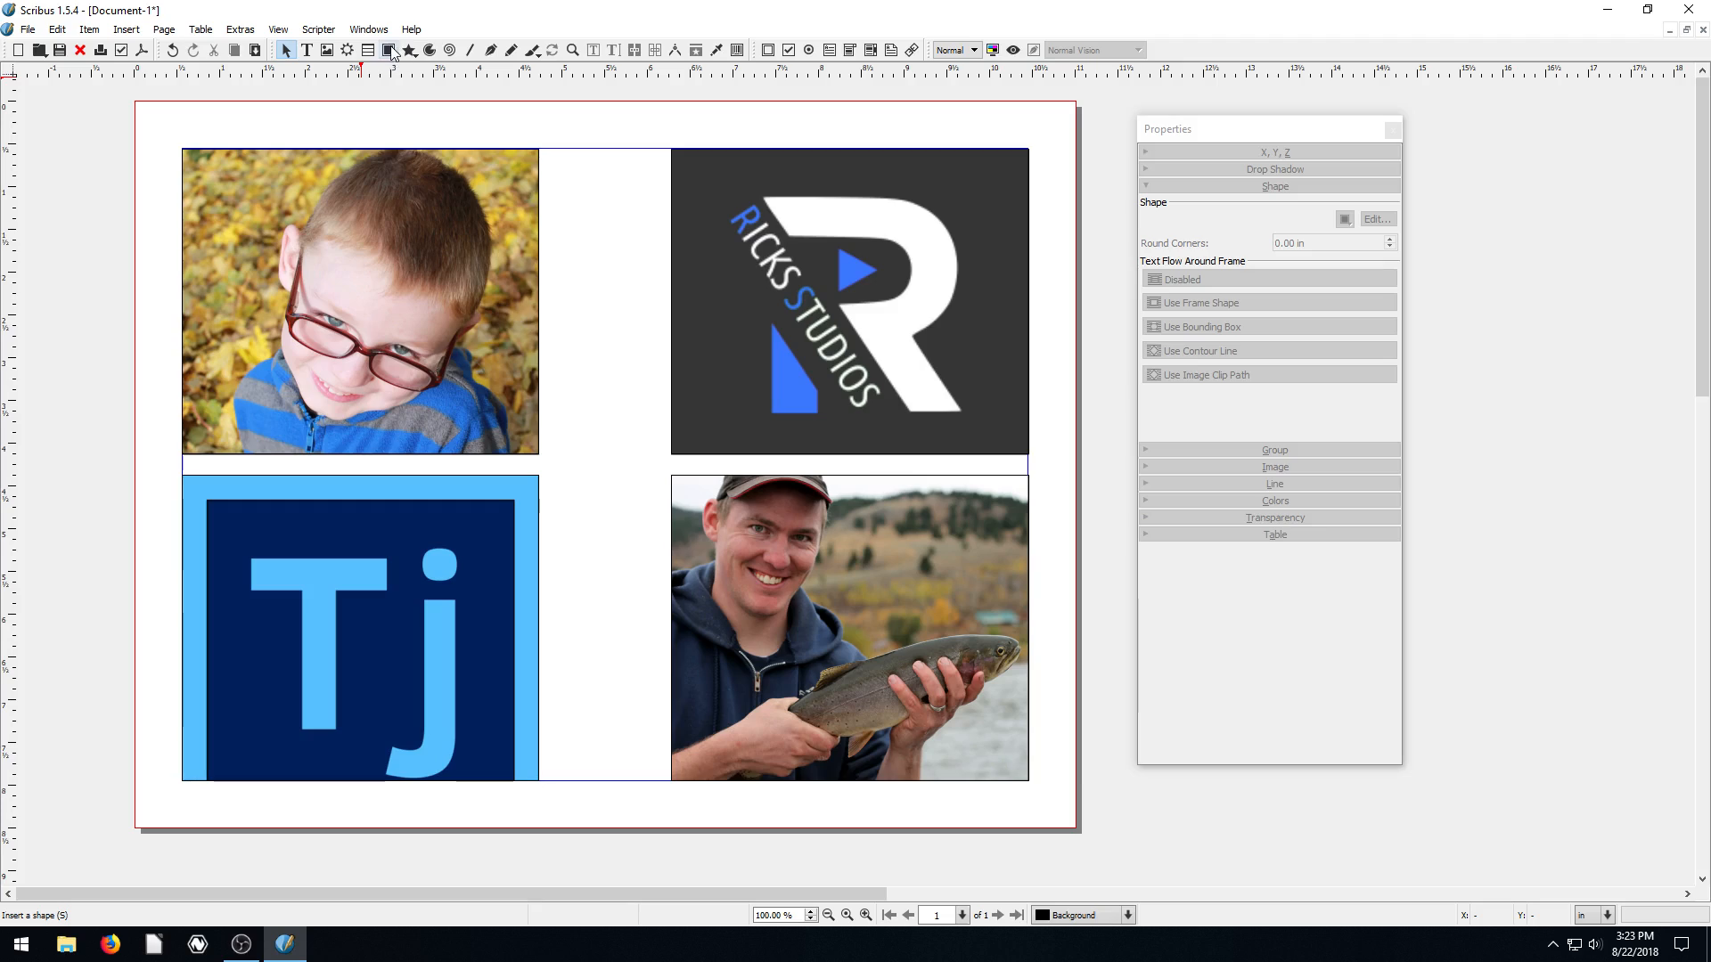
Step: Draw a rounded shape at the page centre and convert it to an image frame
{"action": "left_click", "coordinate": [389, 50]}
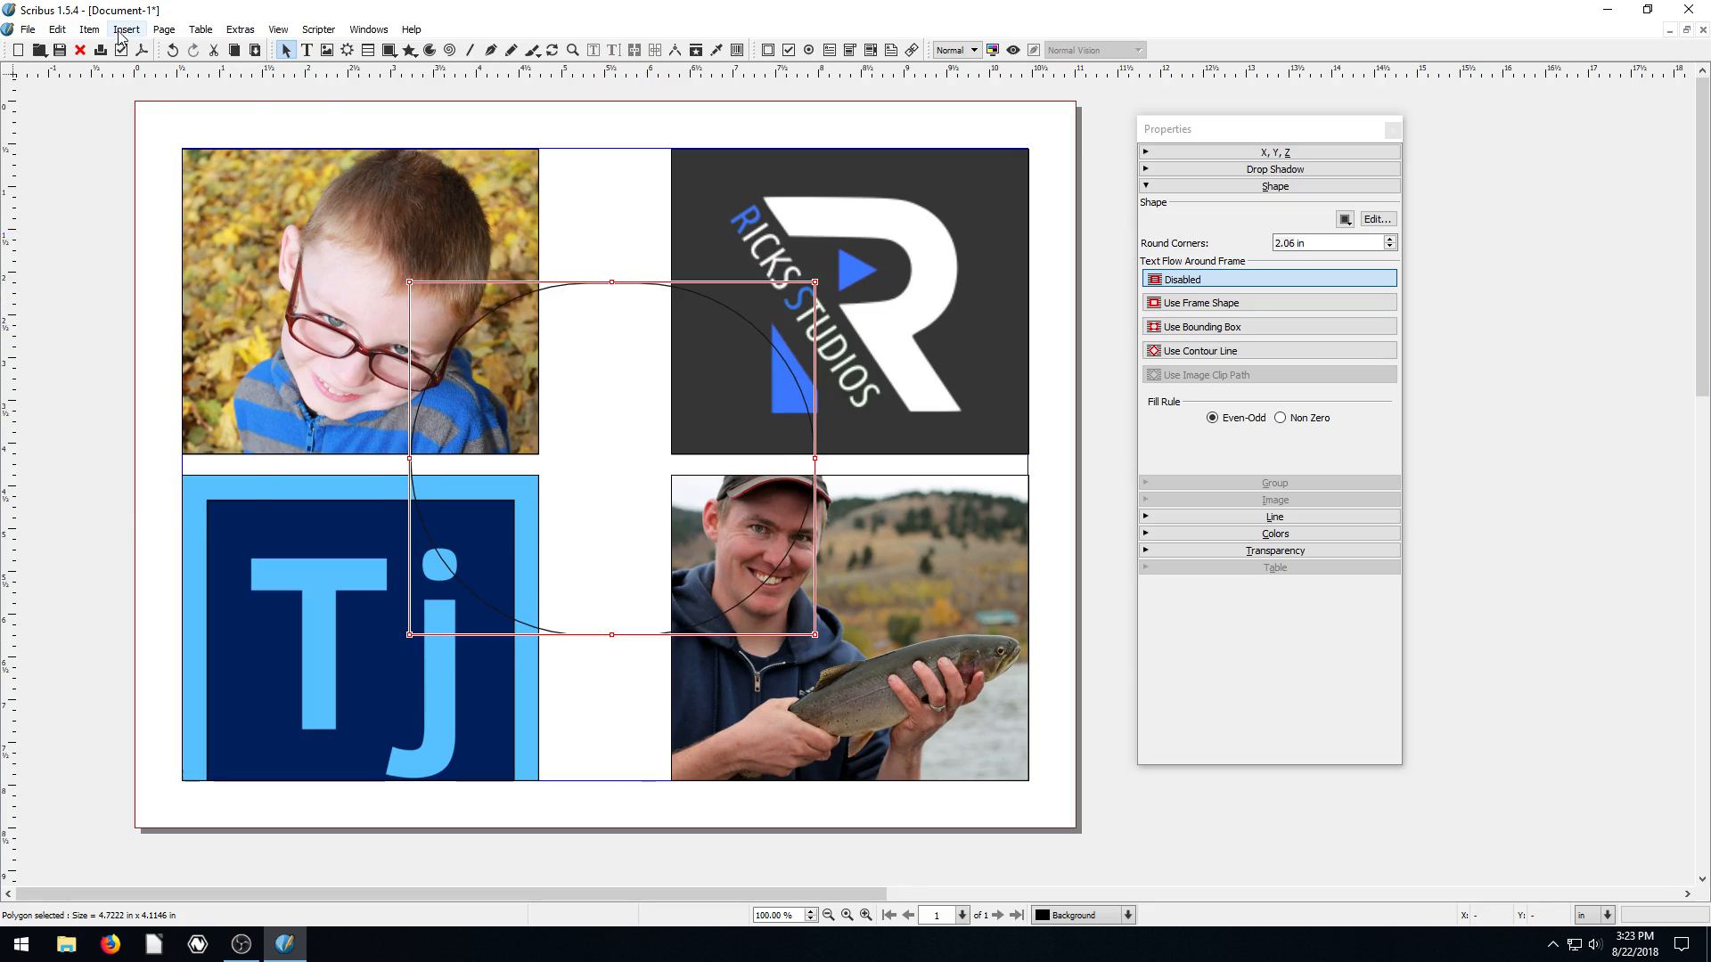
{"action": "left_click", "coordinate": [89, 30]}
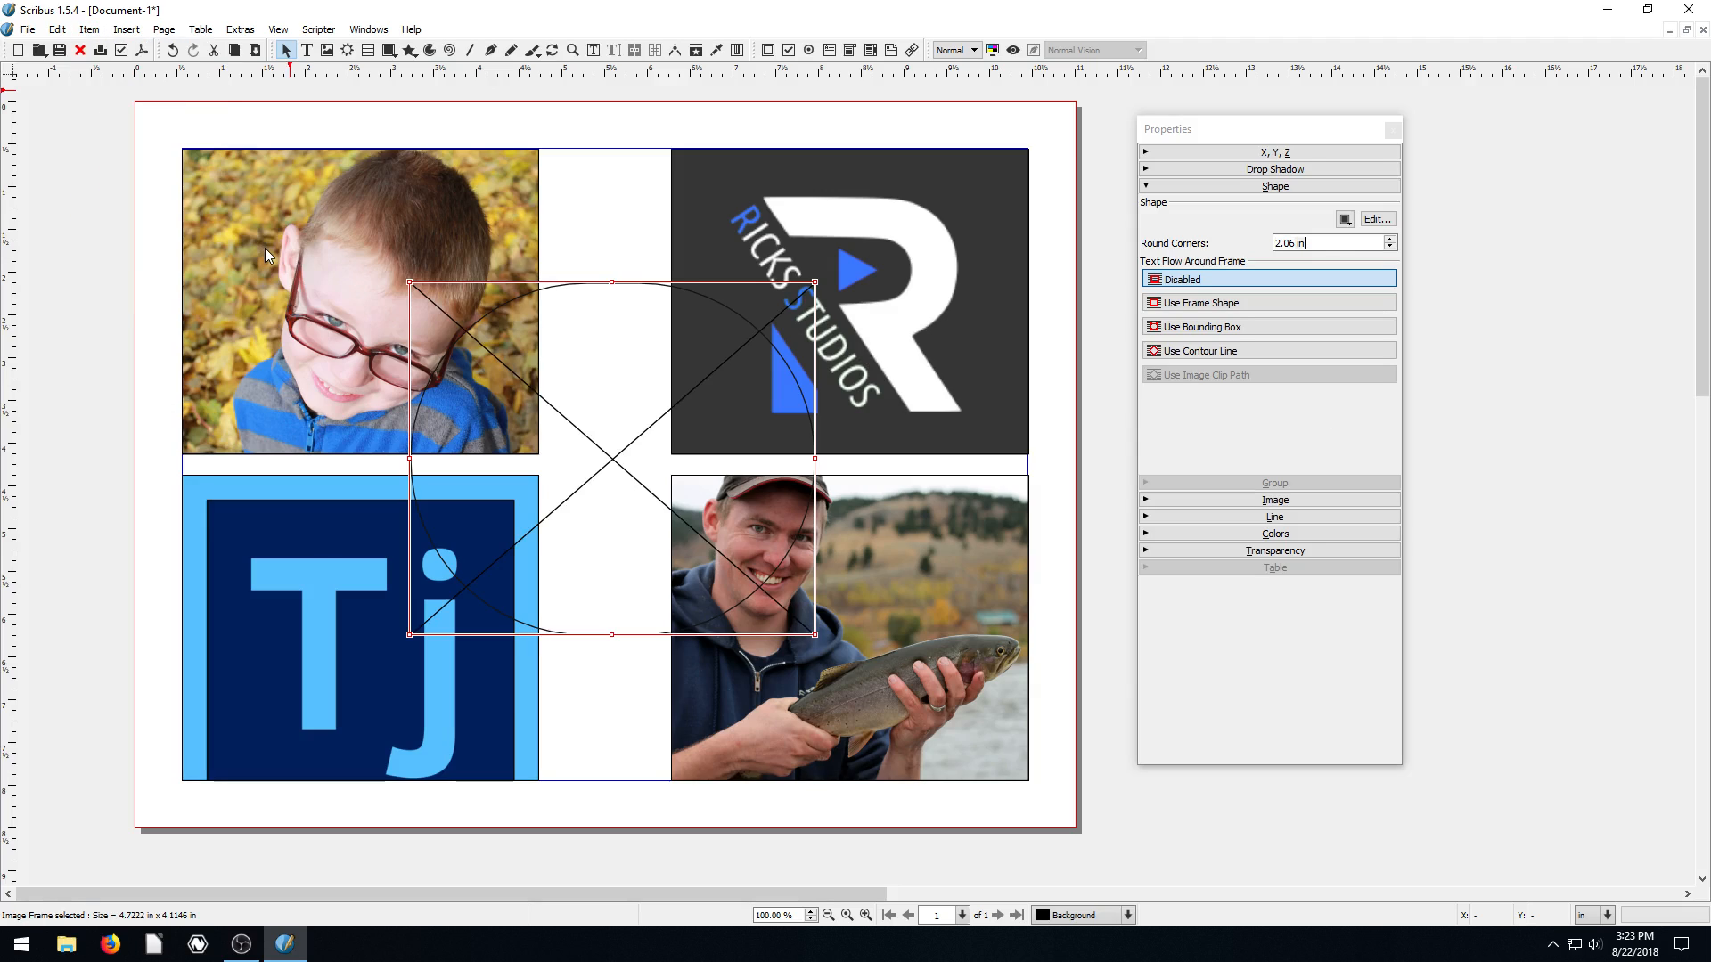
{"action": "right_click", "coordinate": [616, 458]}
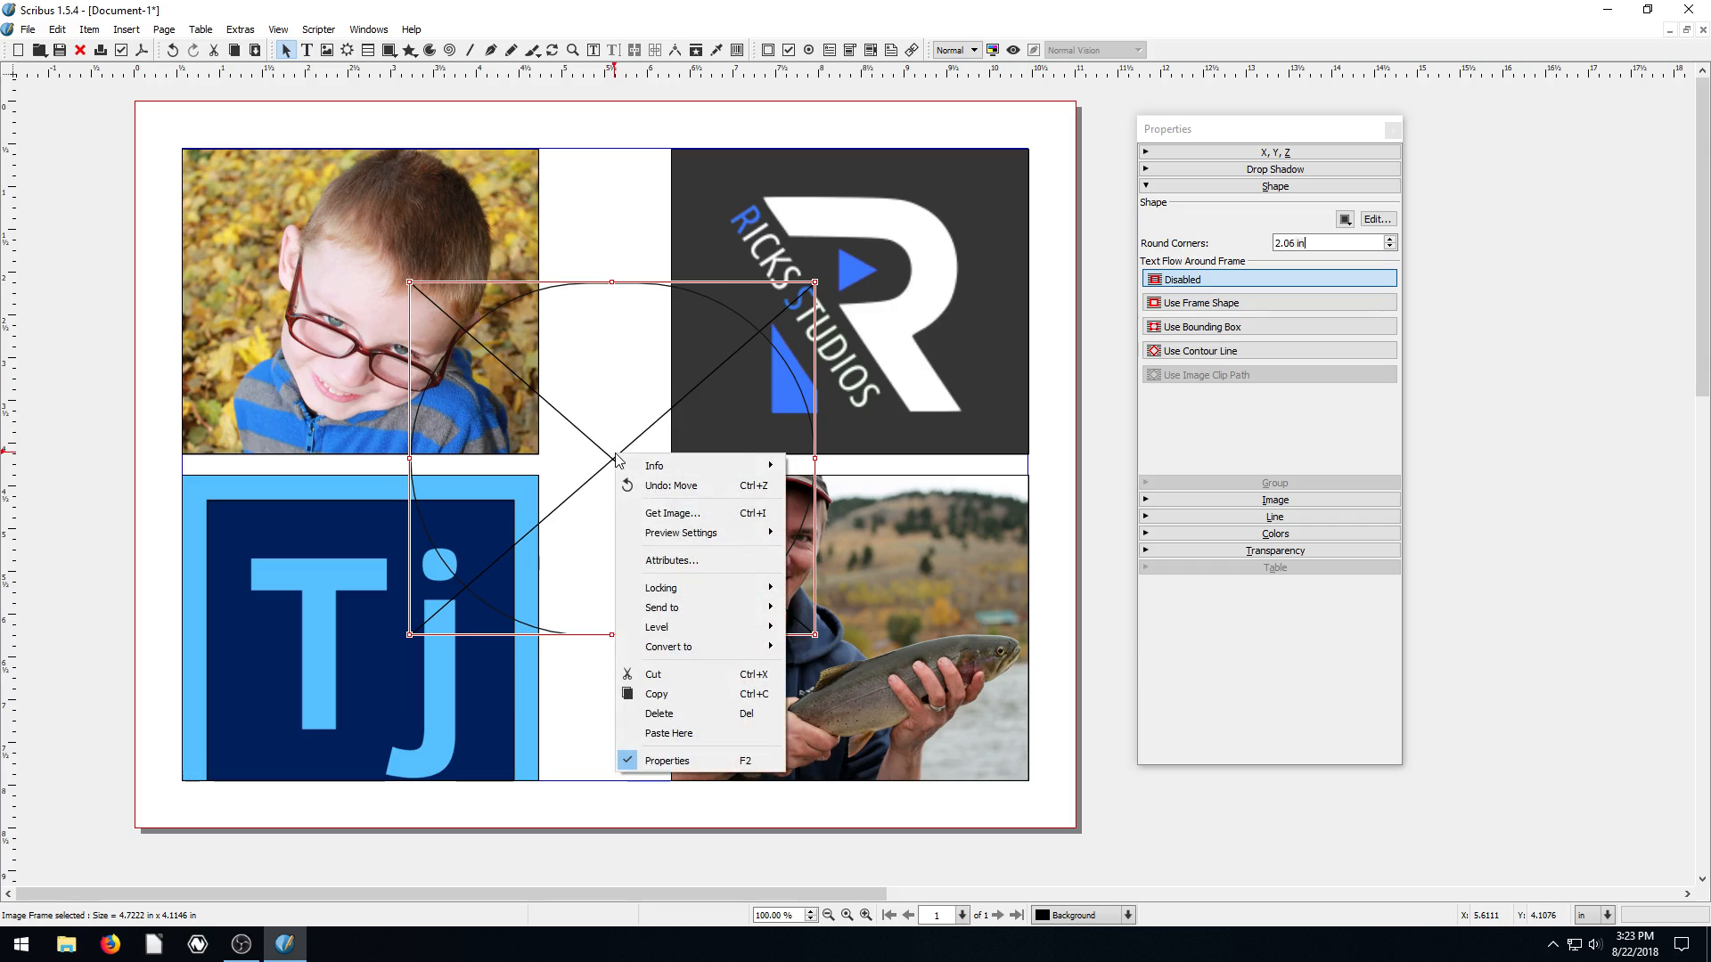
Step: Load the Tj icon picture into the round frame and scale it to 76
{"action": "left_click", "coordinate": [672, 513]}
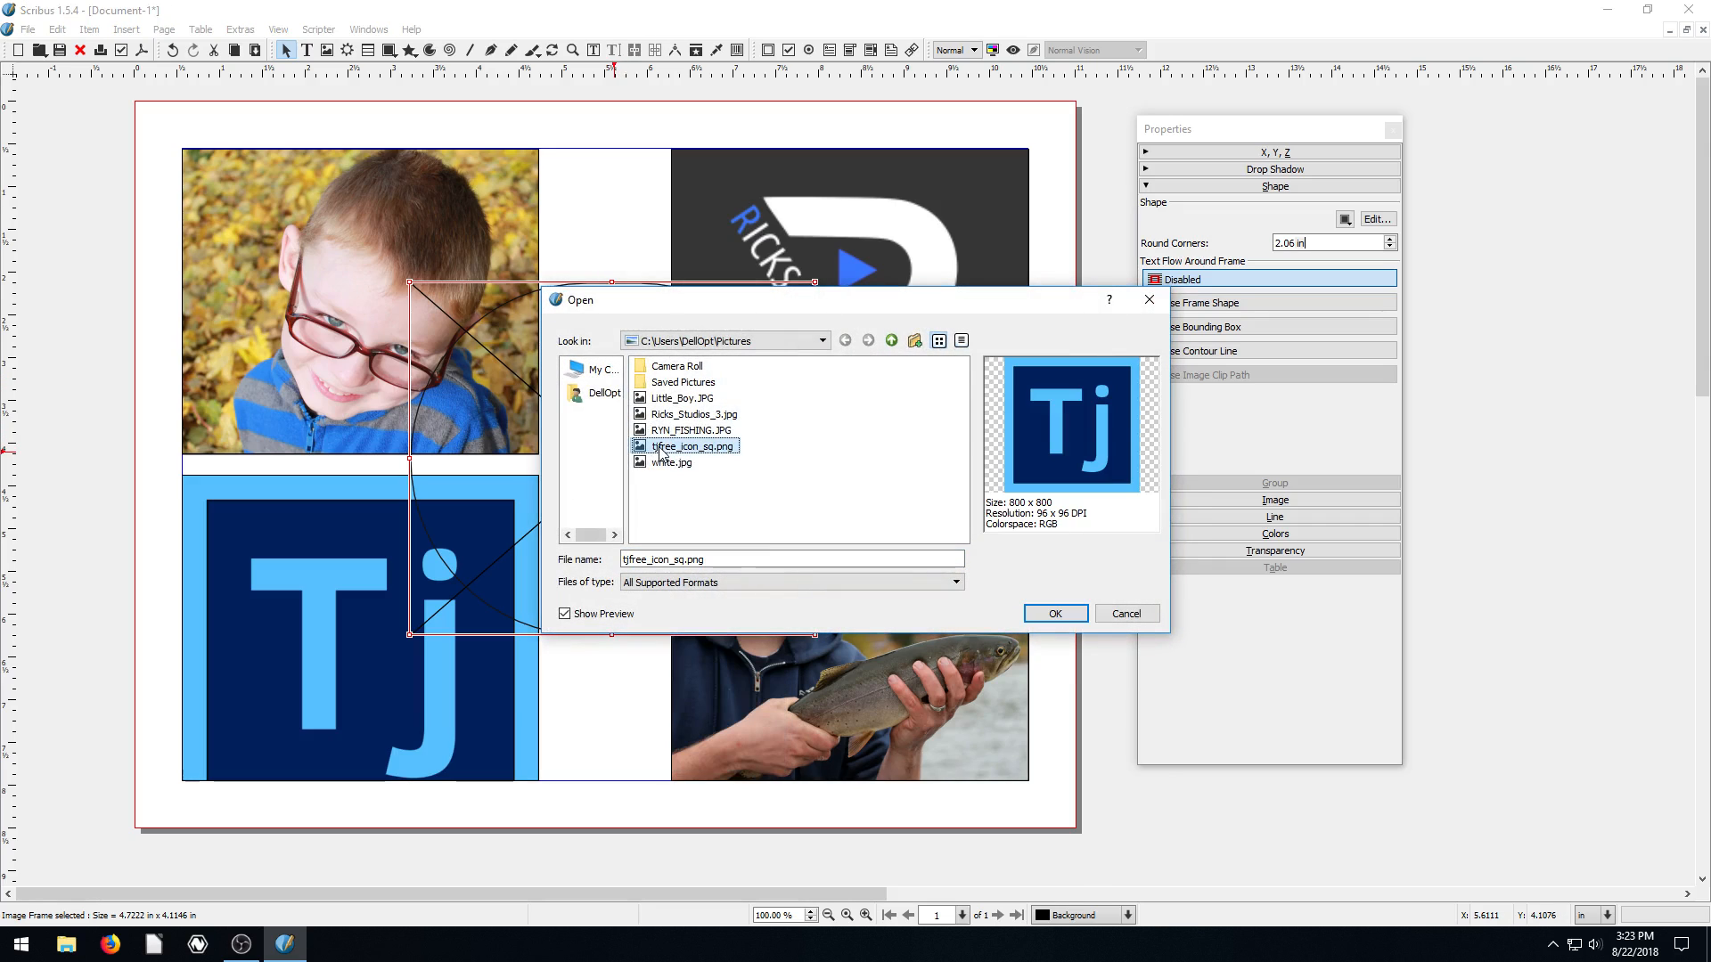
{"action": "left_click", "coordinate": [1053, 613]}
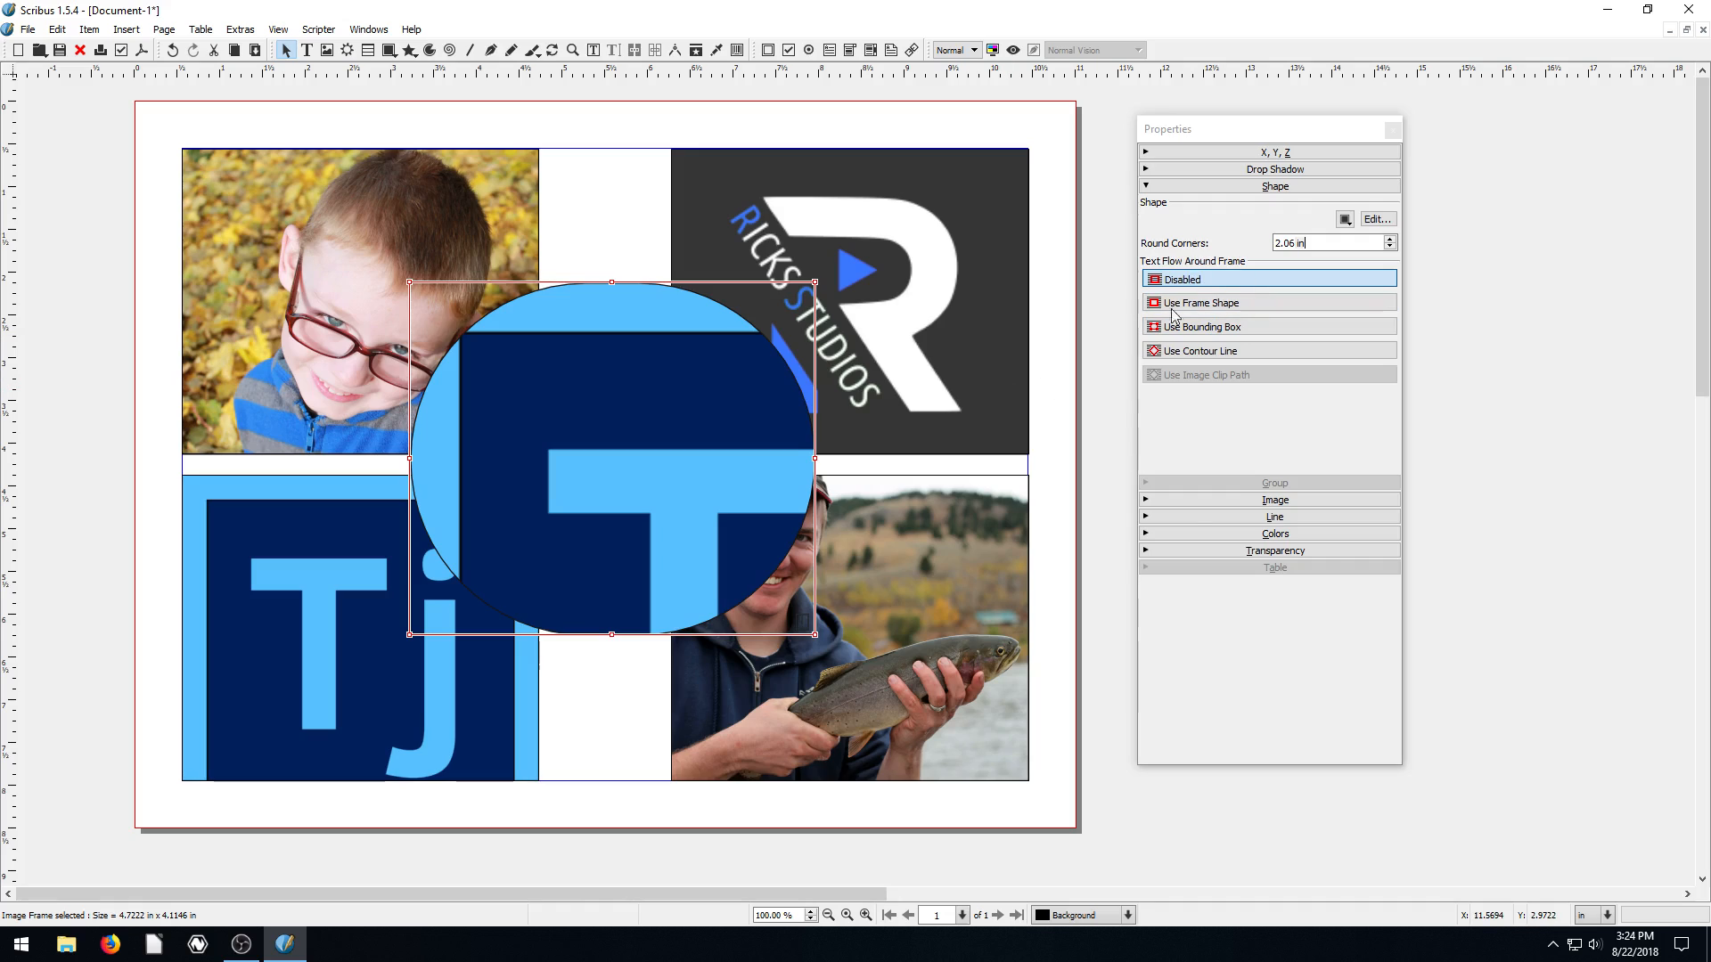
{"action": "left_click", "coordinate": [1273, 500]}
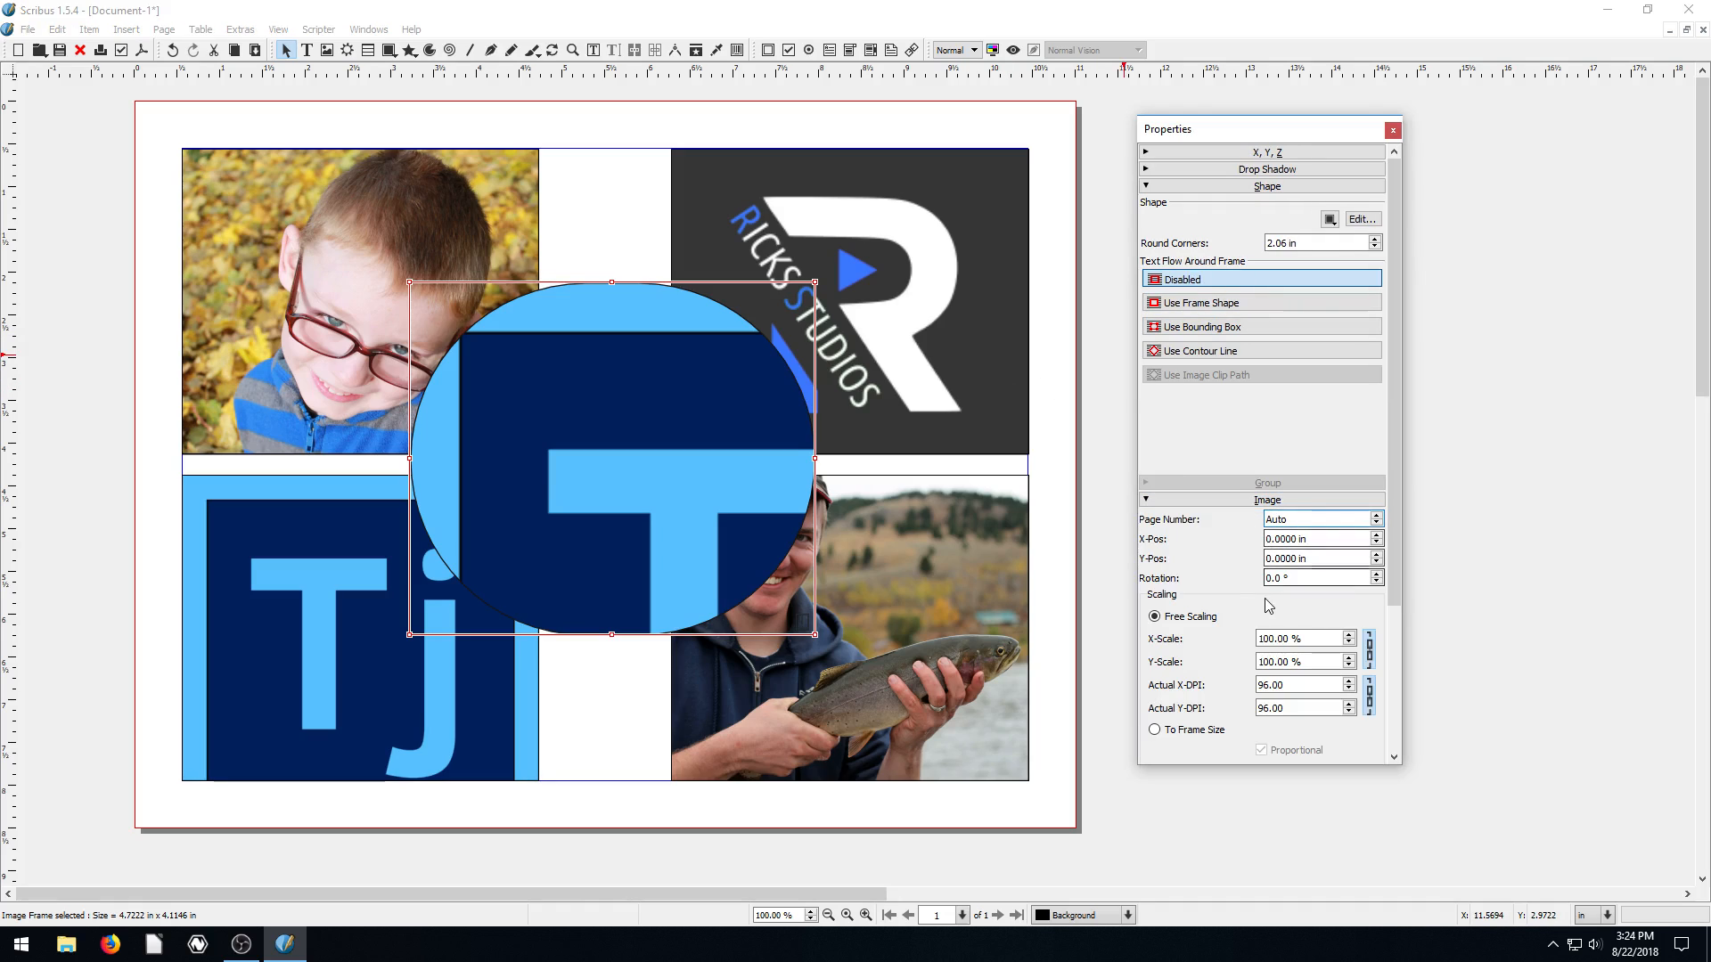
{"action": "type", "text": "76.00"}
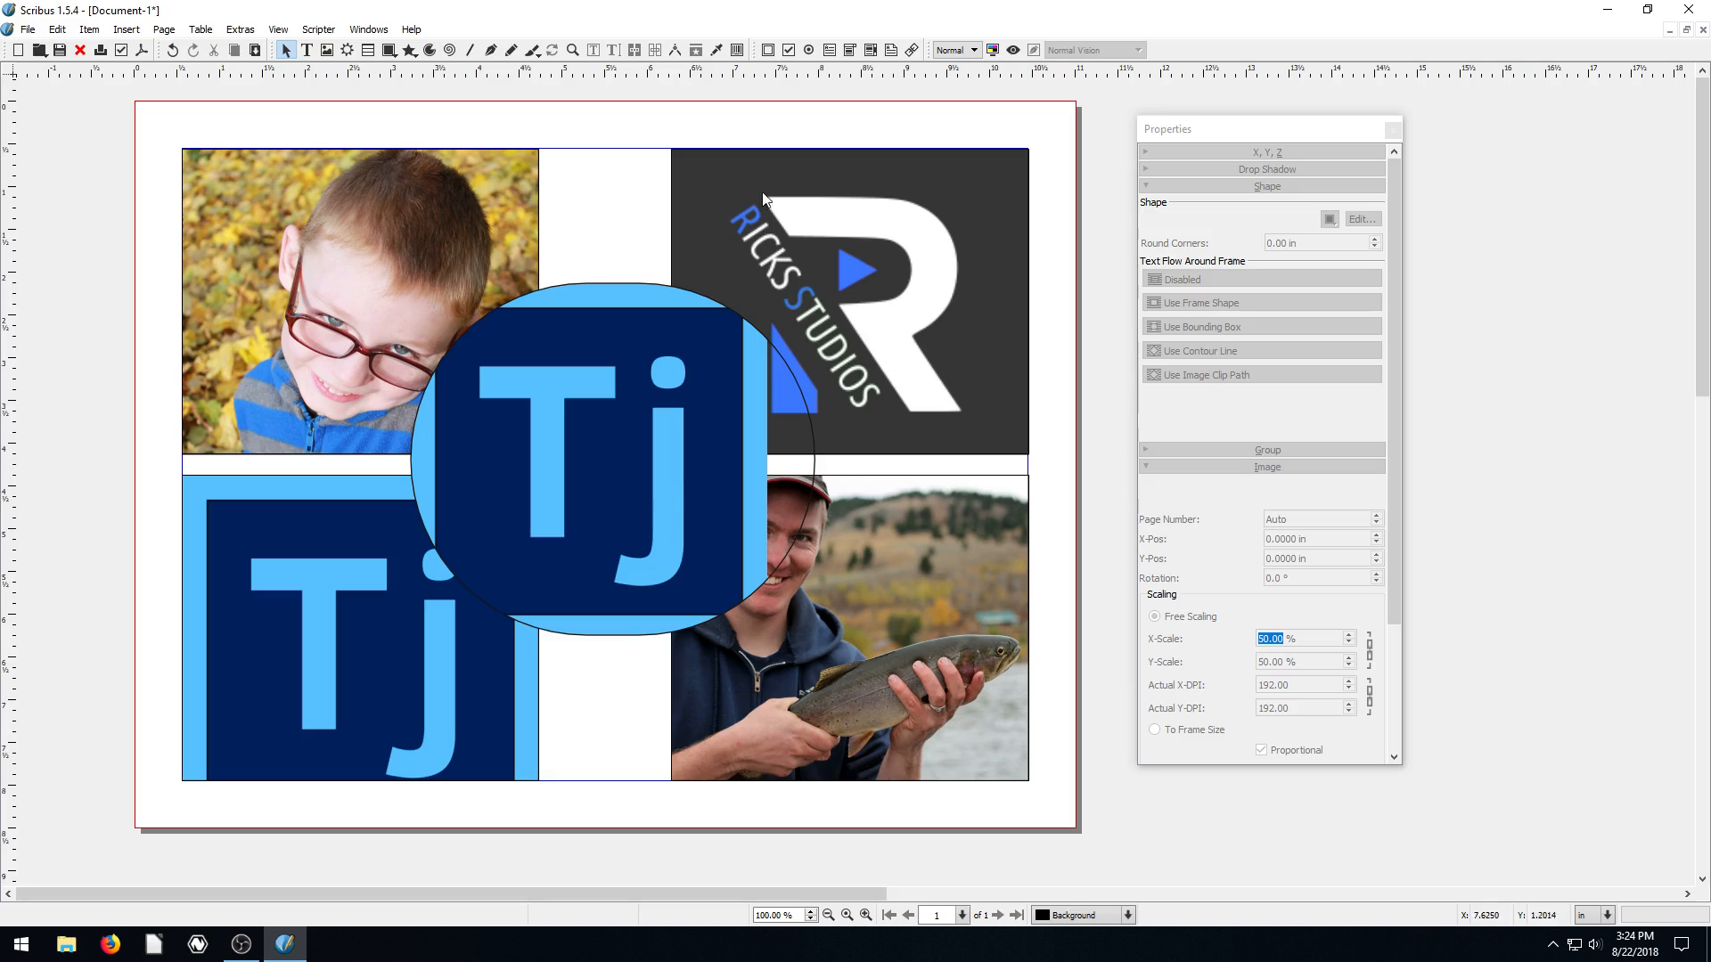
{"action": "mouse_move", "coordinate": [876, 685]}
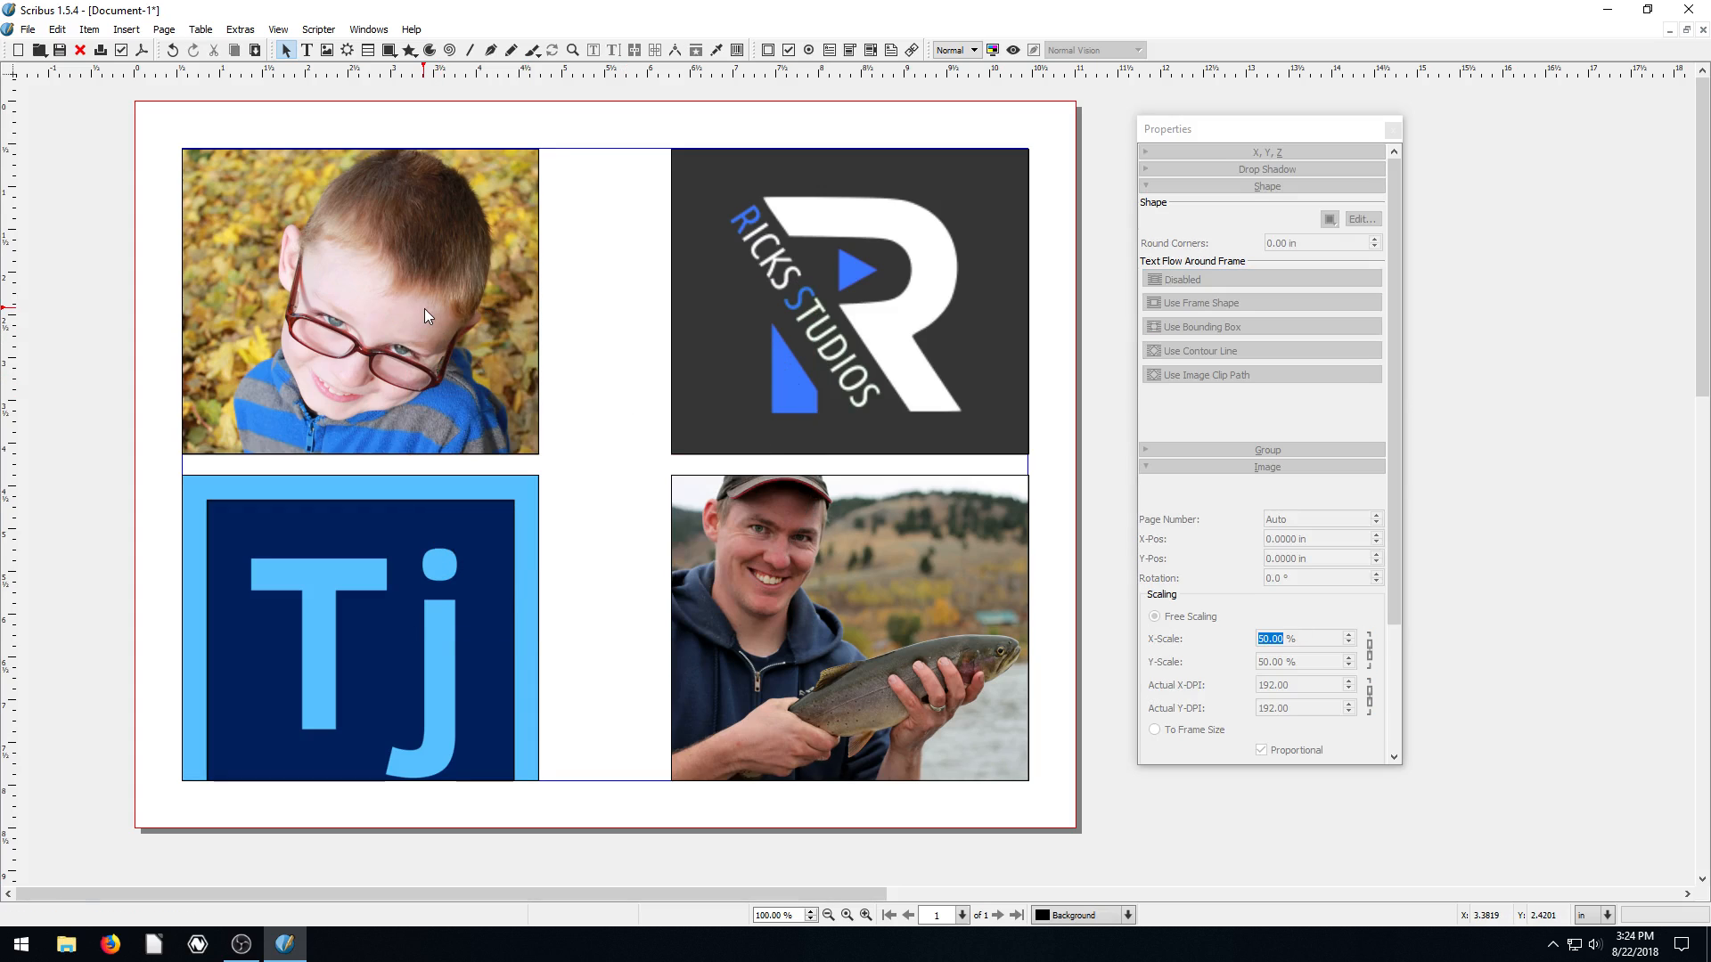
Step: Slant the boy photo frame by moving its top-right node left in Edit Shape
{"action": "left_click", "coordinate": [360, 301]}
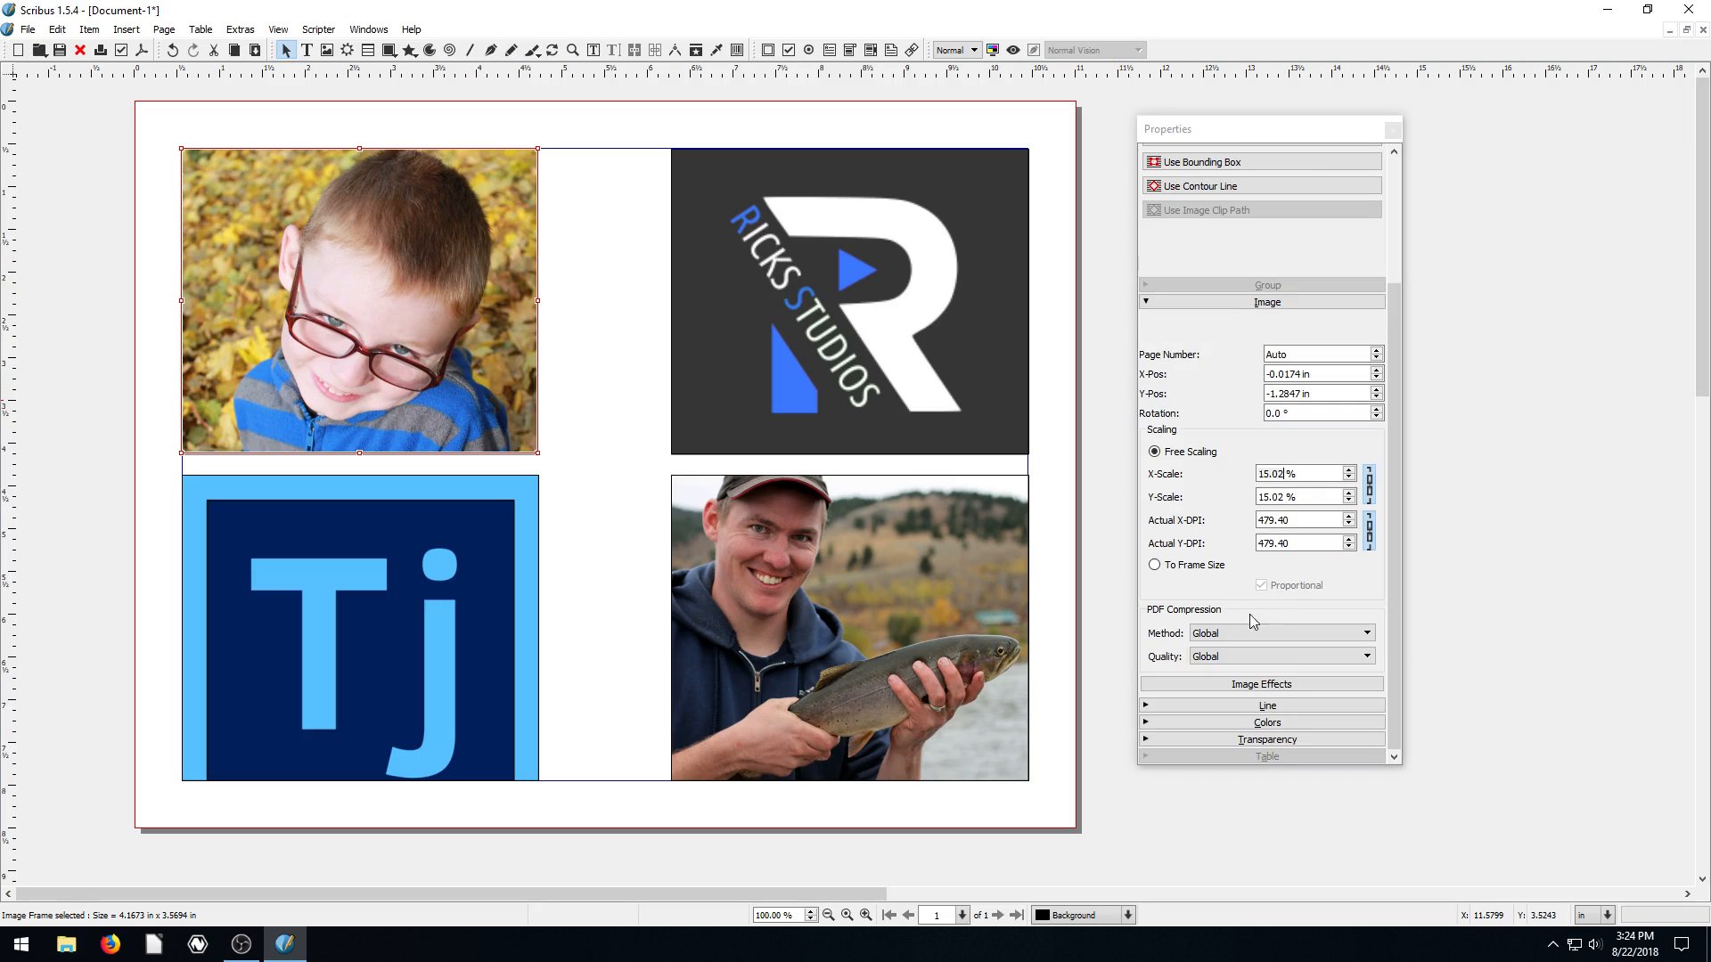
{"action": "left_click", "coordinate": [1267, 185]}
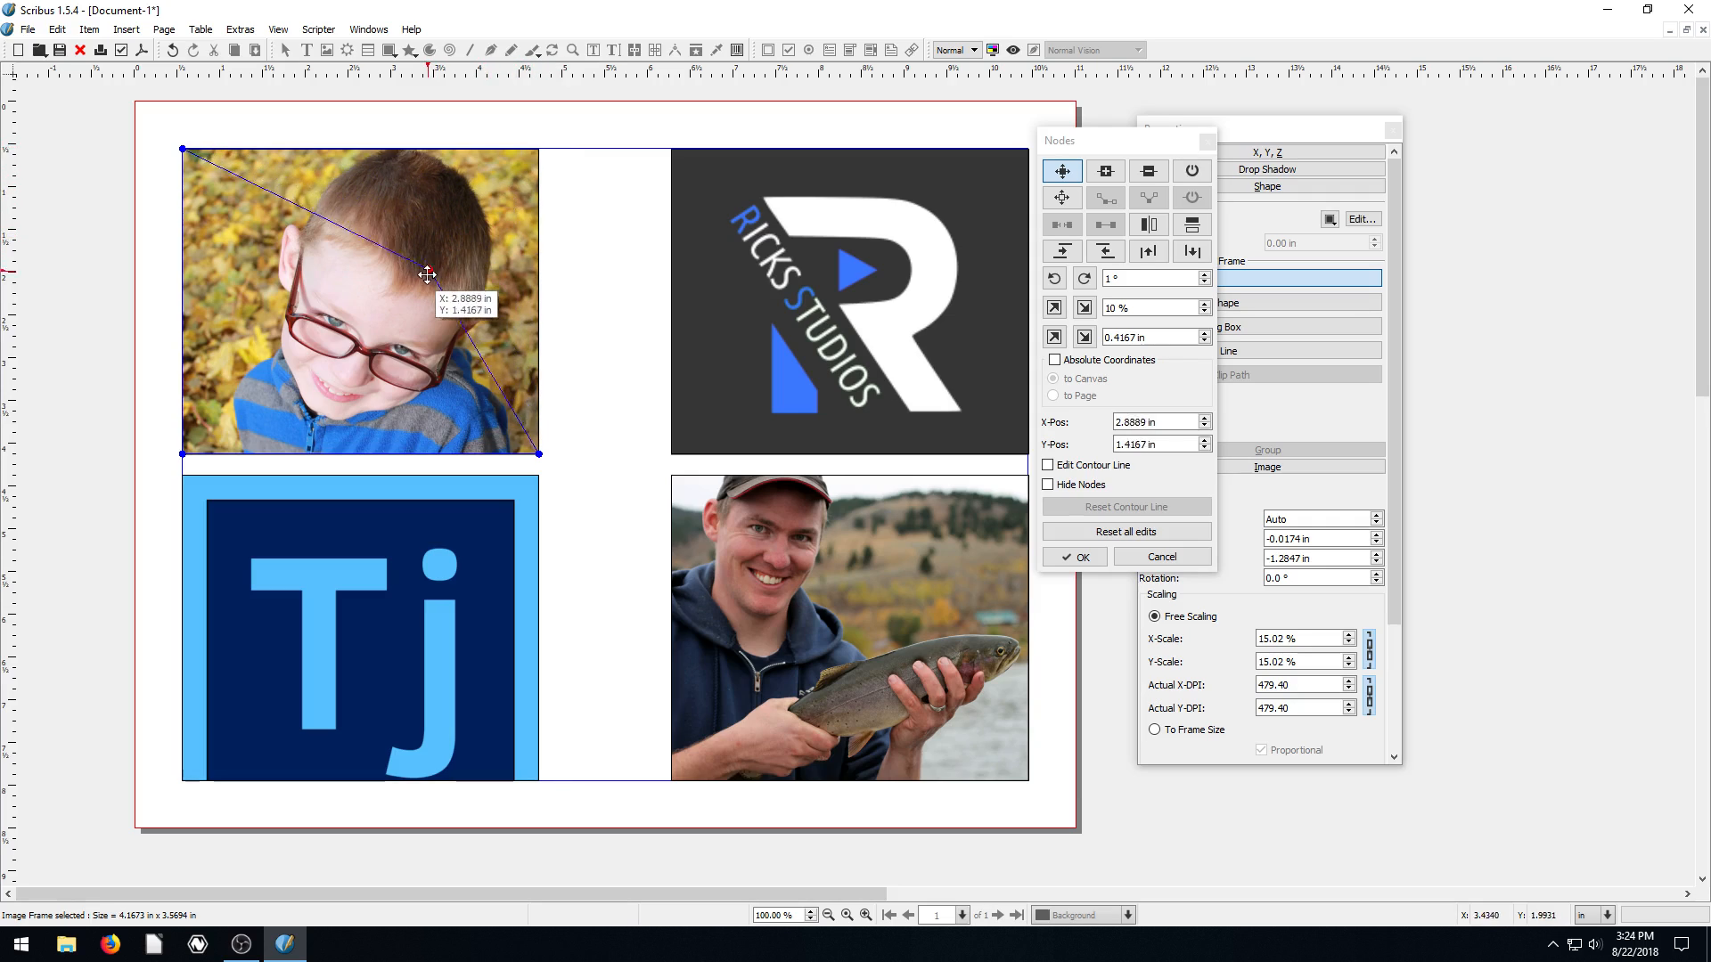
{"action": "left_click_drag", "start_coordinate": [428, 273], "coordinate": [412, 149]}
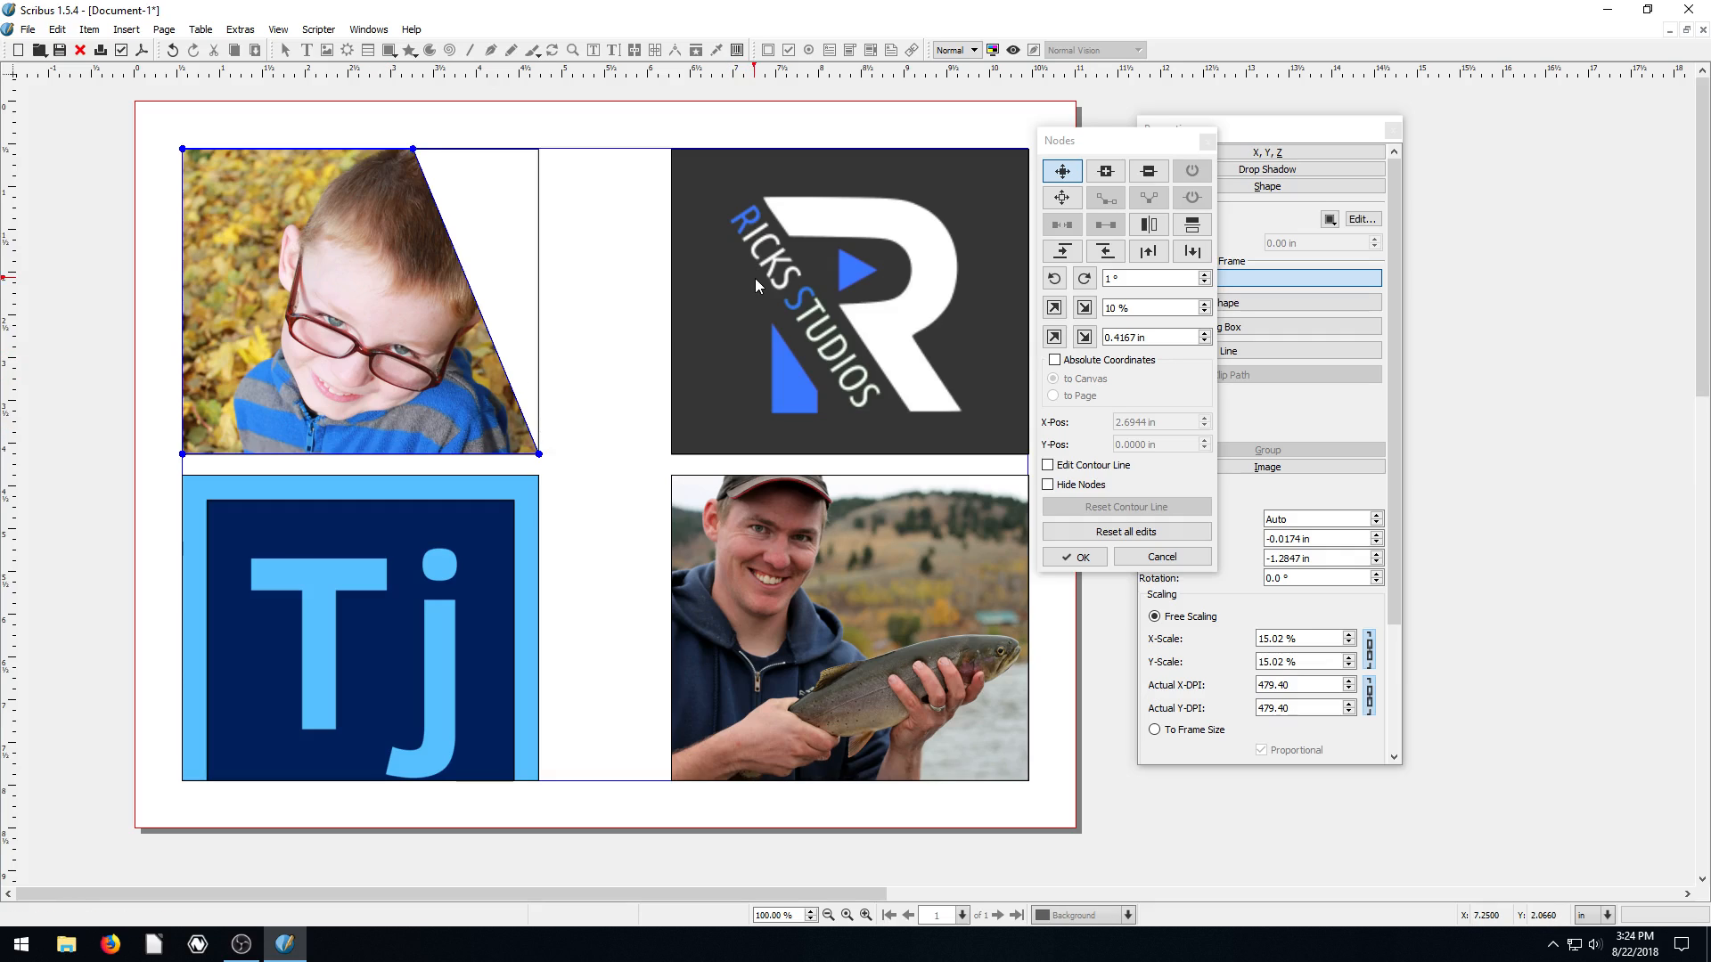
{"action": "mouse_move", "coordinate": [322, 274]}
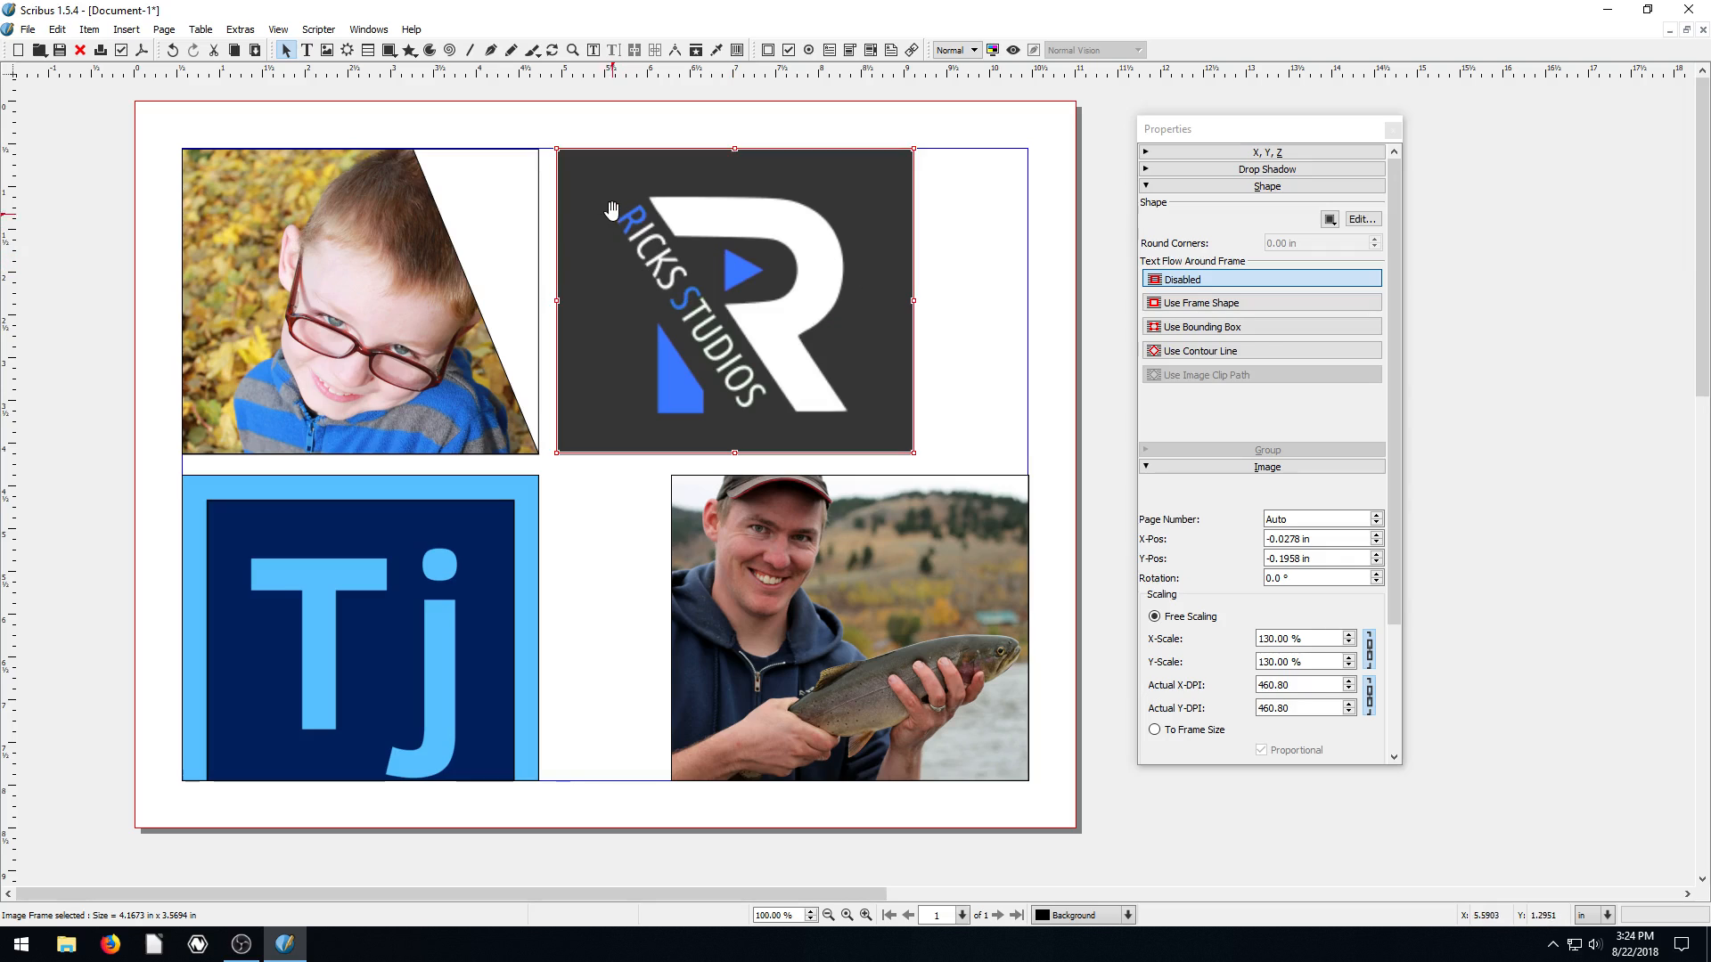
{"action": "mouse_move", "coordinate": [700, 295]}
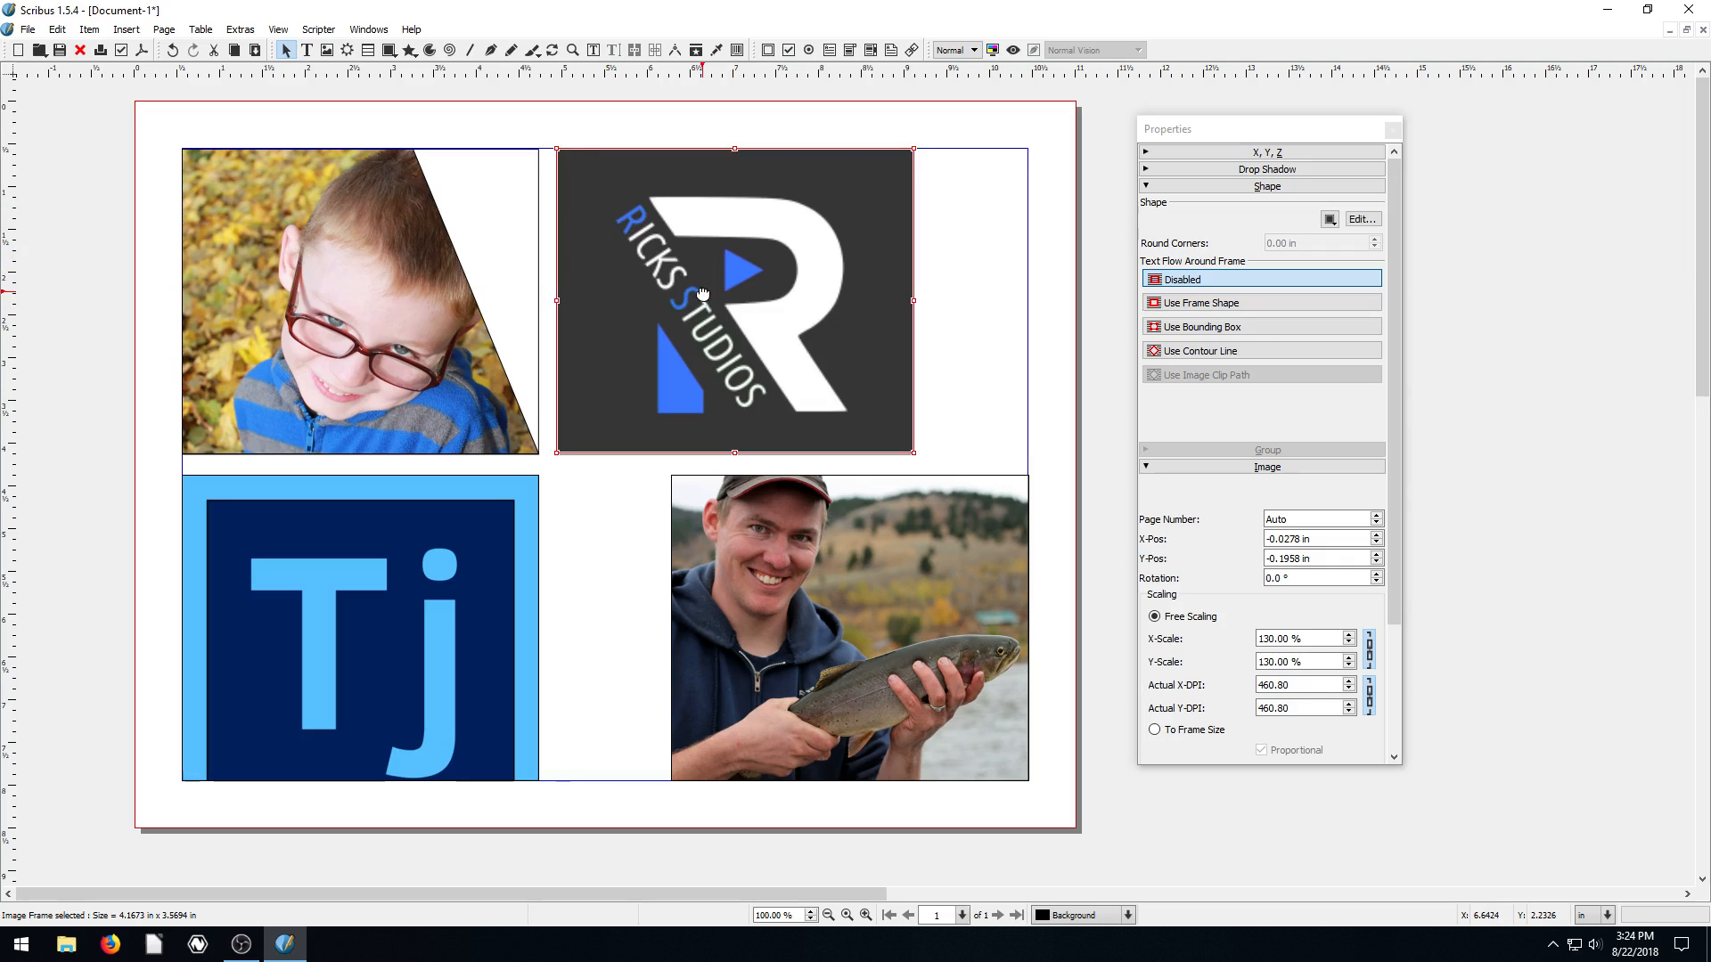
Step: Reposition the logo inside its frame, widen the frame left, and pull its top-right node left
{"action": "left_click_drag", "start_coordinate": [731, 306], "coordinate": [635, 288]}
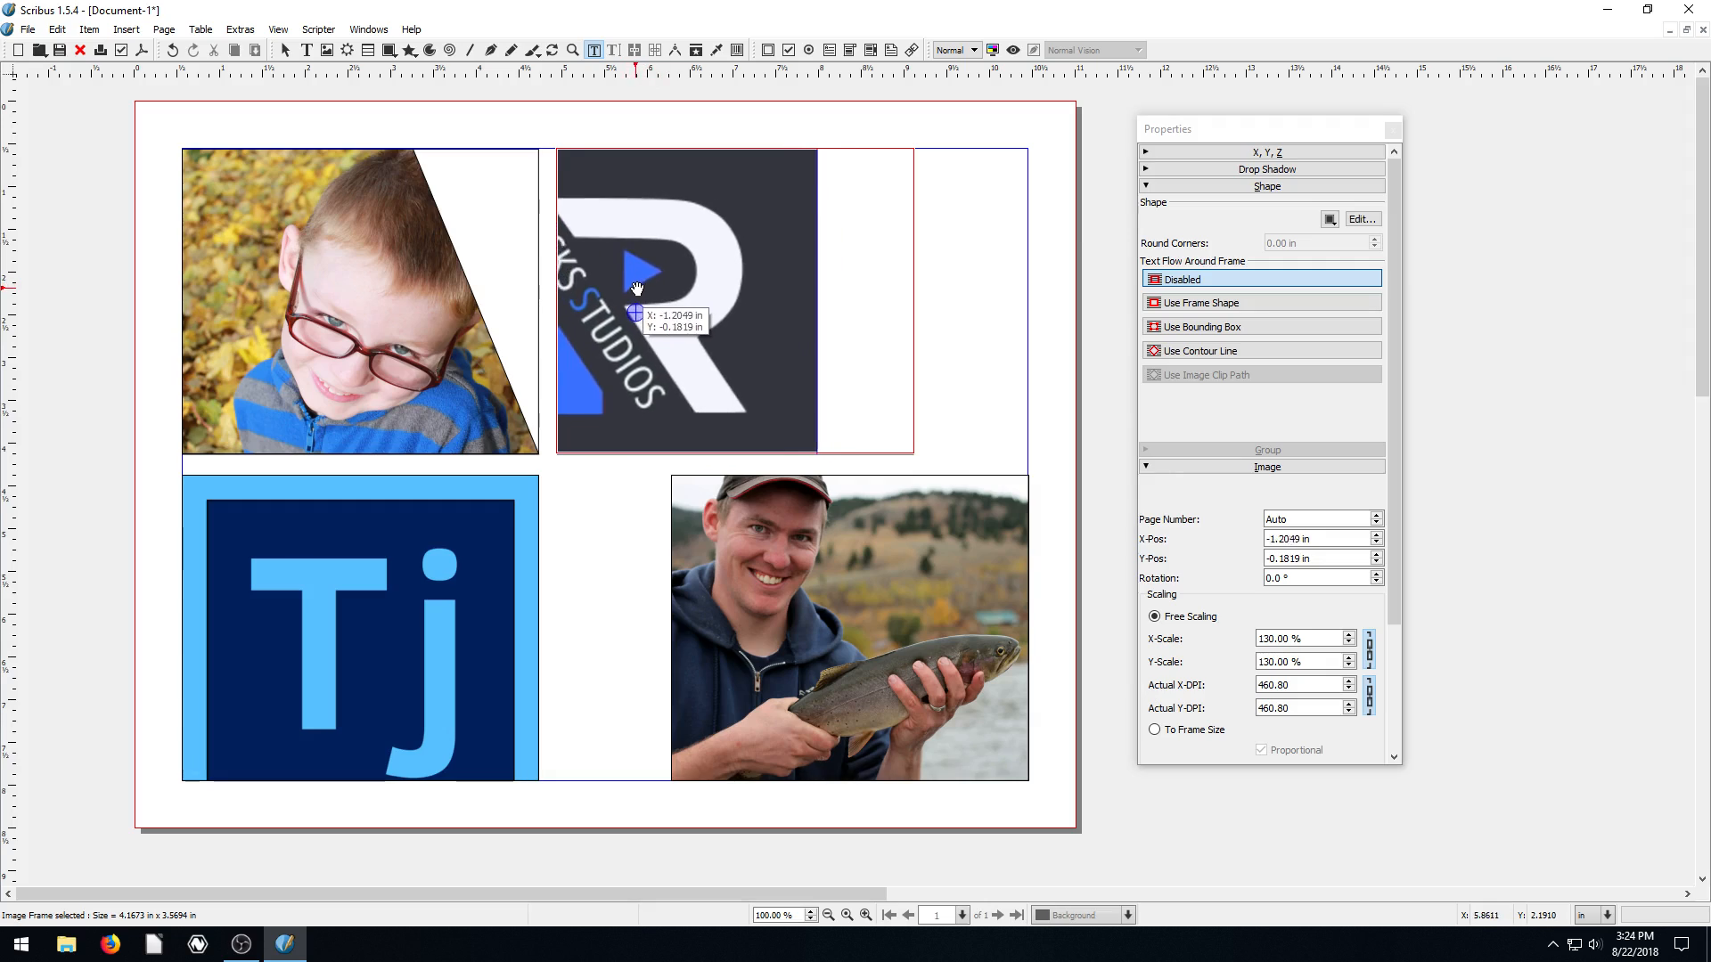
{"action": "left_click_drag", "start_coordinate": [637, 316], "coordinate": [655, 327]}
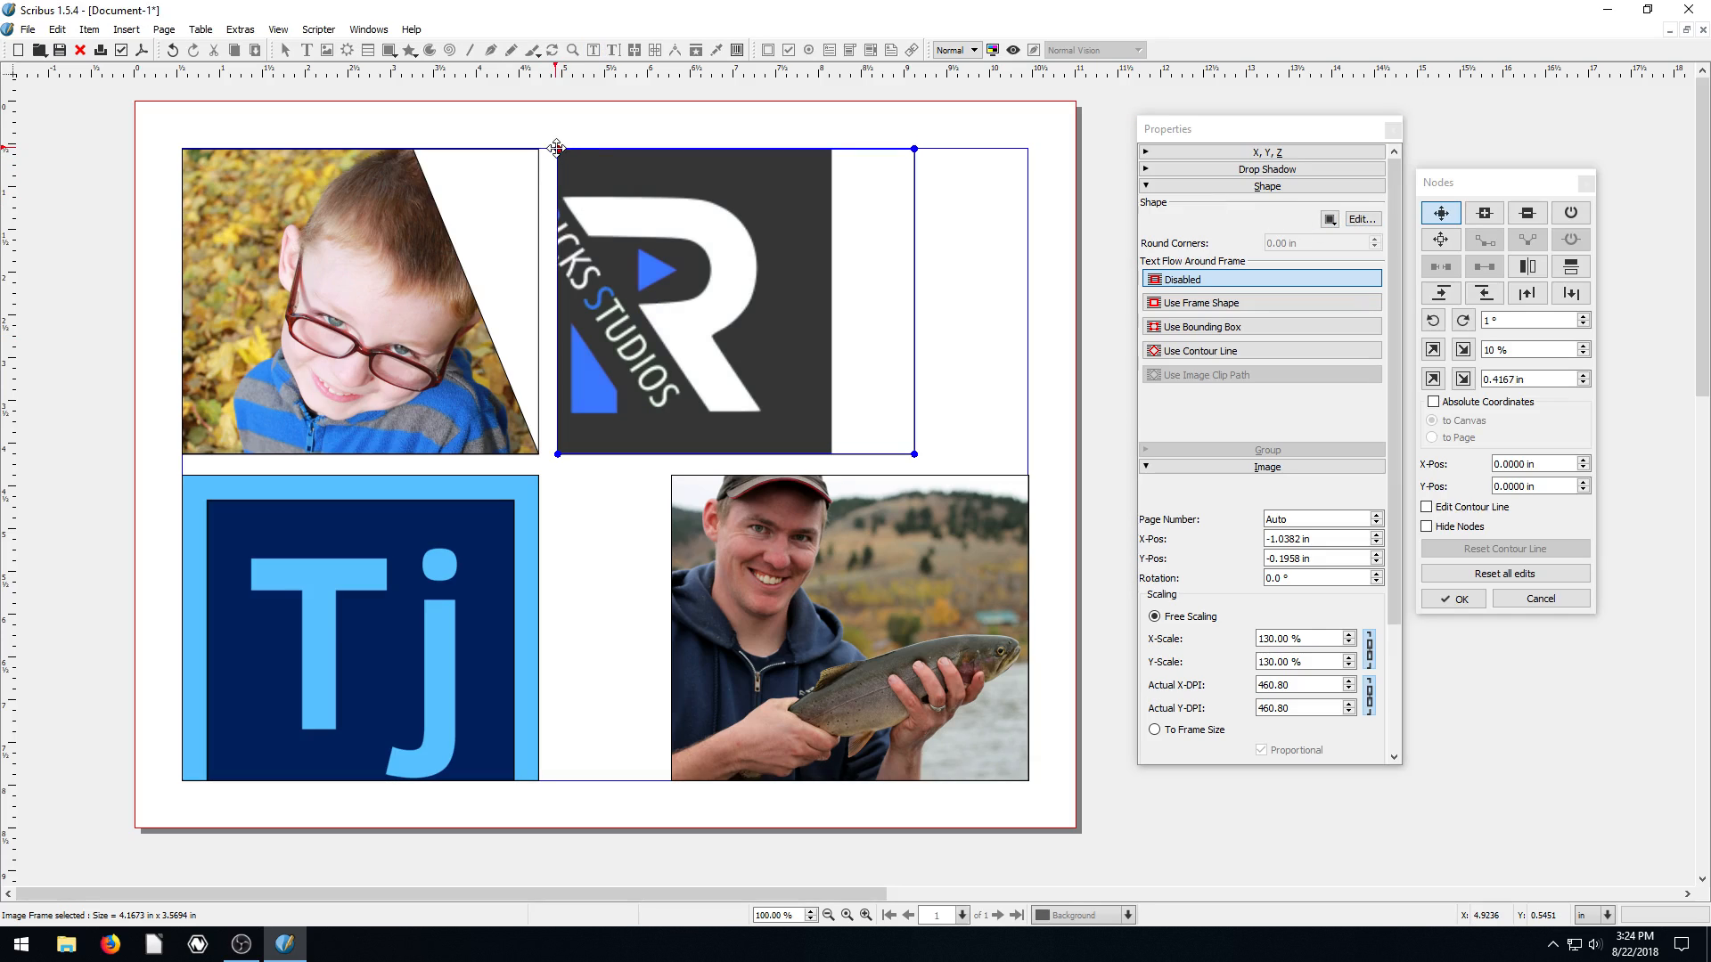
{"action": "left_click_drag", "start_coordinate": [556, 147], "coordinate": [441, 145]}
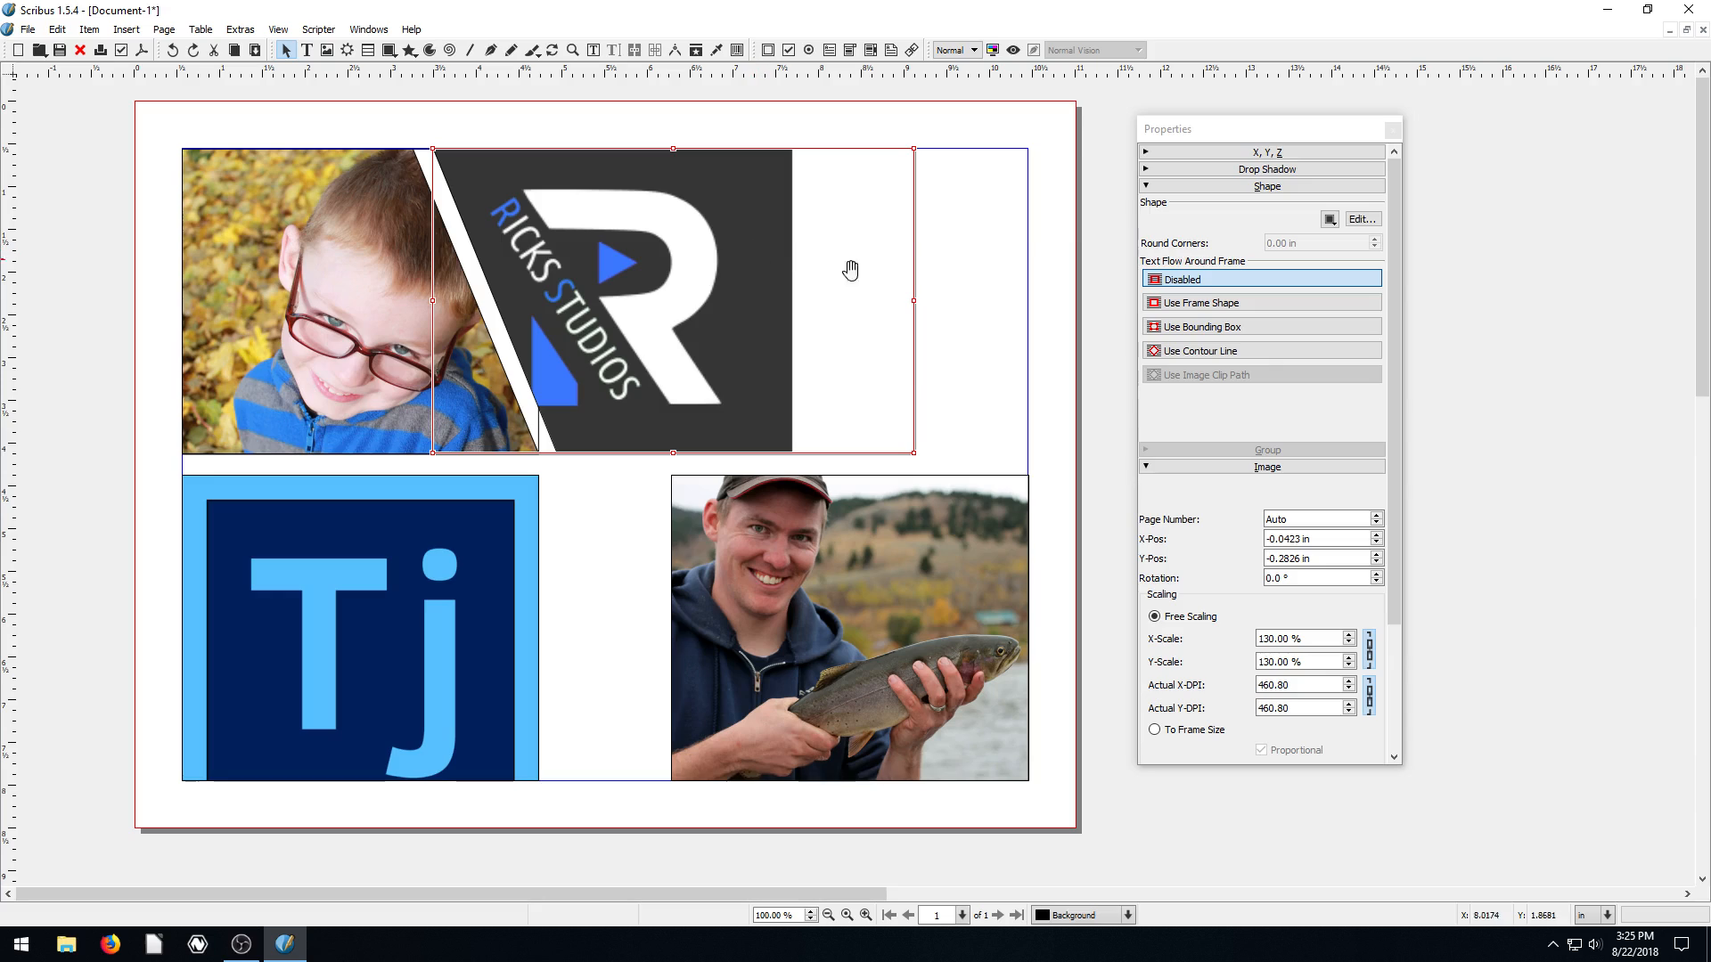
{"action": "left_click", "coordinate": [1361, 219]}
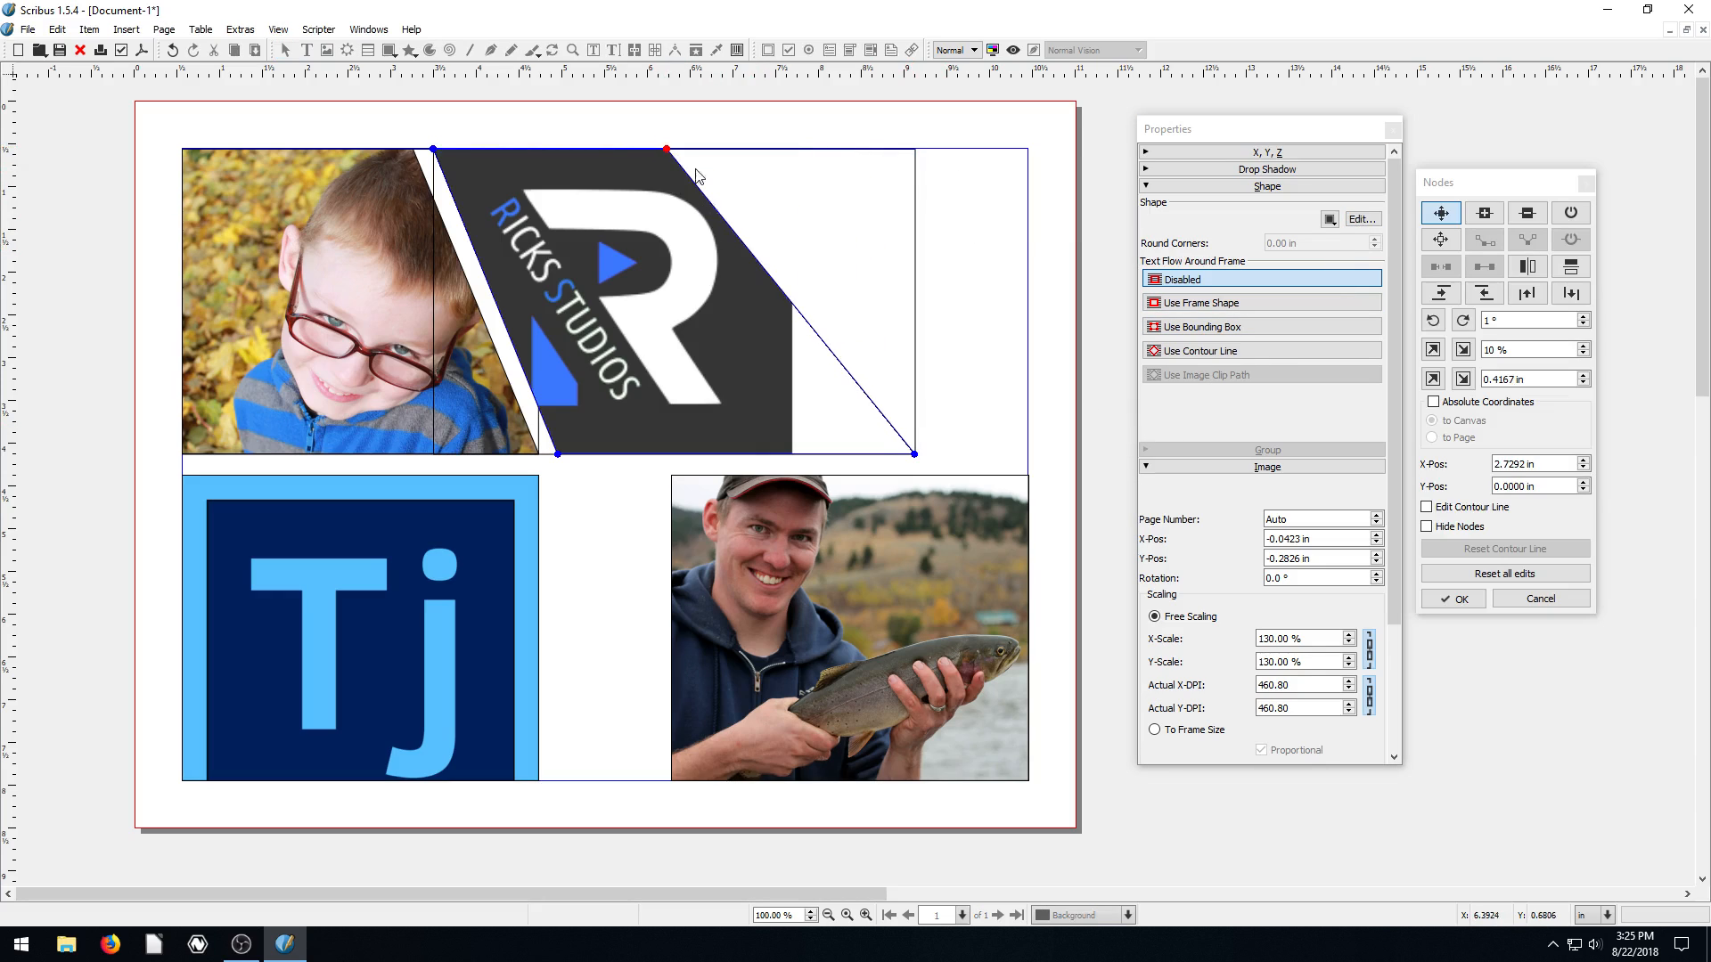
{"action": "left_click_drag", "start_coordinate": [914, 450], "coordinate": [791, 448]}
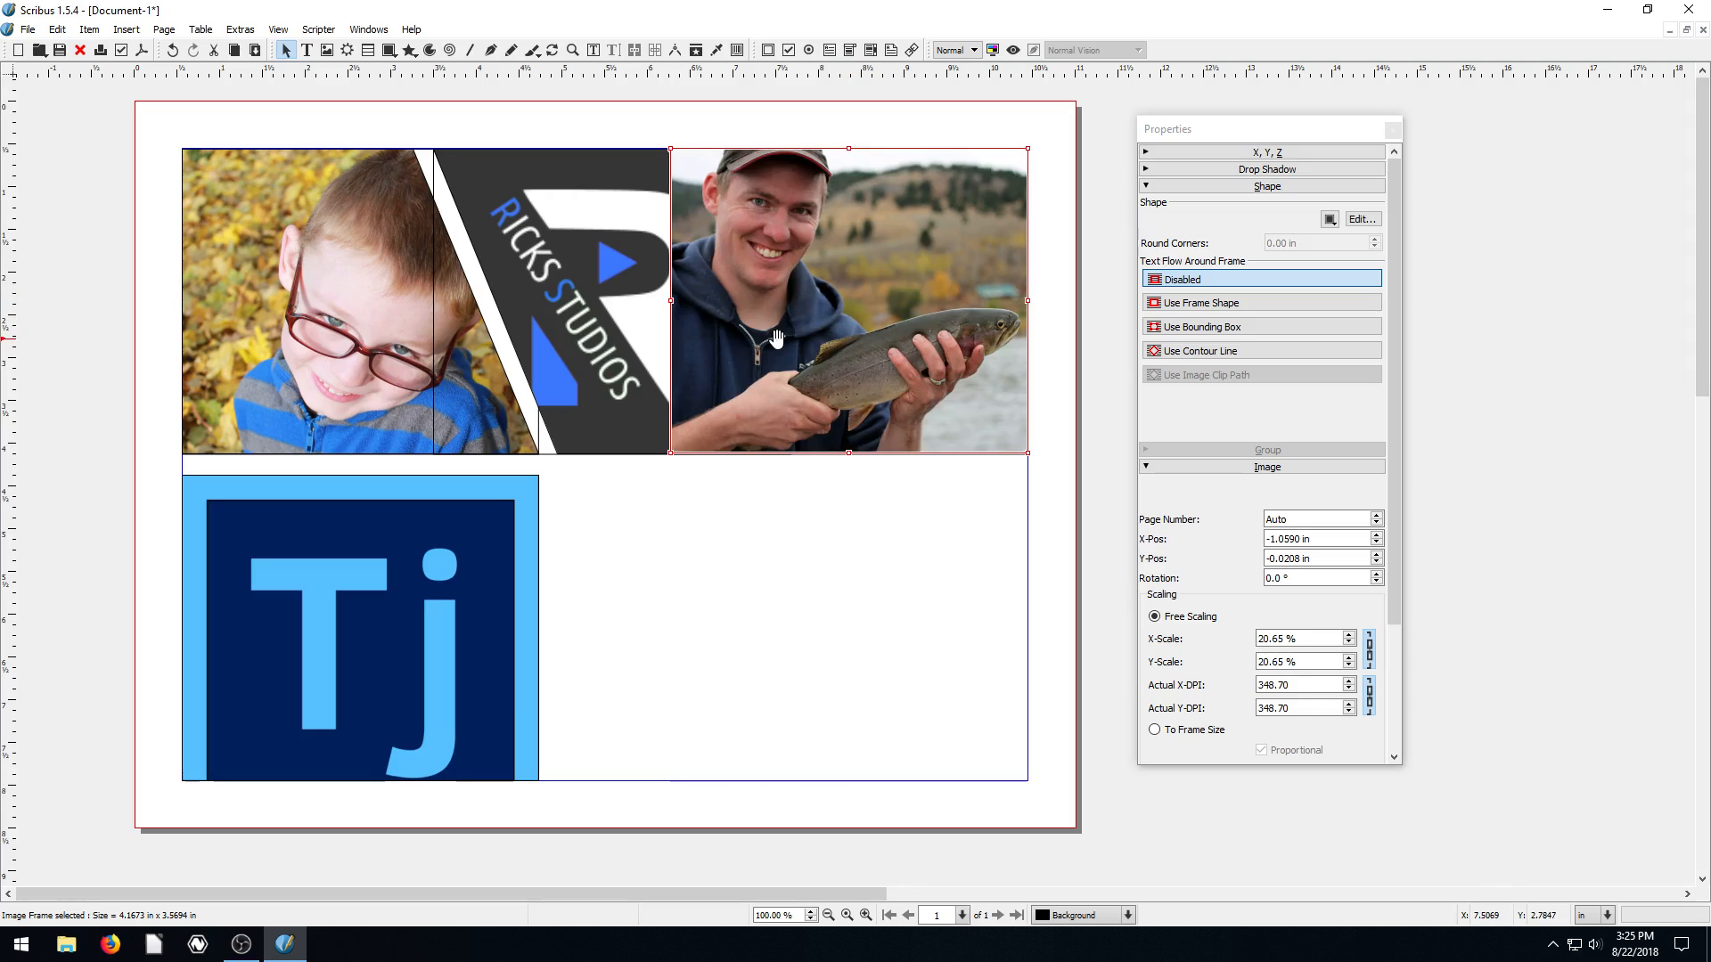
Step: Start node editing on the fishing photo frame, then draw a star in the lower-right area
{"action": "left_click", "coordinate": [1361, 220]}
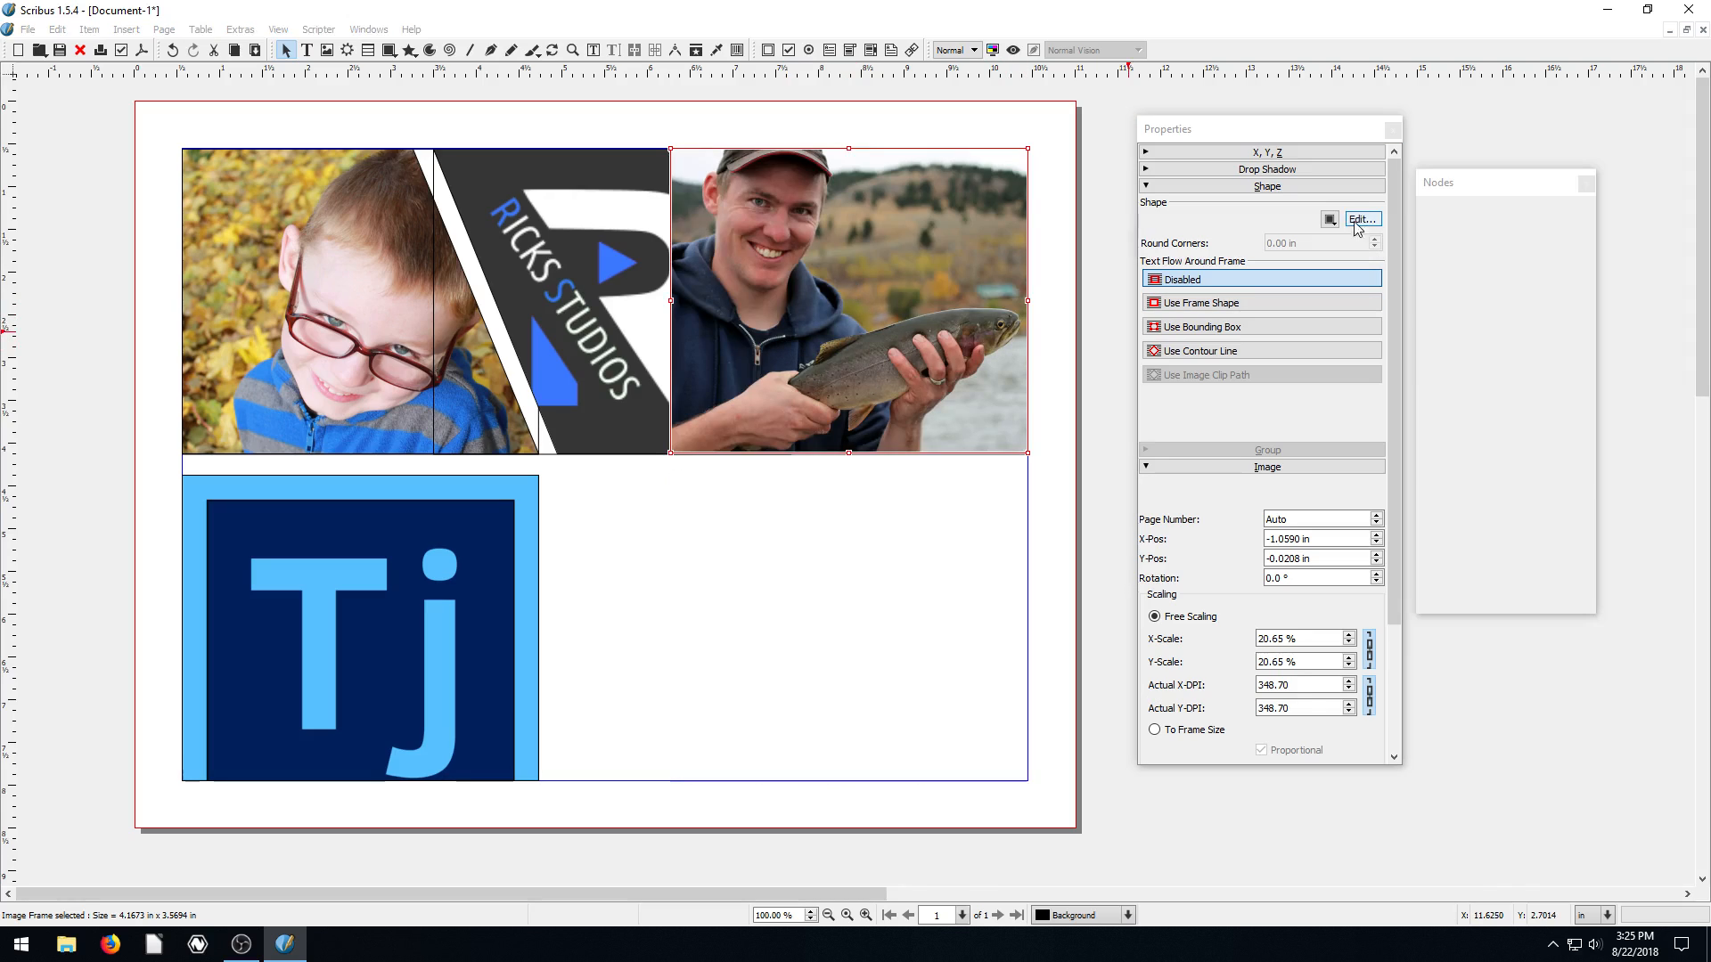
{"action": "left_click", "coordinate": [1361, 218]}
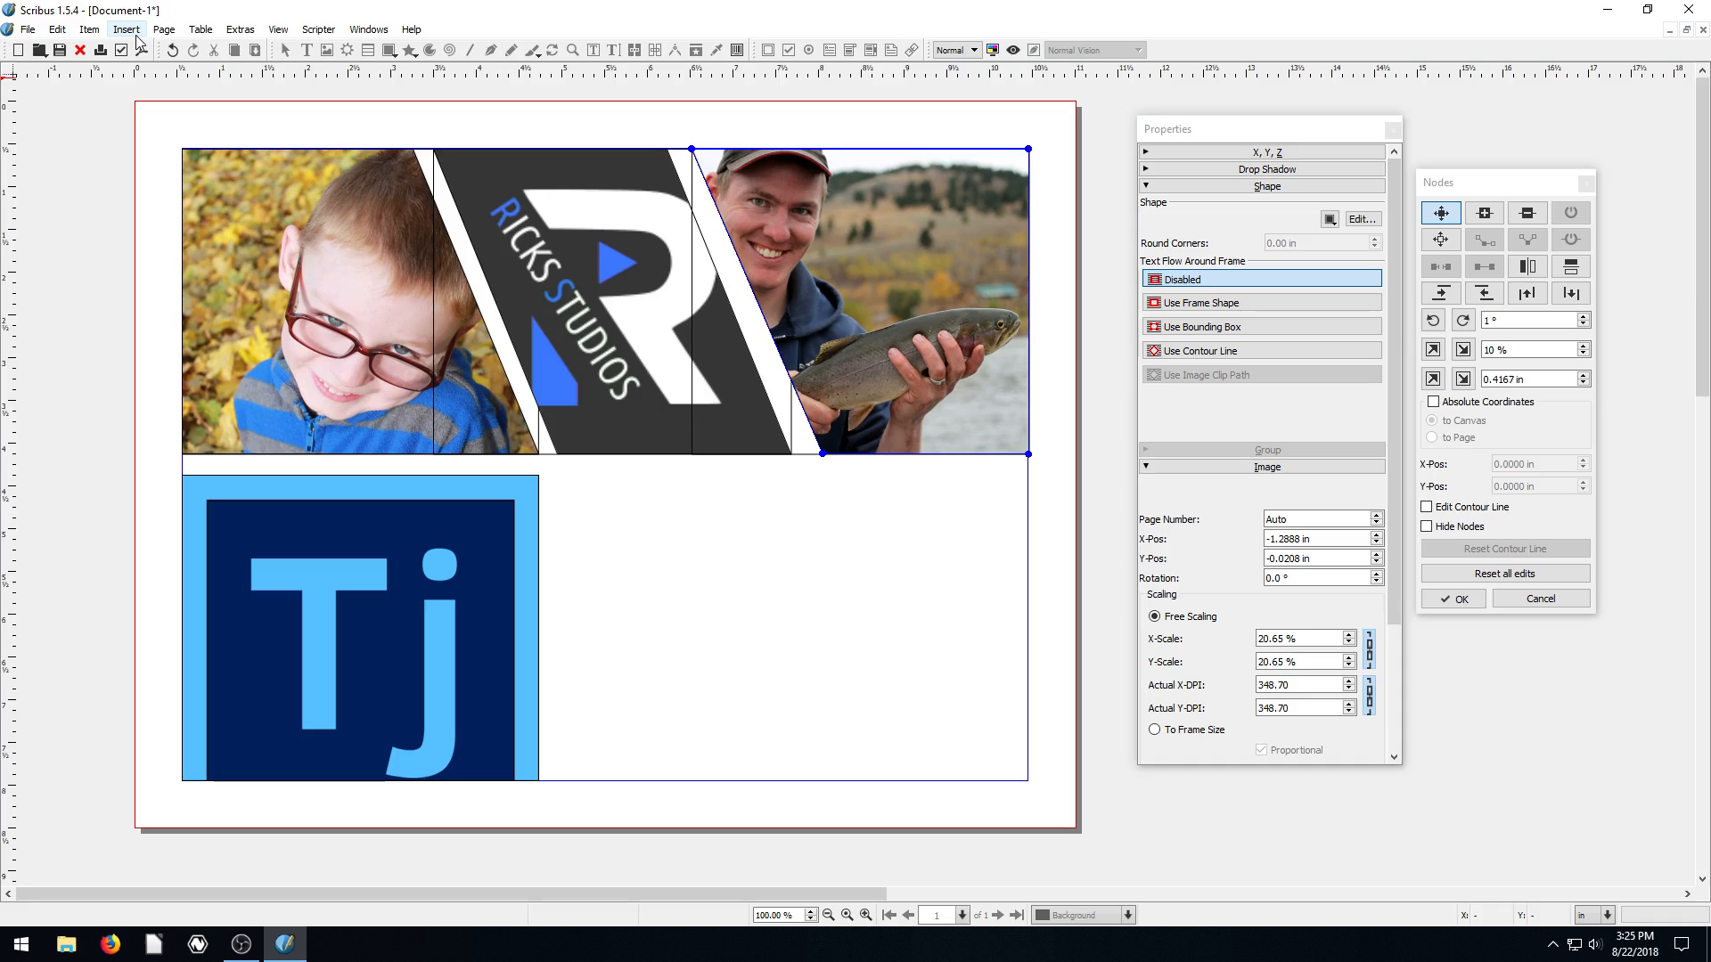
{"action": "mouse_move", "coordinate": [416, 50]}
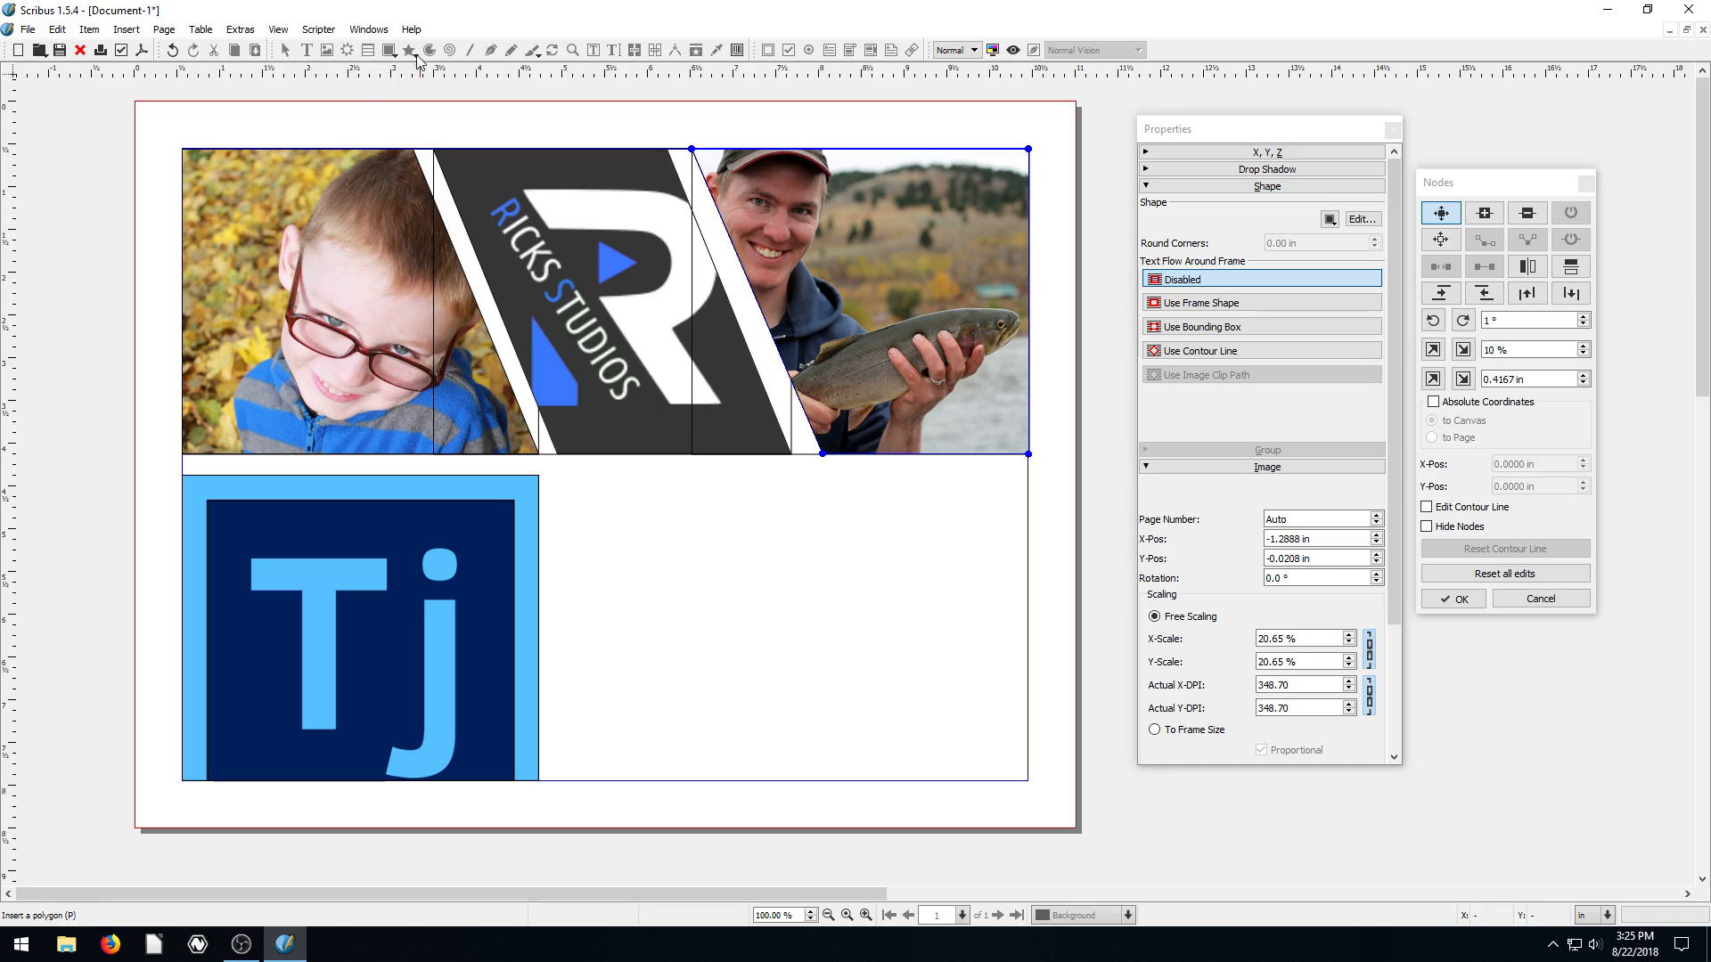
{"action": "left_click_drag", "start_coordinate": [665, 485], "coordinate": [881, 730]}
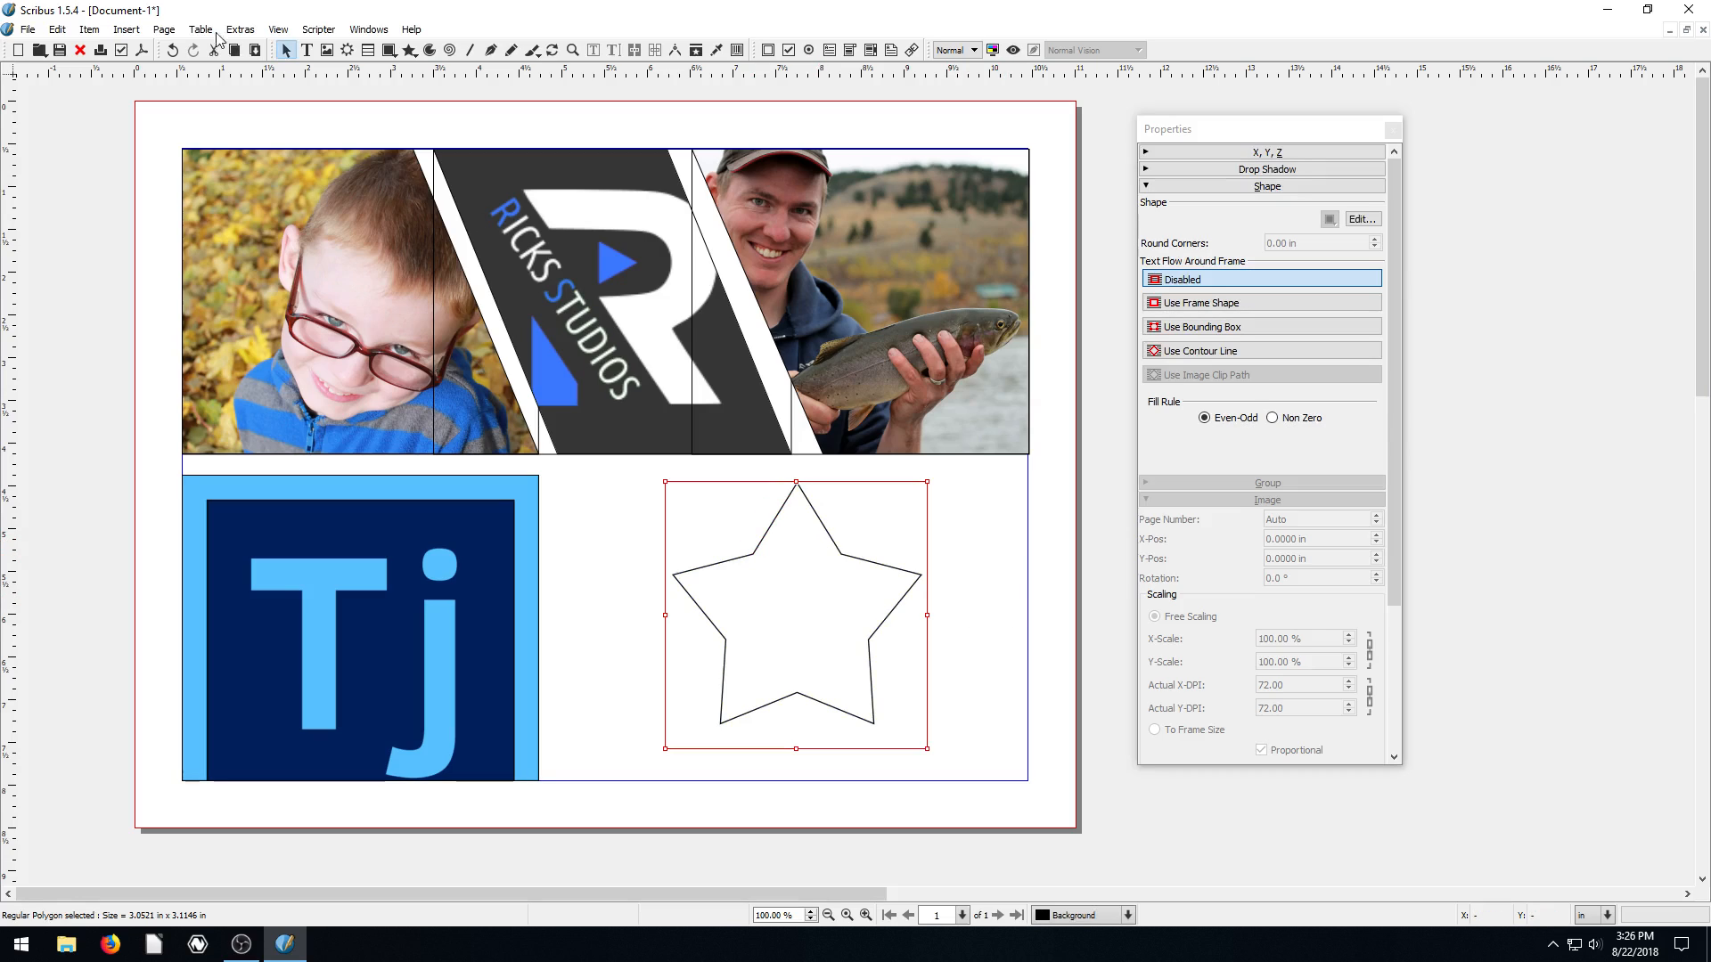
Step: Convert the star to an image frame and load the Little_Boy.JPG photo into it
{"action": "right_click", "coordinate": [835, 612]}
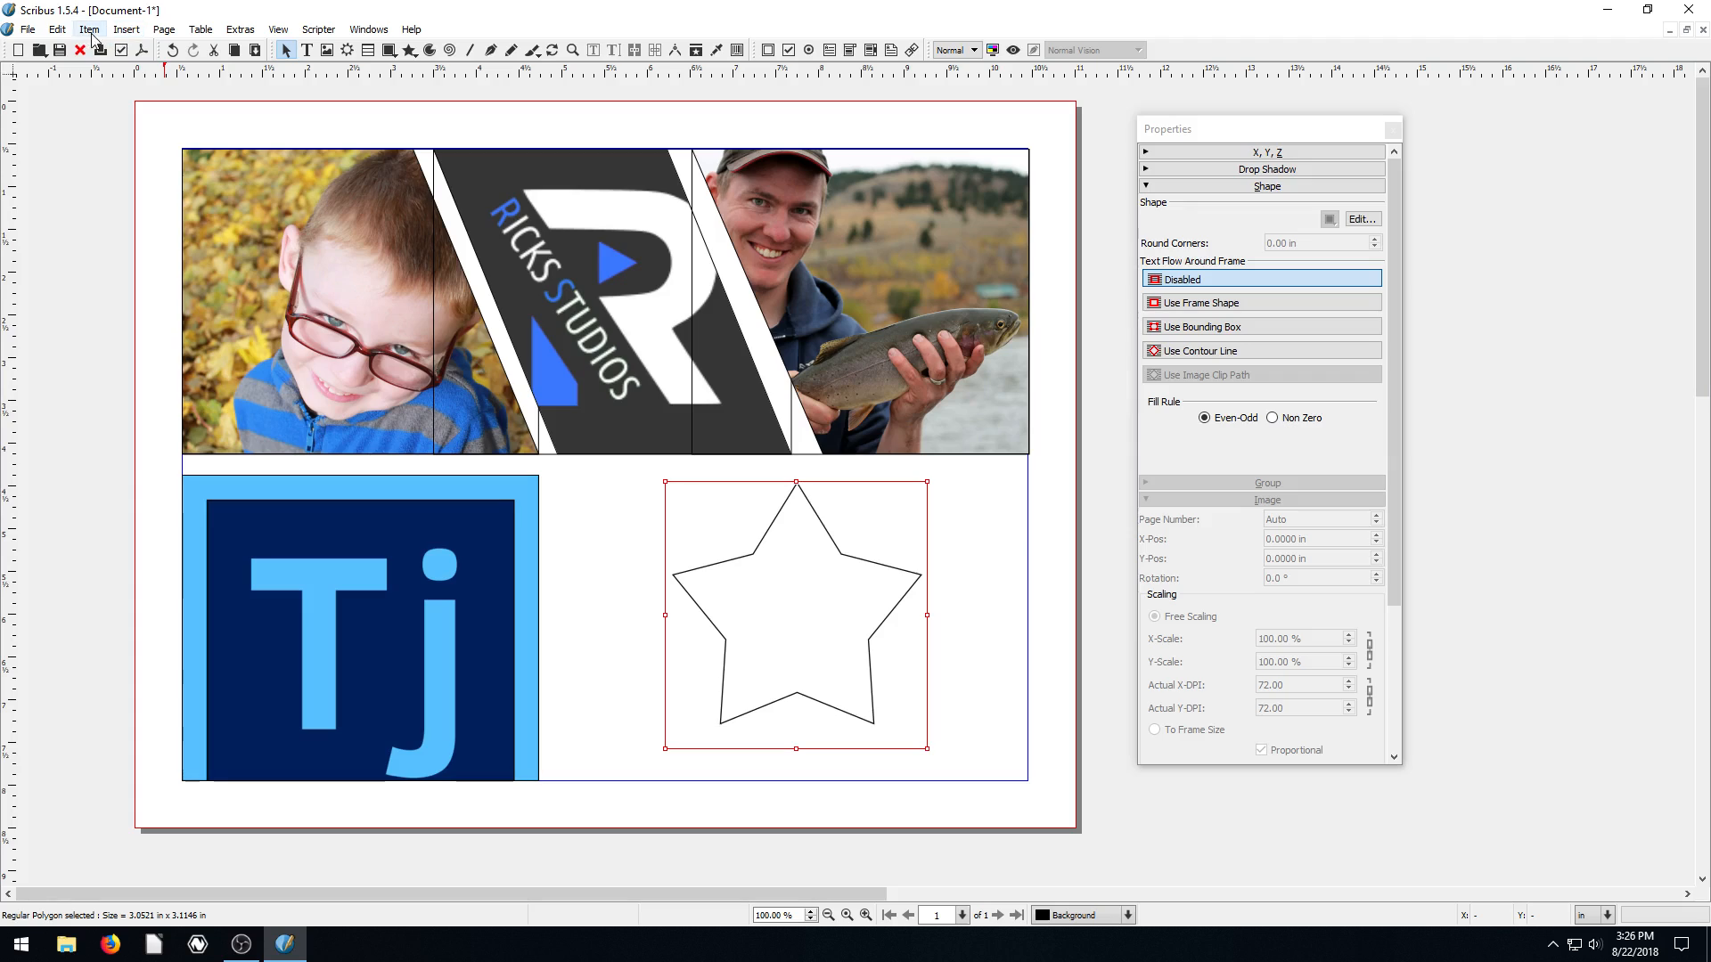
{"action": "left_click", "coordinate": [89, 29]}
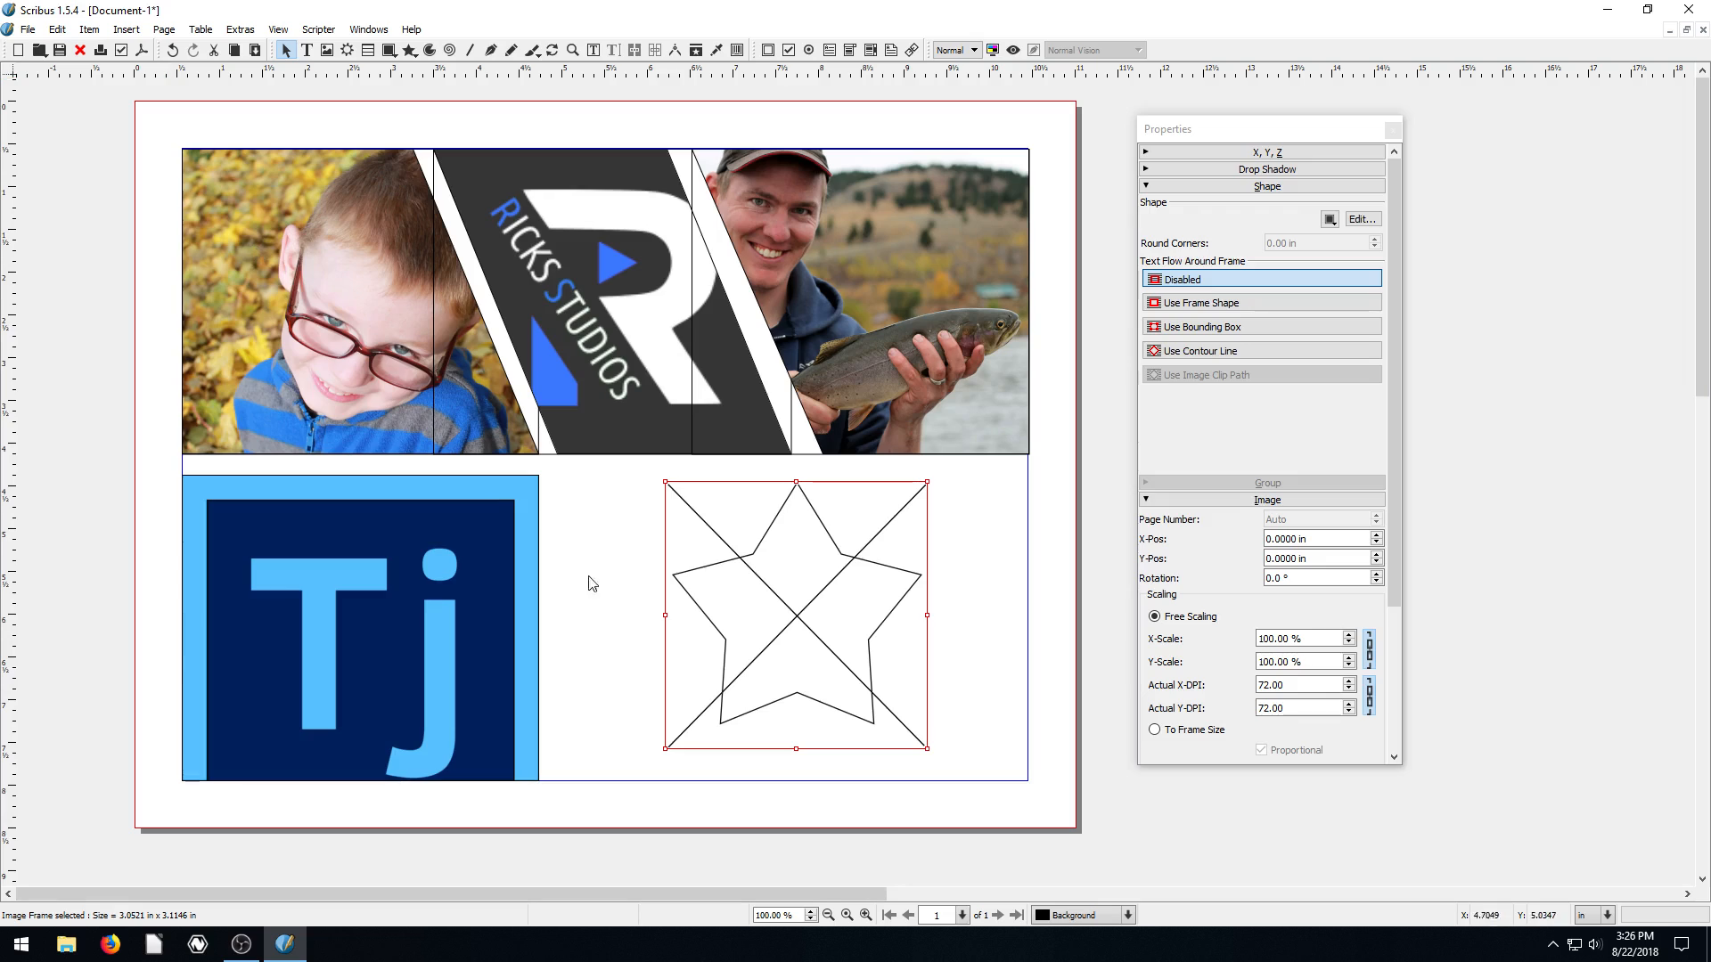
{"action": "mouse_move", "coordinate": [802, 611]}
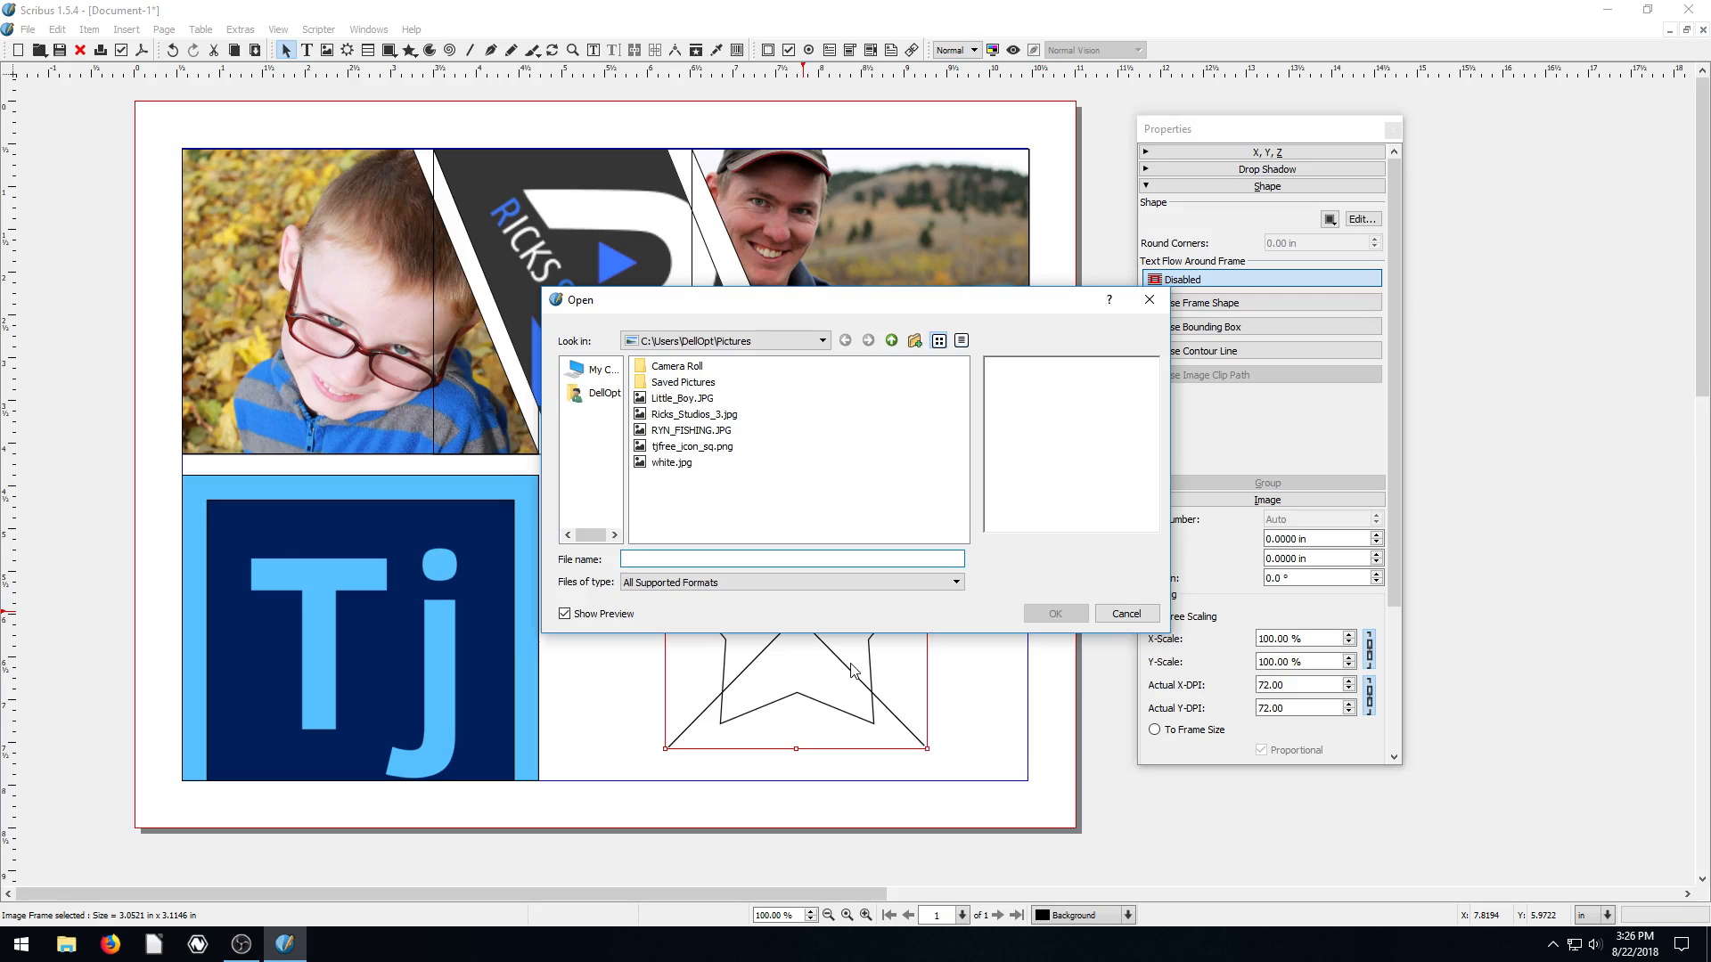
{"action": "left_click", "coordinate": [681, 398]}
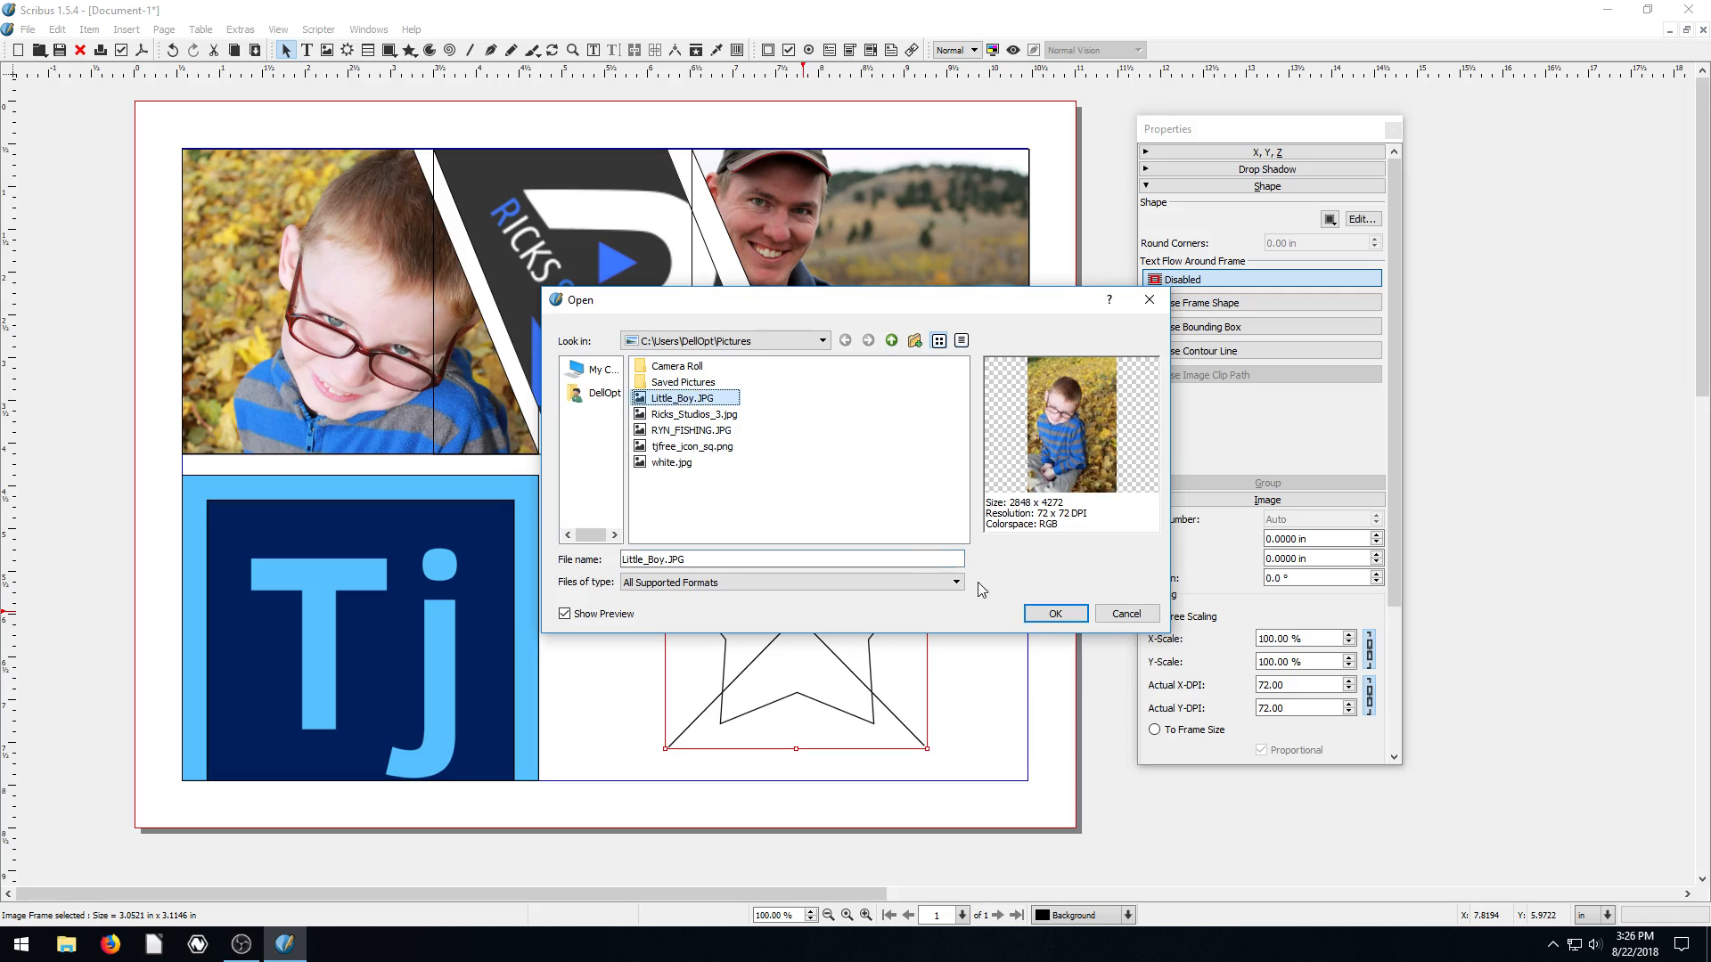
{"action": "left_click", "coordinate": [1053, 613]}
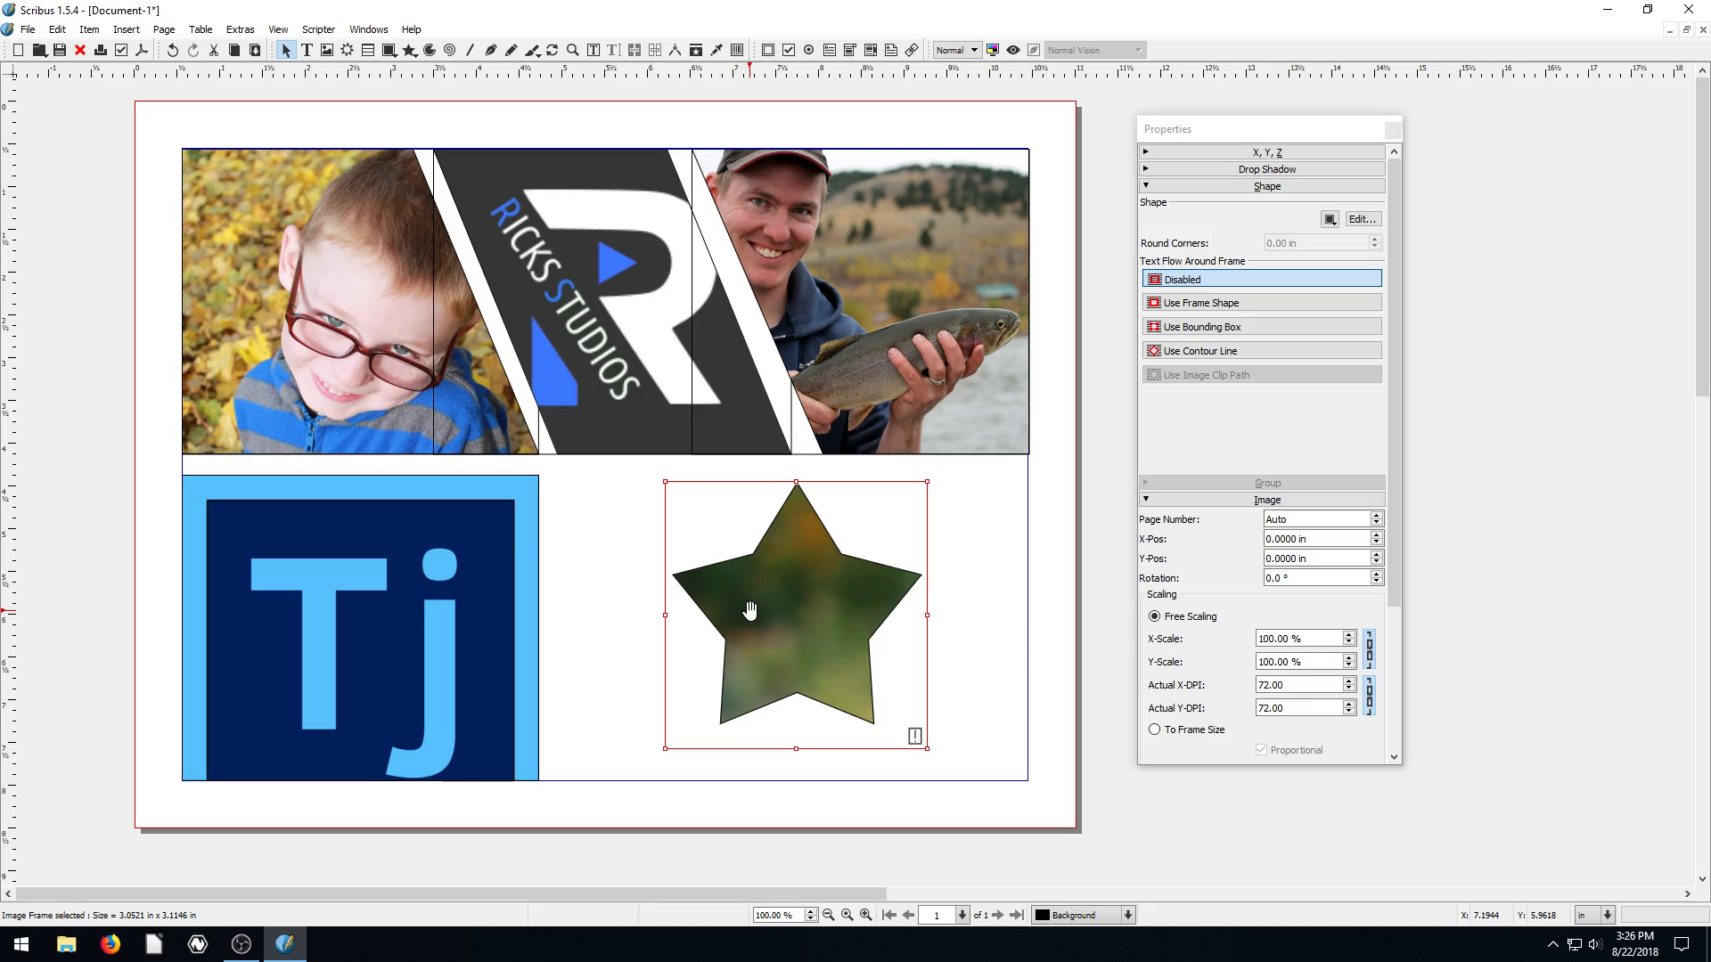
Step: Apply Adjust Image to Frame so the boy photo fits inside the star
{"action": "right_click", "coordinate": [749, 607]}
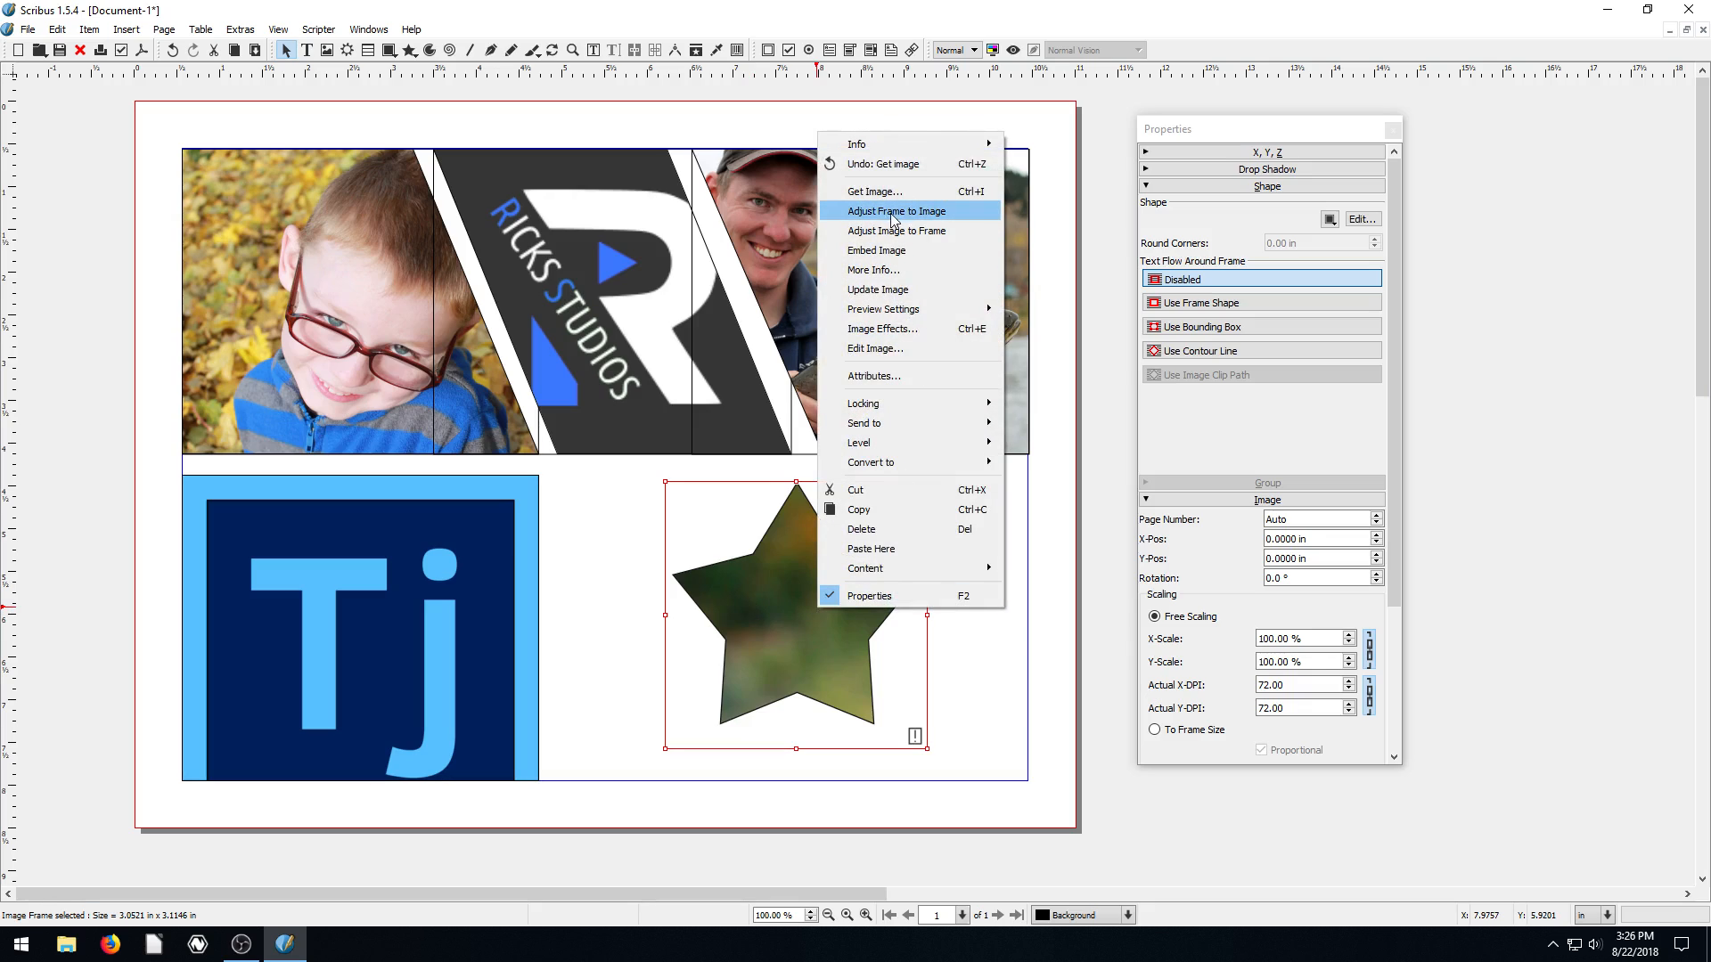
{"action": "mouse_move", "coordinate": [894, 230]}
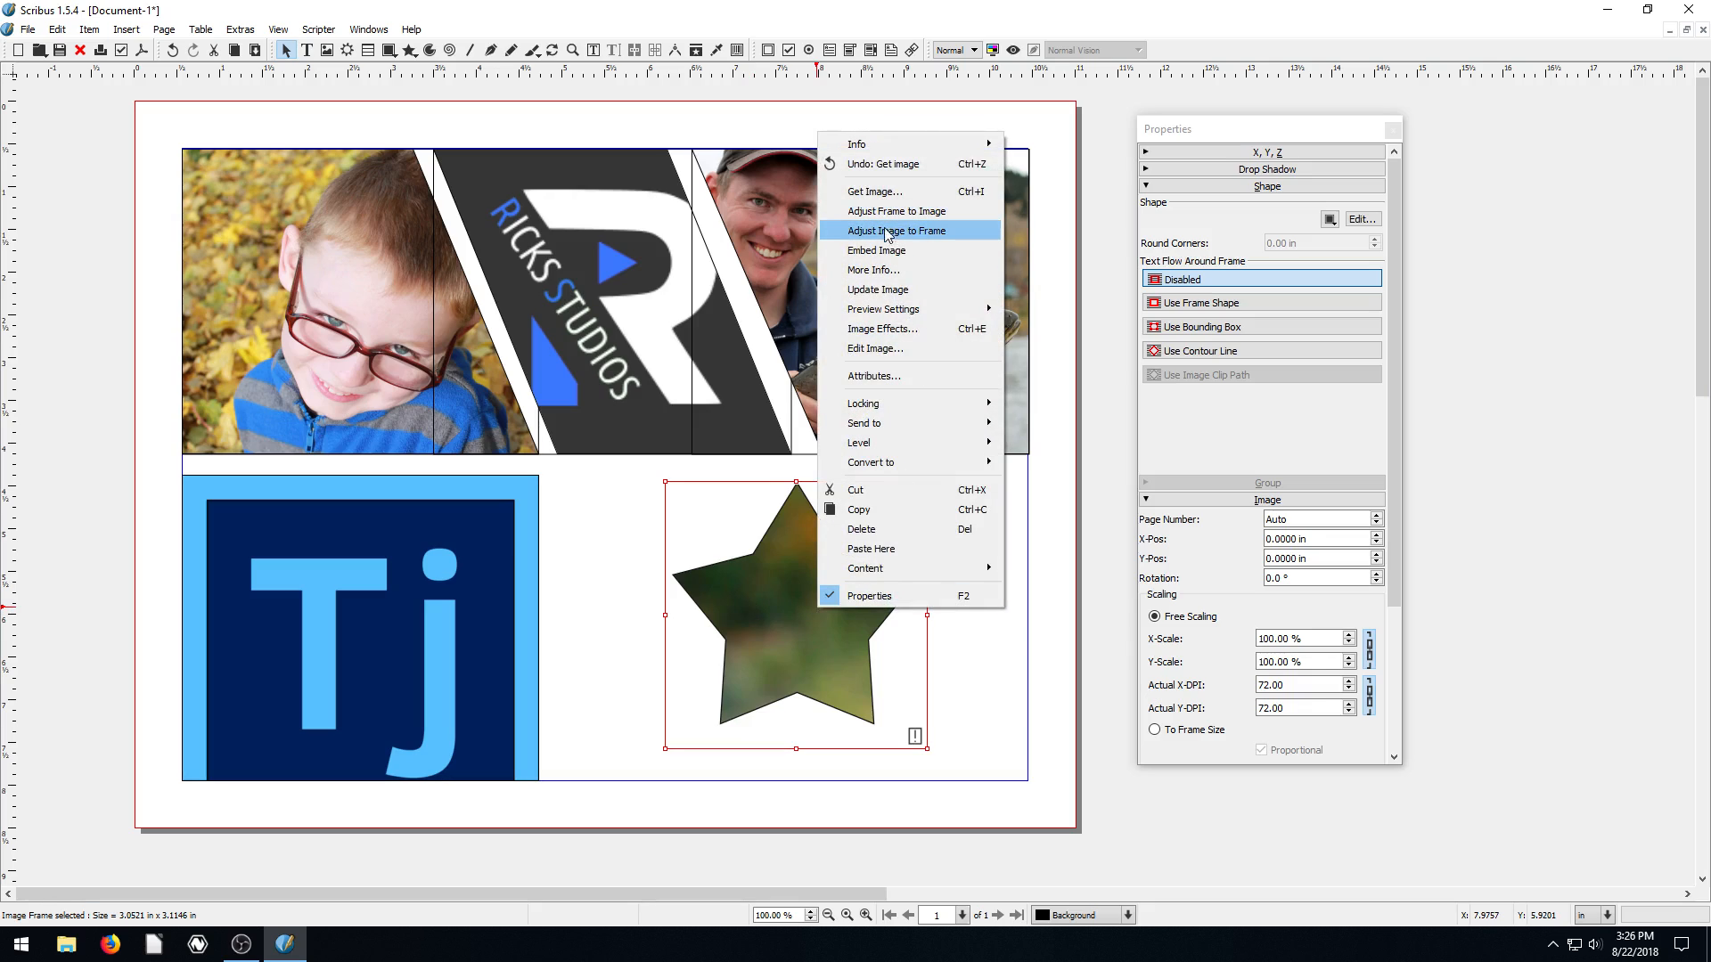
{"action": "left_click", "coordinate": [895, 230]}
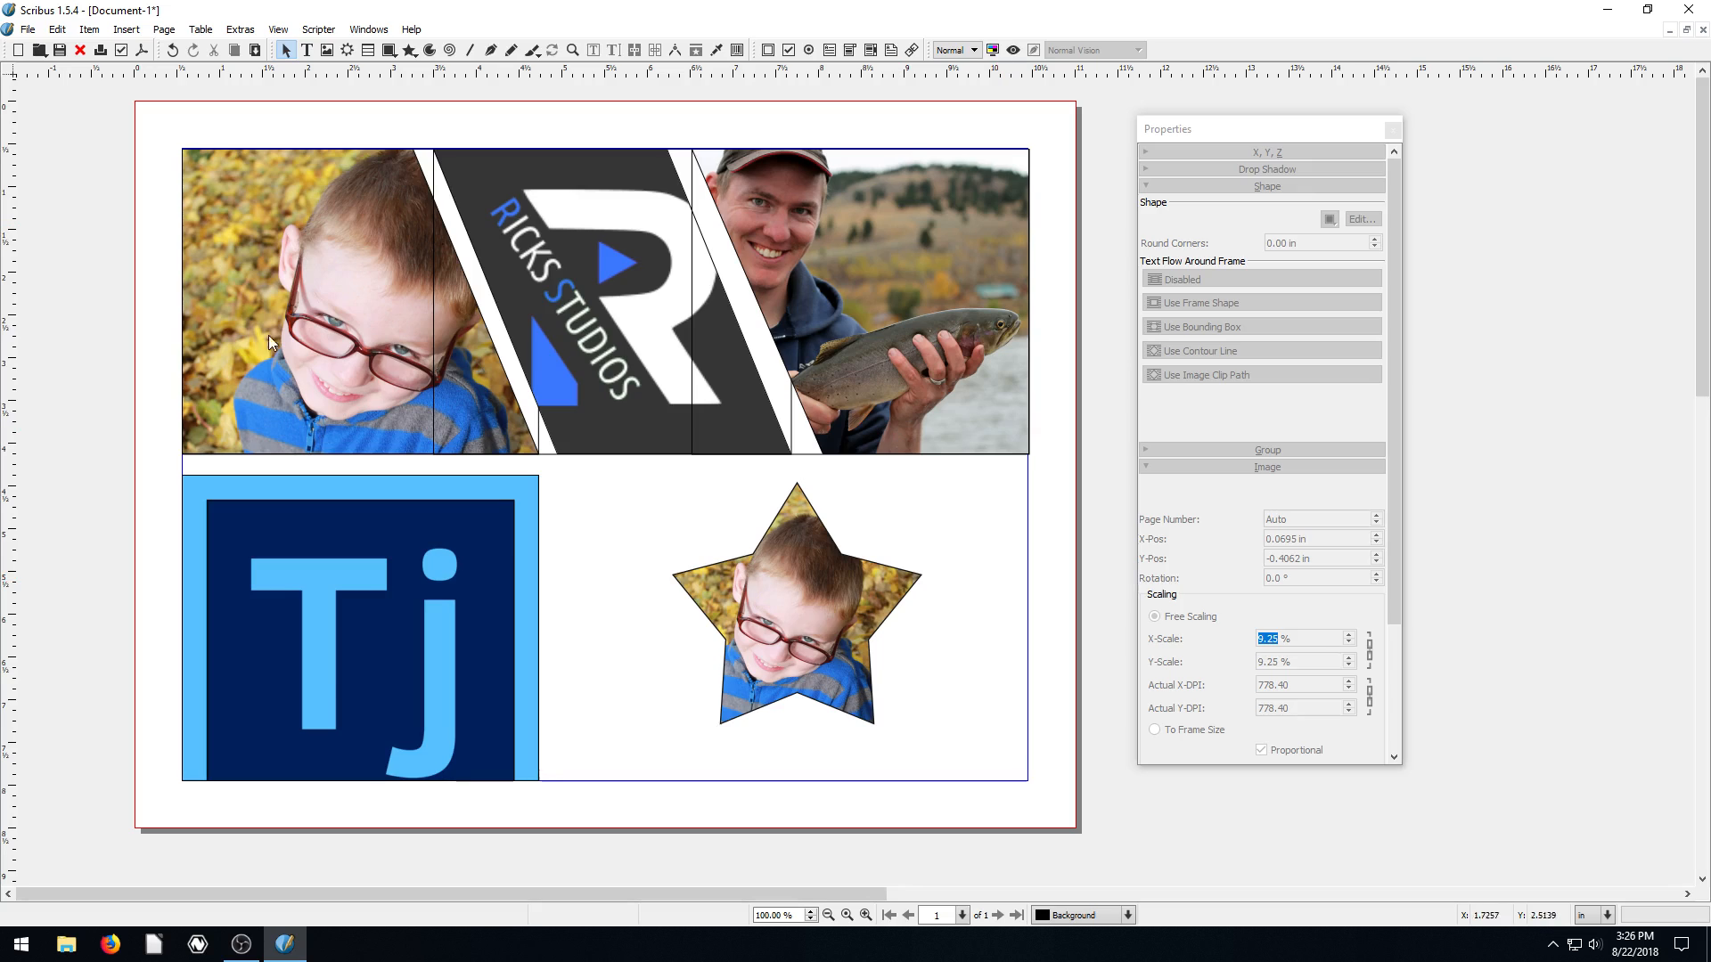
{"action": "mouse_move", "coordinate": [800, 332]}
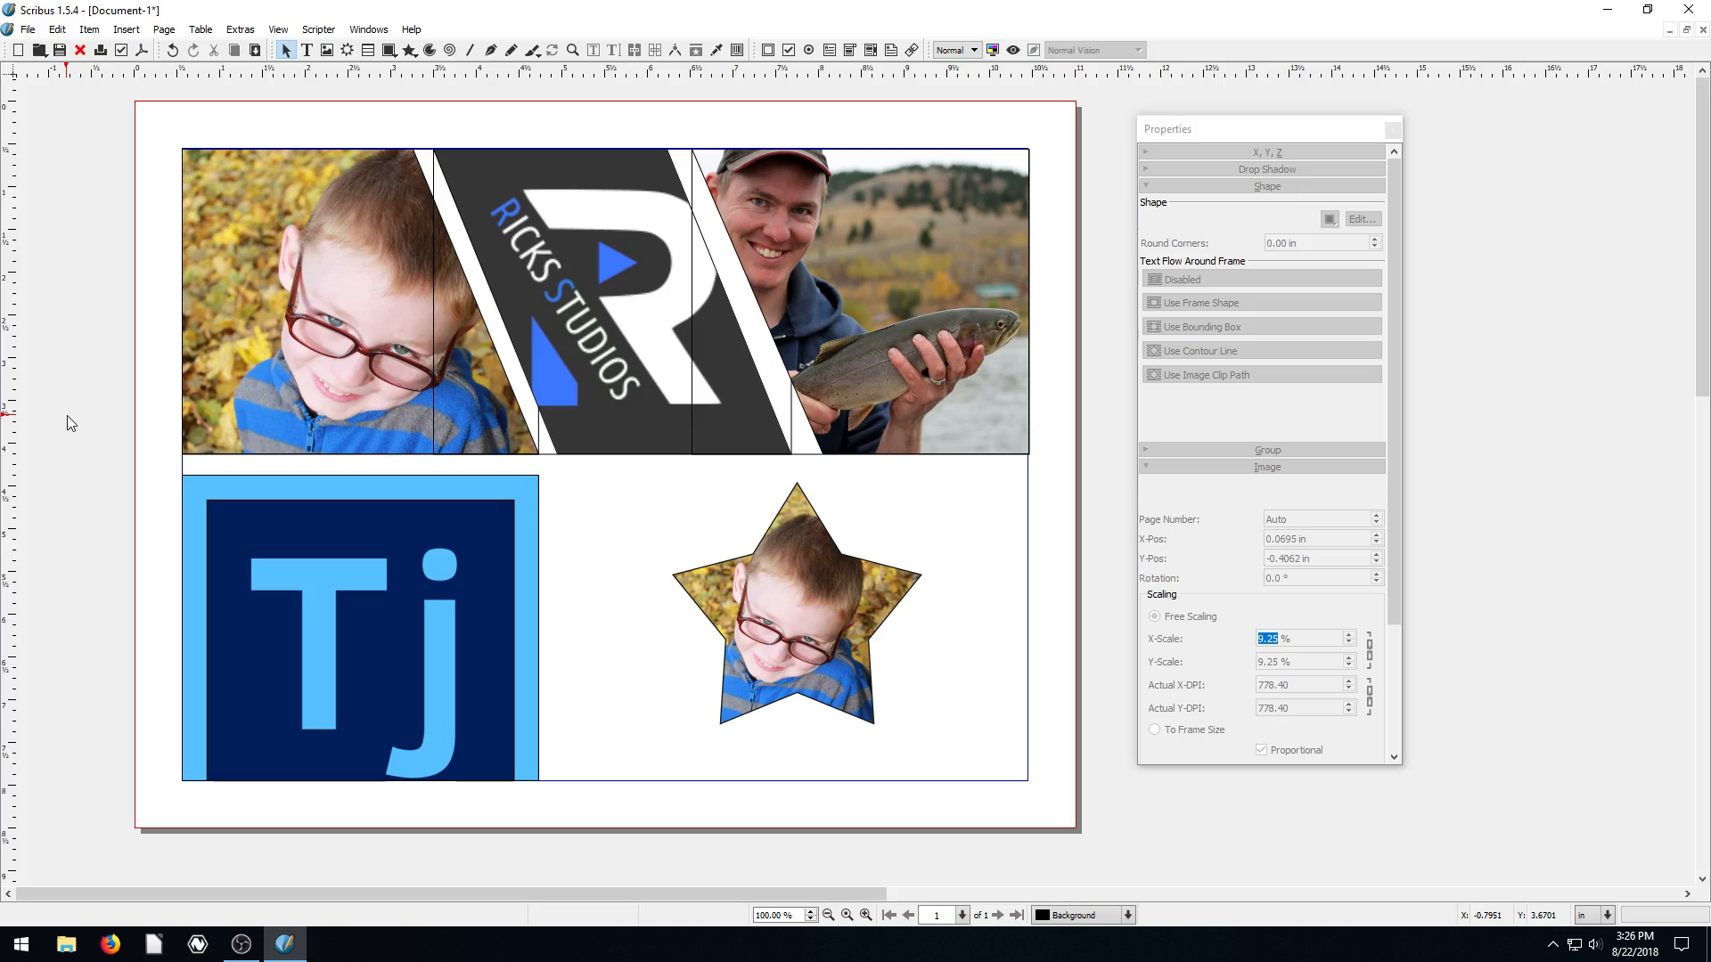
{"action": "mouse_move", "coordinate": [640, 625]}
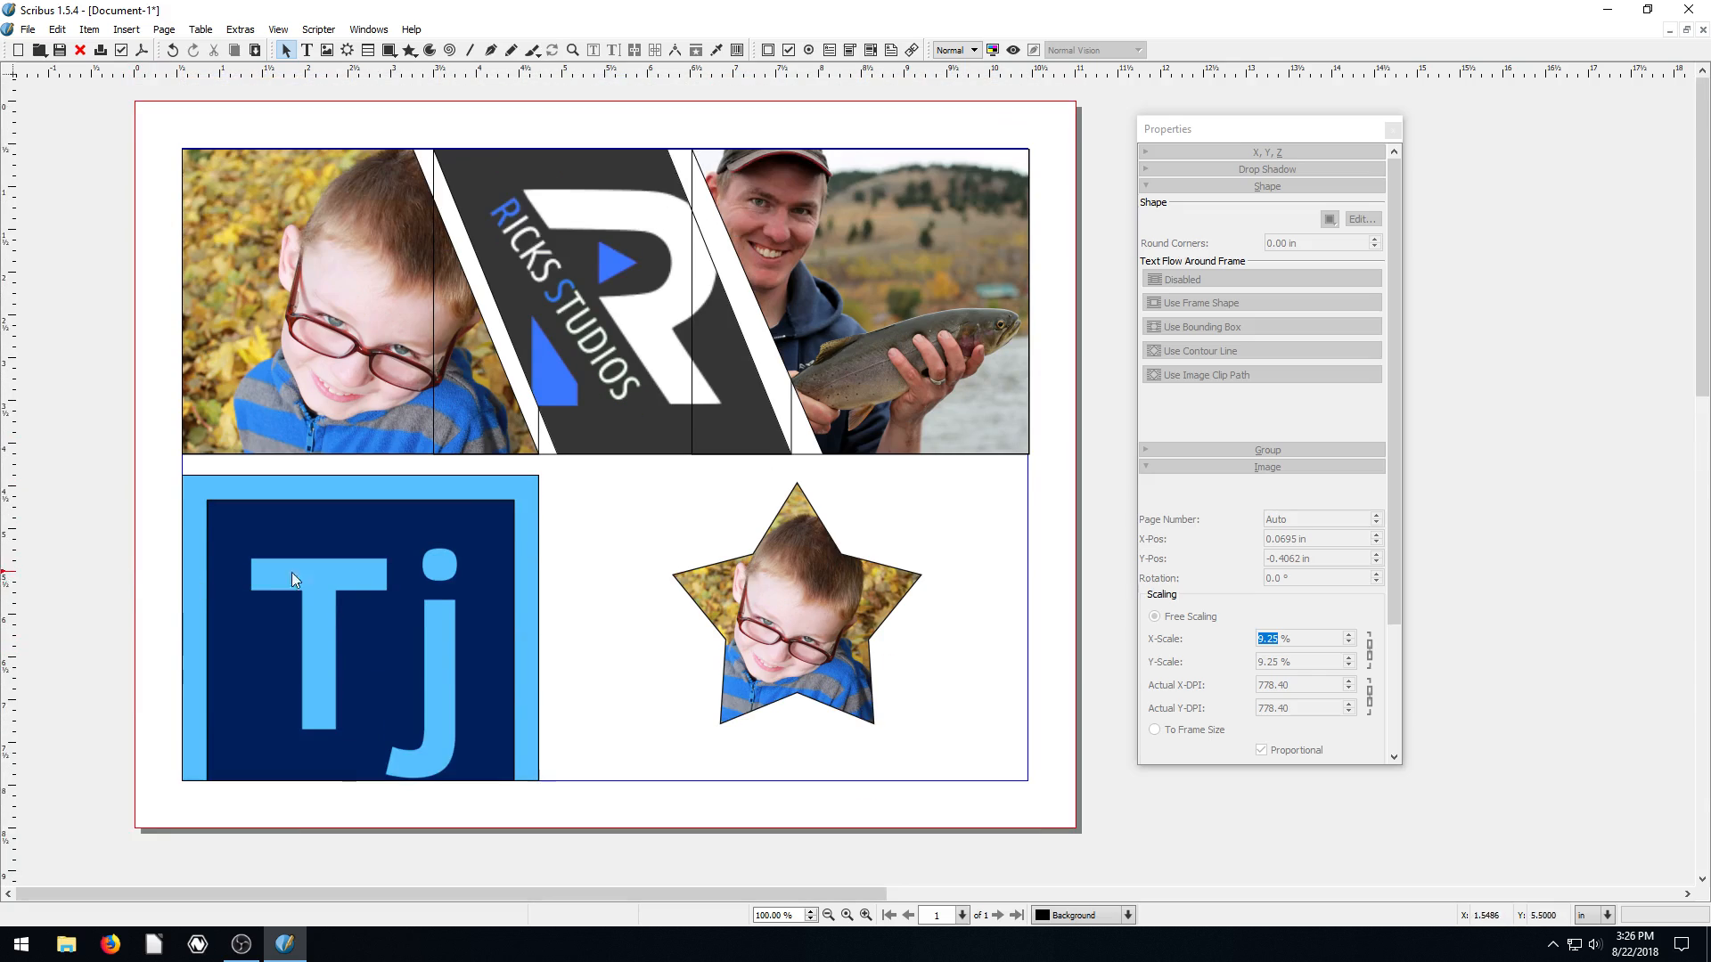
{"action": "mouse_move", "coordinate": [350, 489]}
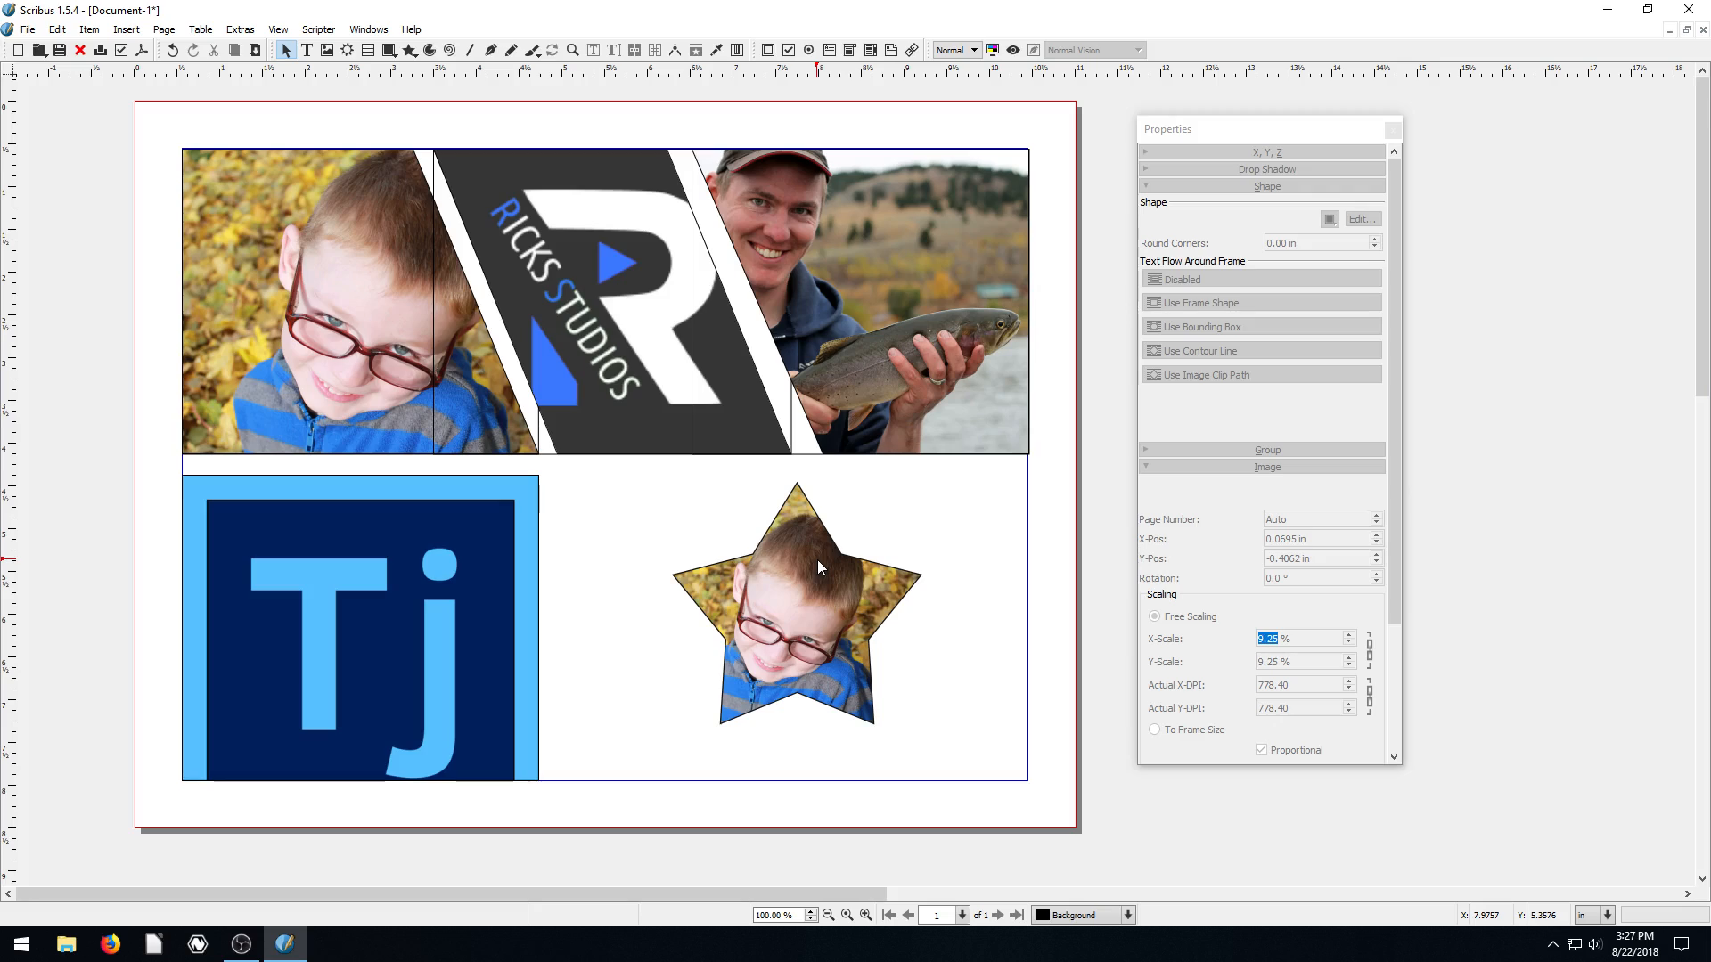
{"action": "mouse_move", "coordinate": [670, 512]}
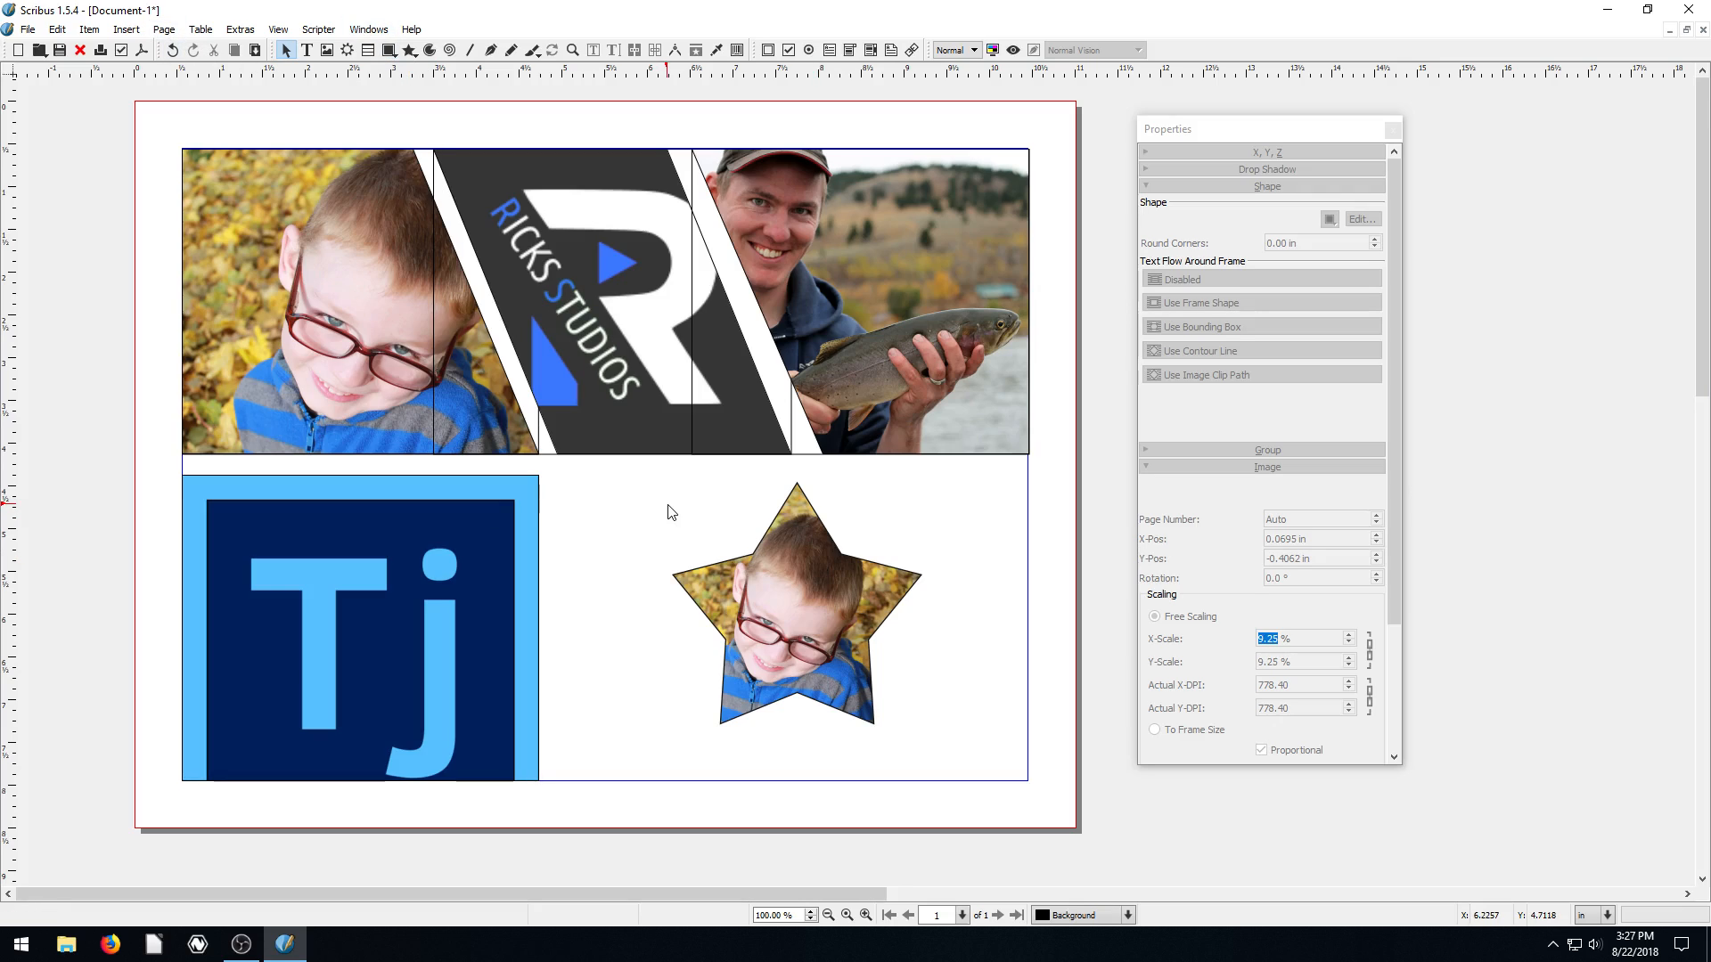